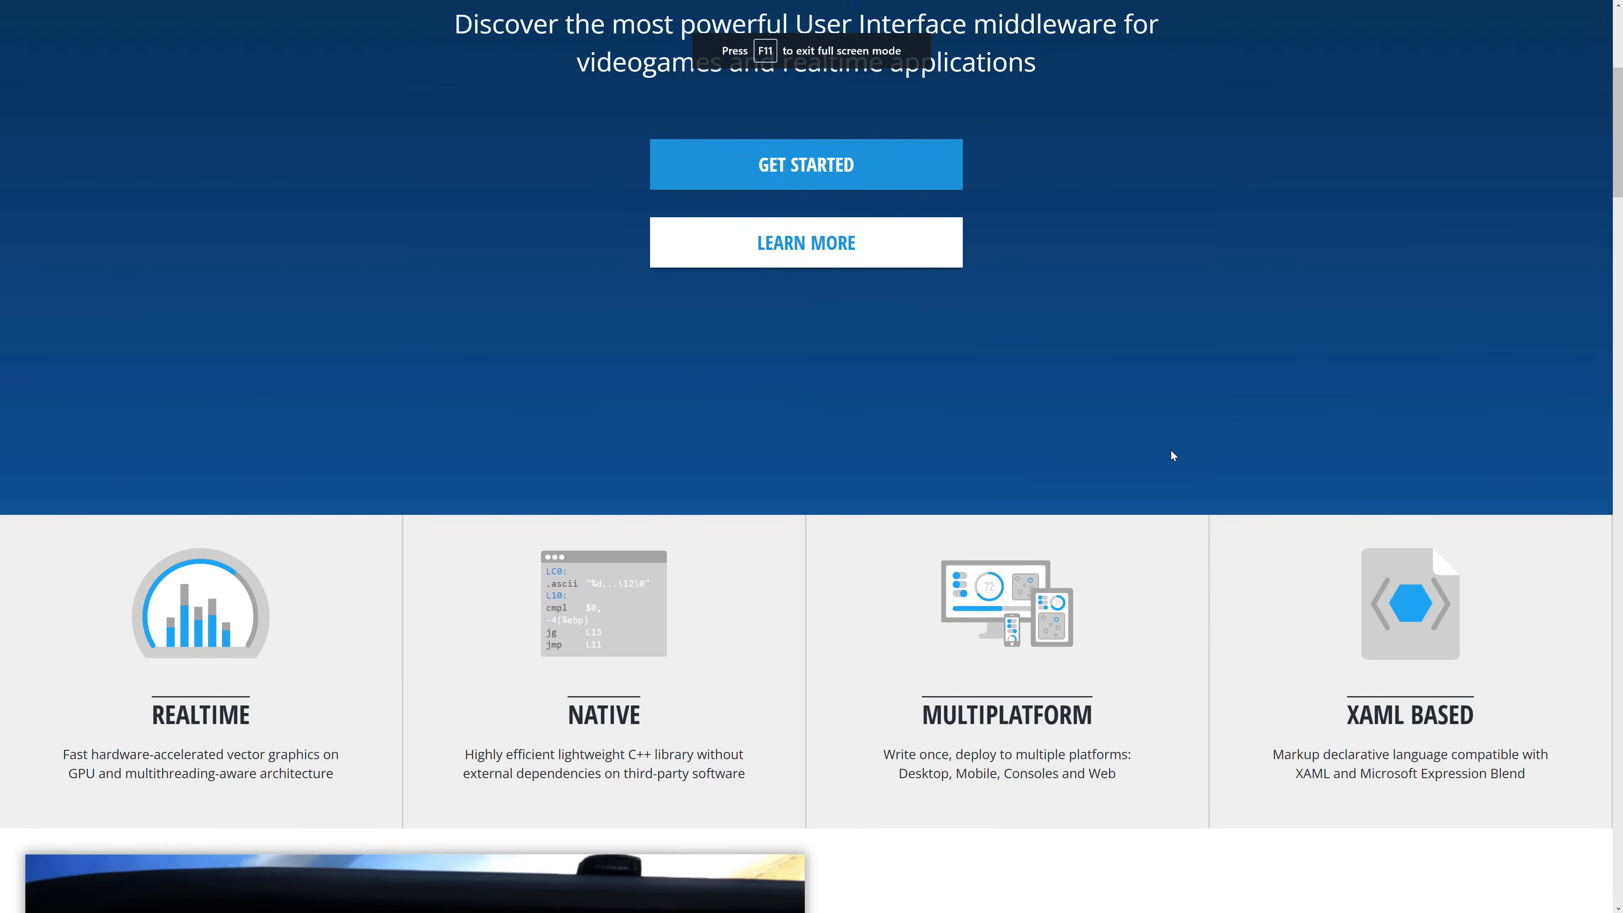
Scroll the homepage to the Realtime, Native, Multiplatform, XAML Based tiles and the Vector Based section.
{"action": "scroll", "scroll_direction": "down", "scroll_amount": 3}
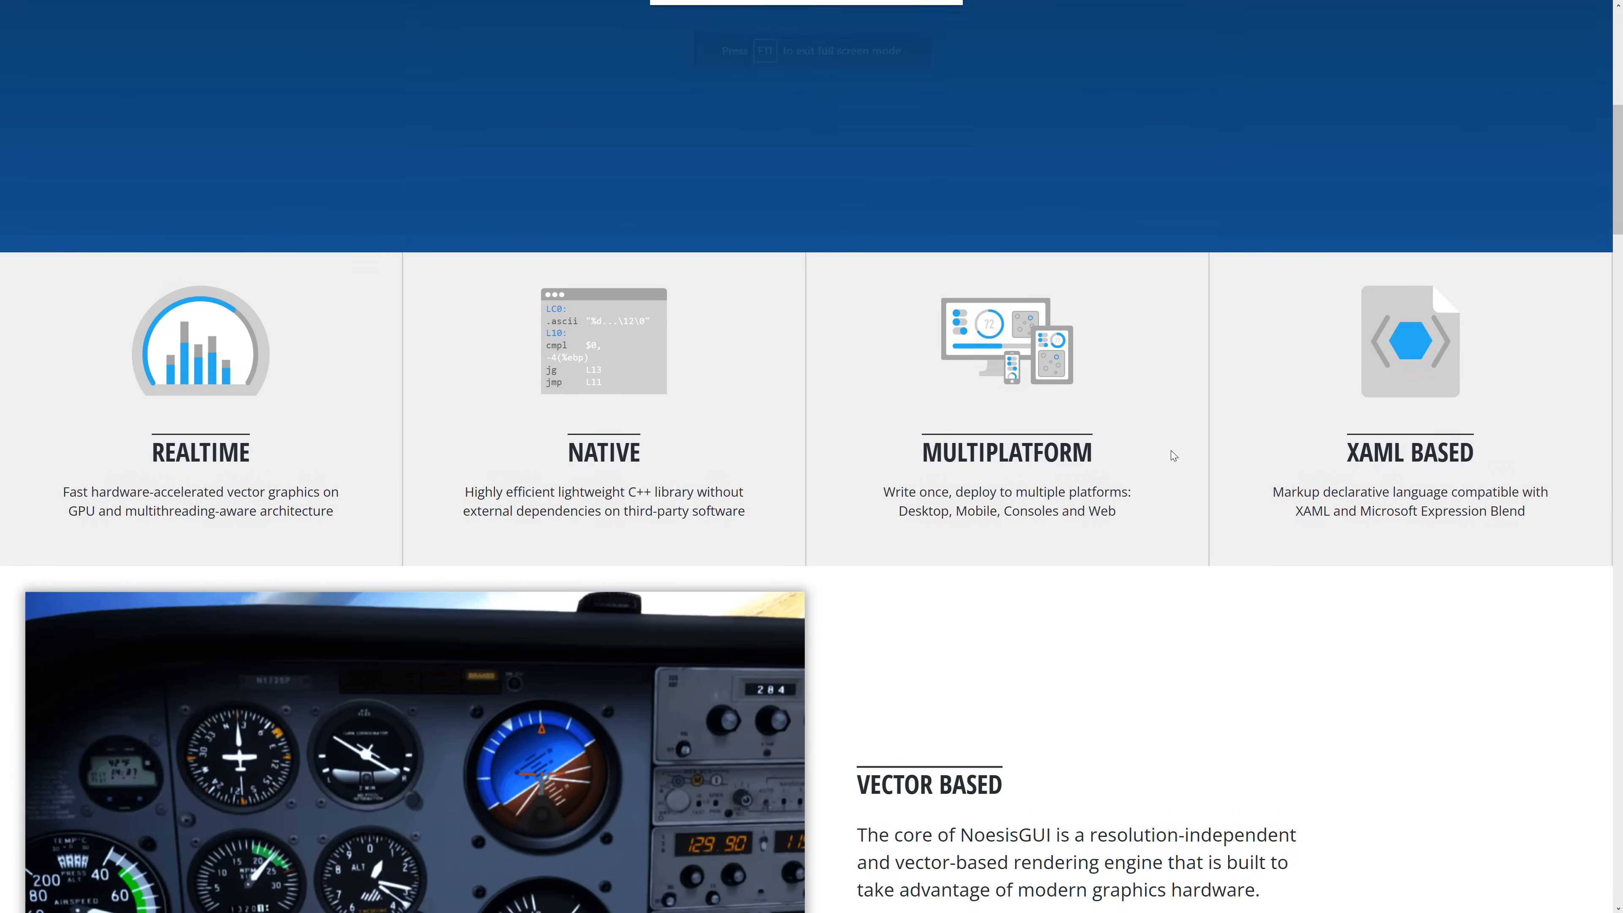
{"action": "scroll", "scroll_direction": "up", "scroll_amount": 3}
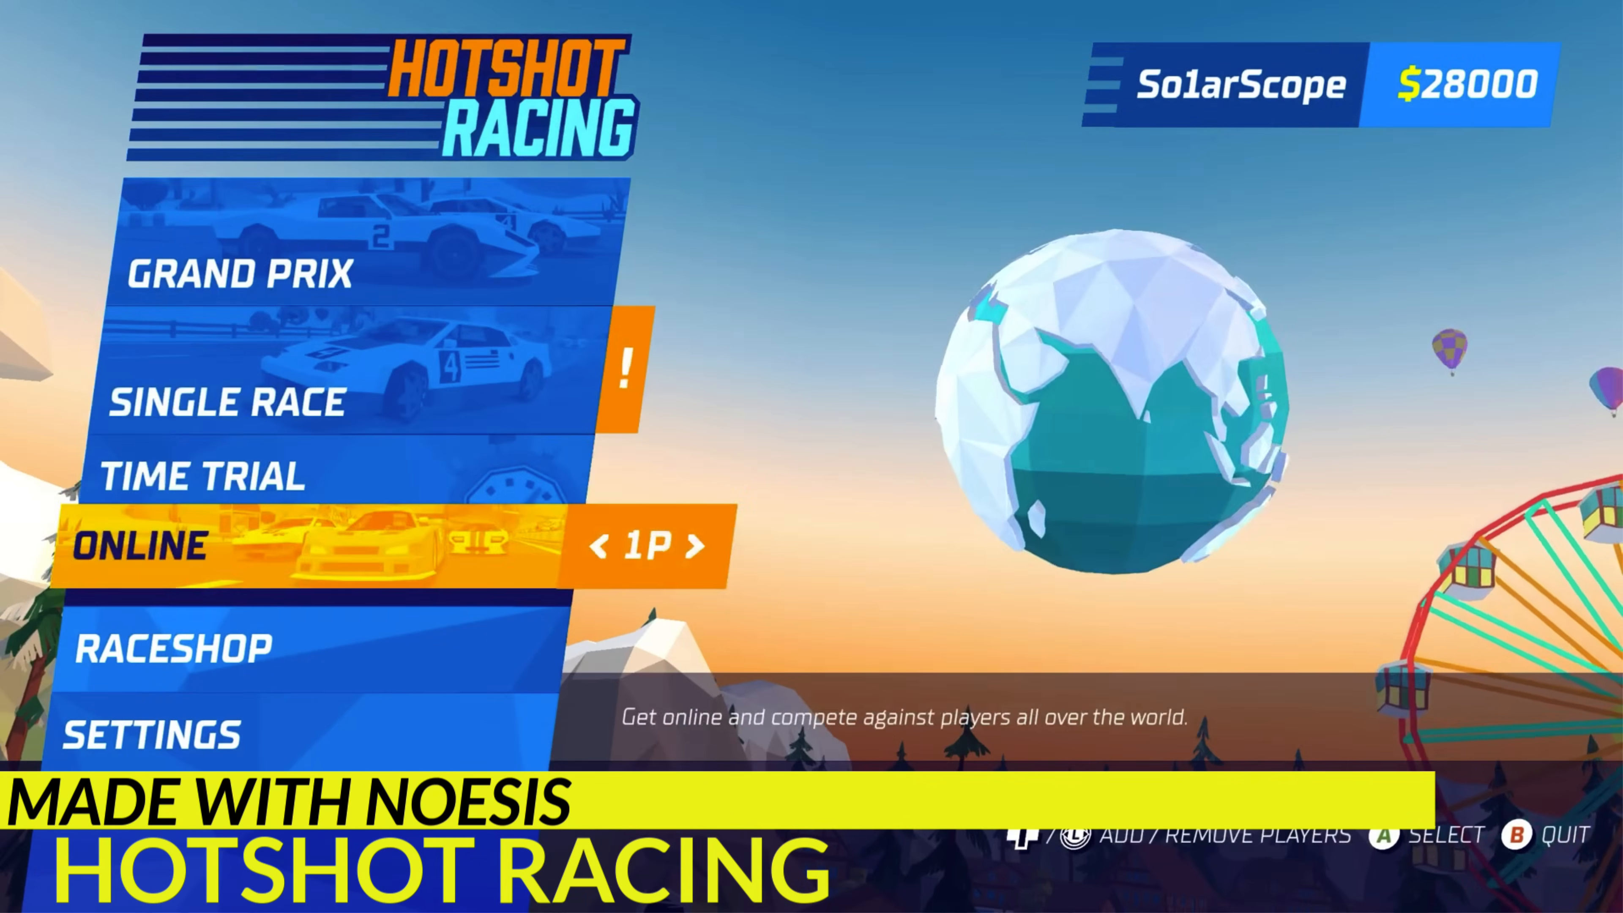
Play the Made with Noesis reel from Hotshot Racing through Tennis Manager 2021 to the marketplace screen.
{"action": "left_click", "coordinate": [225, 402]}
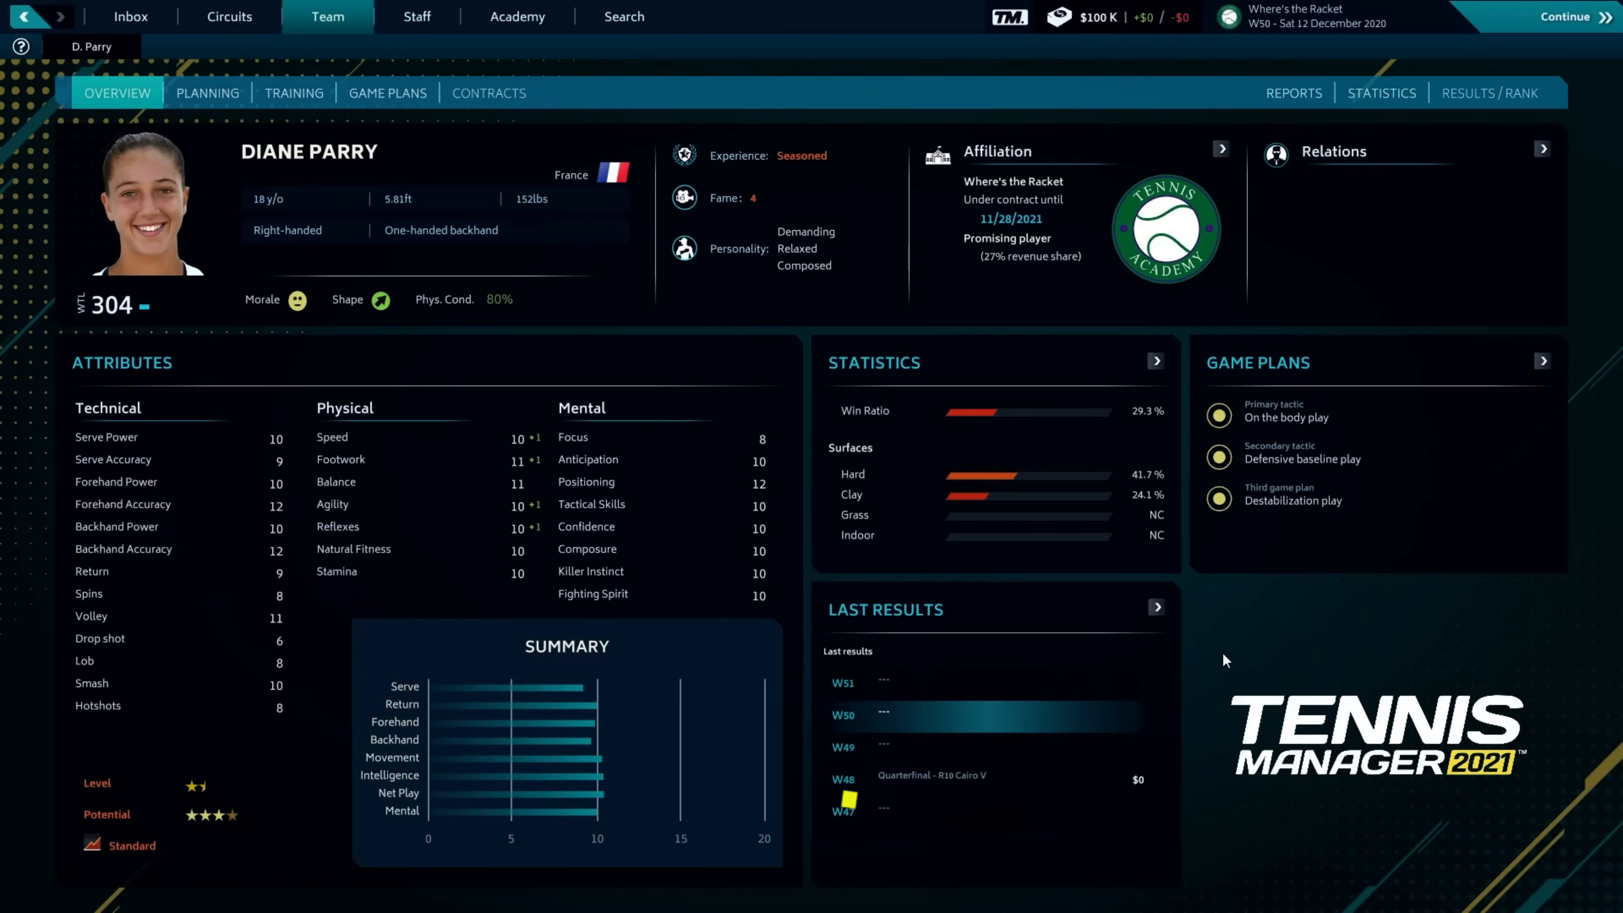
{"action": "left_click", "coordinate": [517, 15]}
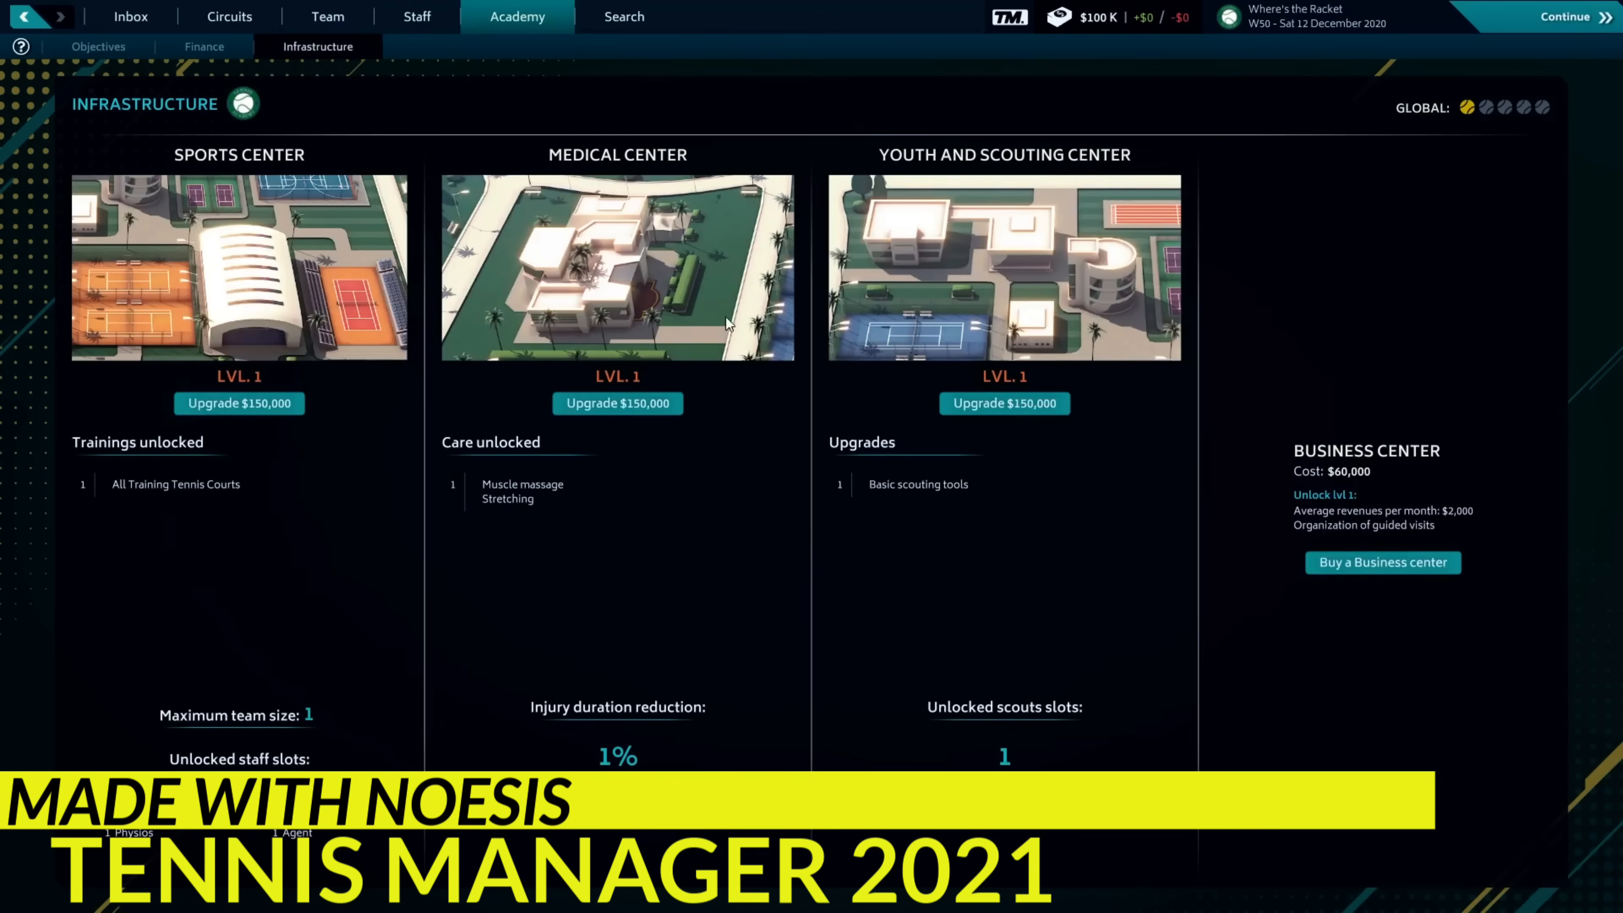
{"action": "mouse_move", "coordinate": [1345, 663]}
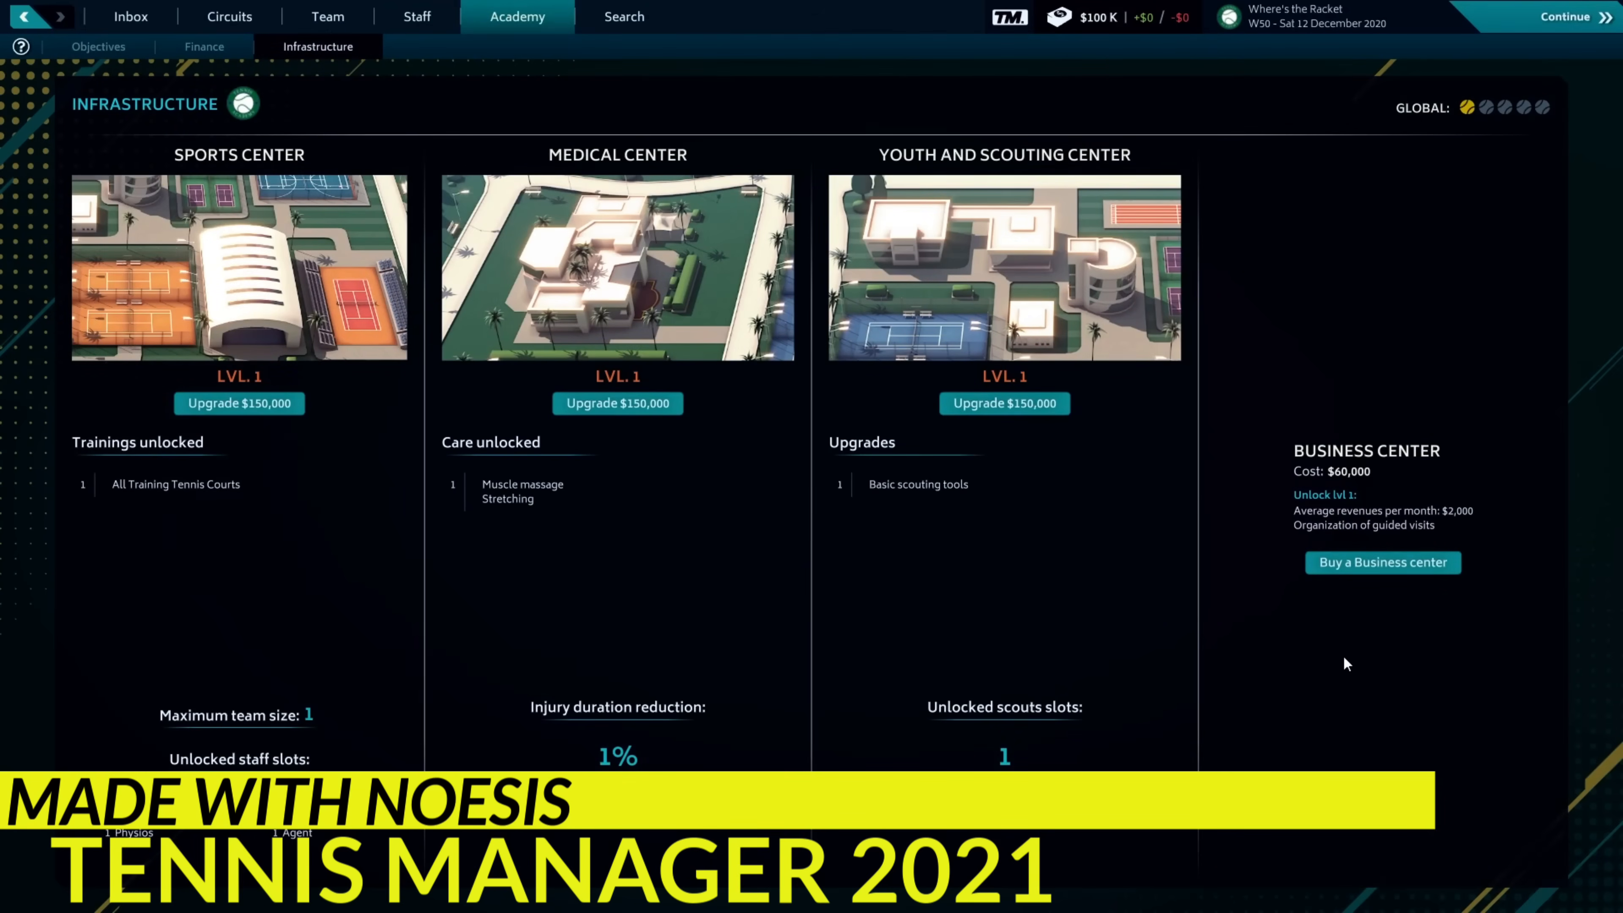
{"action": "left_click", "coordinate": [1382, 562]}
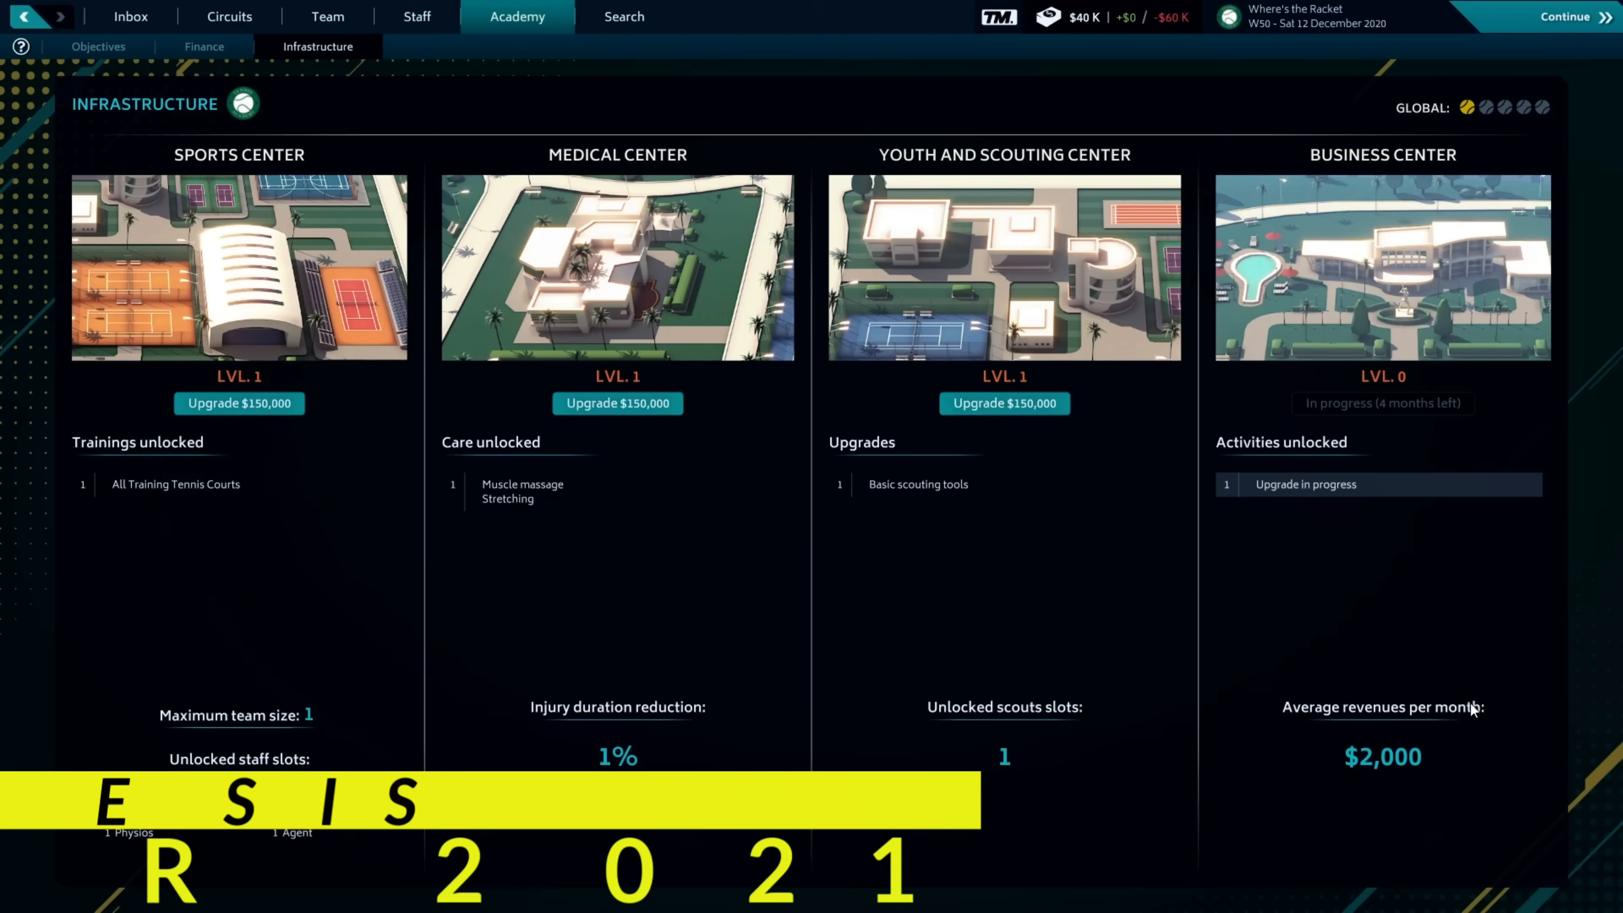
{"action": "left_click", "coordinate": [203, 46]}
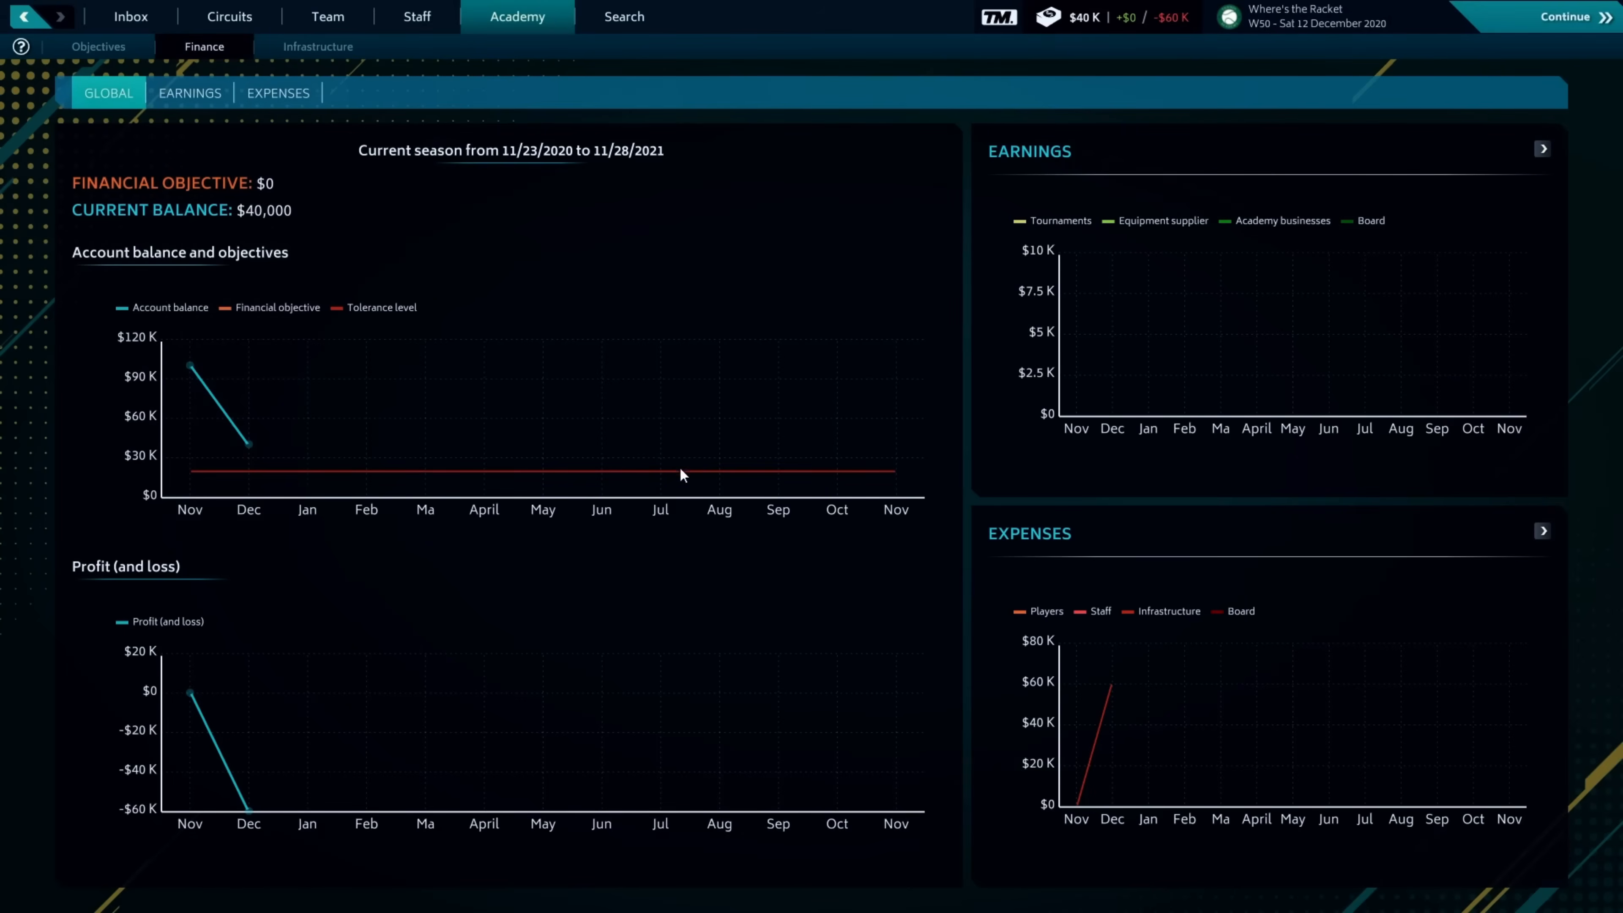
{"action": "left_click", "coordinate": [130, 15]}
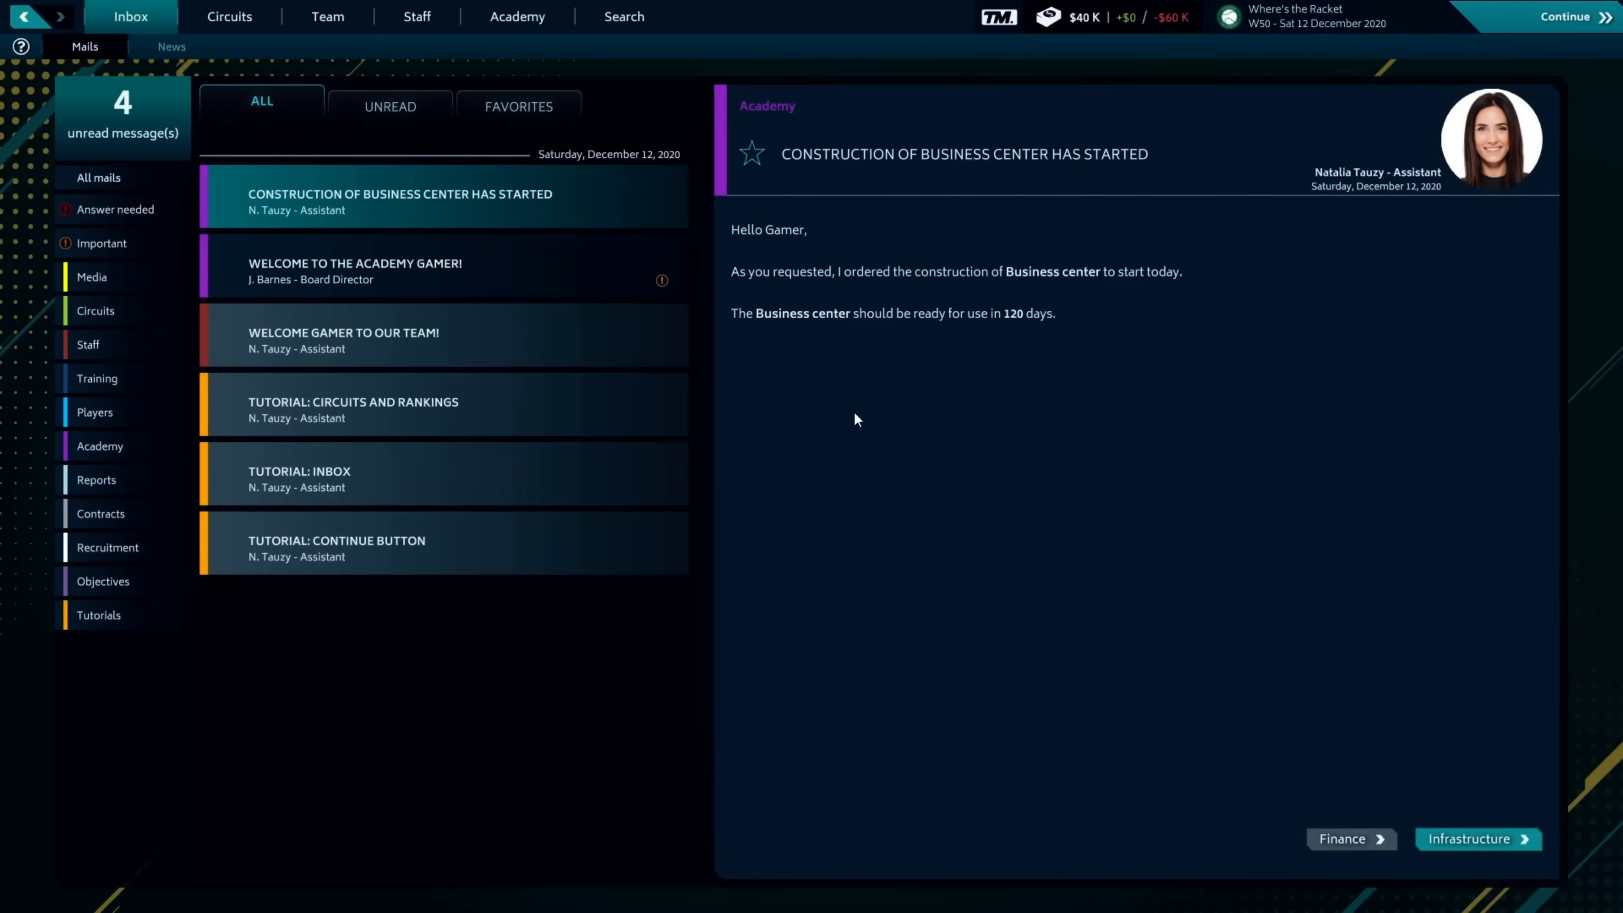
{"action": "left_click", "coordinate": [355, 271]}
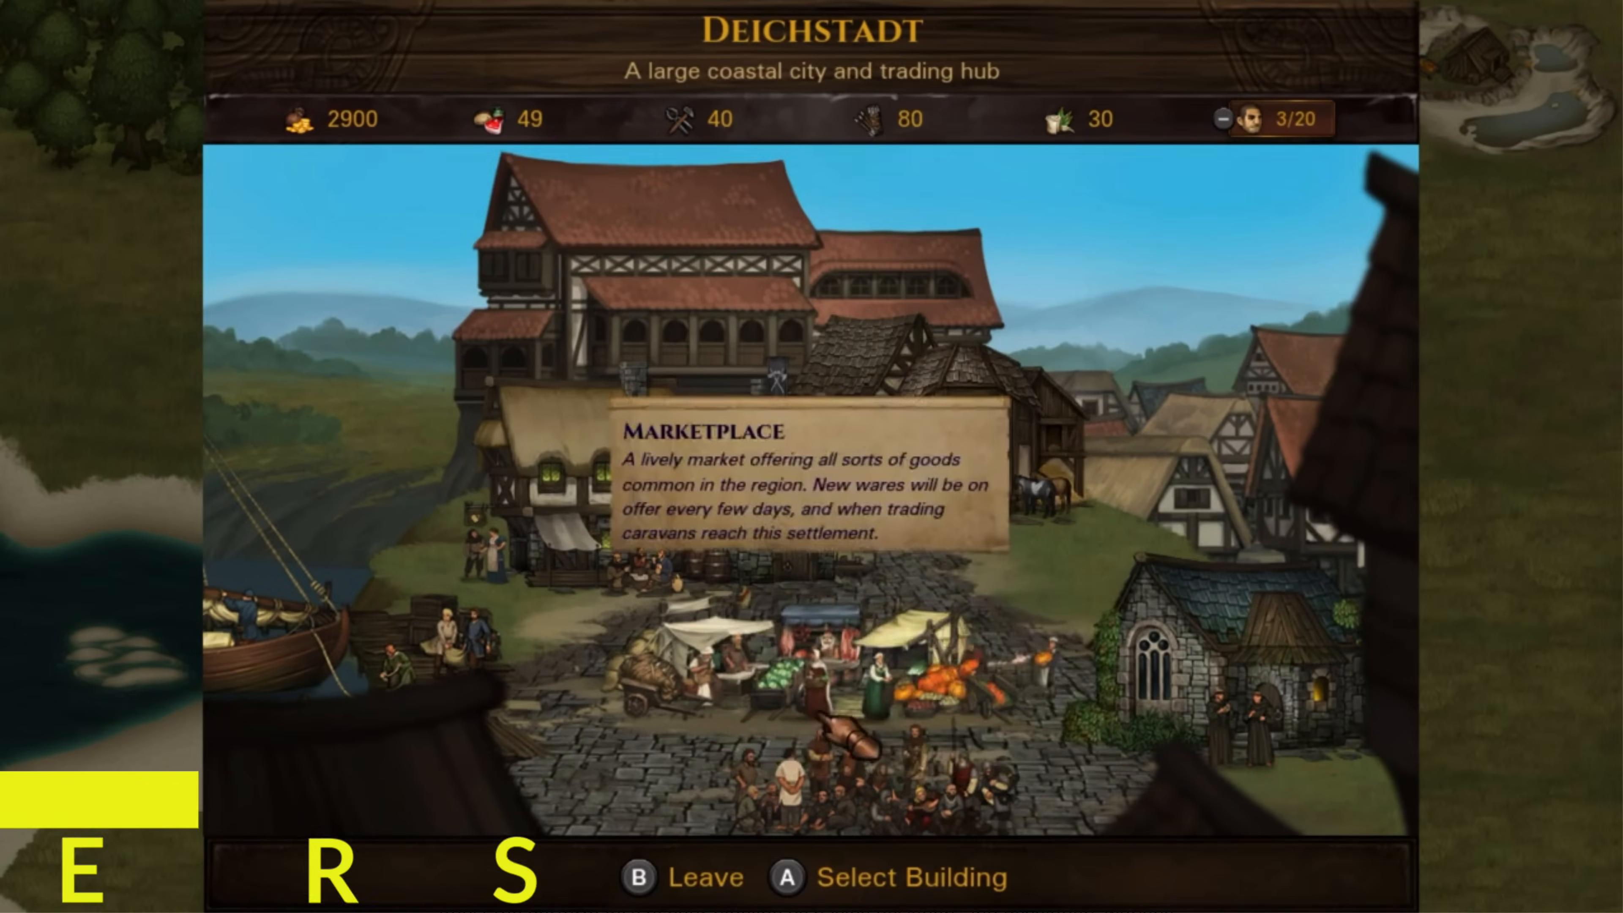
{"action": "left_click", "coordinate": [787, 877]}
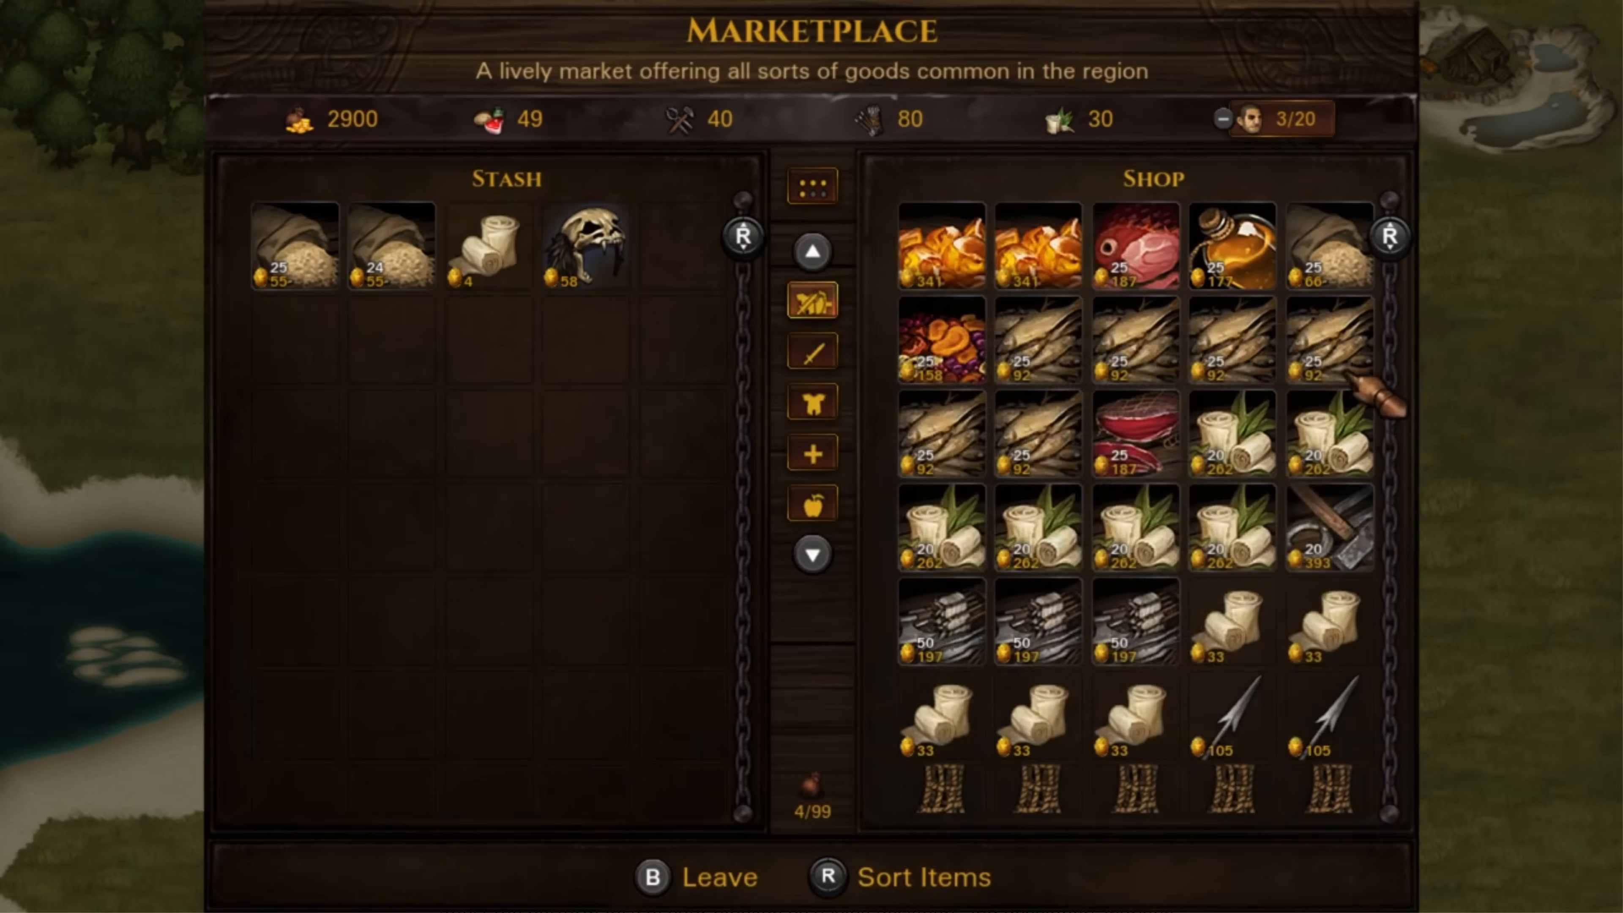
{"action": "mouse_move", "coordinate": [1330, 249]}
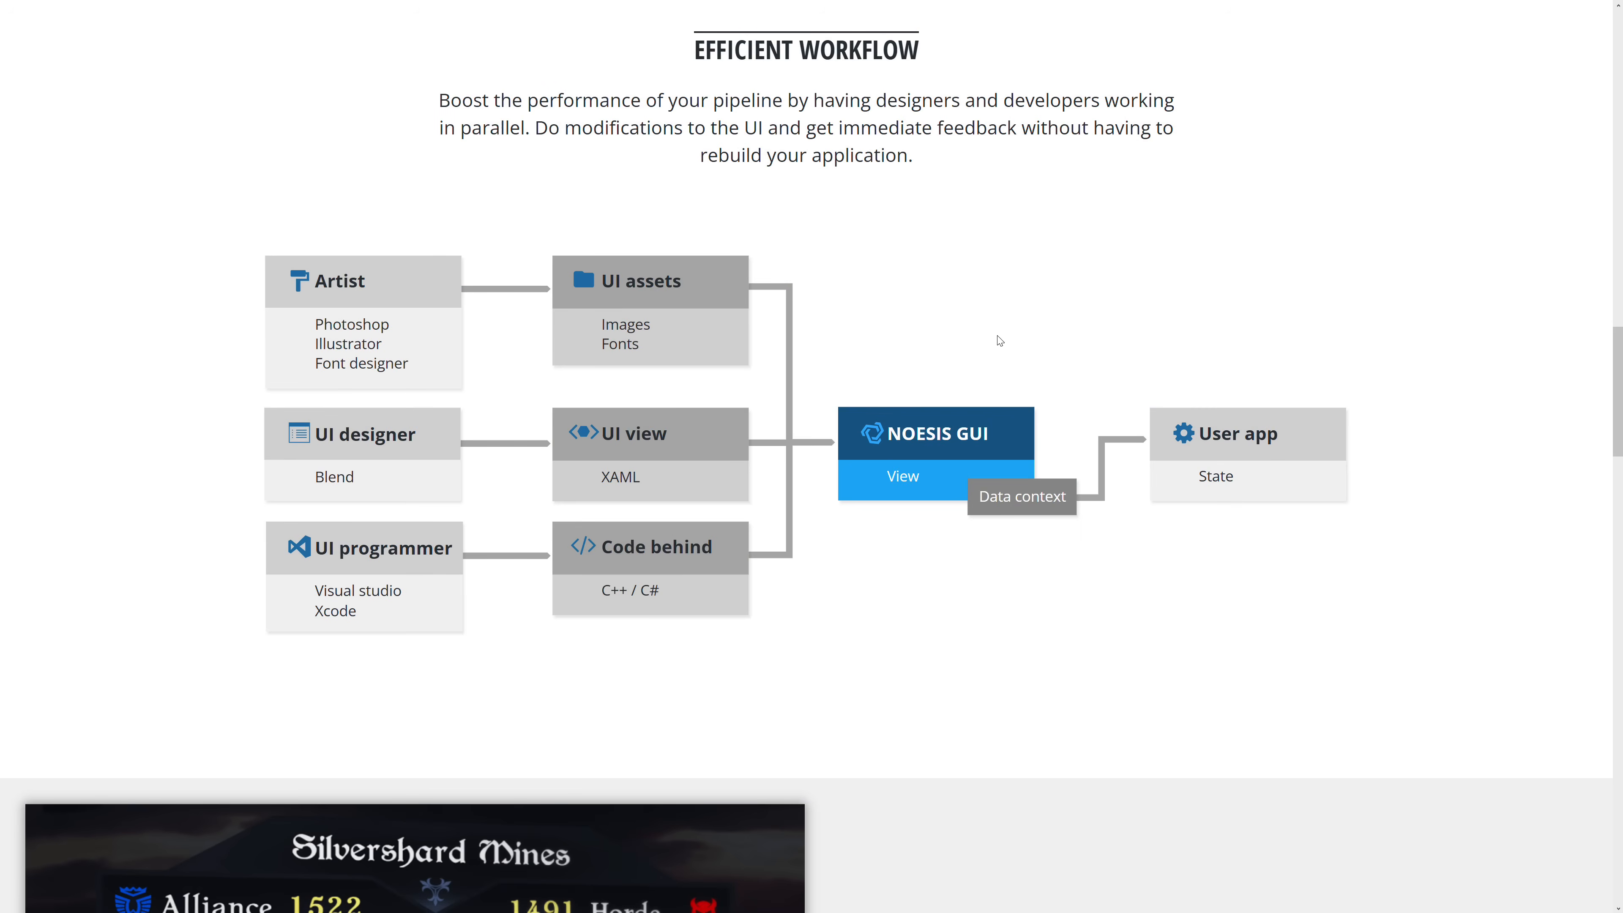
{"action": "mouse_move", "coordinate": [372, 508]}
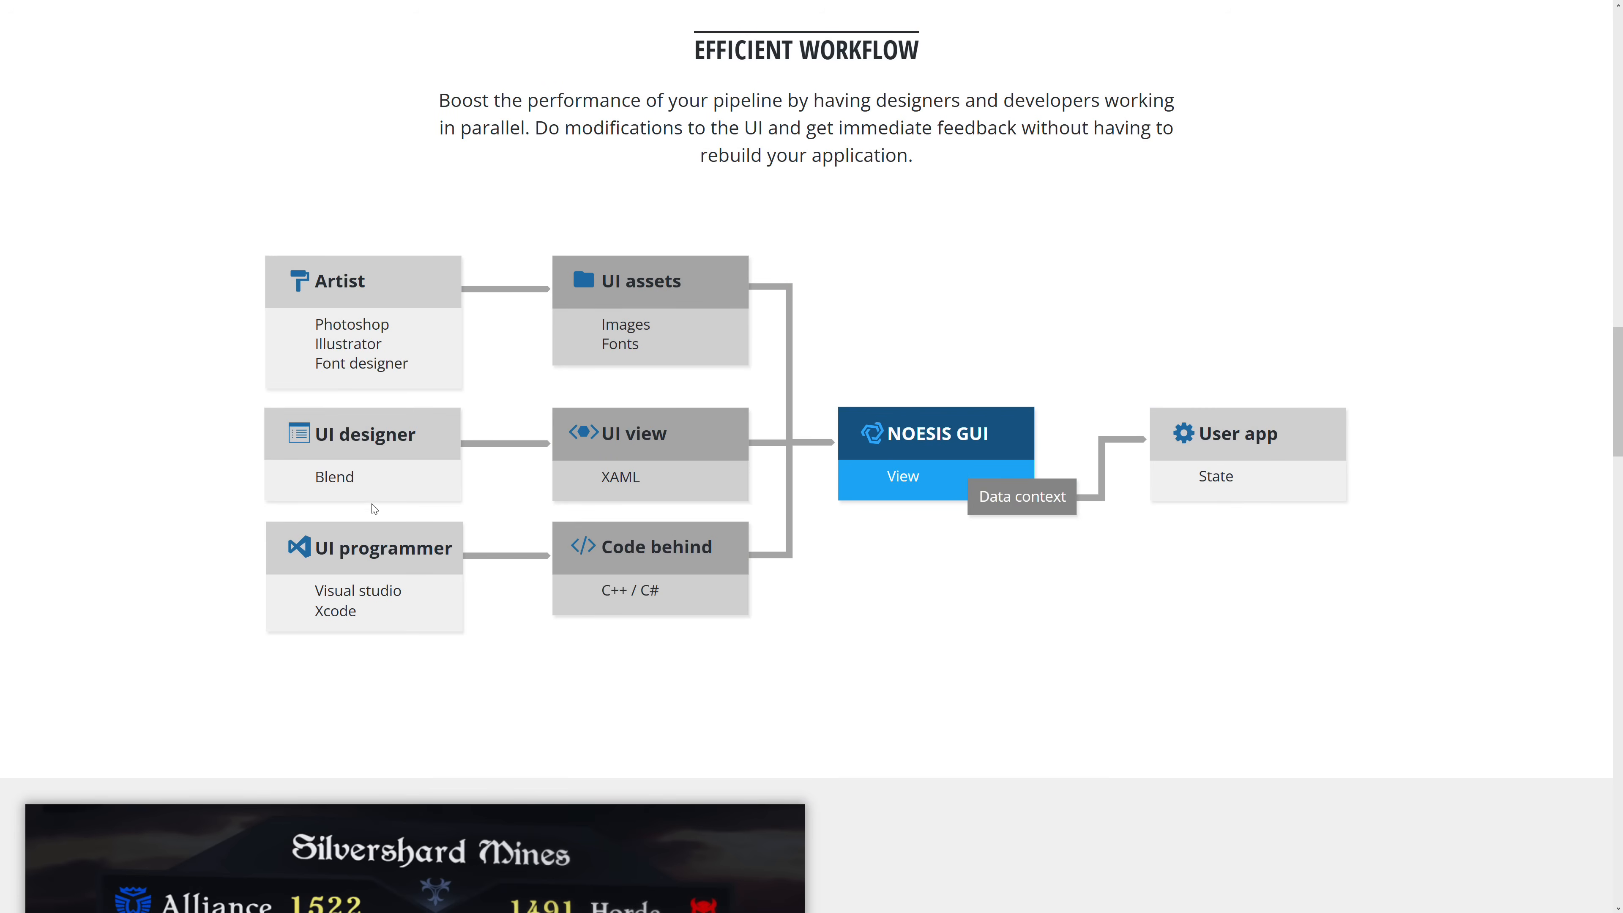
{"action": "mouse_move", "coordinate": [338, 478]}
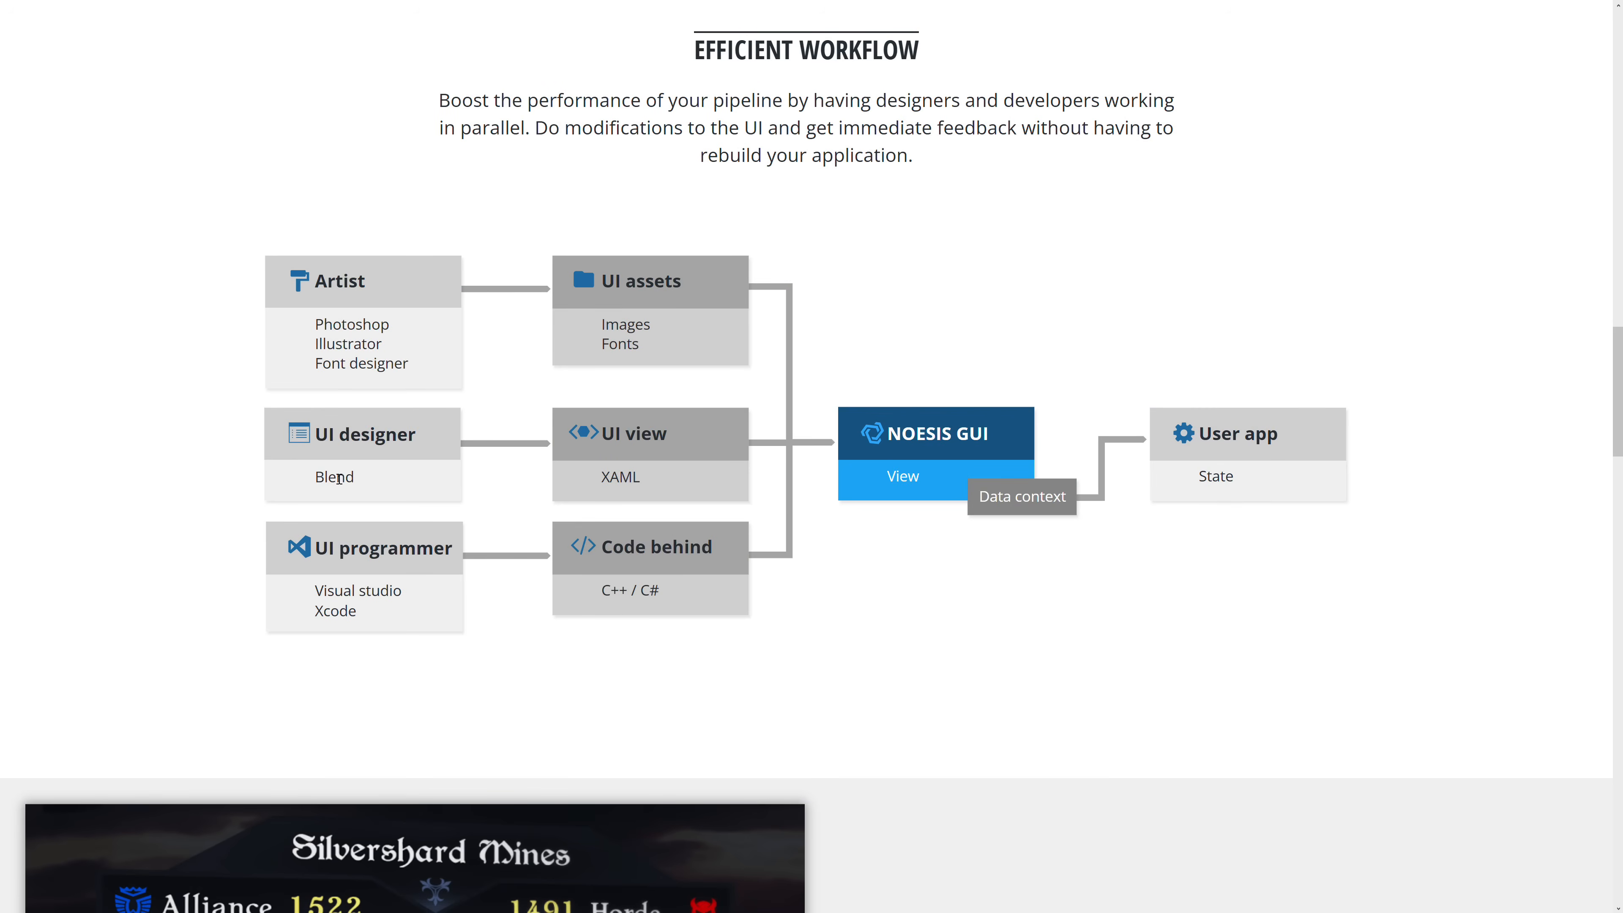
{"action": "mouse_move", "coordinate": [349, 452]}
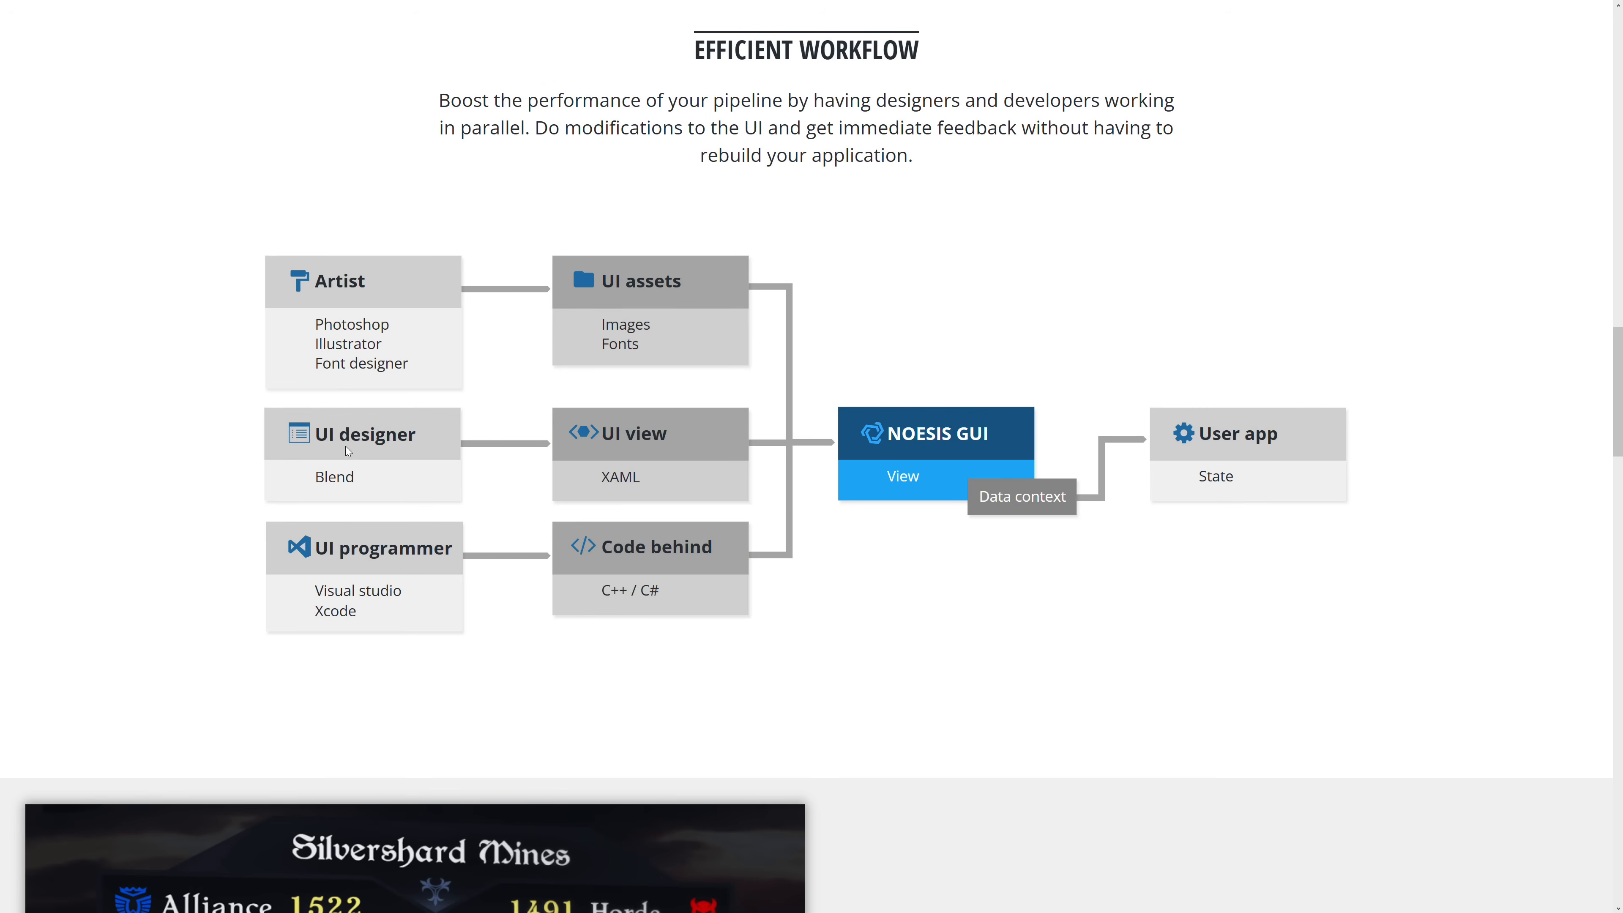
{"action": "mouse_move", "coordinate": [642, 569]}
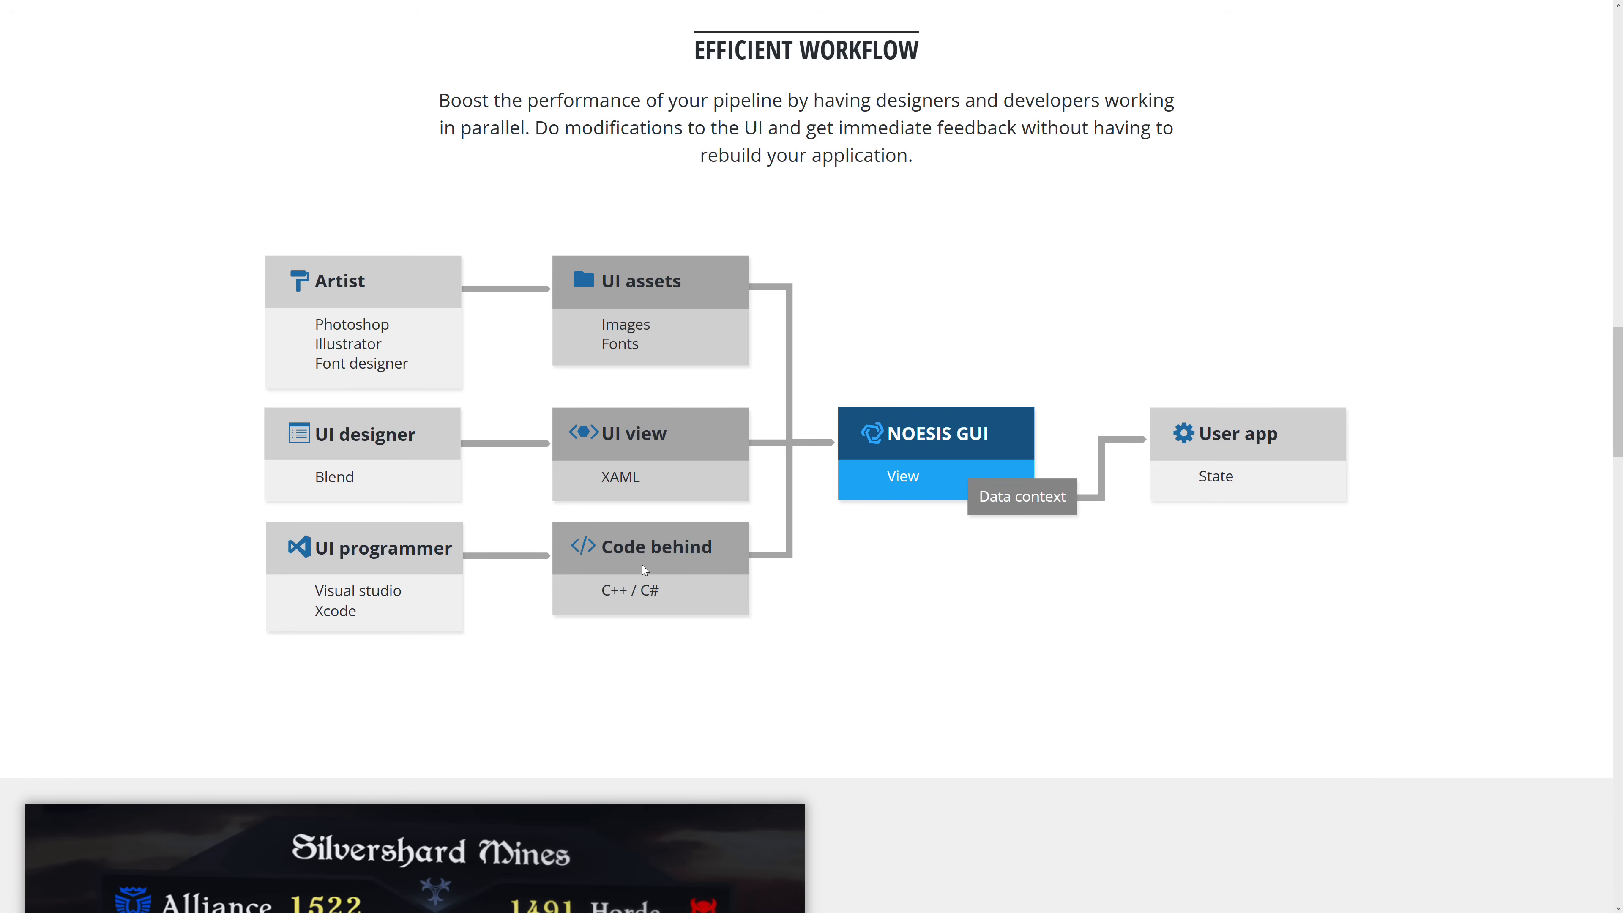
{"action": "mouse_move", "coordinate": [701, 580]}
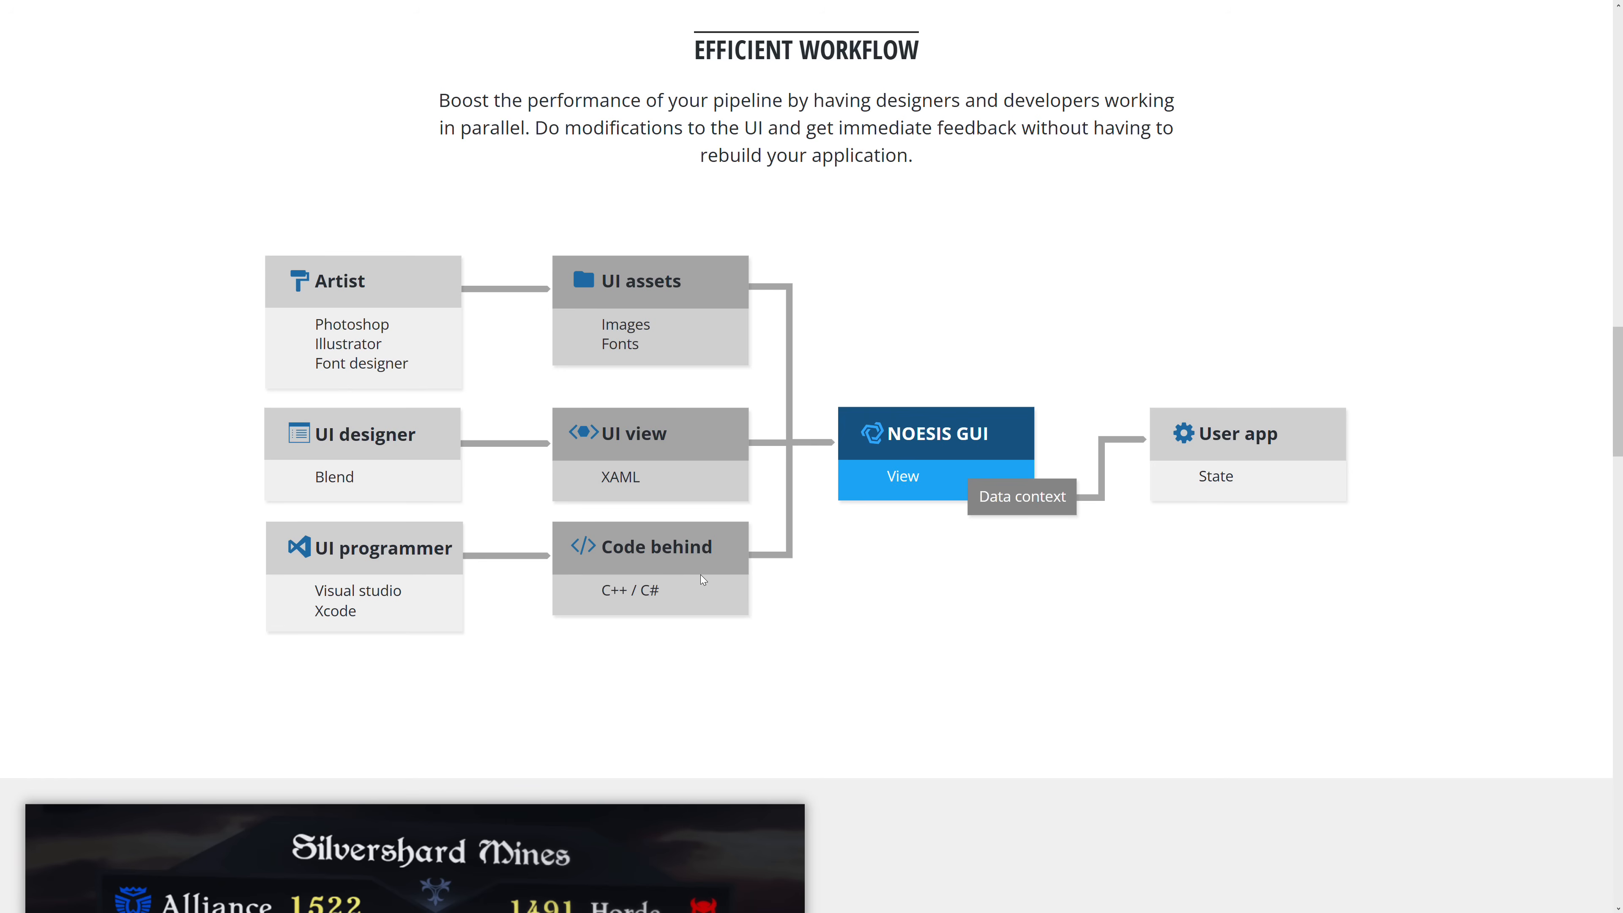
{"action": "mouse_move", "coordinate": [636, 578]}
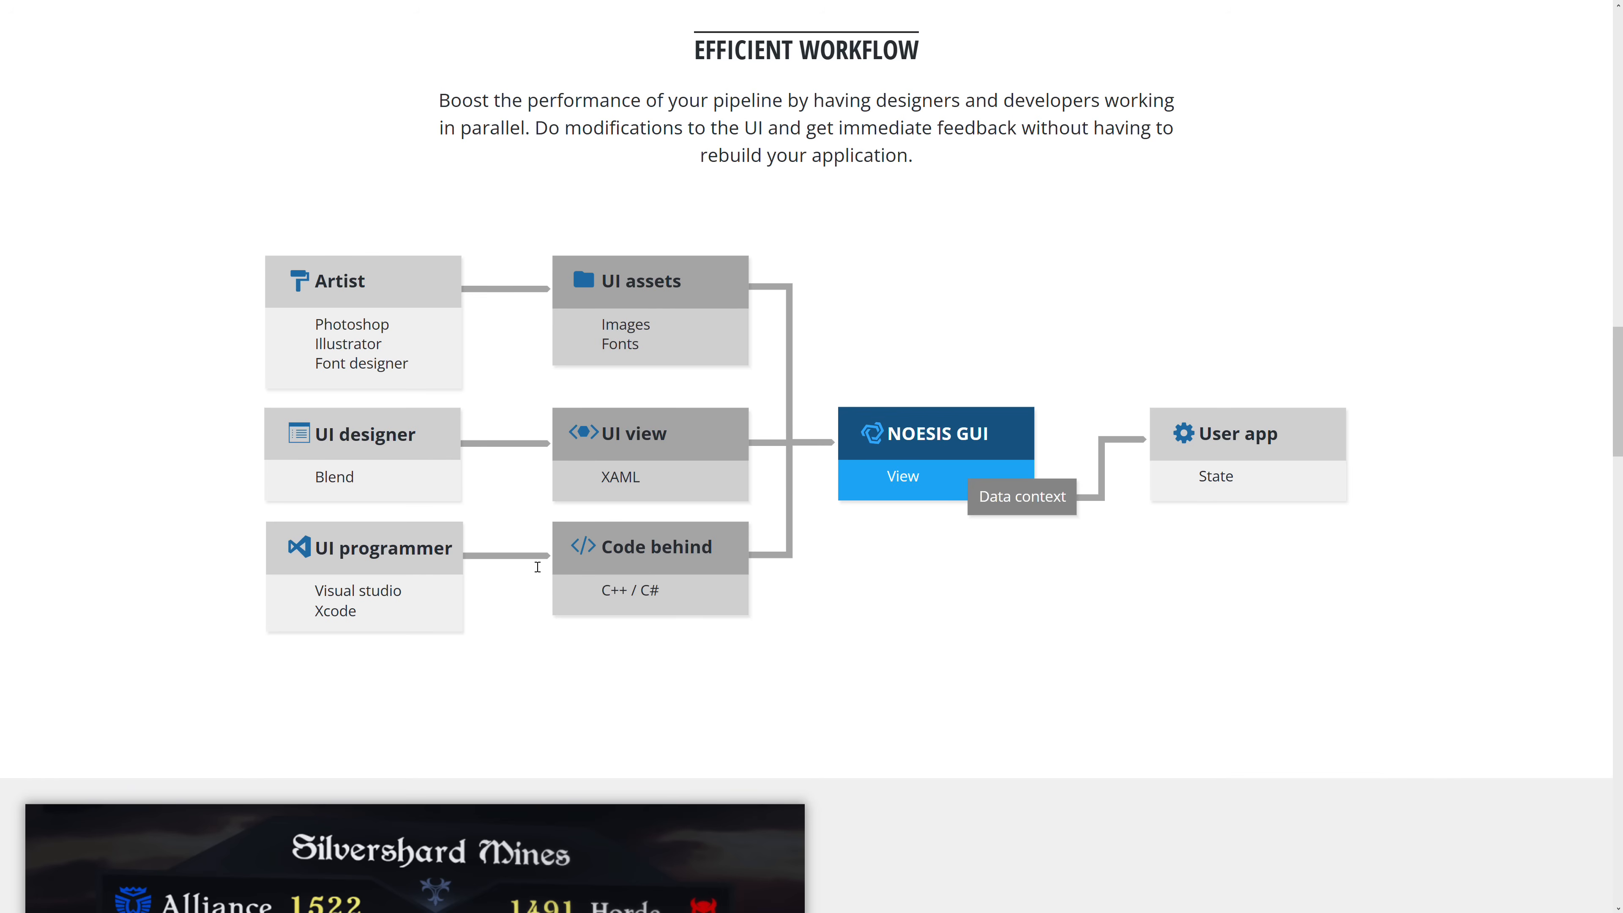
{"action": "mouse_move", "coordinate": [872, 307]}
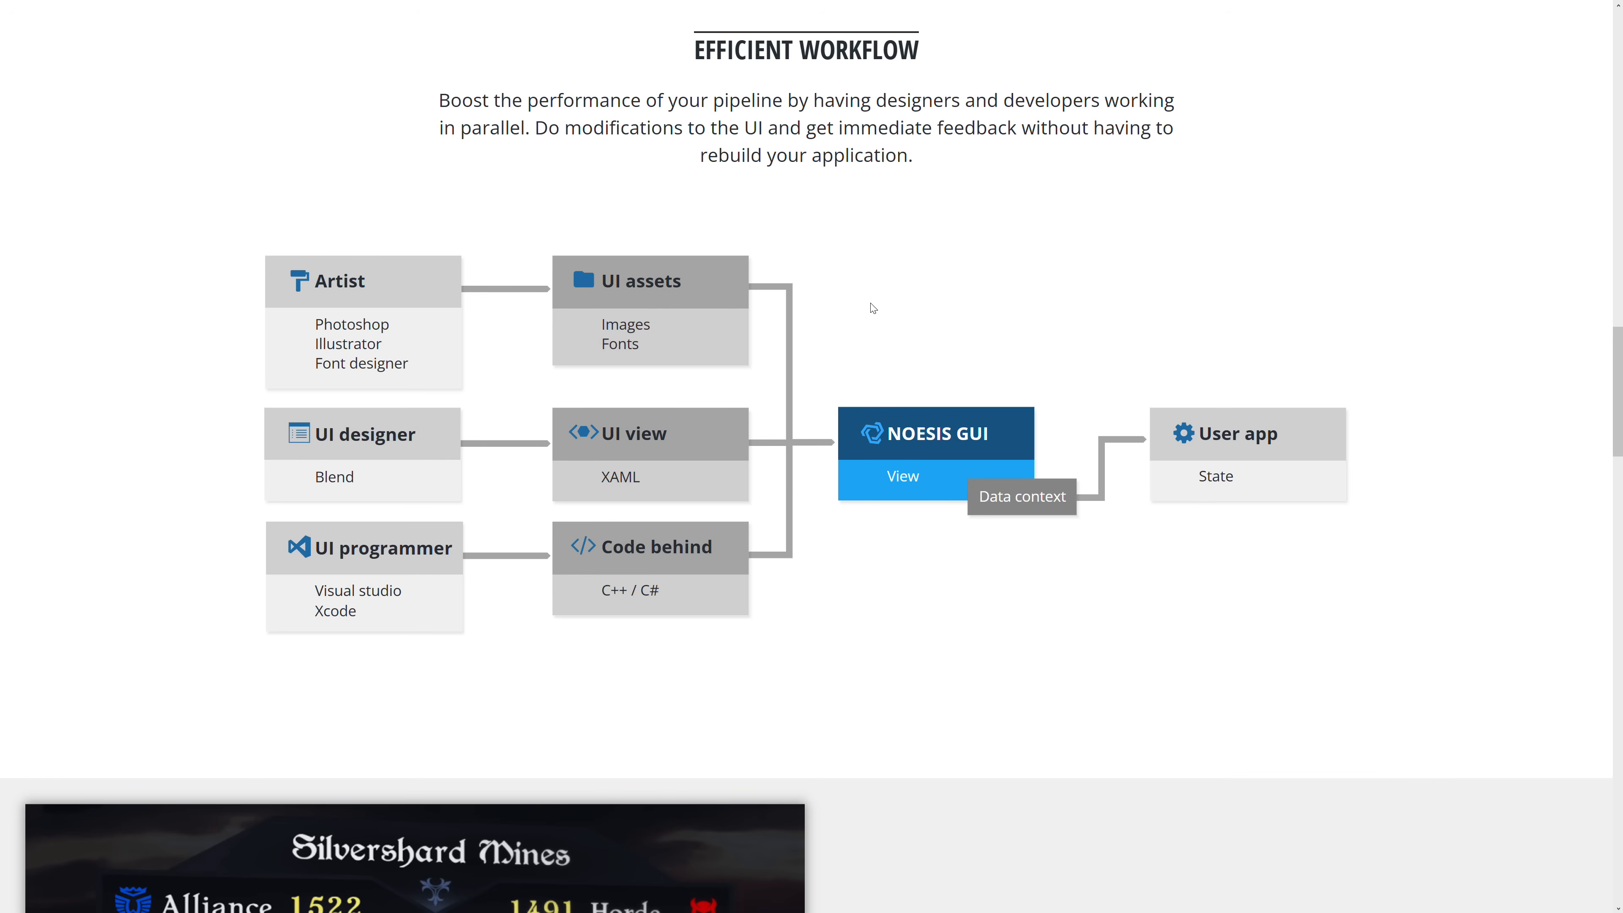
{"action": "mouse_move", "coordinate": [974, 475]}
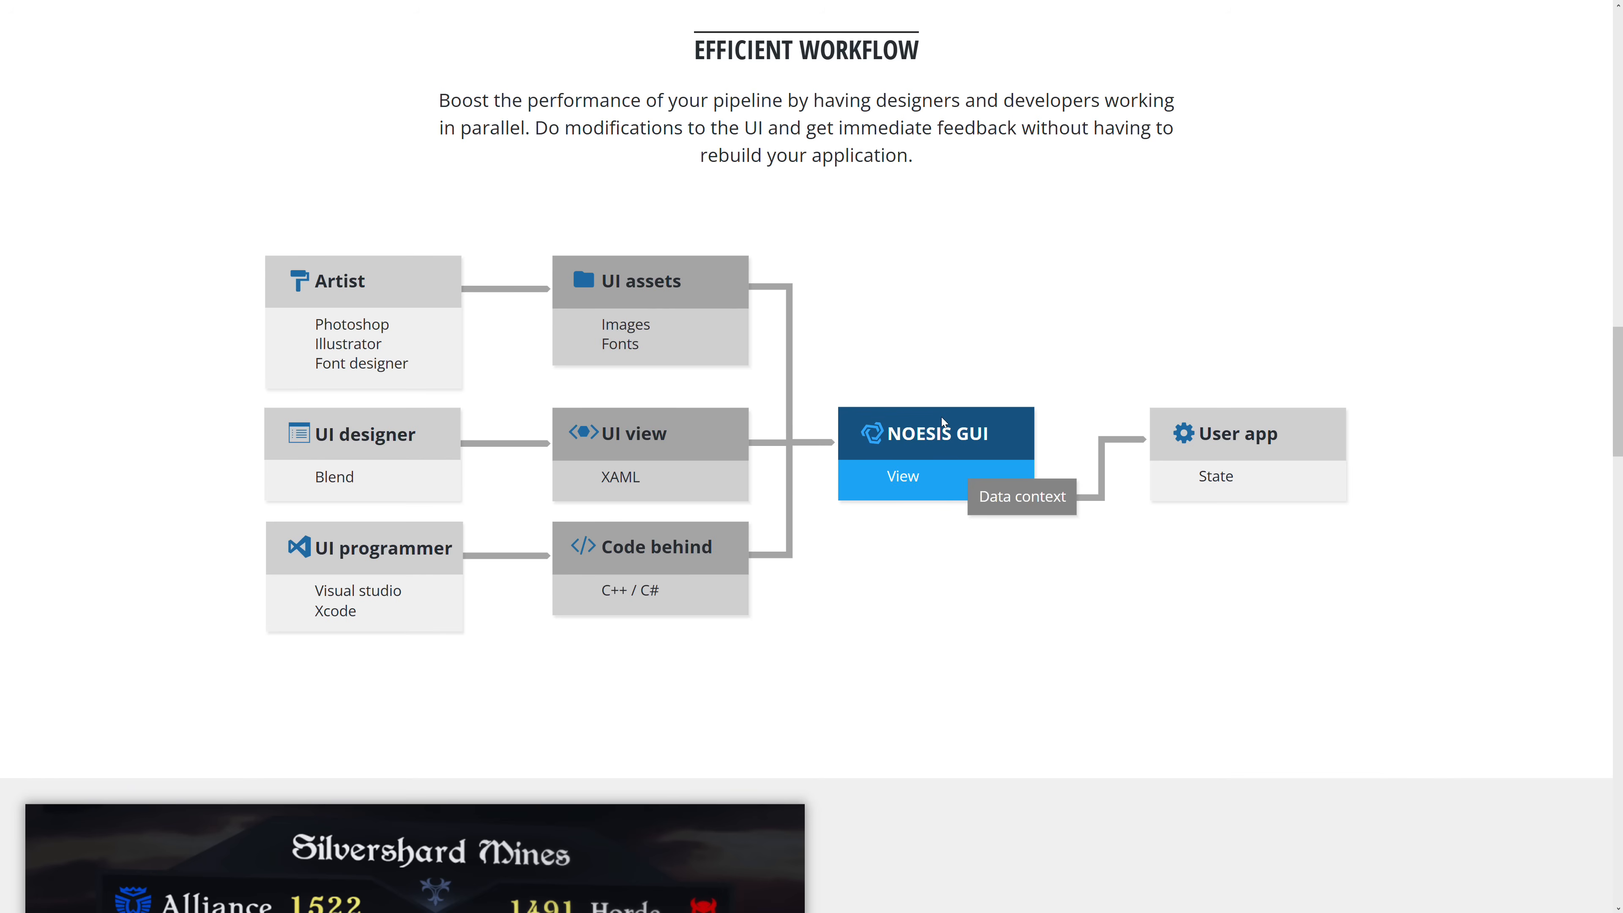
{"action": "scroll", "scroll_direction": "down", "scroll_amount": 3}
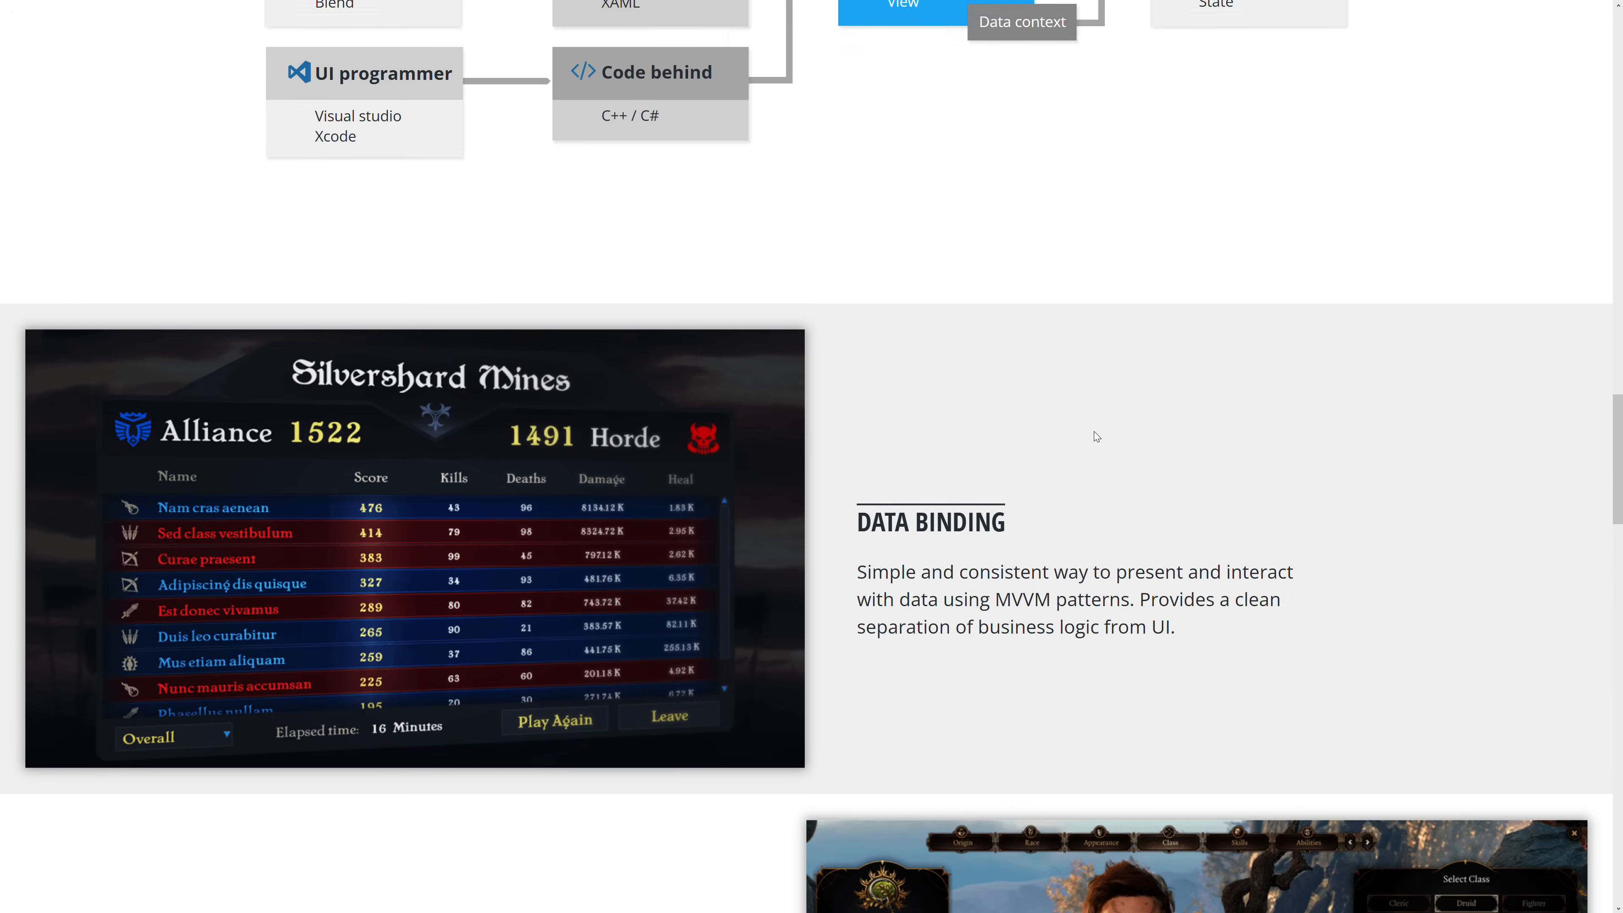
{"action": "scroll", "scroll_direction": "down", "scroll_amount": 3}
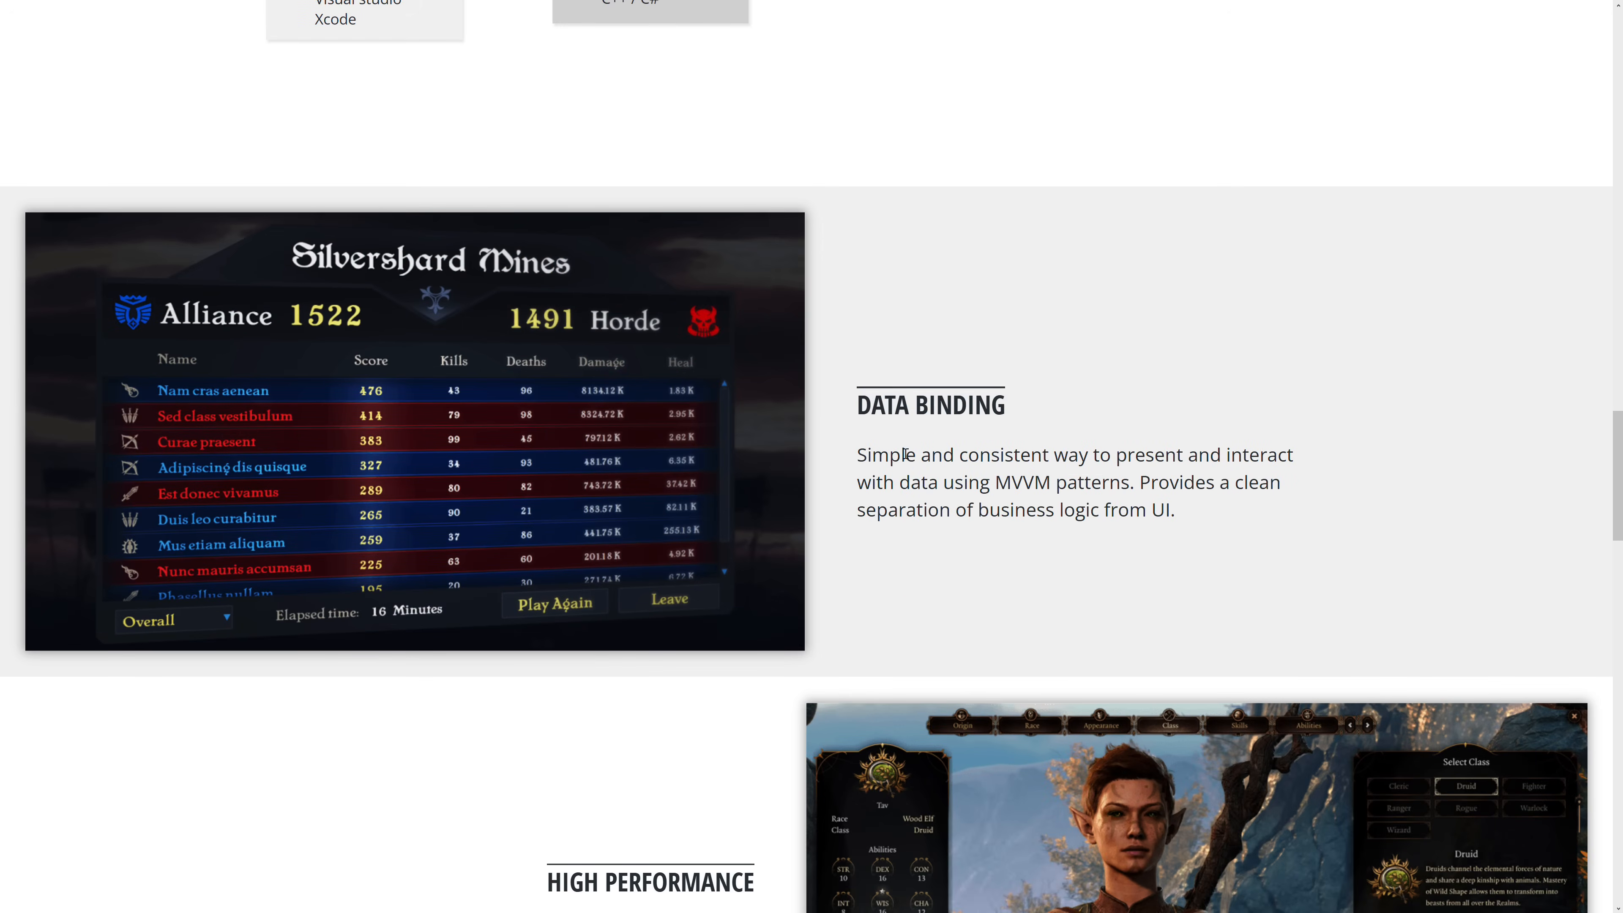
{"action": "mouse_move", "coordinate": [1217, 516]}
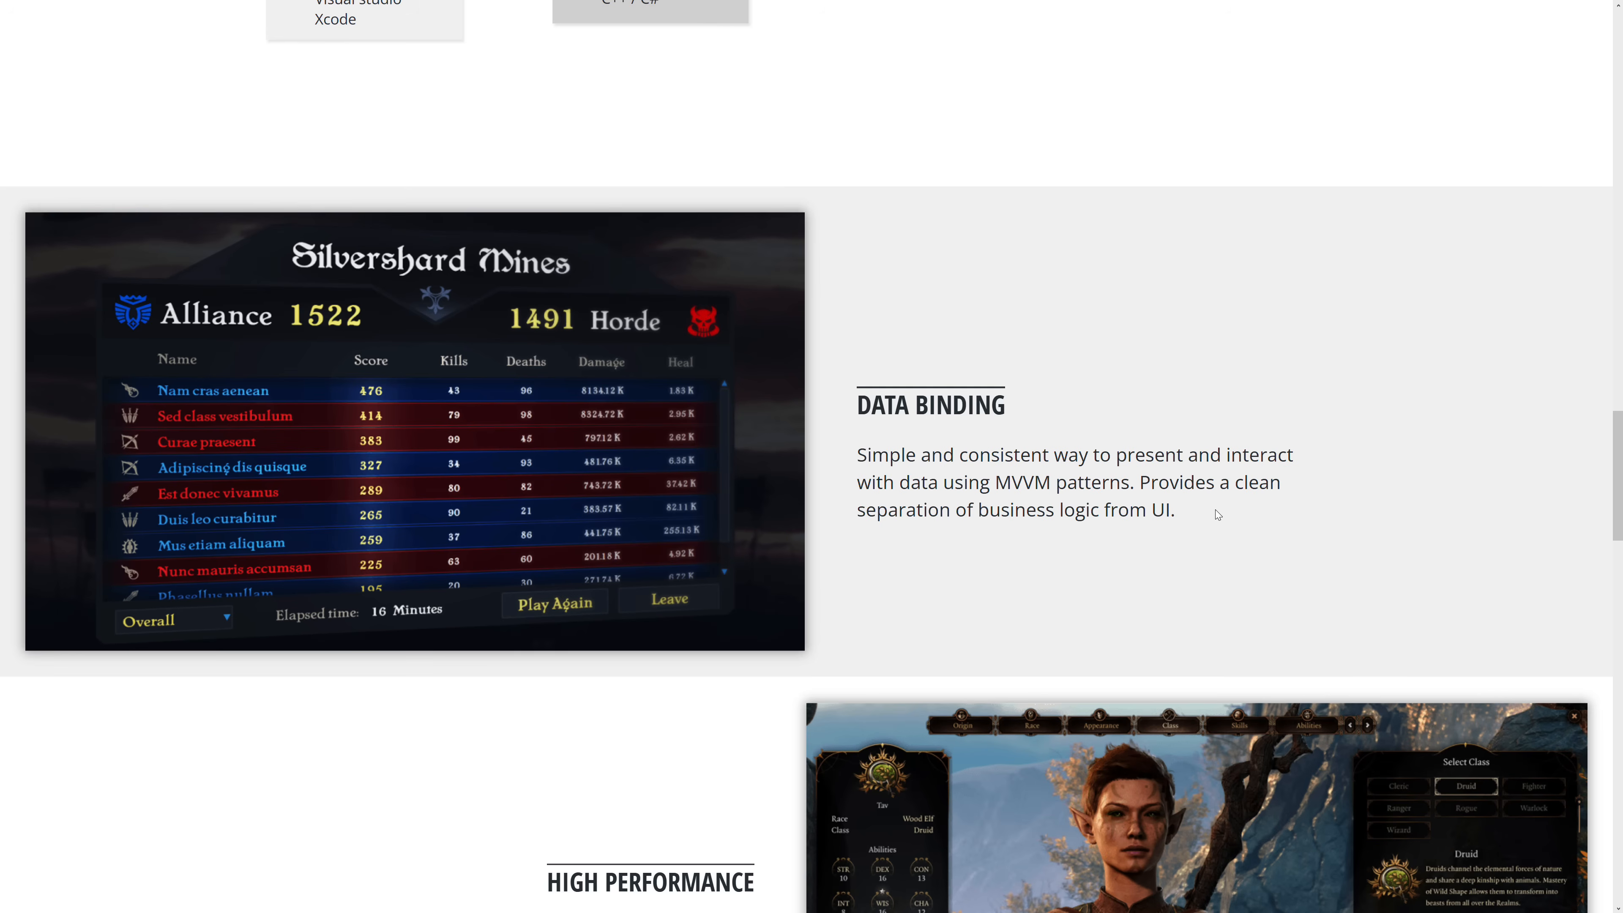
{"action": "mouse_move", "coordinate": [1031, 477]}
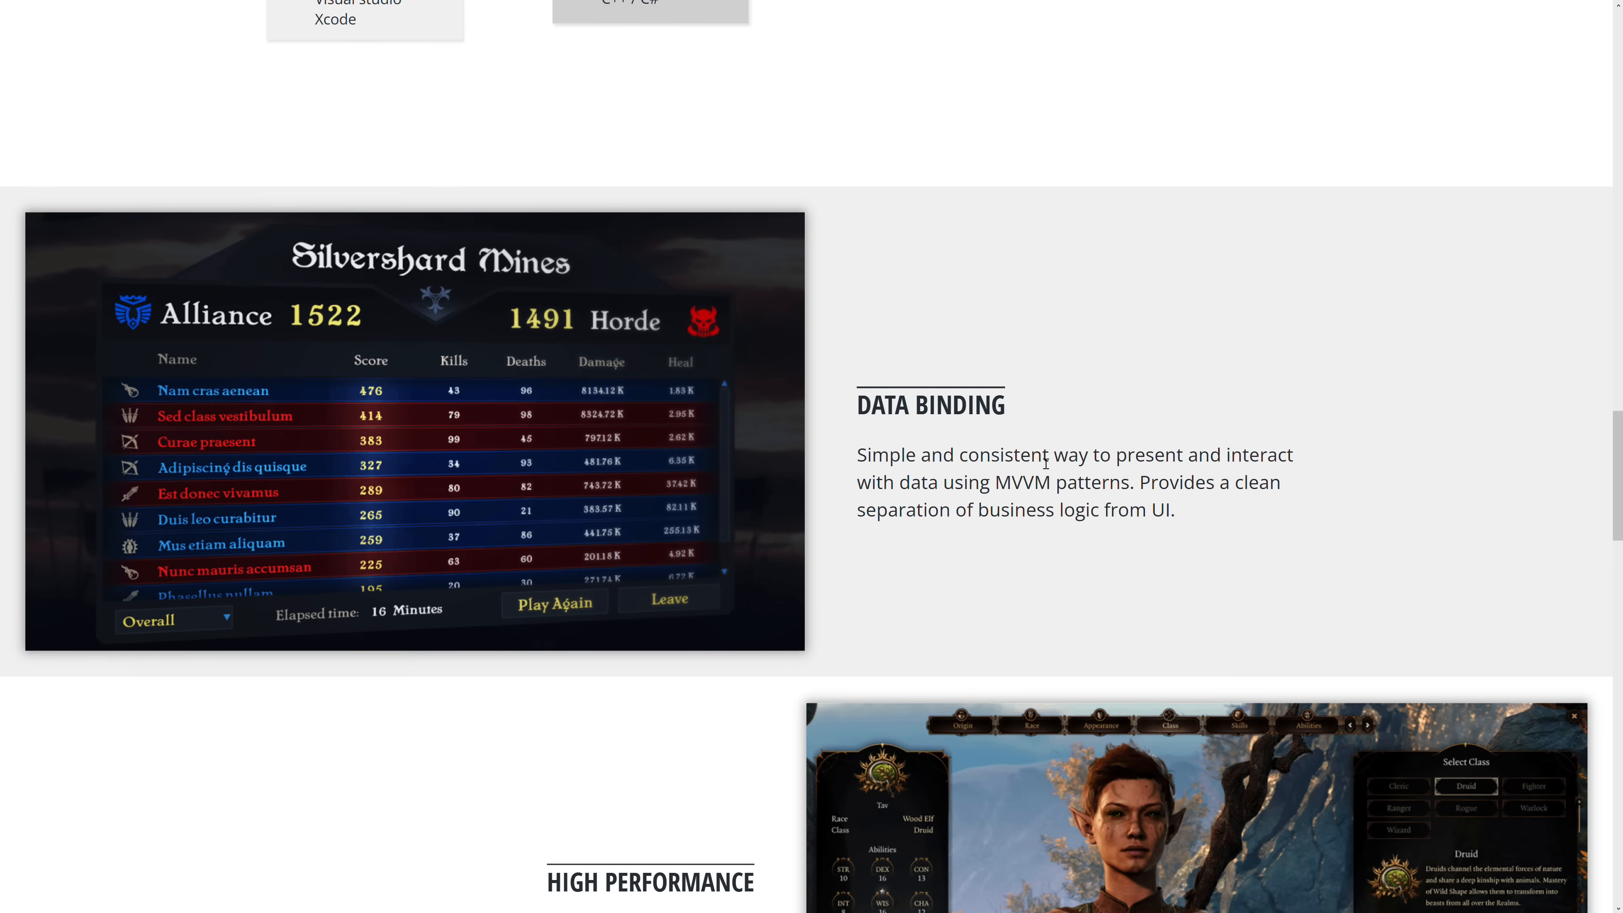
{"action": "scroll", "scroll_direction": "down", "scroll_amount": 3}
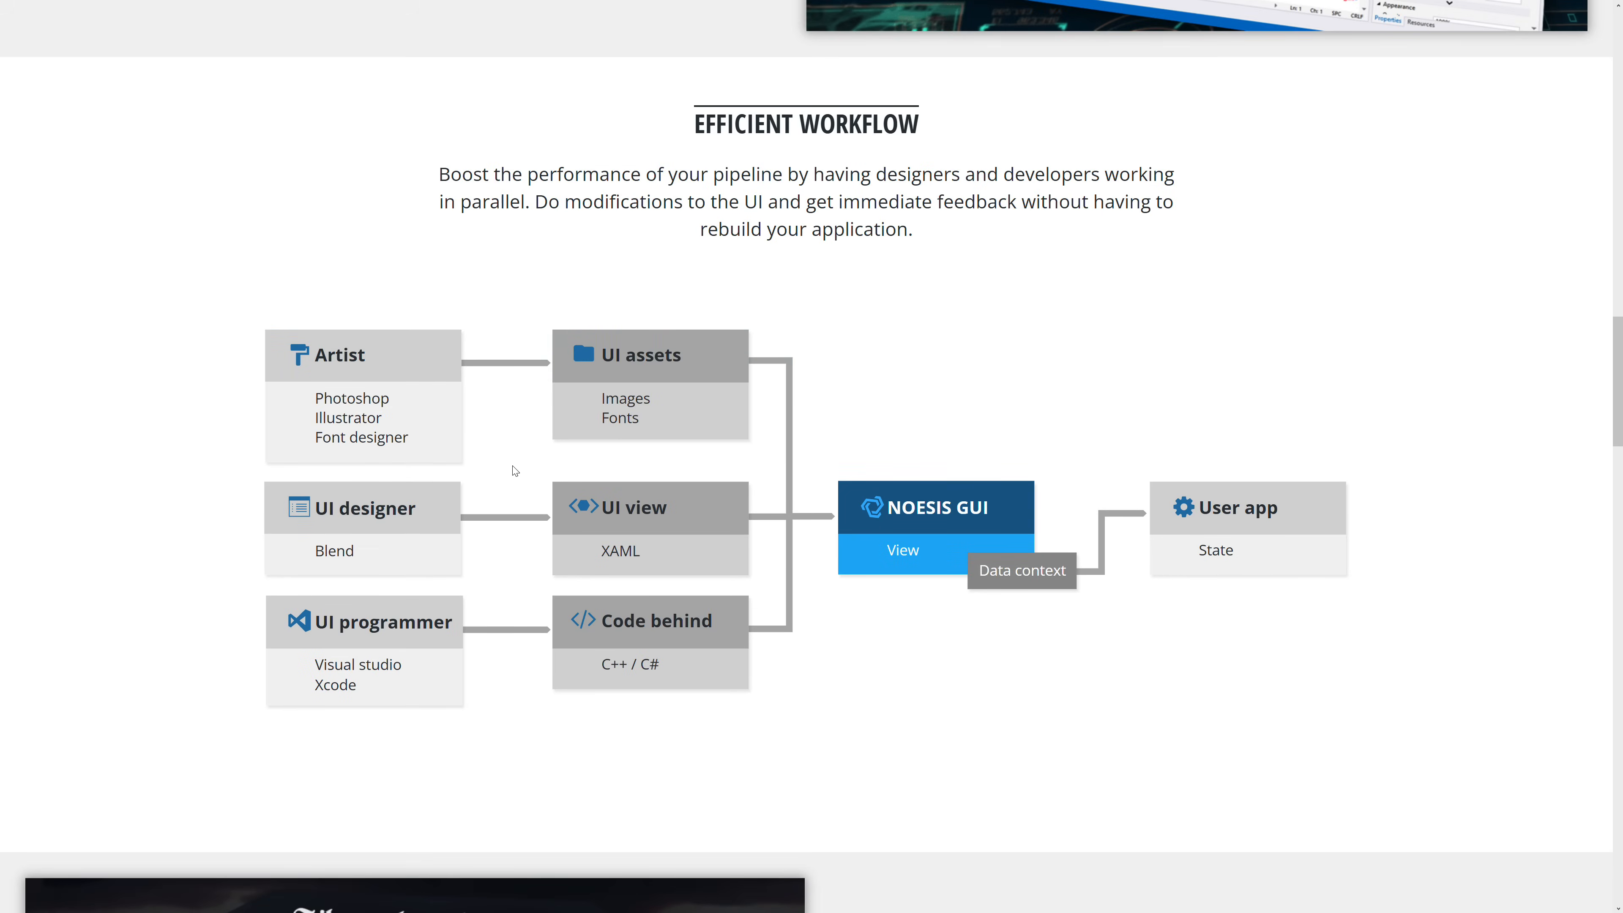
{"action": "mouse_move", "coordinate": [627, 380]}
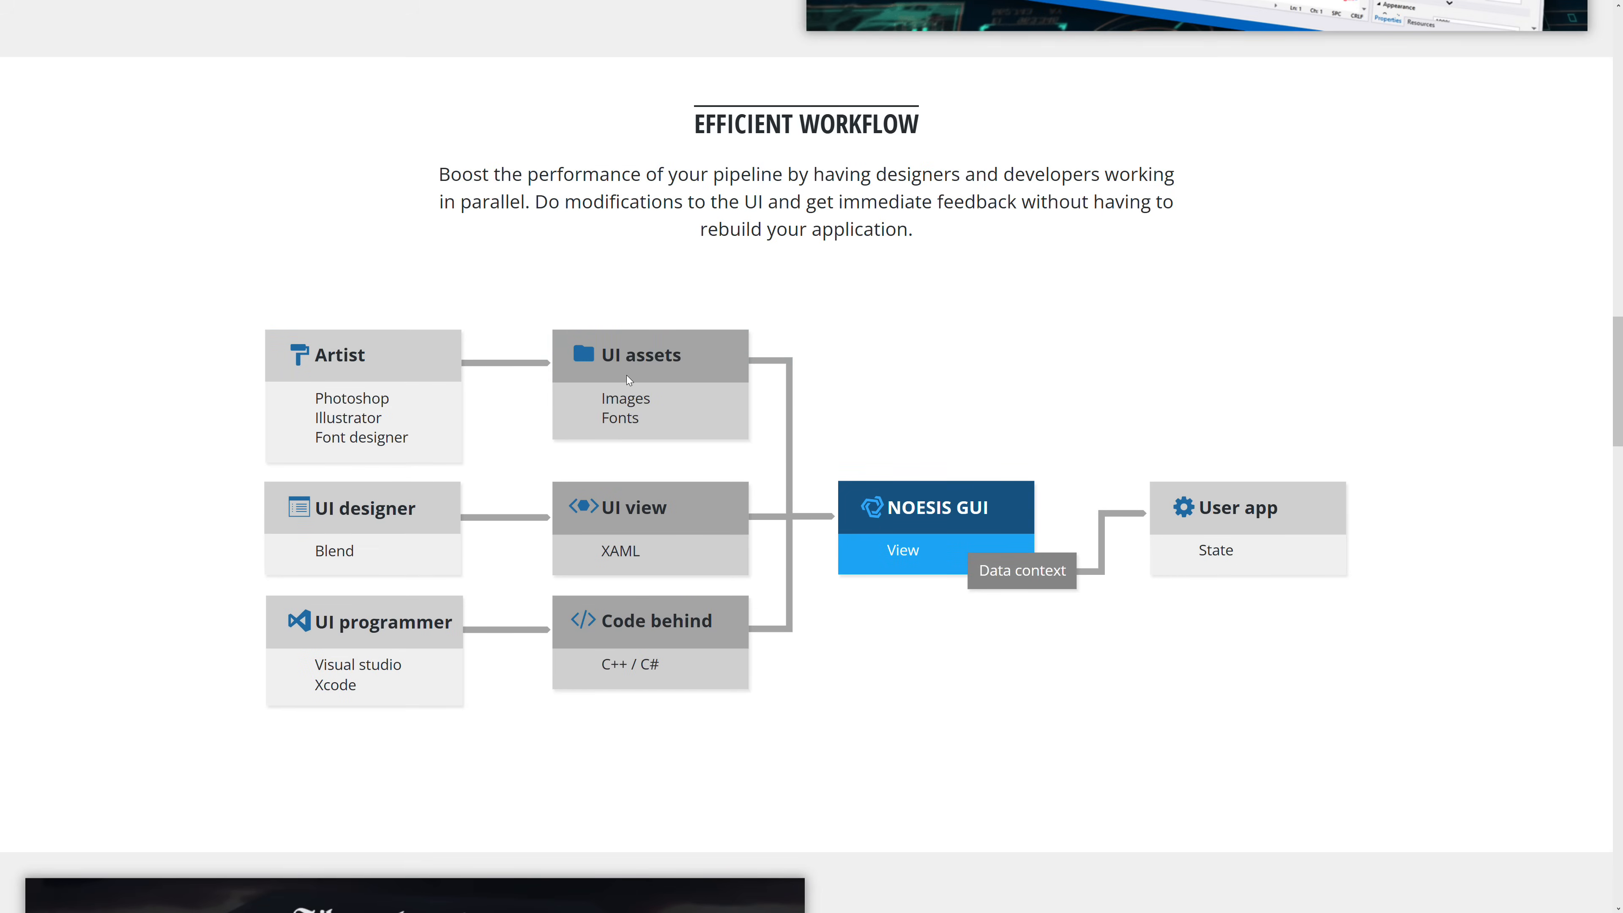
{"action": "mouse_move", "coordinate": [305, 568]}
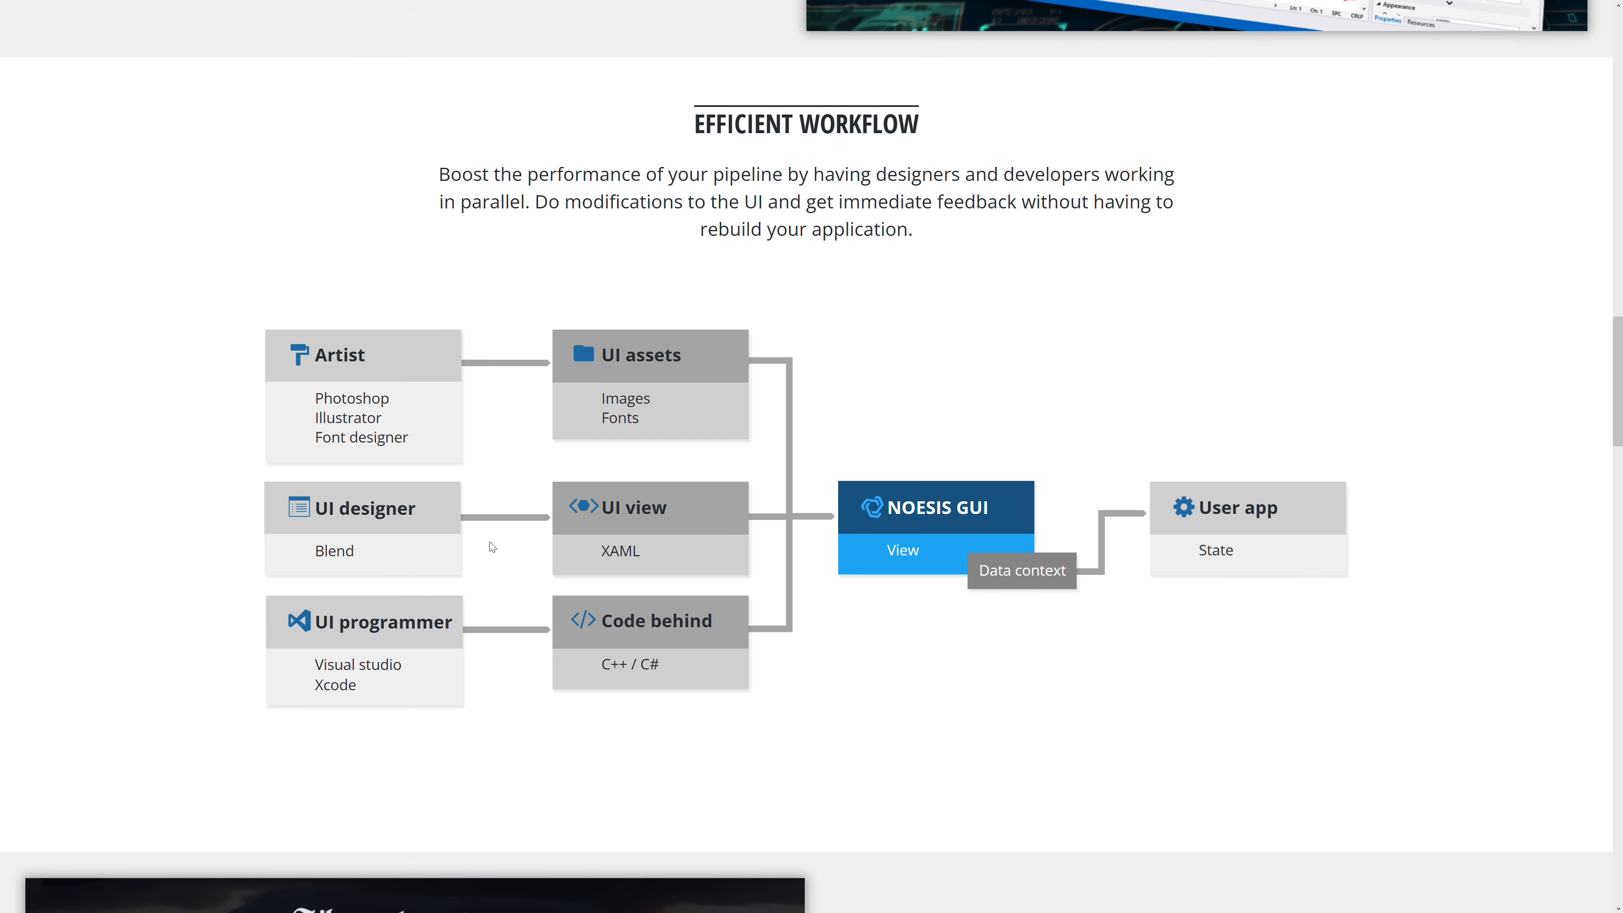
{"action": "mouse_move", "coordinate": [250, 610]}
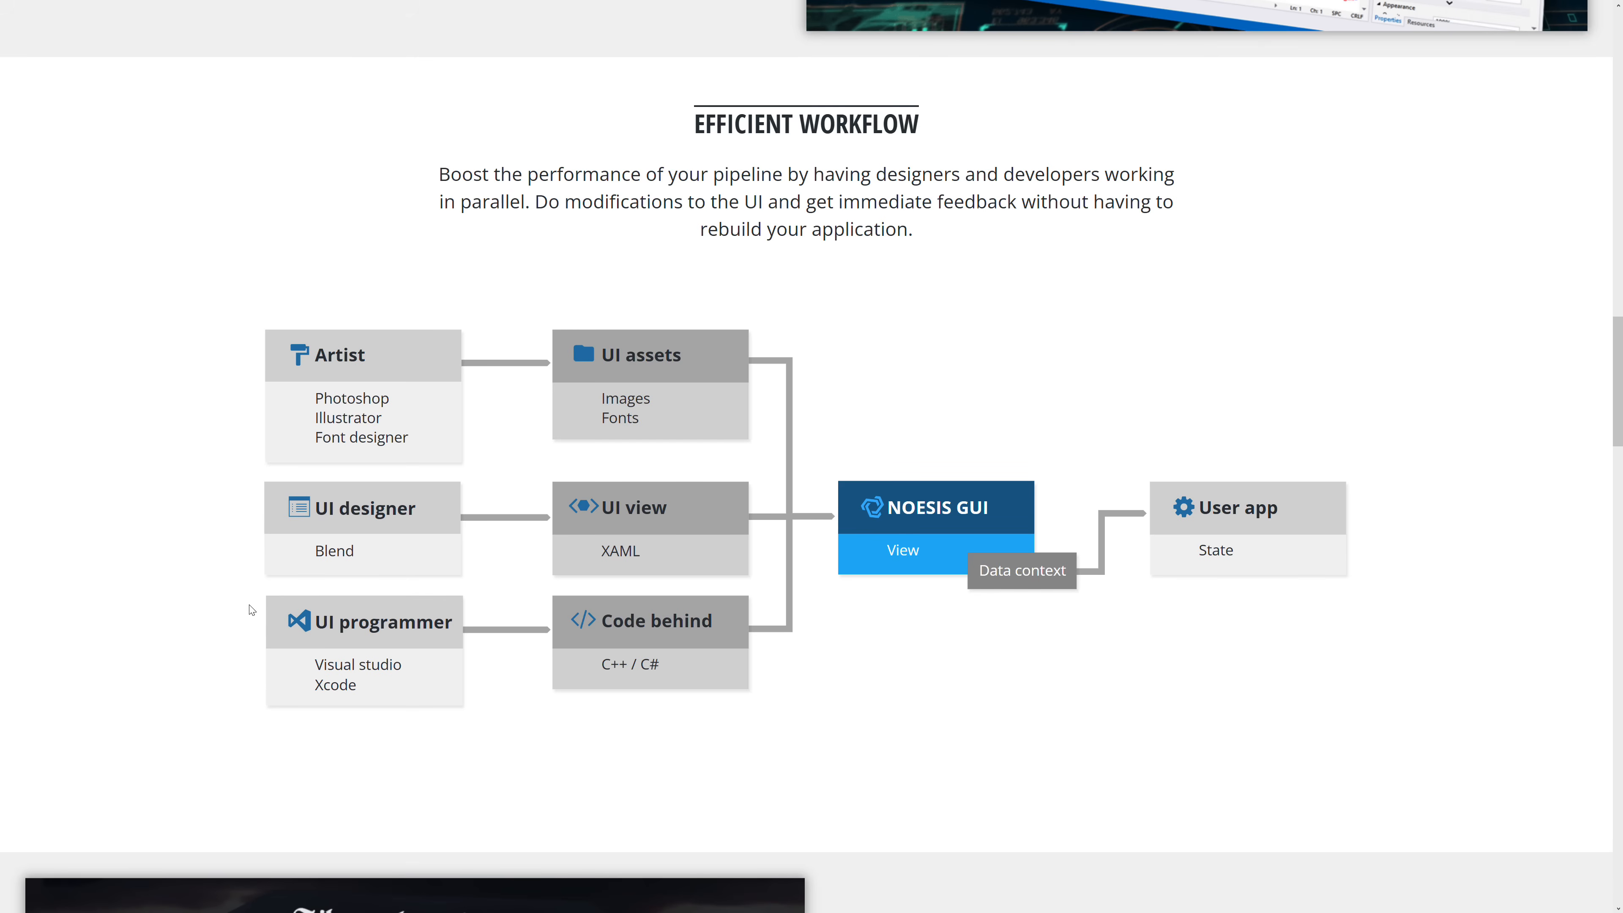
Scroll past Data Binding to the High Performance and Skinning sections.
{"action": "scroll", "scroll_direction": "down", "scroll_amount": 3}
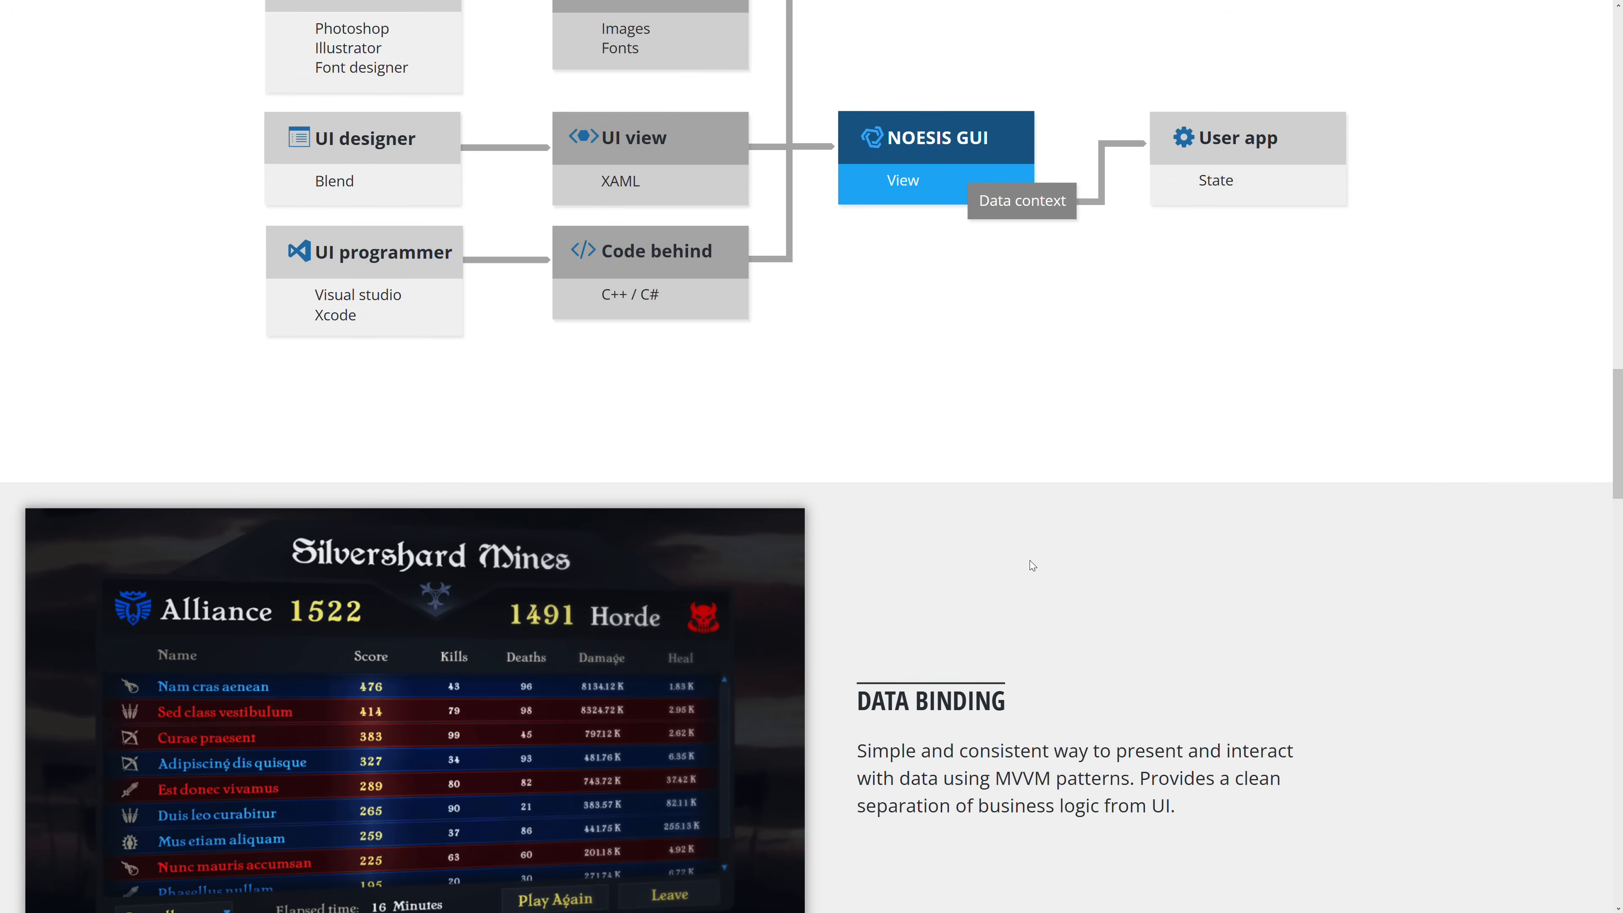
{"action": "scroll", "scroll_direction": "down", "scroll_amount": 3}
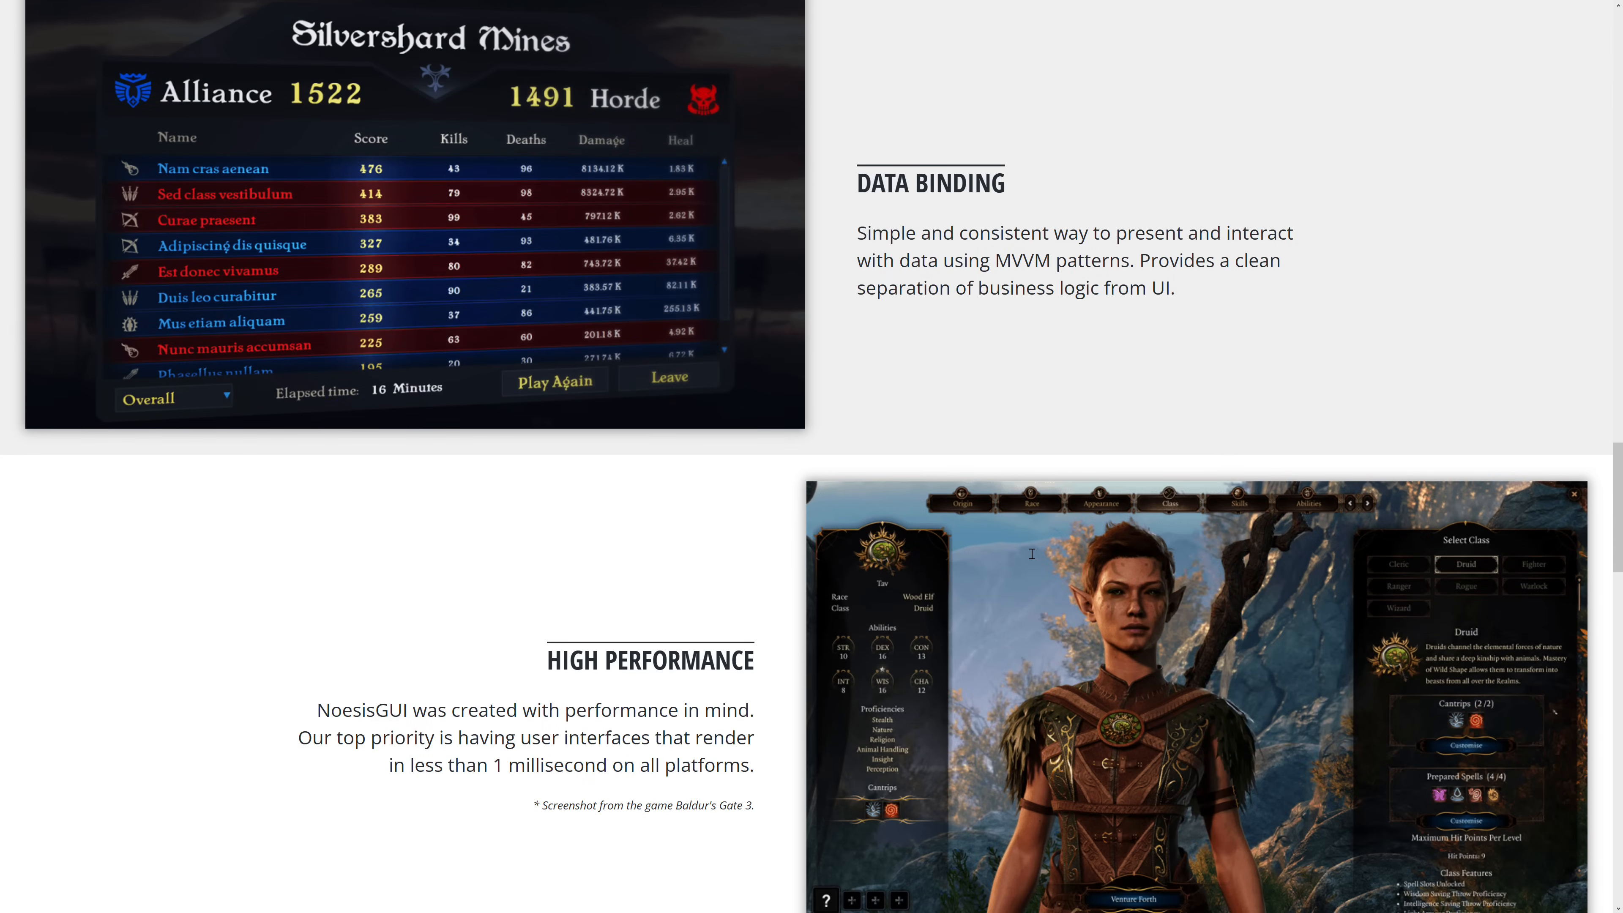
{"action": "scroll", "scroll_direction": "down", "scroll_amount": 3}
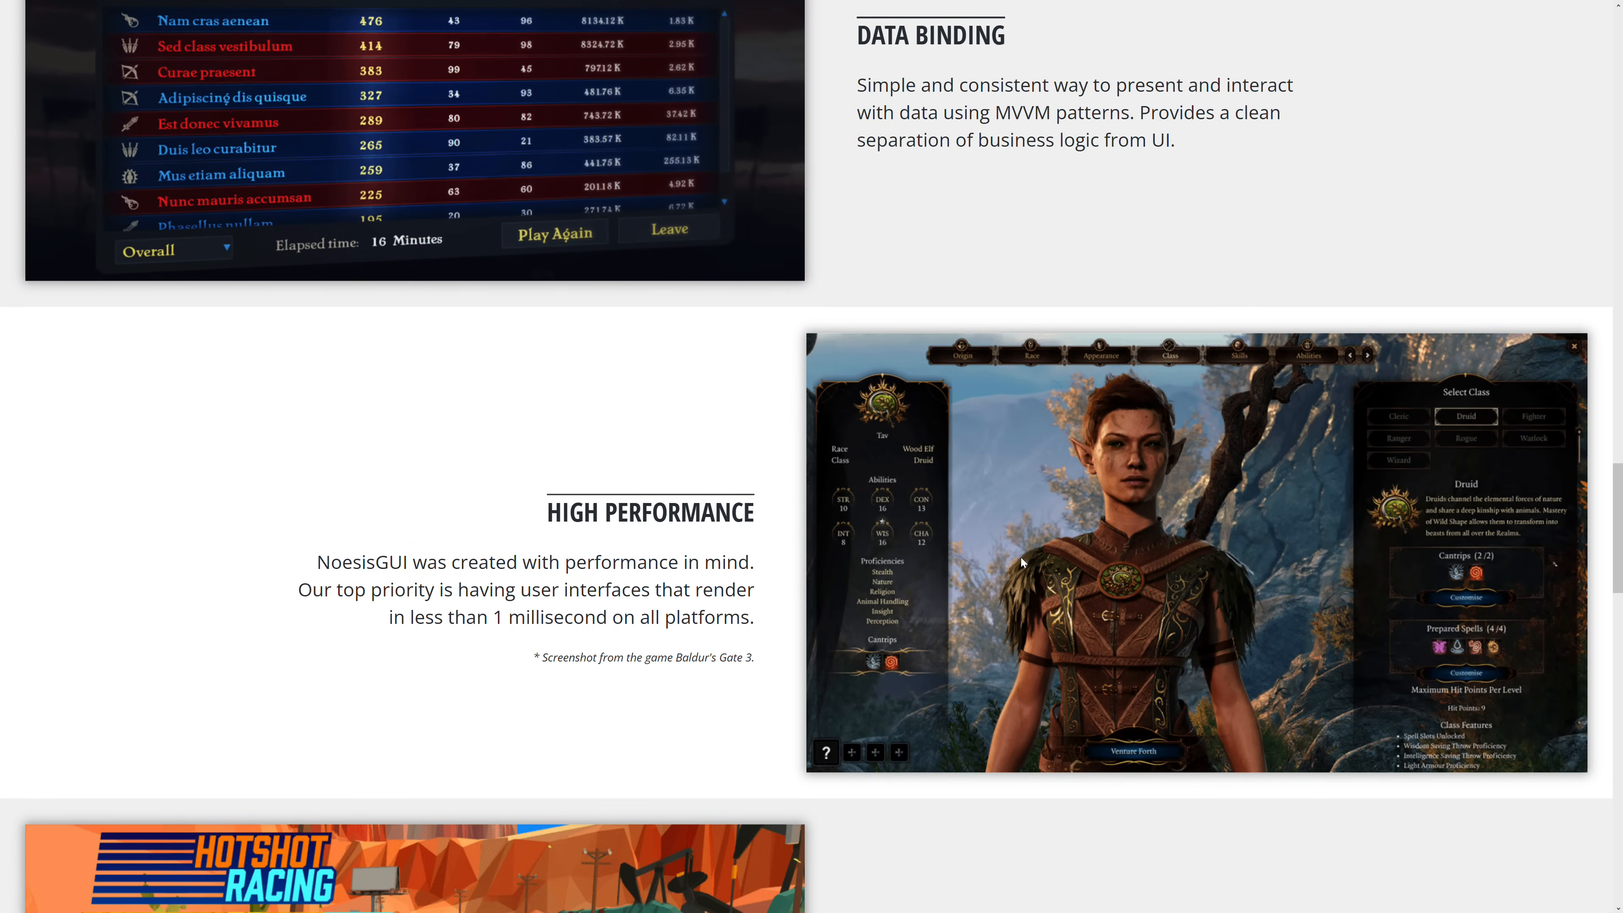
{"action": "scroll", "scroll_direction": "down", "scroll_amount": 3}
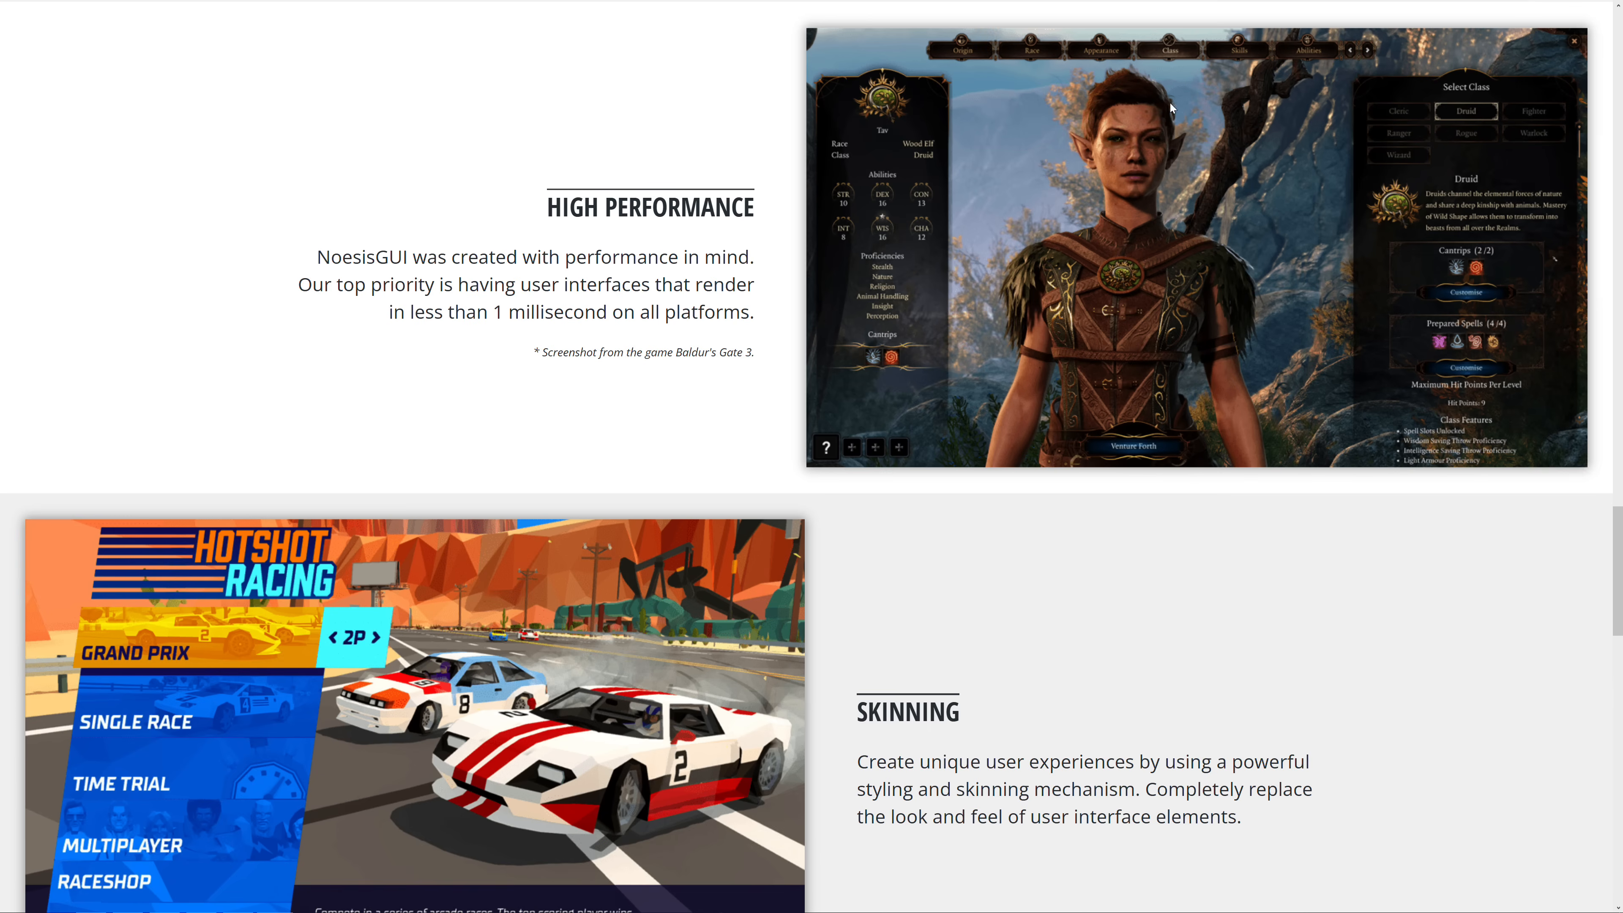
{"action": "mouse_move", "coordinate": [1114, 218]}
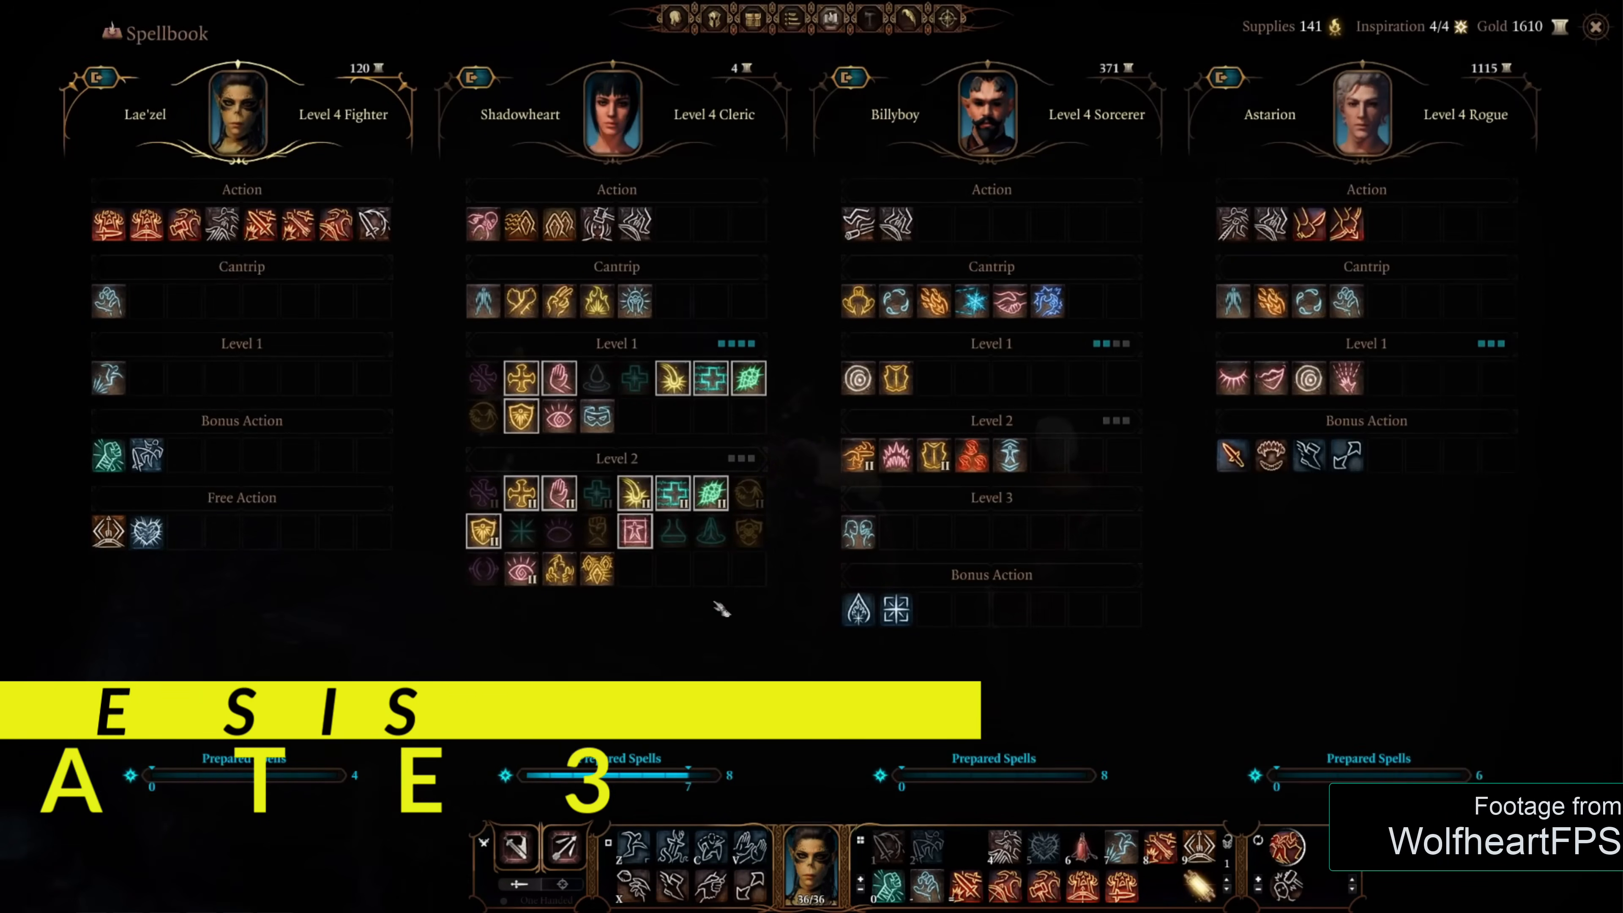
{"action": "mouse_move", "coordinate": [218, 223]}
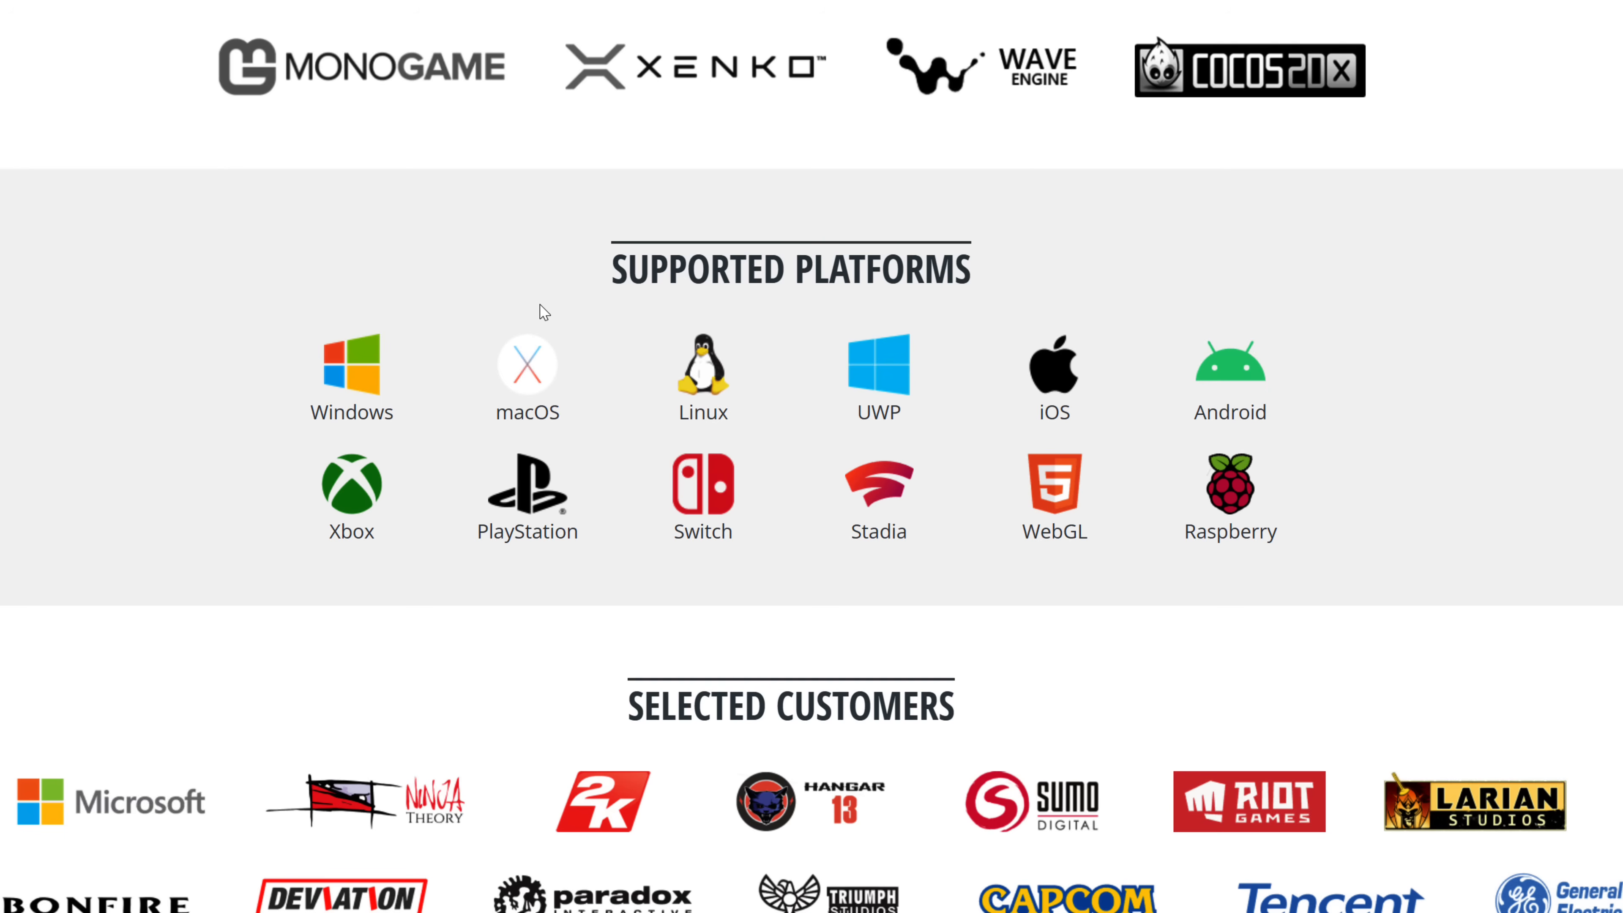
{"action": "mouse_move", "coordinate": [353, 845]}
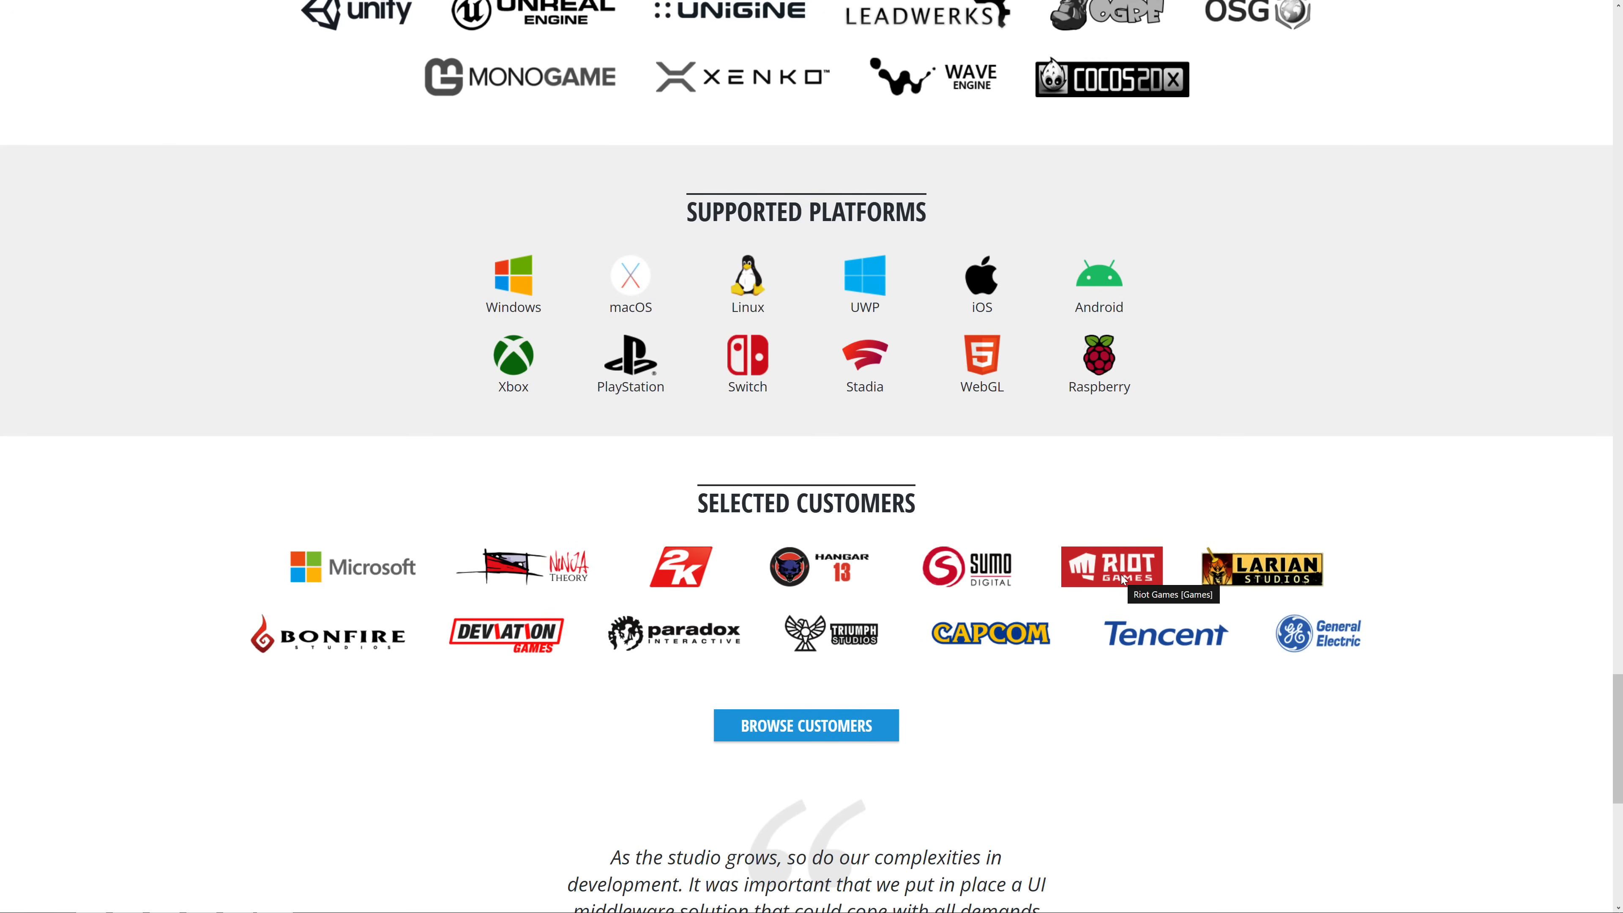
{"action": "mouse_move", "coordinate": [416, 562]}
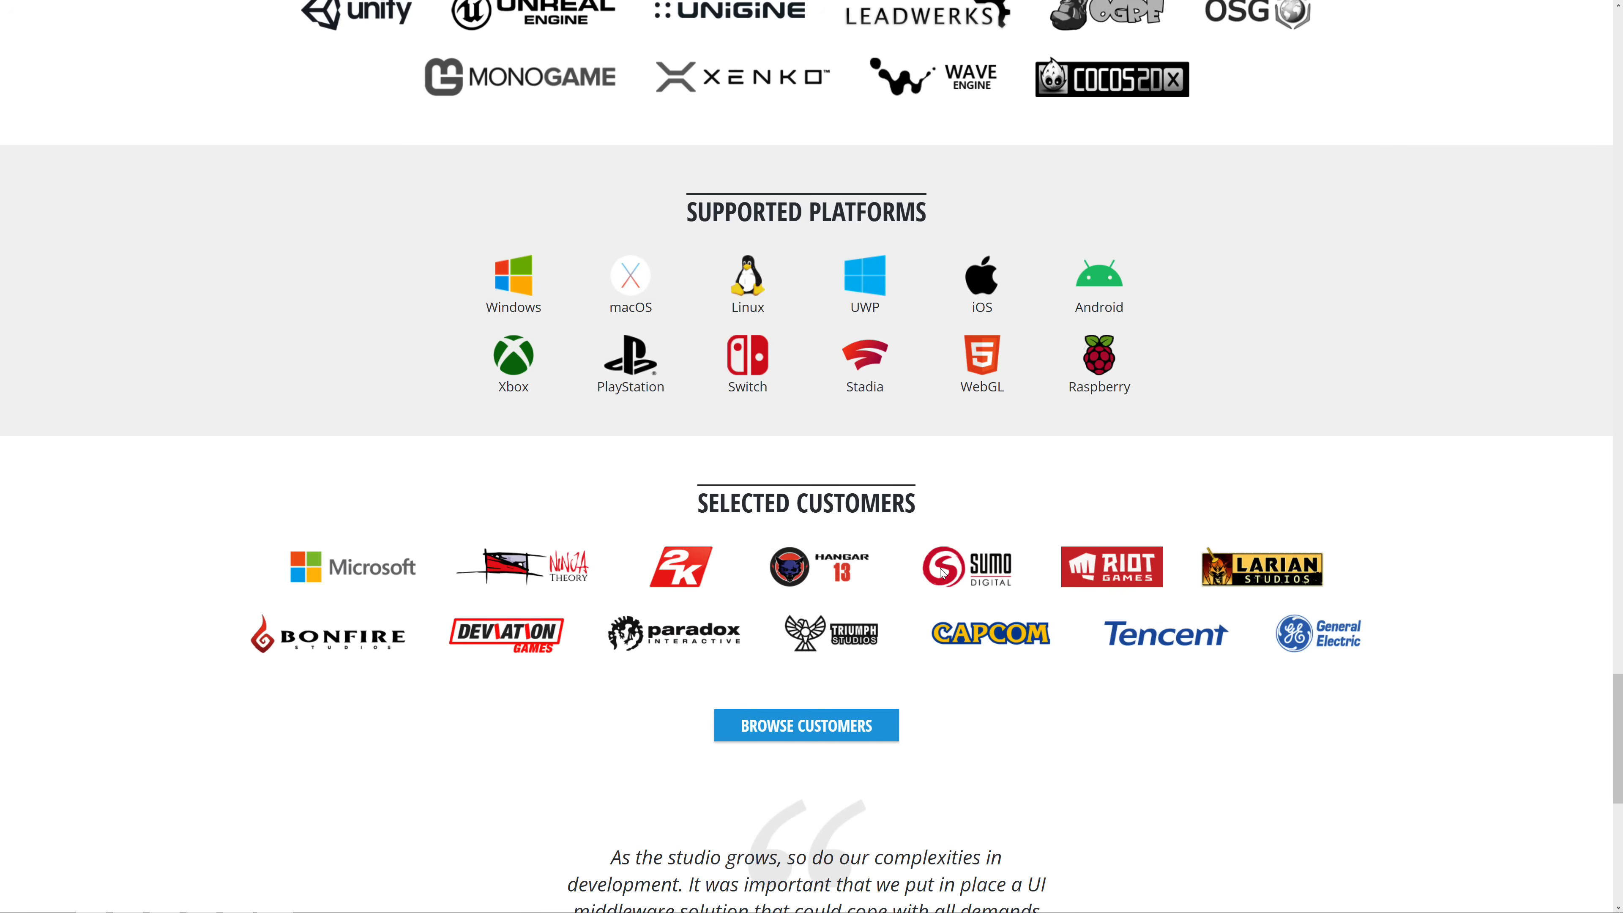
{"action": "mouse_move", "coordinate": [965, 566]}
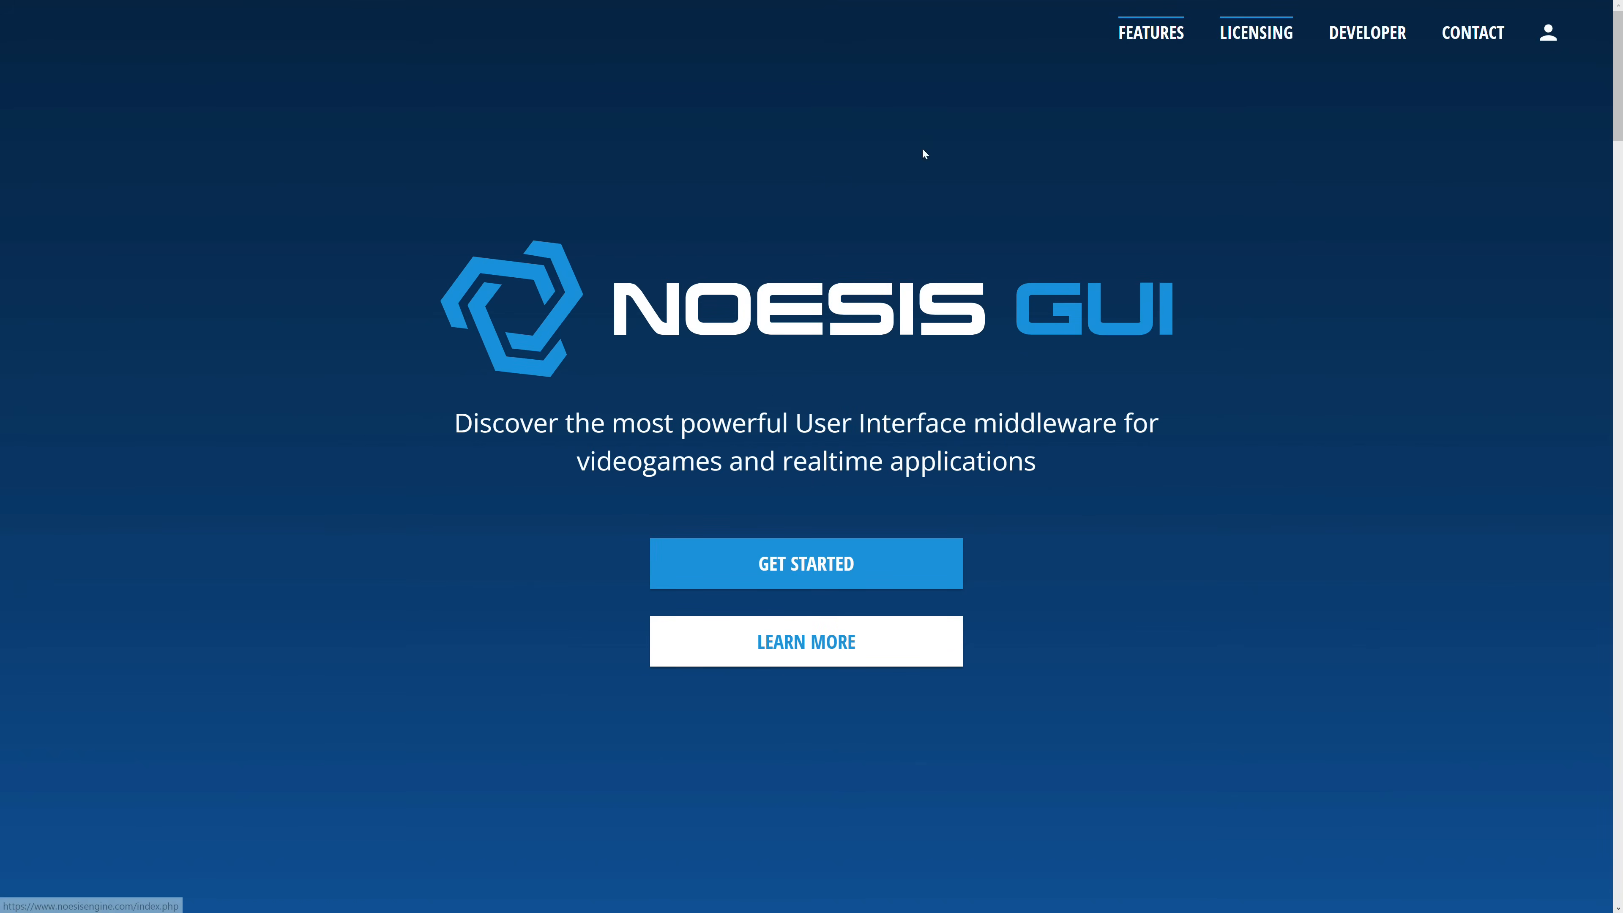
Go to the Licensing page comparing the free Indie tier with the Pro plans.
{"action": "left_click", "coordinate": [1255, 32]}
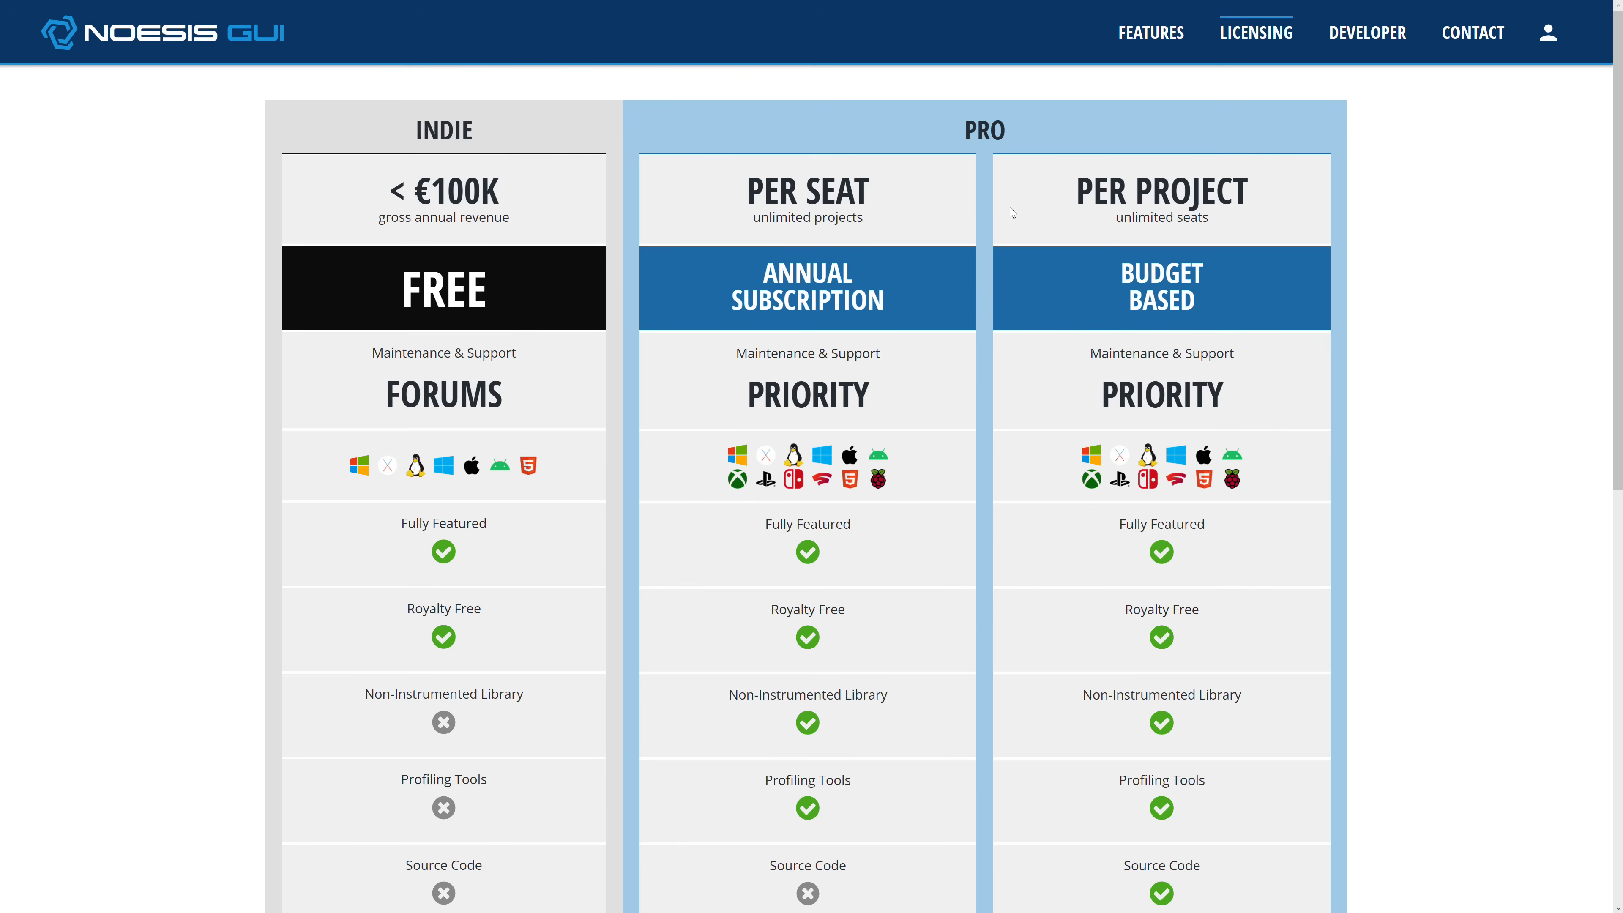
{"action": "mouse_move", "coordinate": [534, 235]}
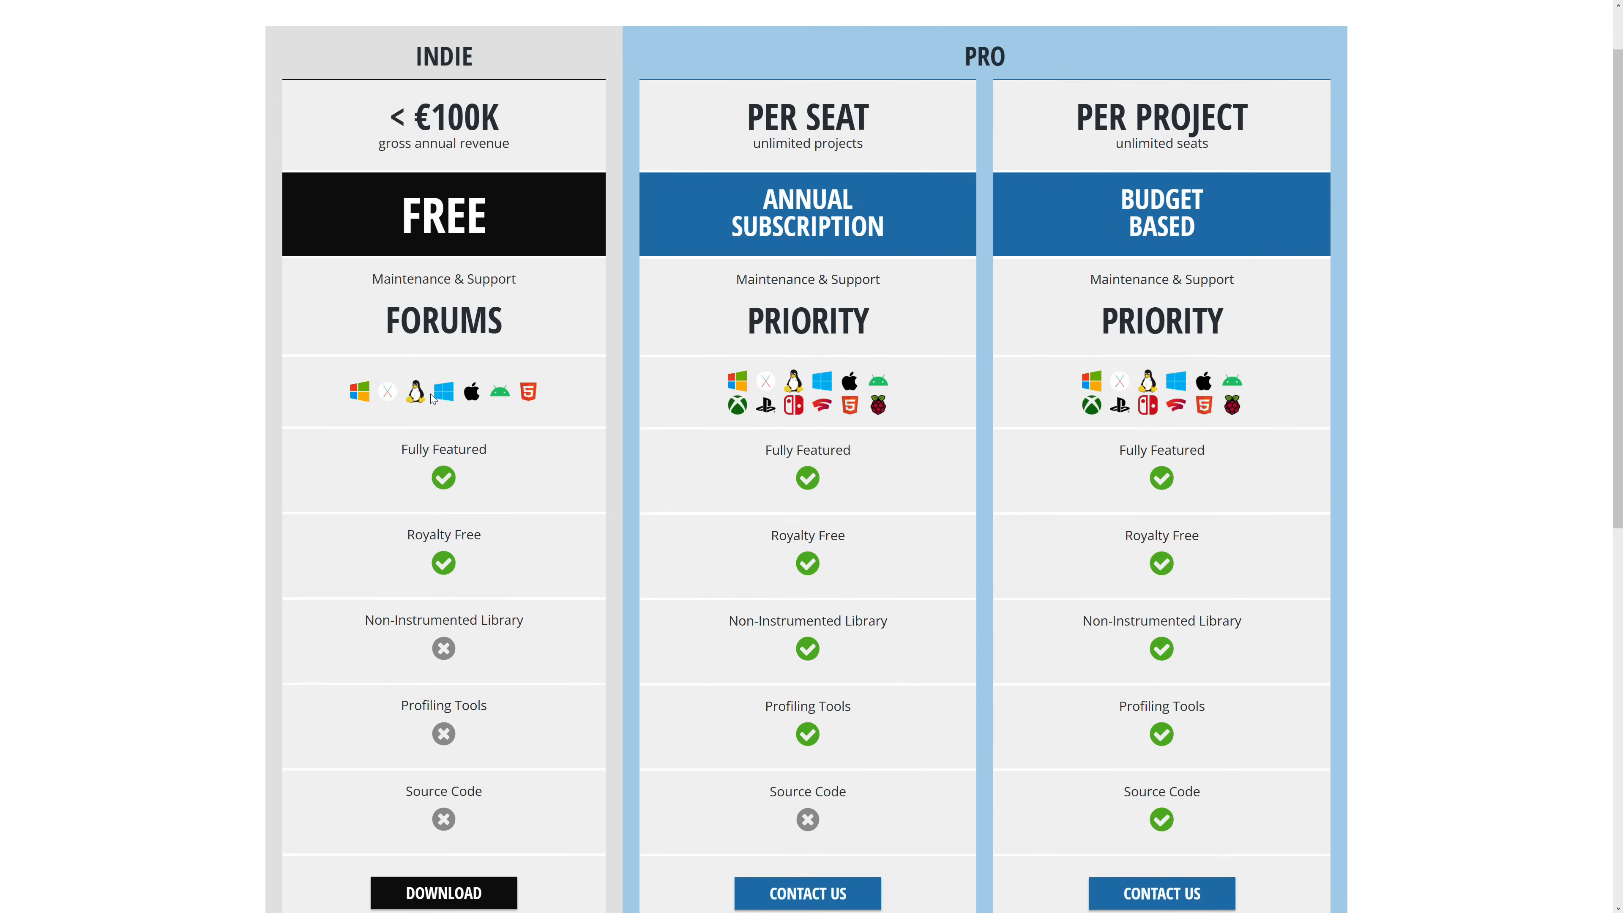
{"action": "mouse_move", "coordinate": [477, 522]}
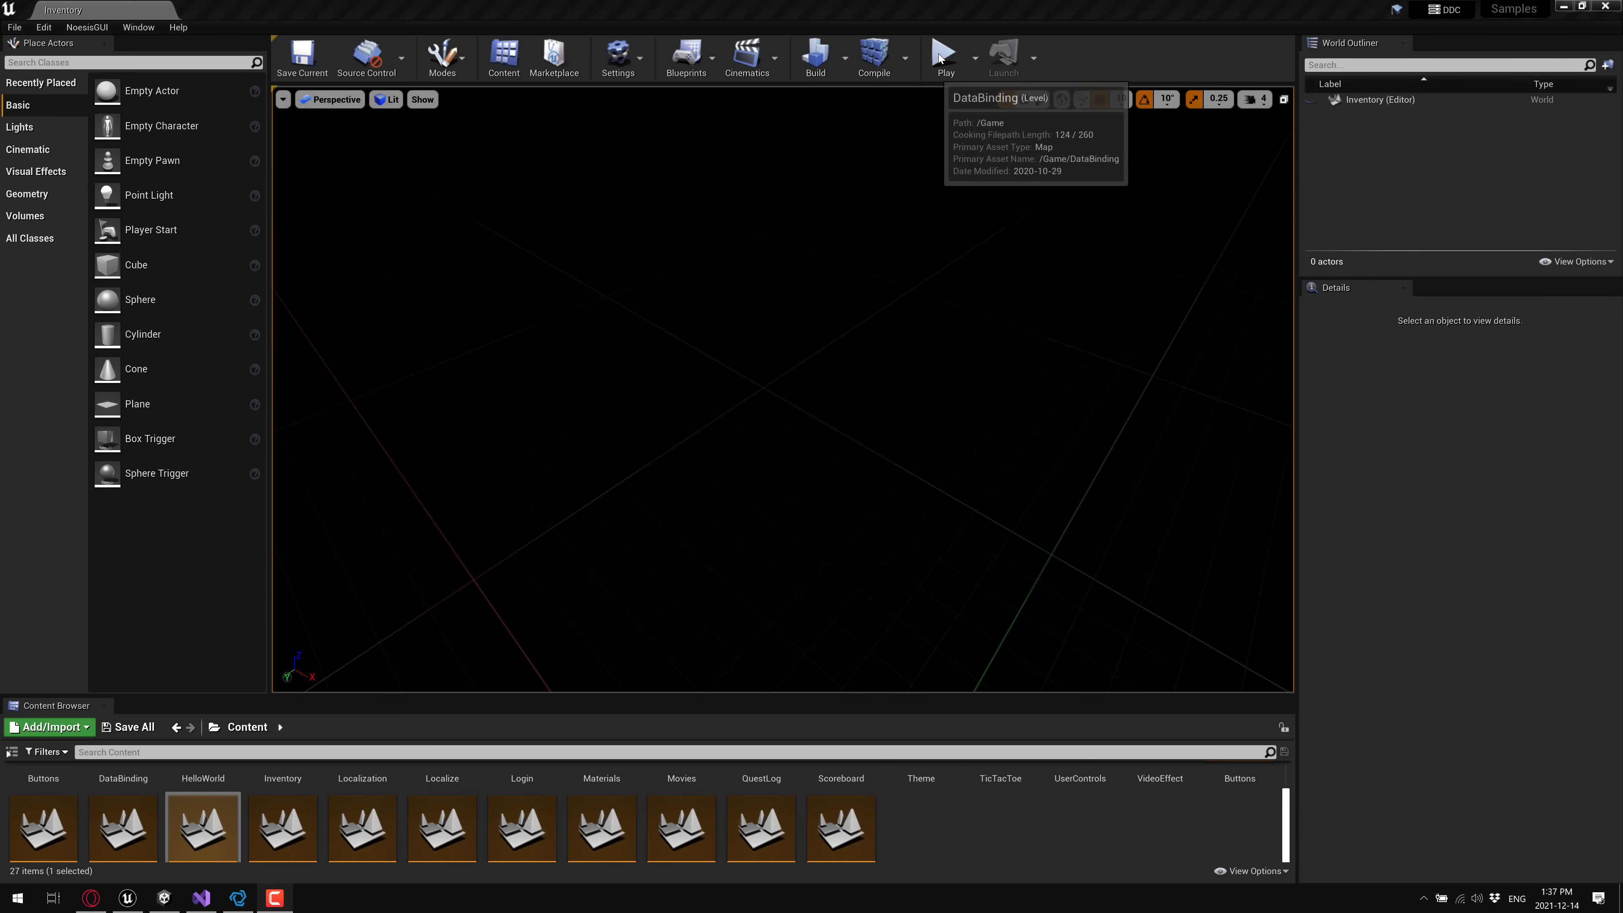
{"action": "left_click", "coordinate": [943, 57]}
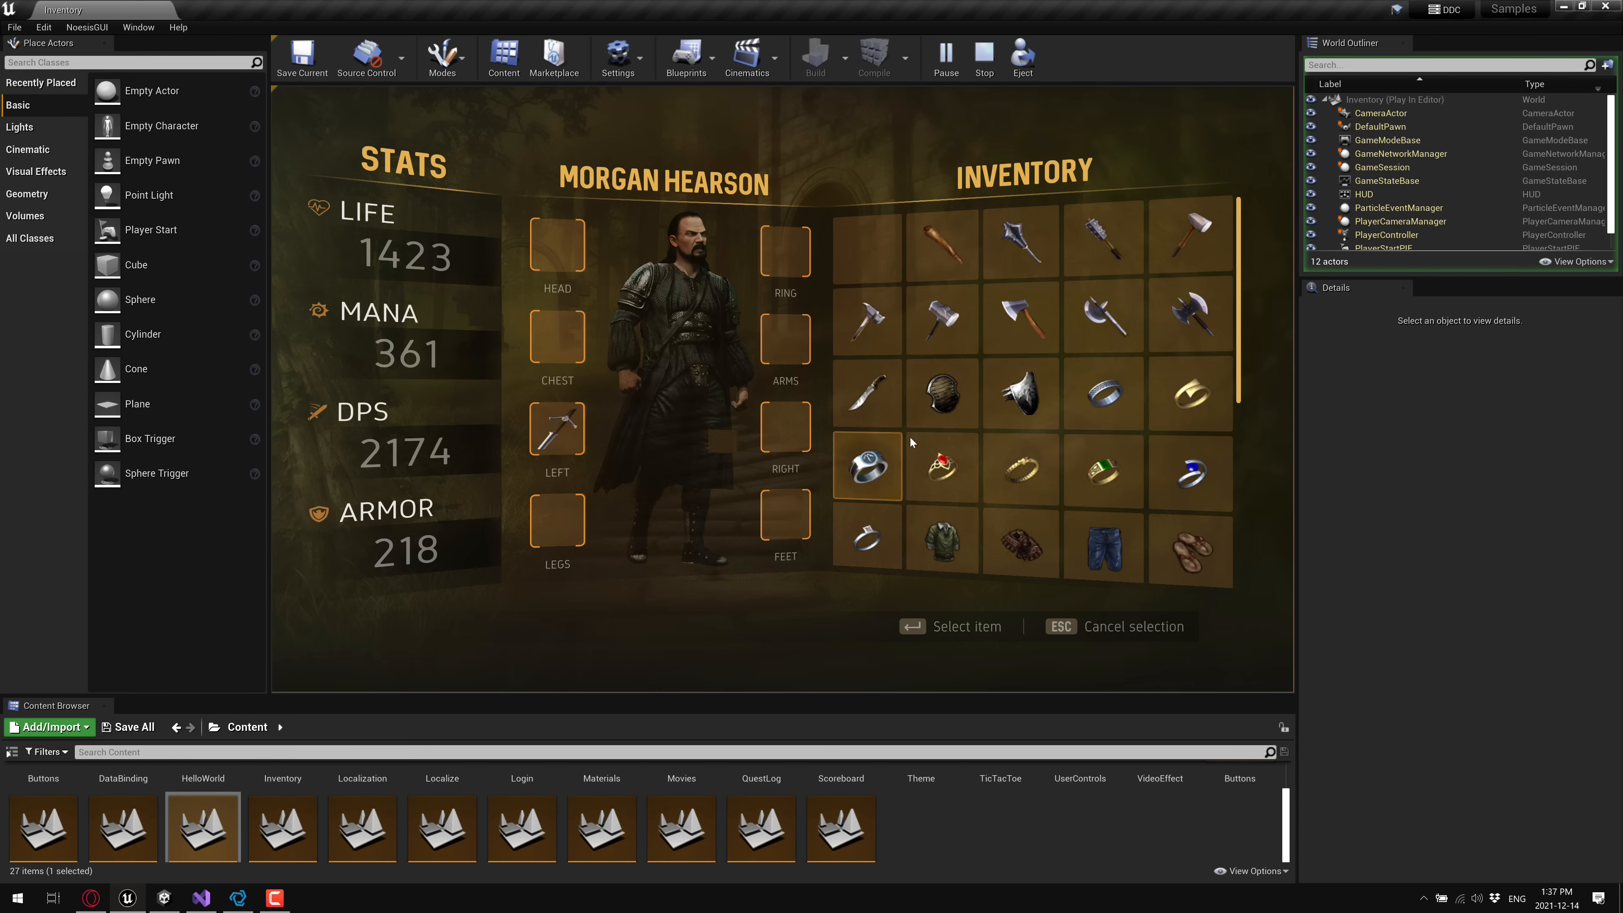
{"action": "left_click", "coordinate": [866, 467]}
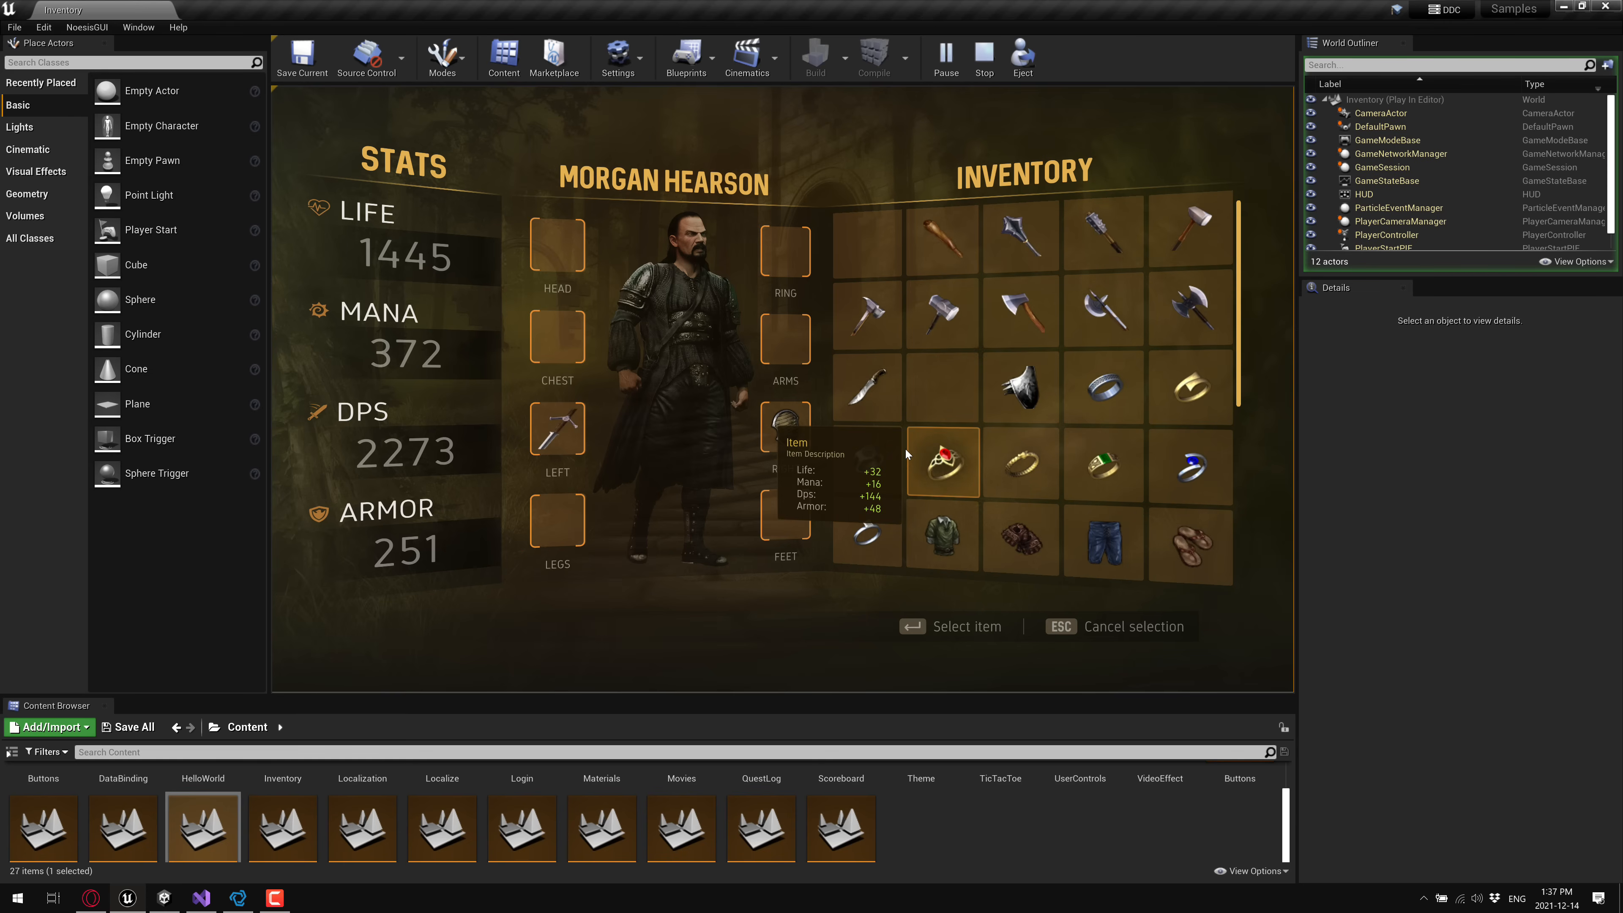
{"action": "left_click", "coordinate": [981, 54]}
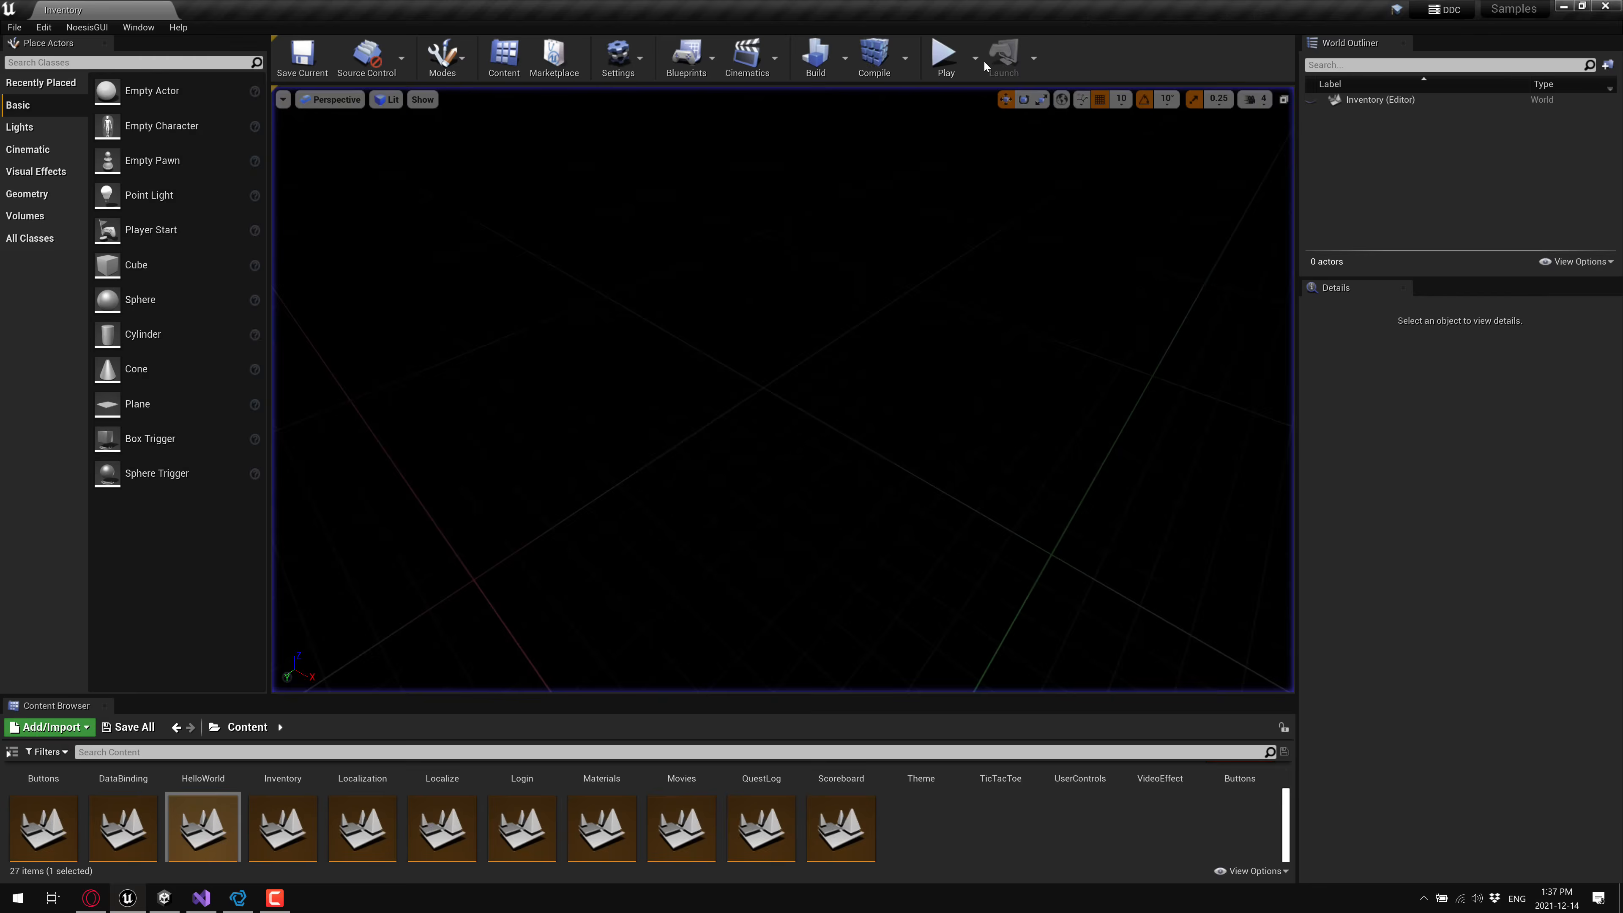
{"action": "mouse_move", "coordinate": [252, 210]}
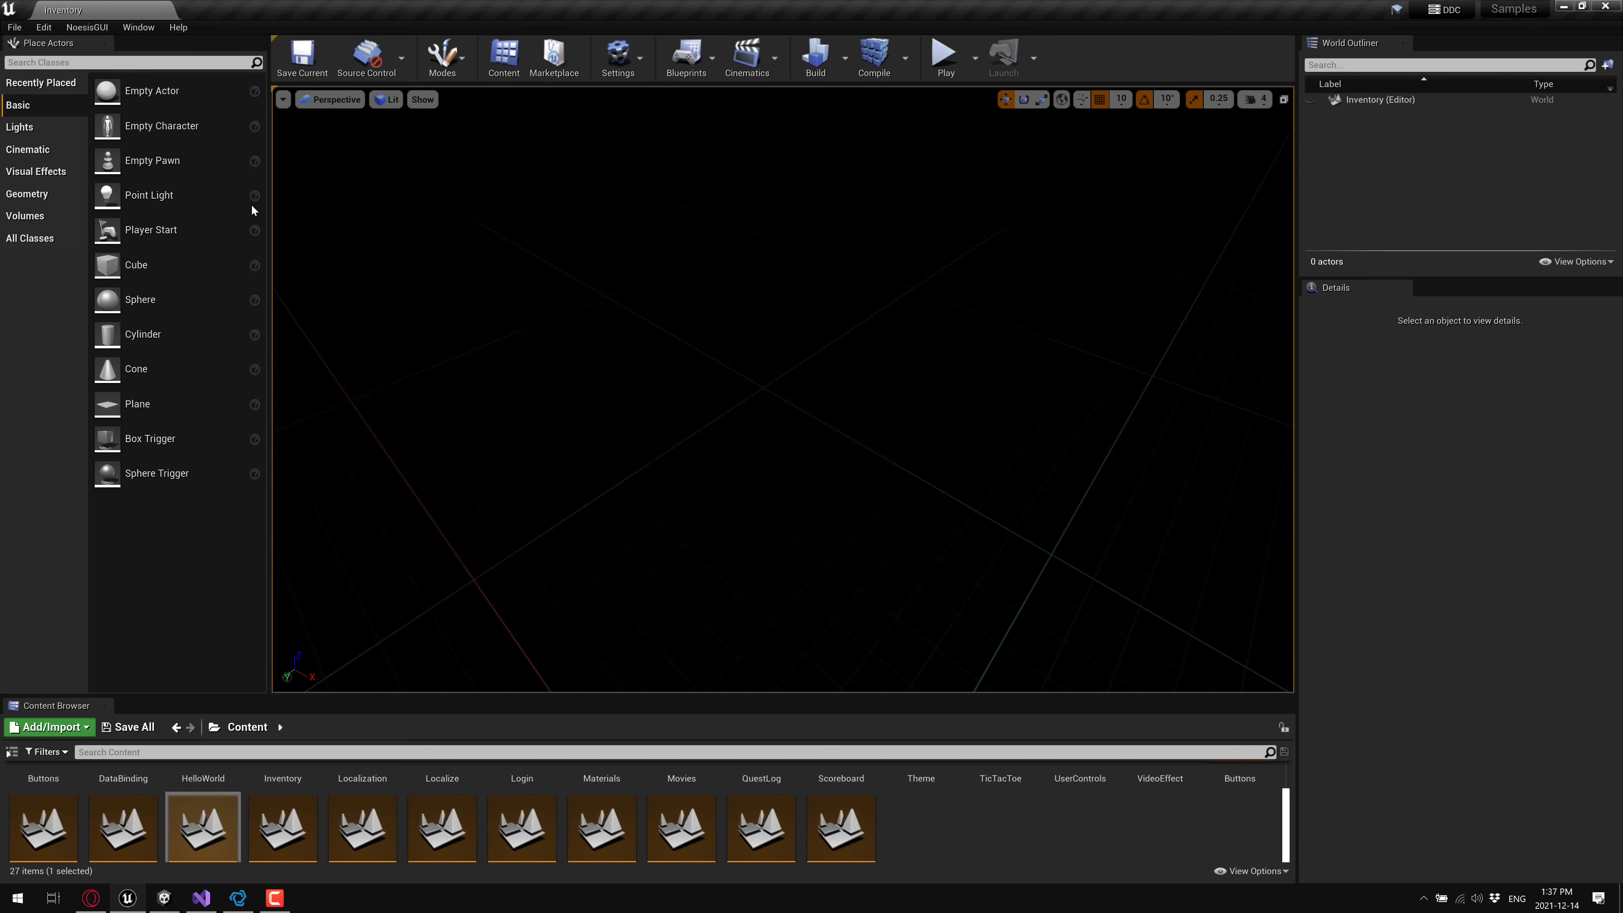
{"action": "mouse_move", "coordinate": [772, 151]}
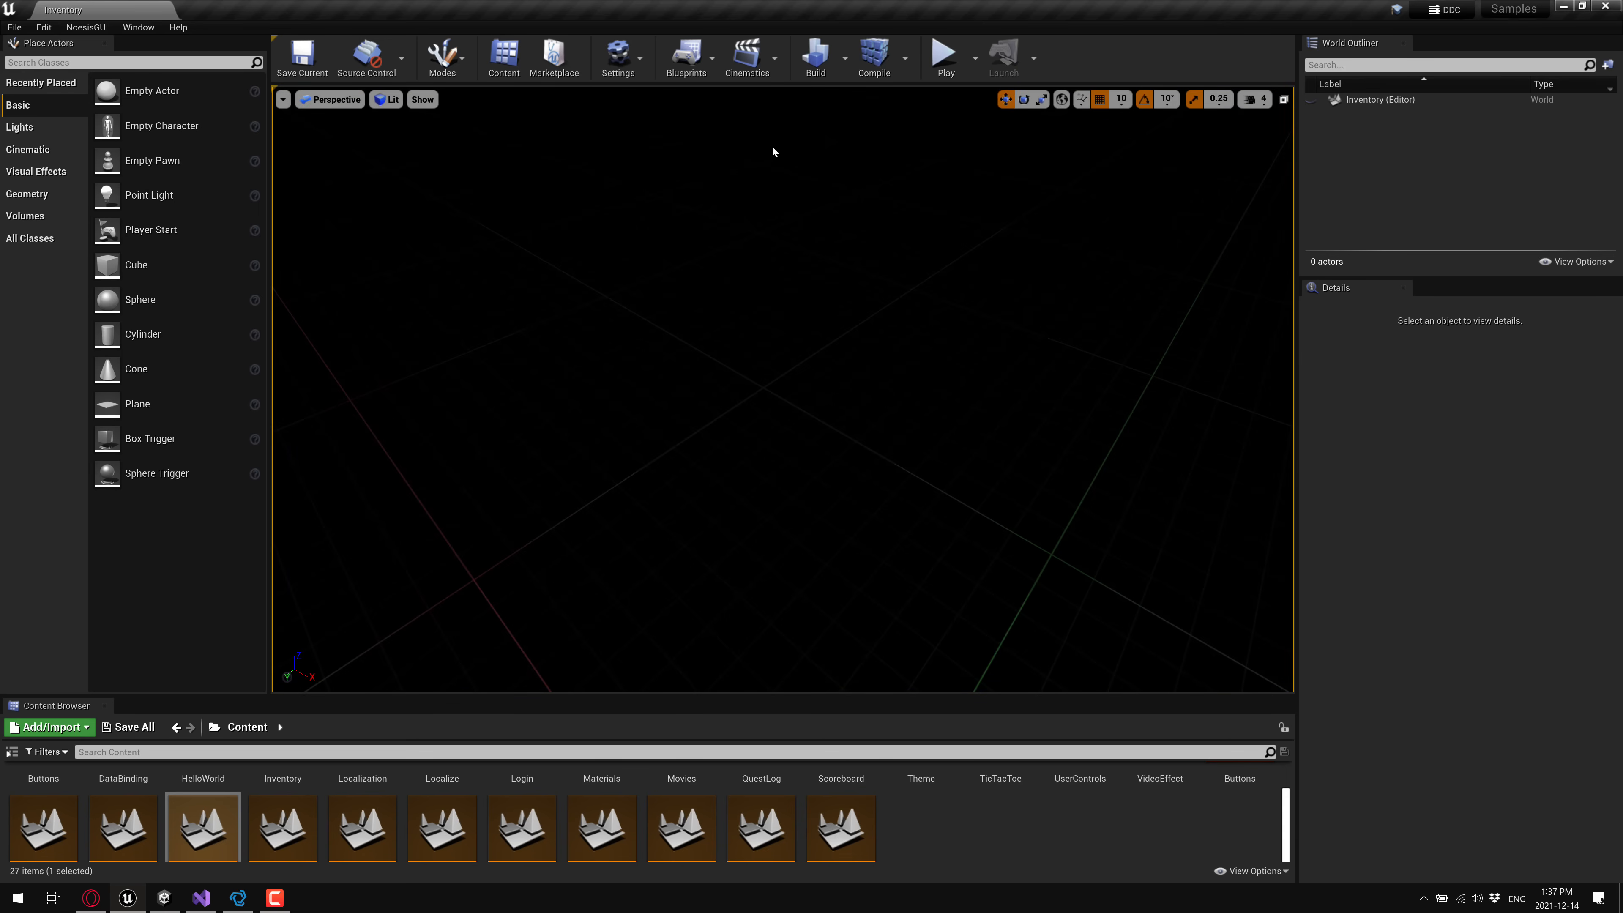
{"action": "left_click", "coordinate": [686, 58]}
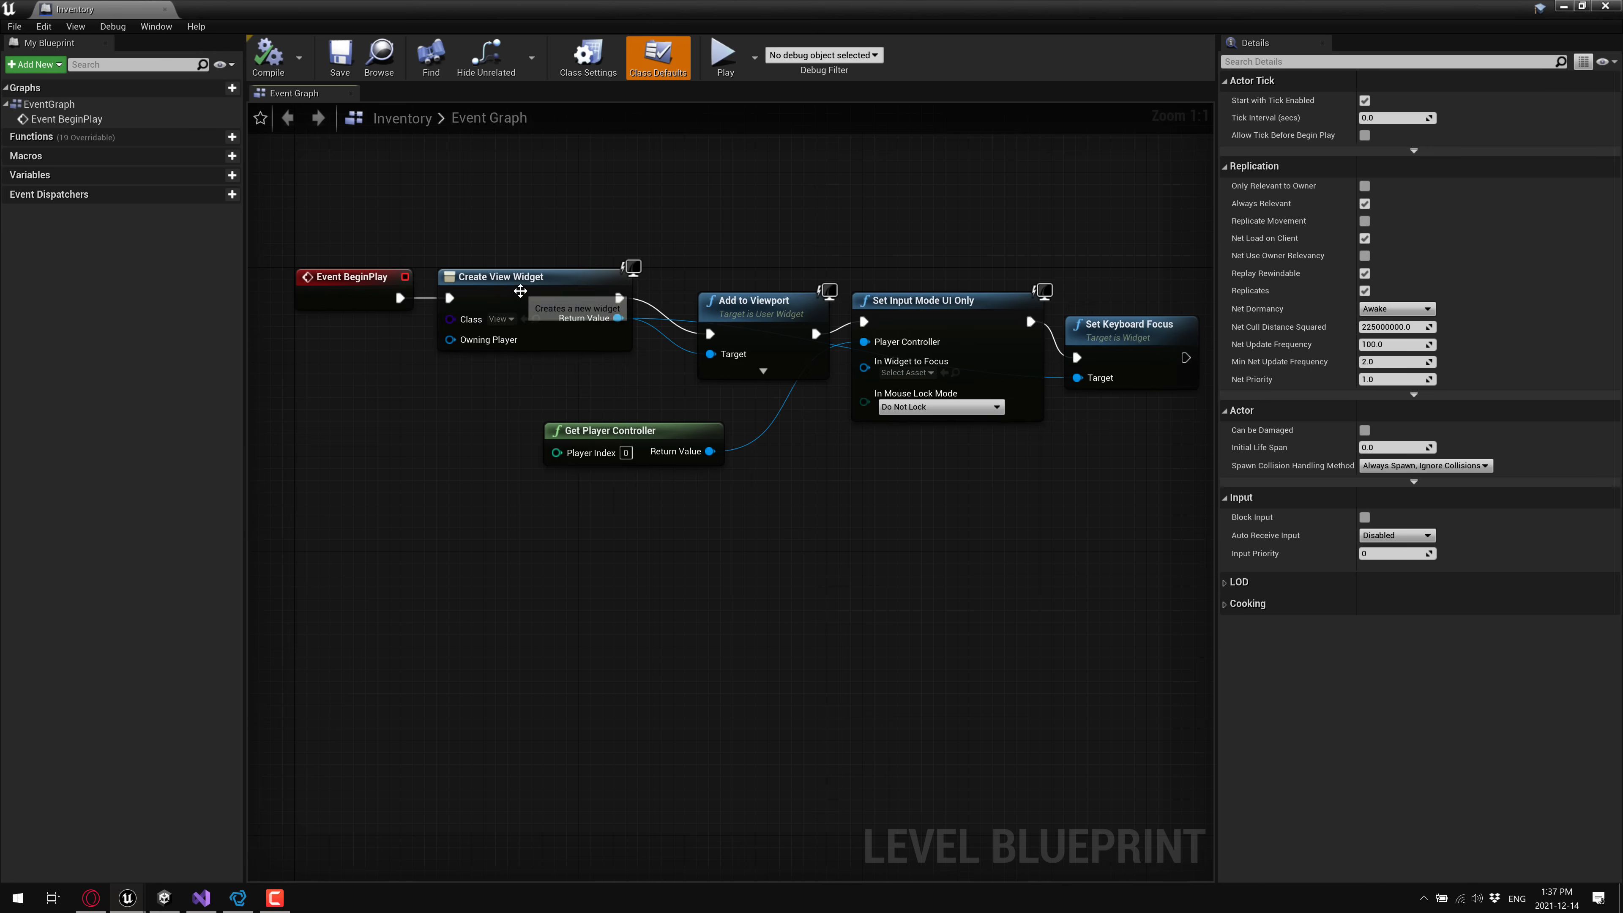
{"action": "mouse_move", "coordinate": [497, 329]}
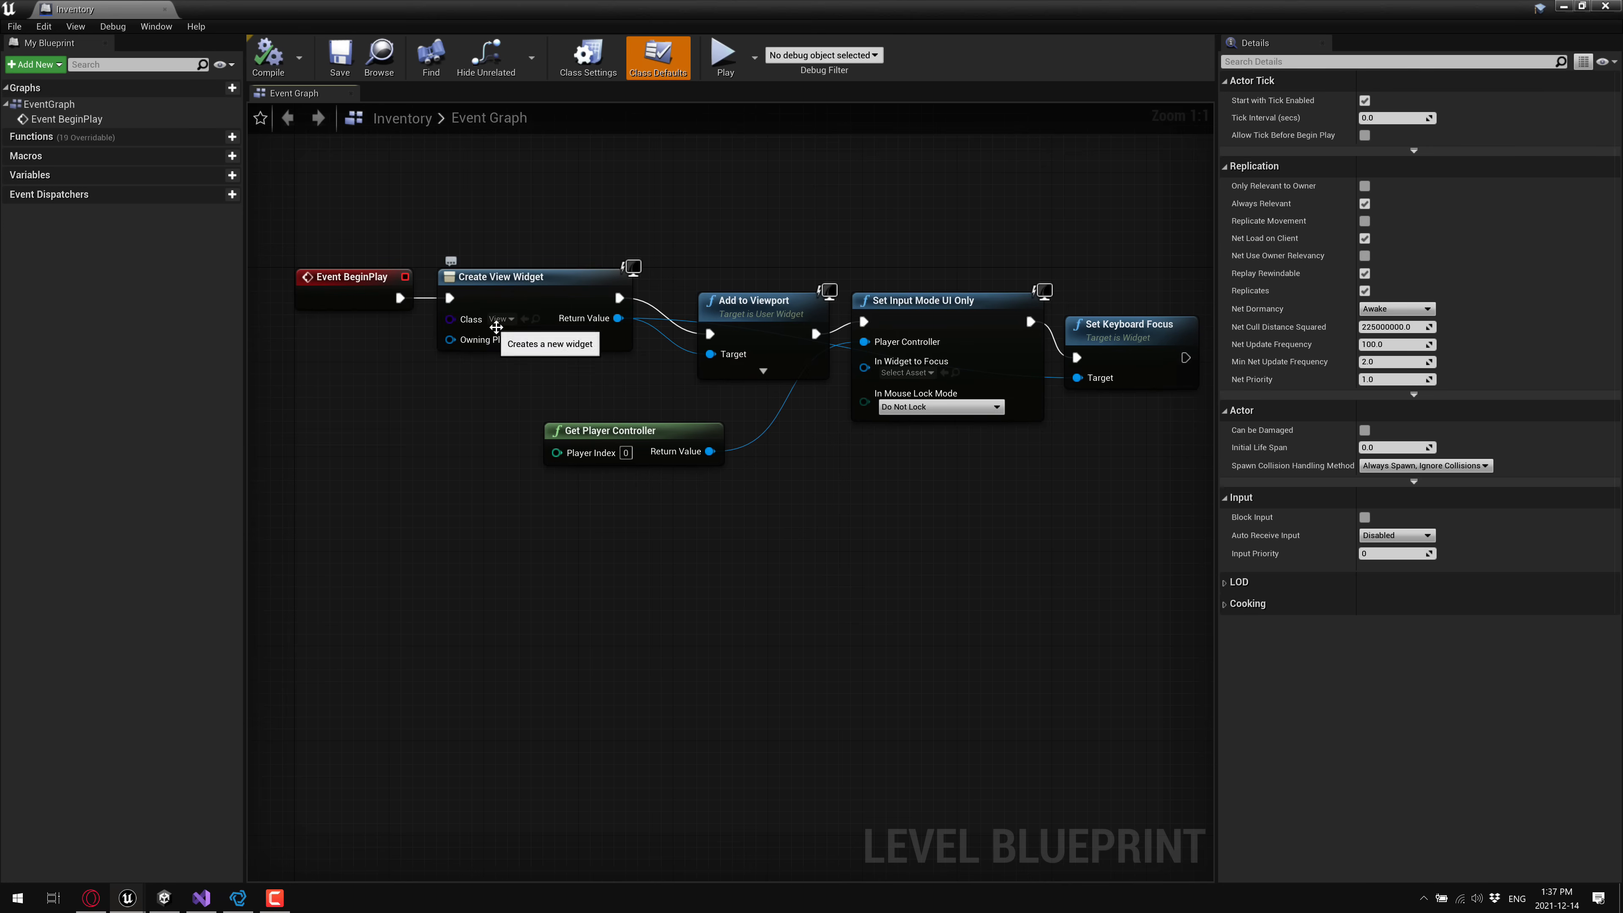
{"action": "mouse_move", "coordinate": [549, 386]}
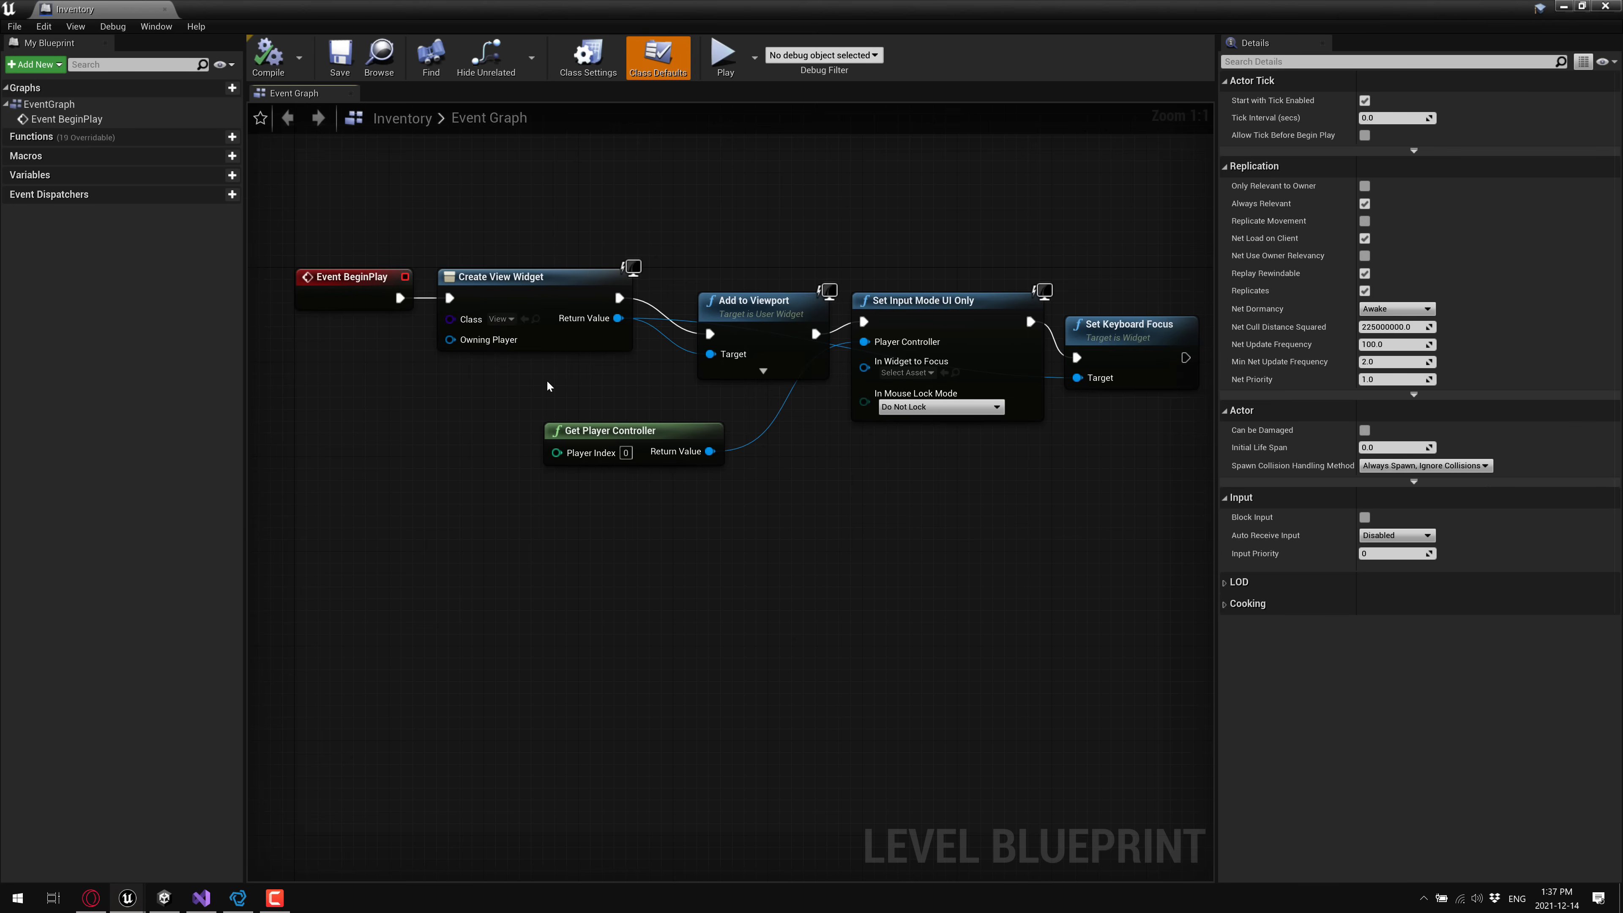
{"action": "mouse_move", "coordinate": [538, 271]}
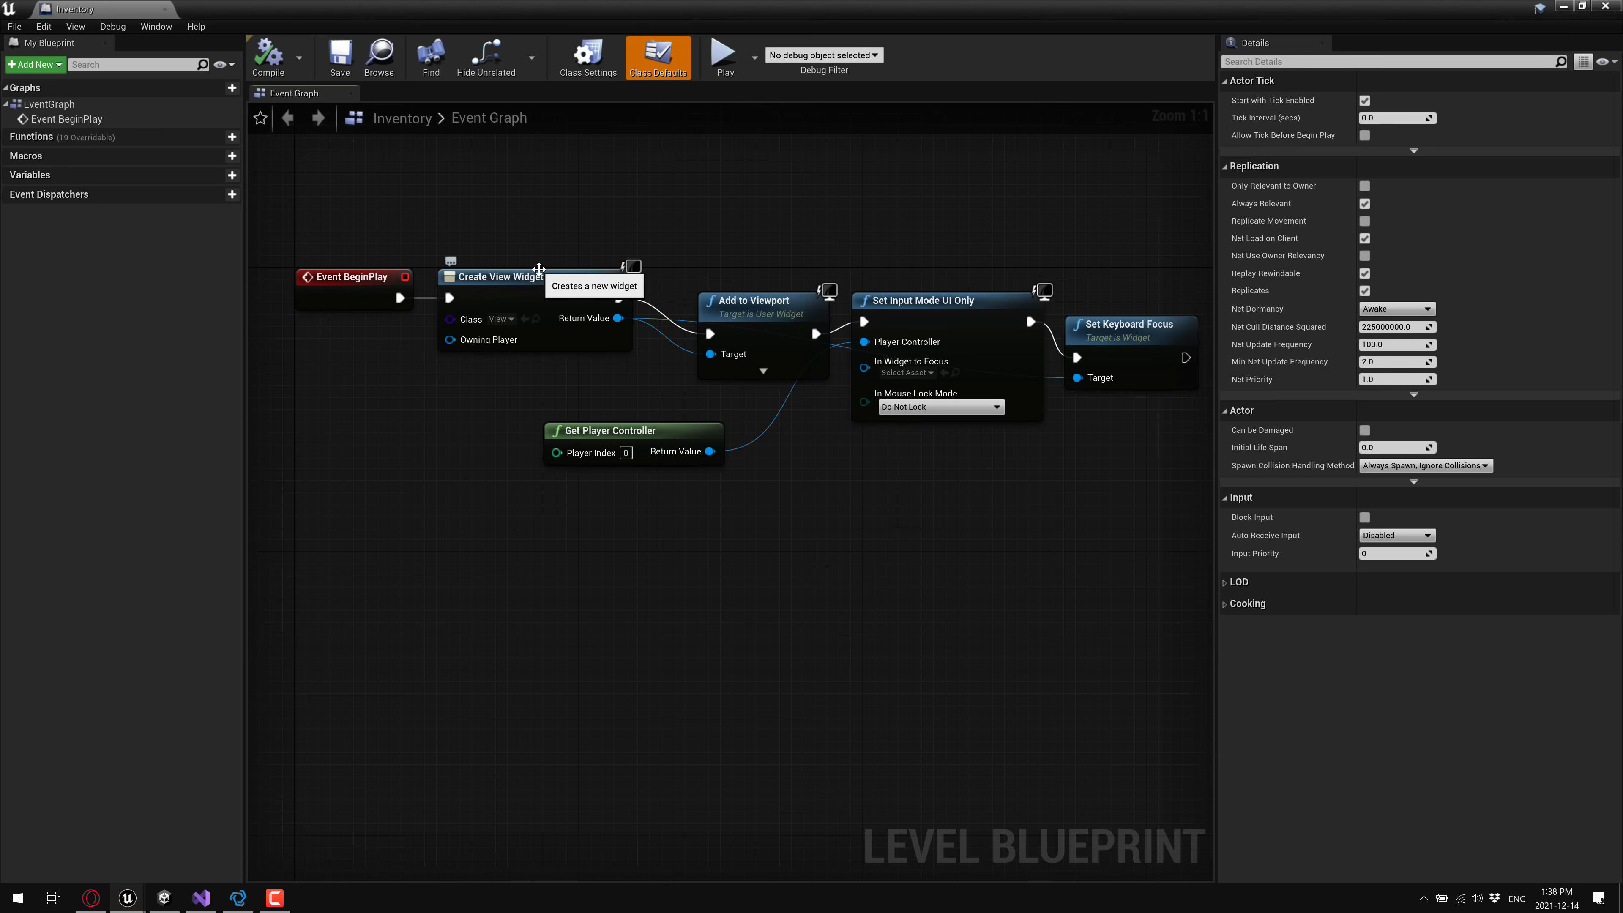
{"action": "mouse_move", "coordinate": [812, 502]}
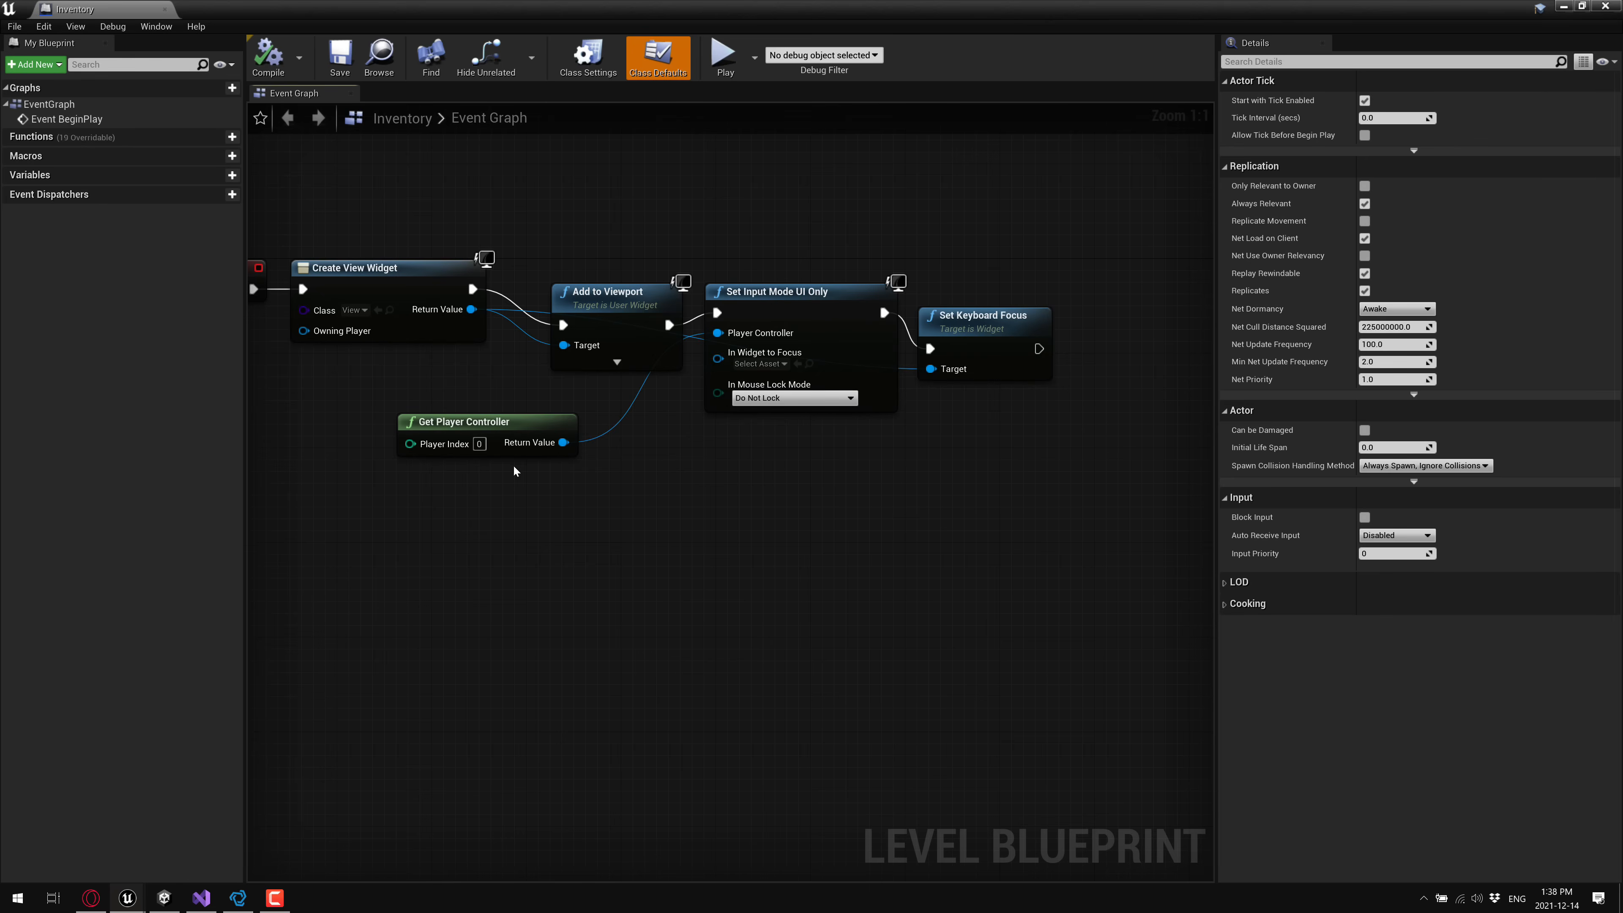
{"action": "mouse_move", "coordinate": [1022, 531]}
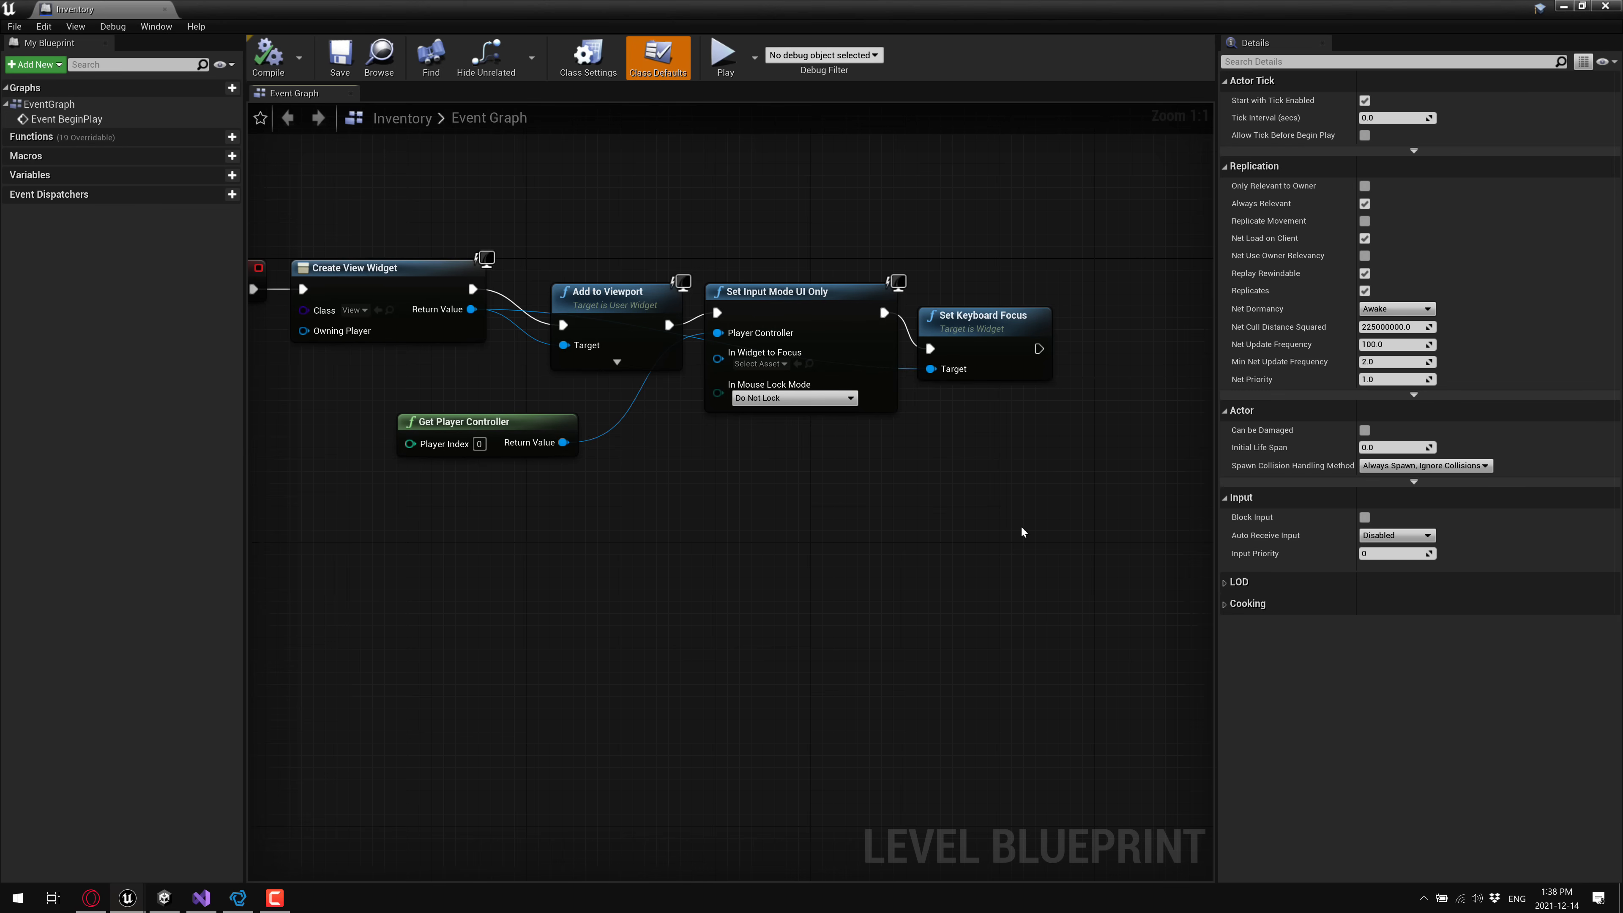
{"action": "mouse_move", "coordinate": [632, 55]}
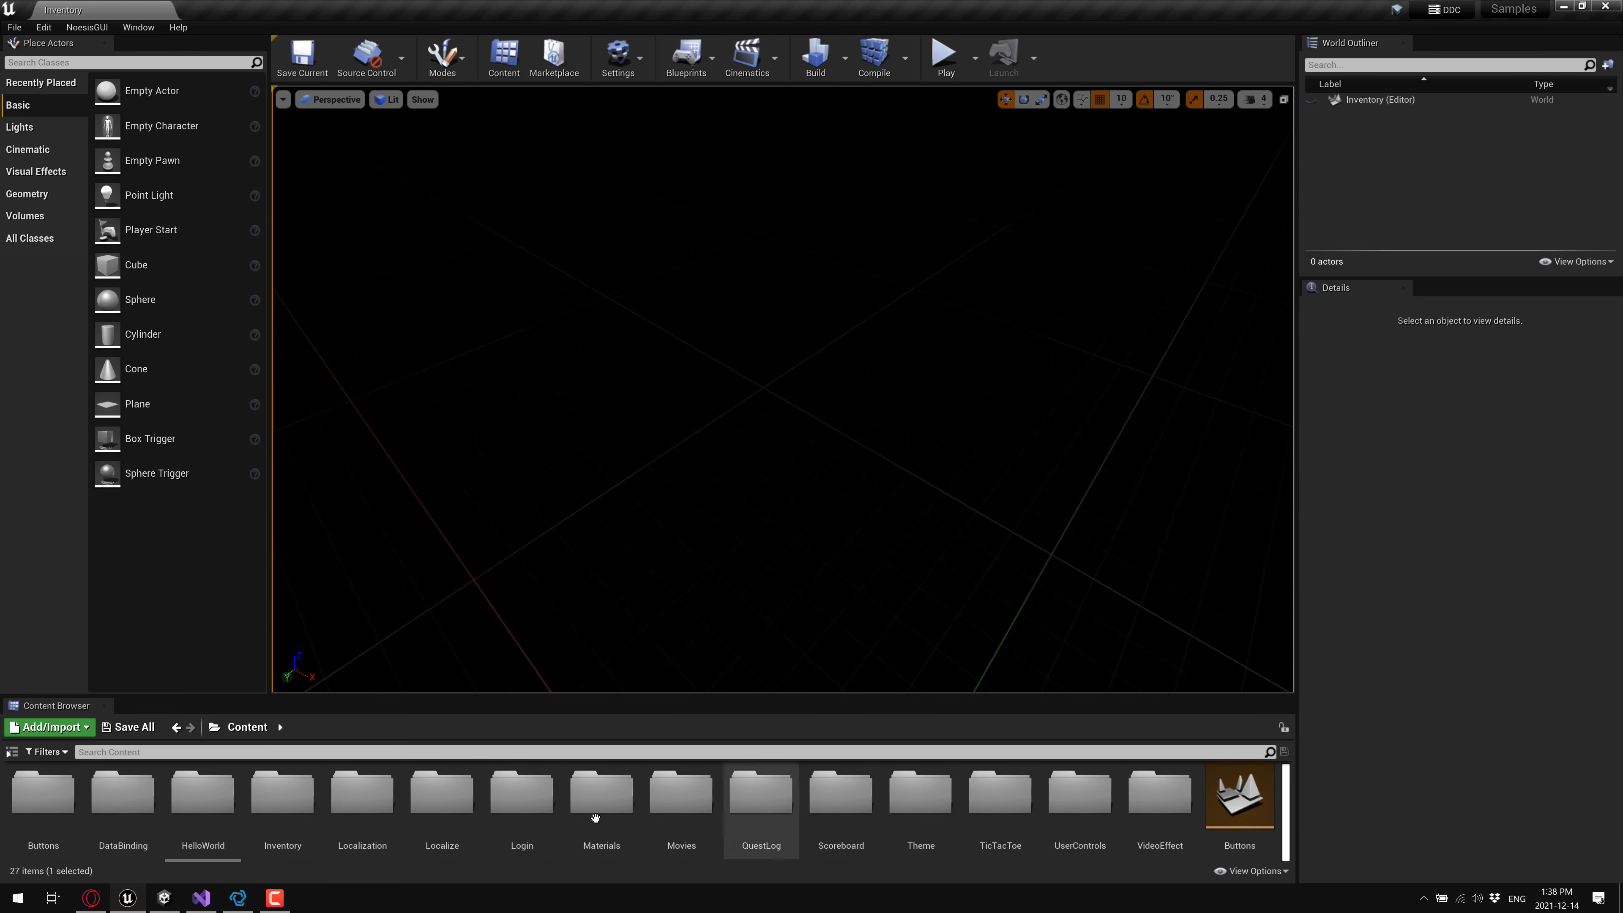
Open the Inventory folder's View blueprint and show its Initialize function graph.
{"action": "double_click", "coordinate": [282, 794]}
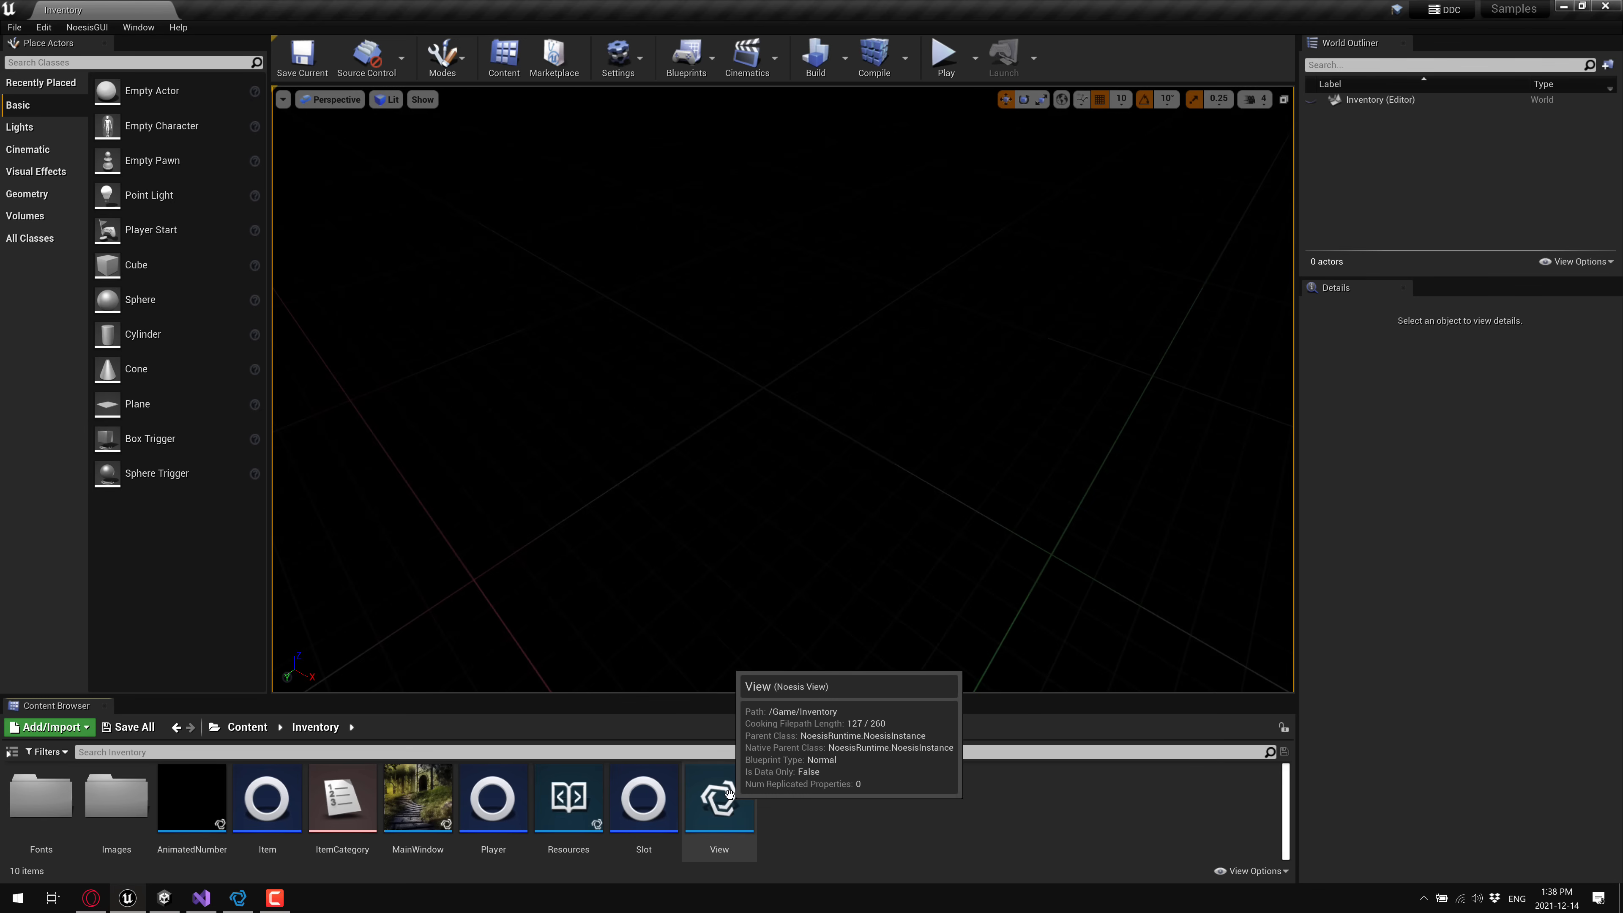
{"action": "double_click", "coordinate": [719, 798]}
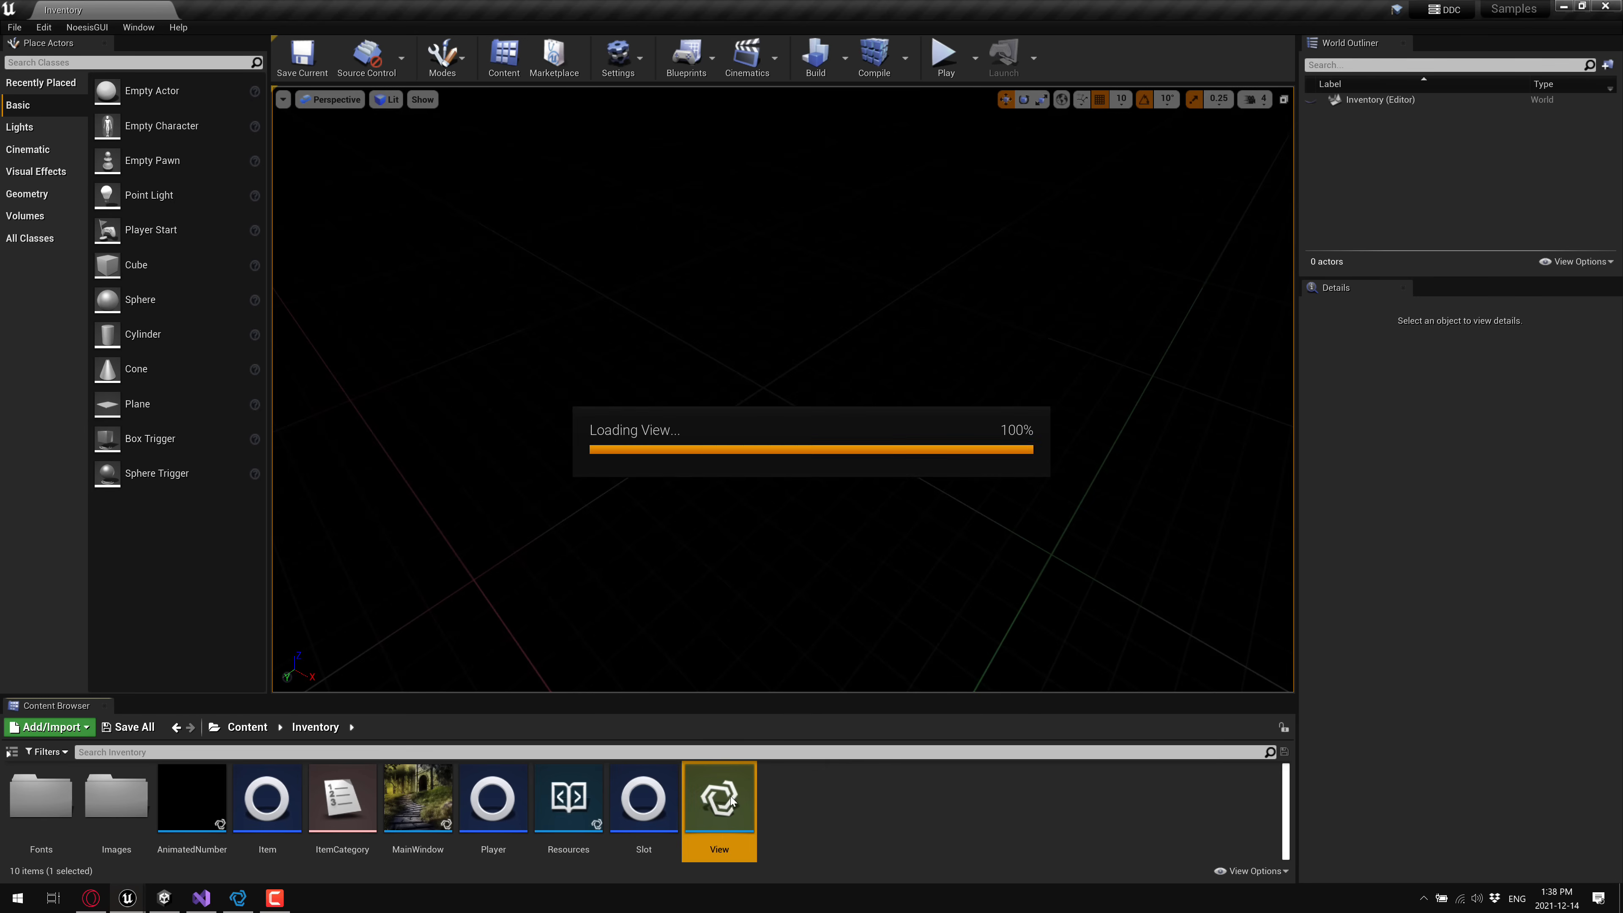
{"action": "double_click", "coordinate": [719, 798]}
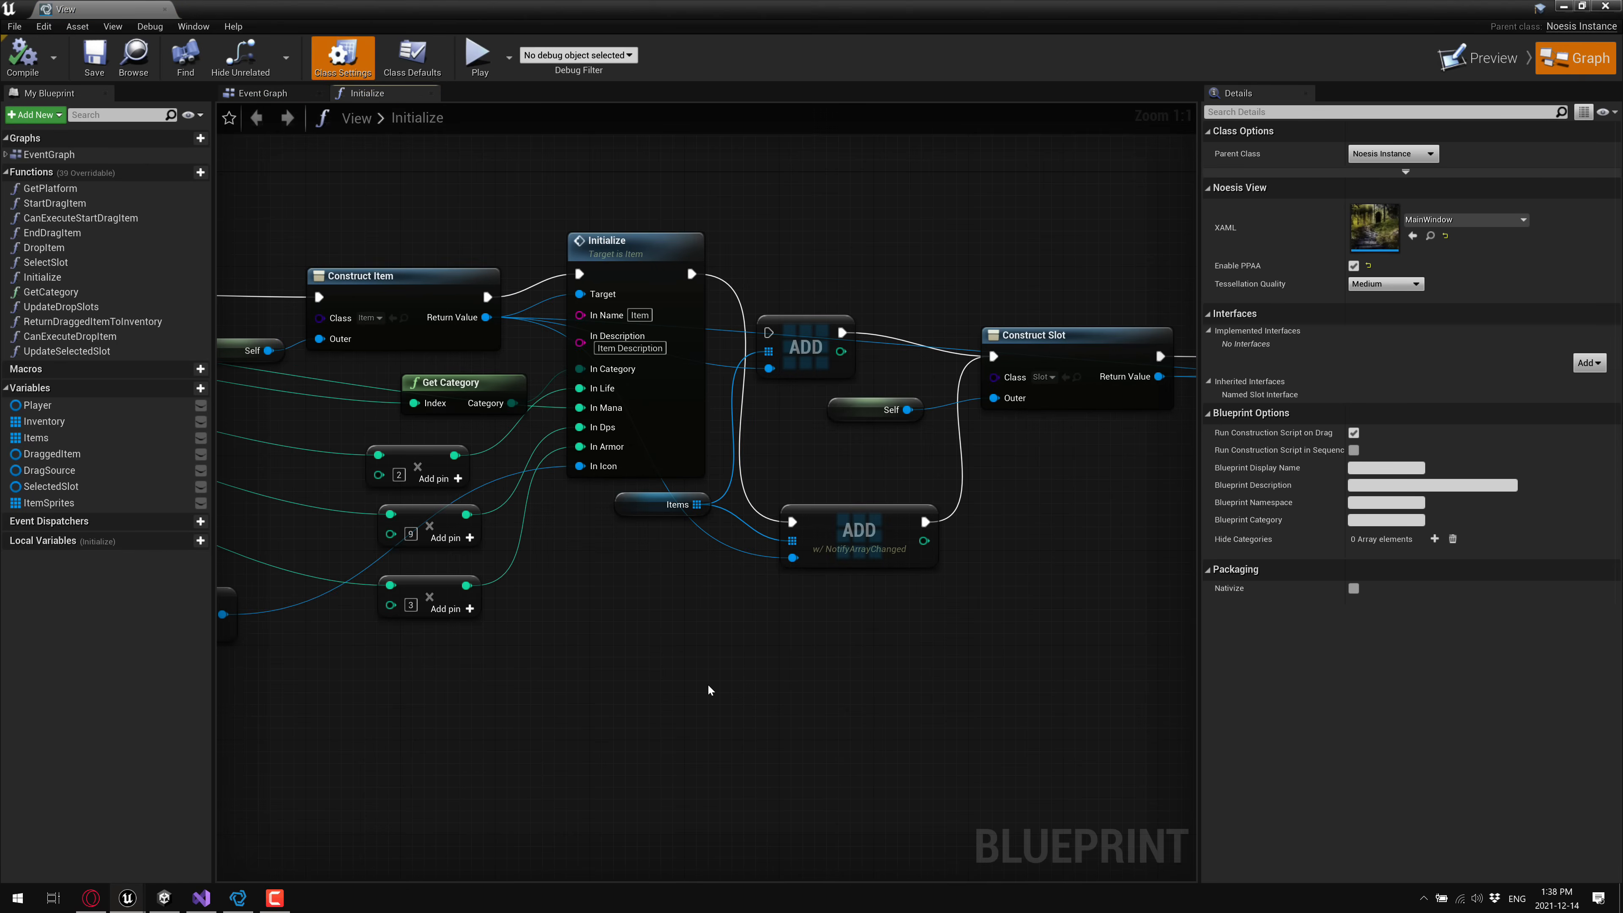
{"action": "scroll", "scroll_direction": "down", "scroll_amount": 3}
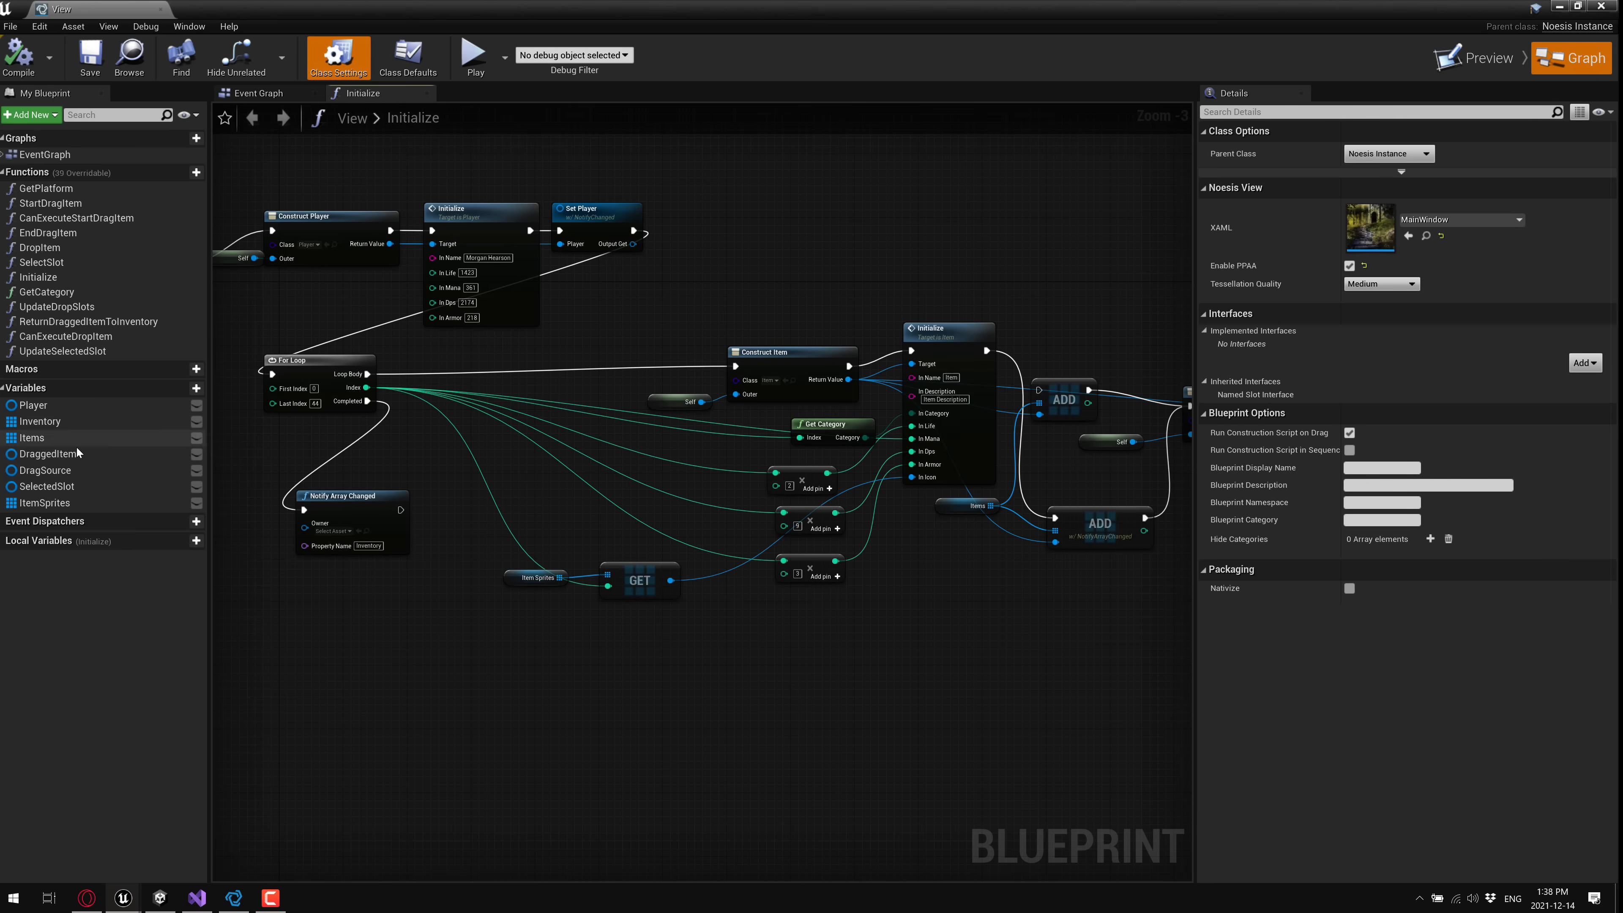
{"action": "mouse_move", "coordinate": [65, 451]}
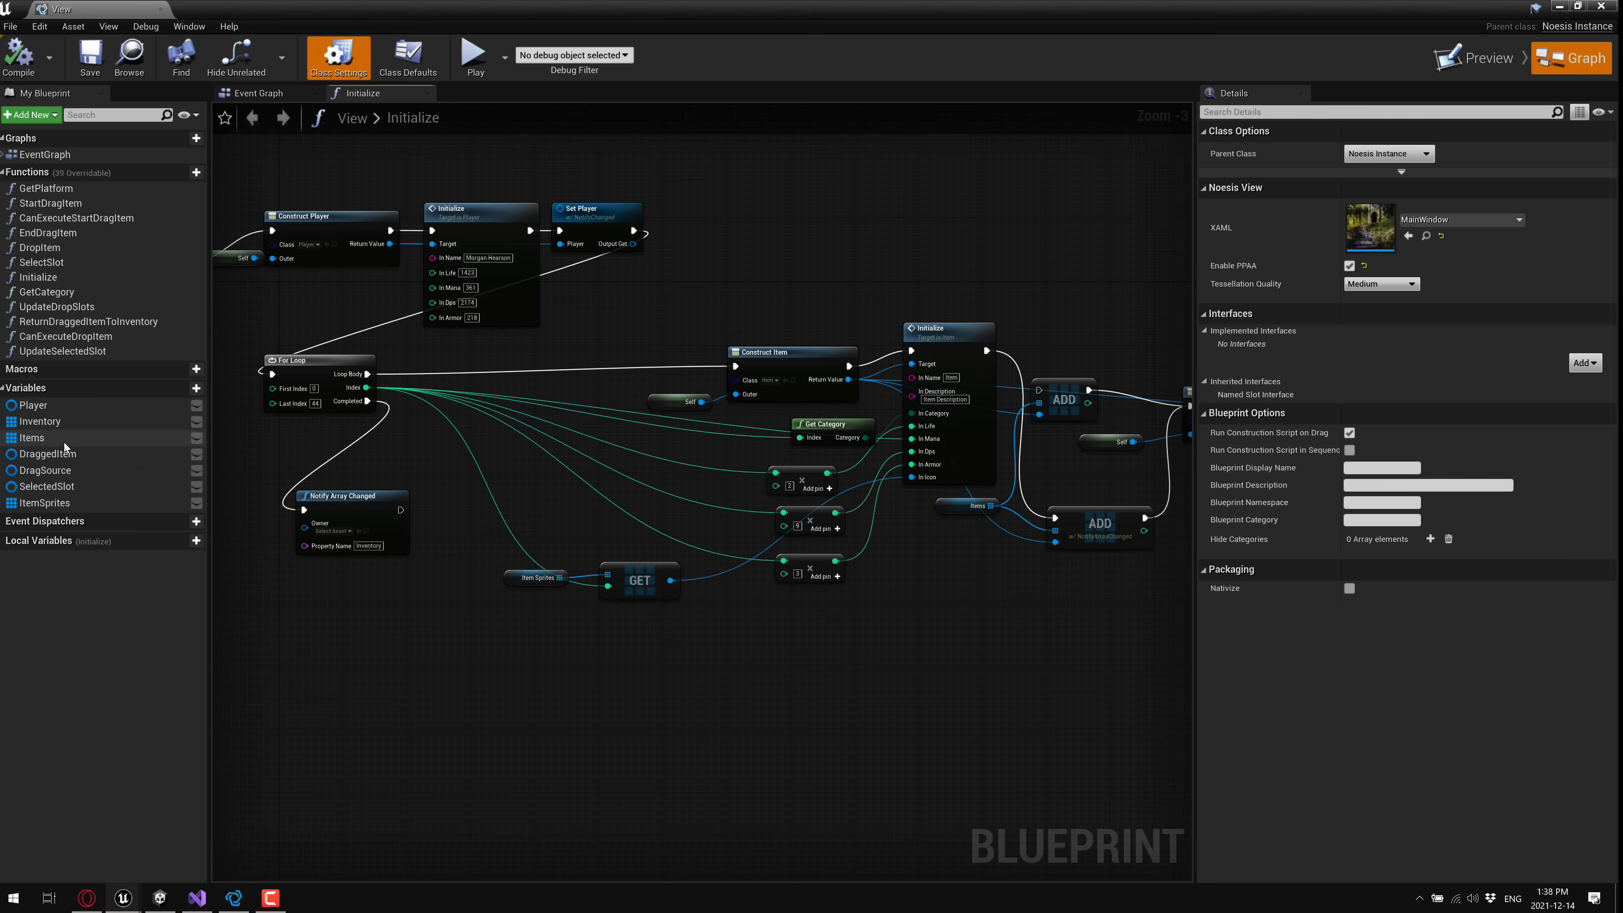
{"action": "mouse_move", "coordinate": [32, 437]}
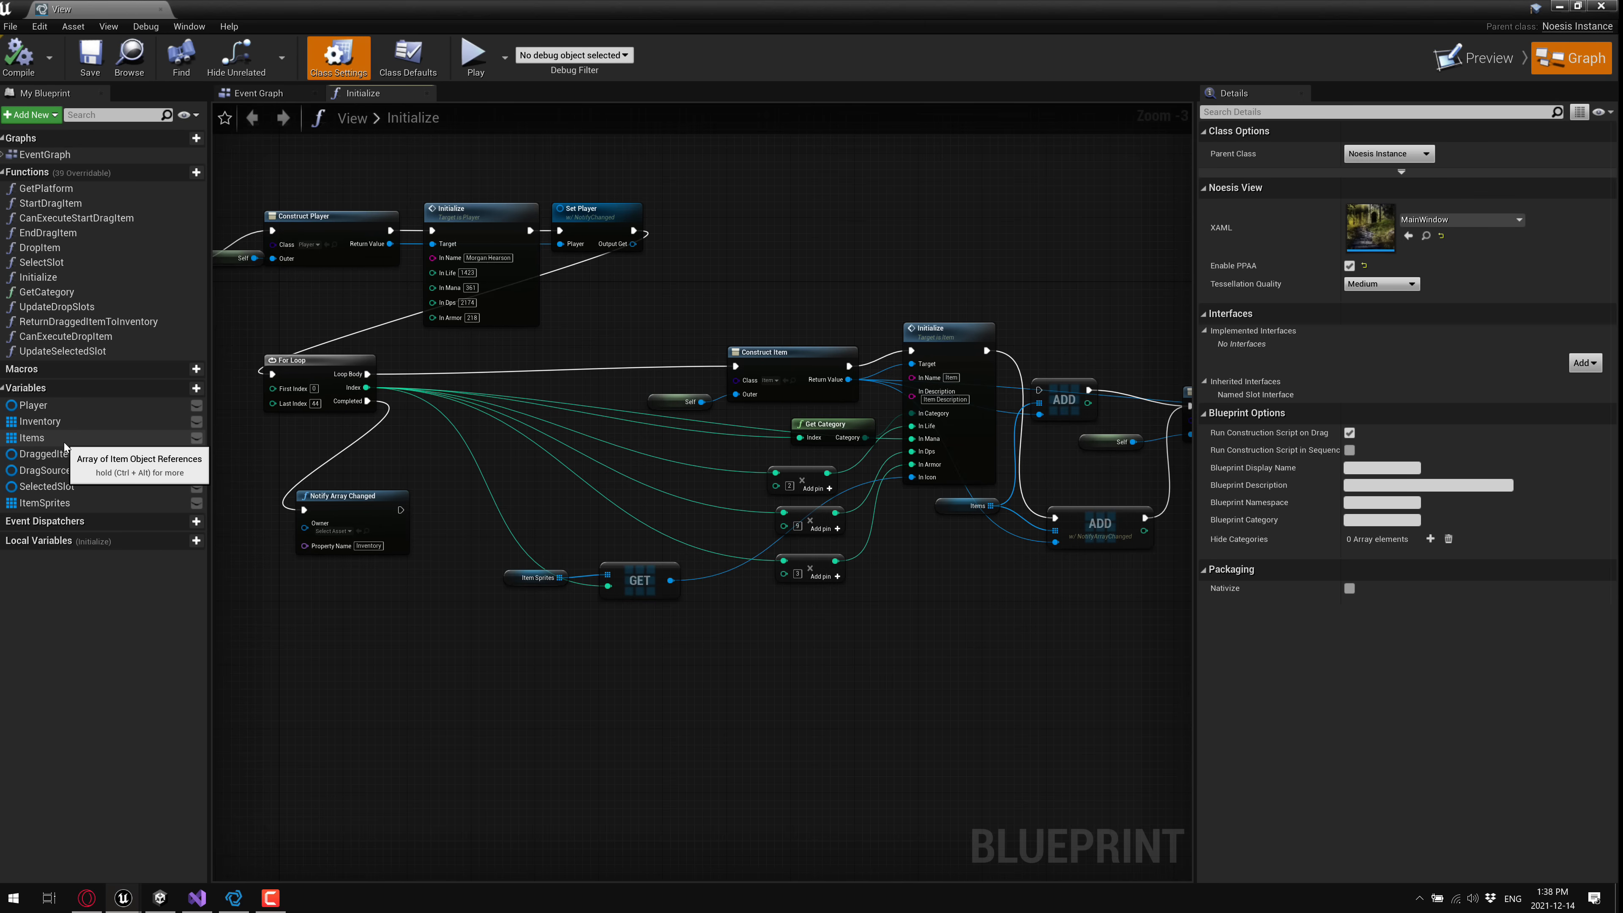
{"action": "mouse_move", "coordinate": [190, 97]}
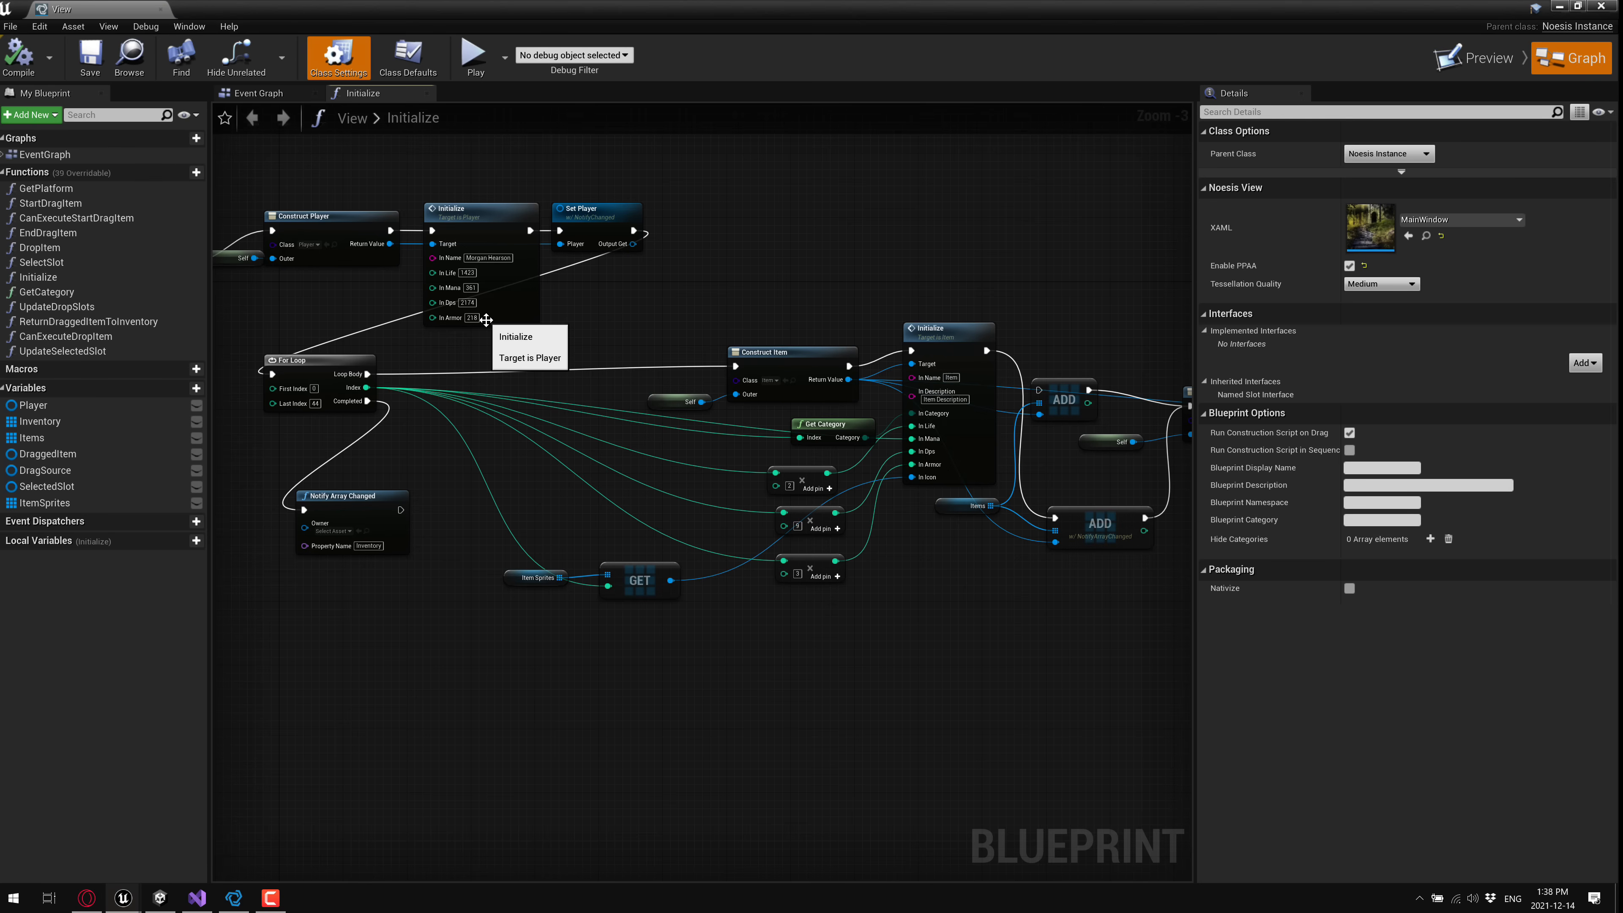
{"action": "mouse_move", "coordinate": [1231, 196]}
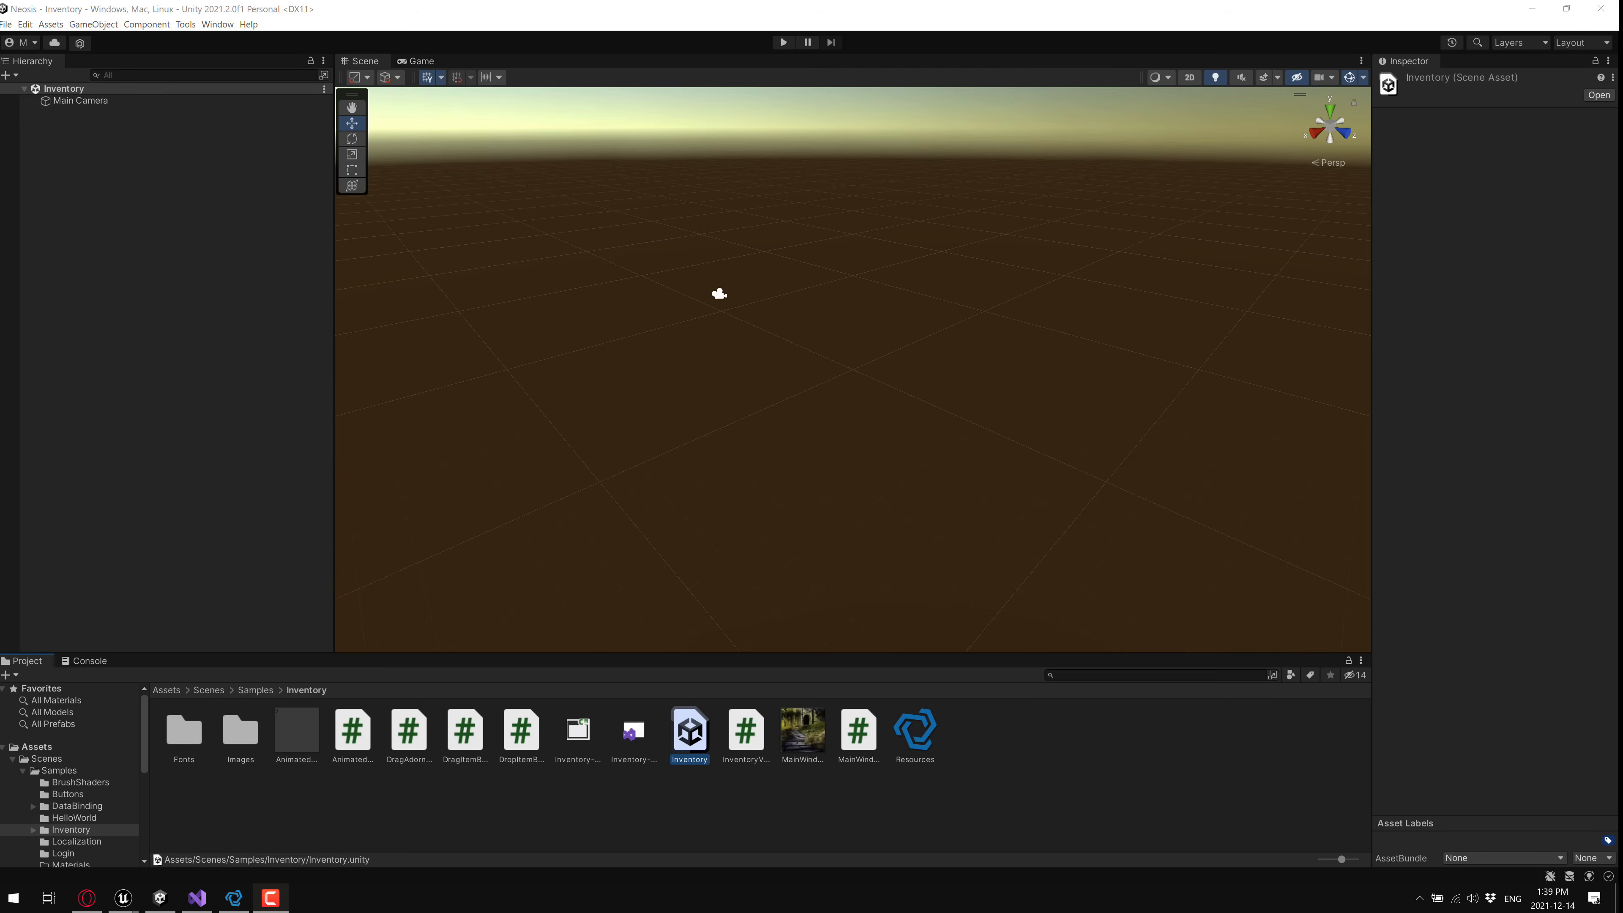
{"action": "mouse_move", "coordinate": [775, 62]}
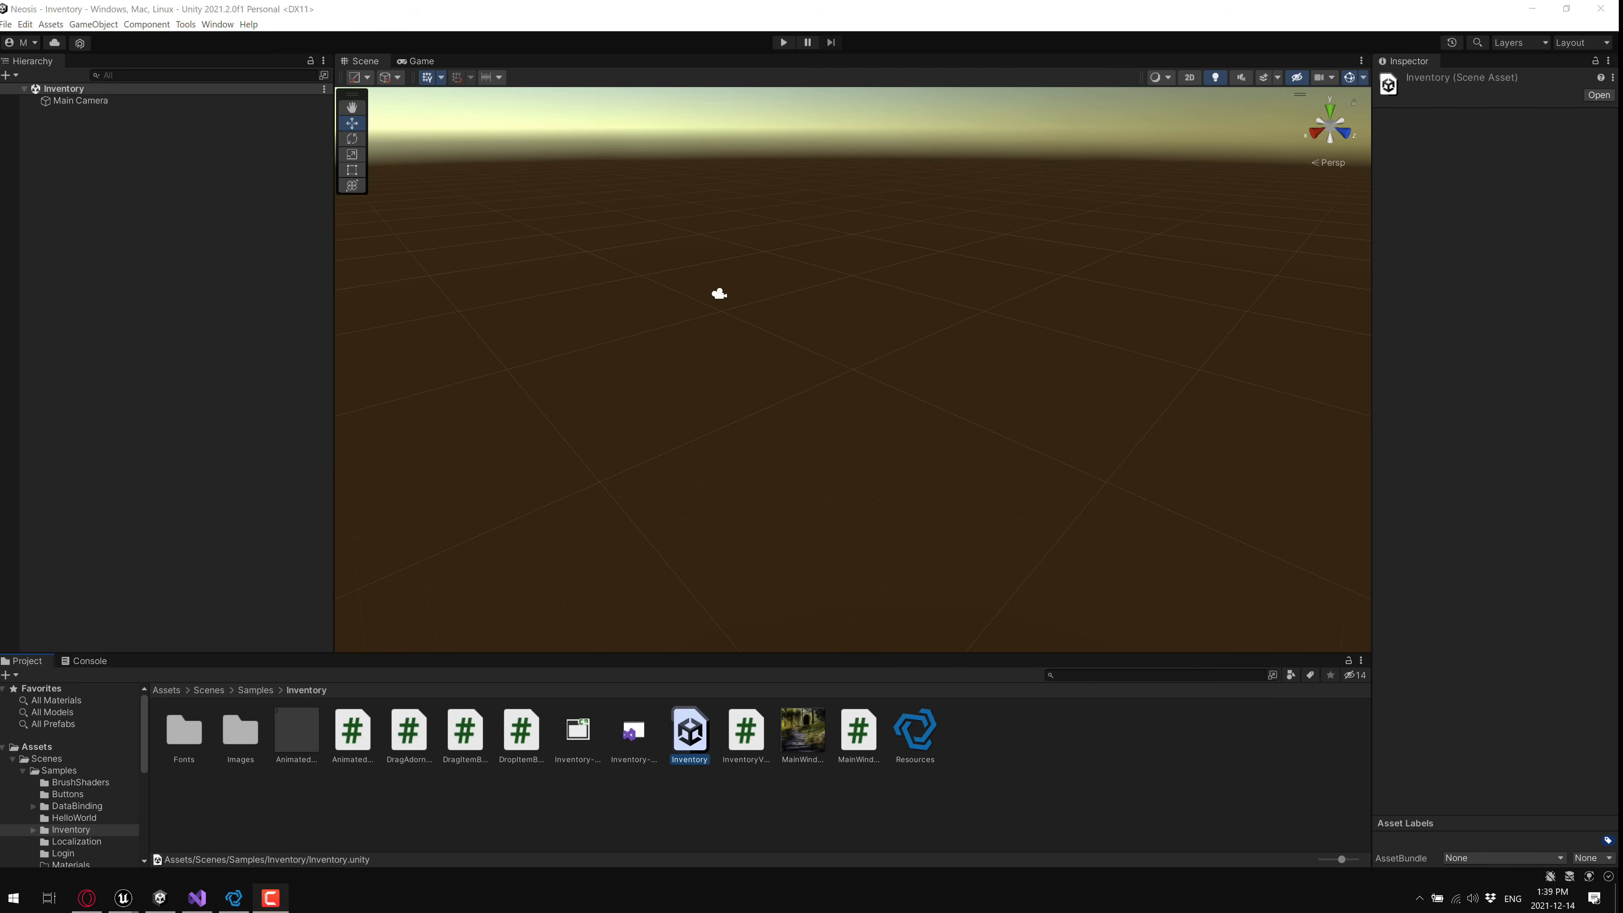
Run the Inventory scene in Play mode, then select MainWindow.xaml to inspect its dependencies.
{"action": "left_click", "coordinate": [61, 88]}
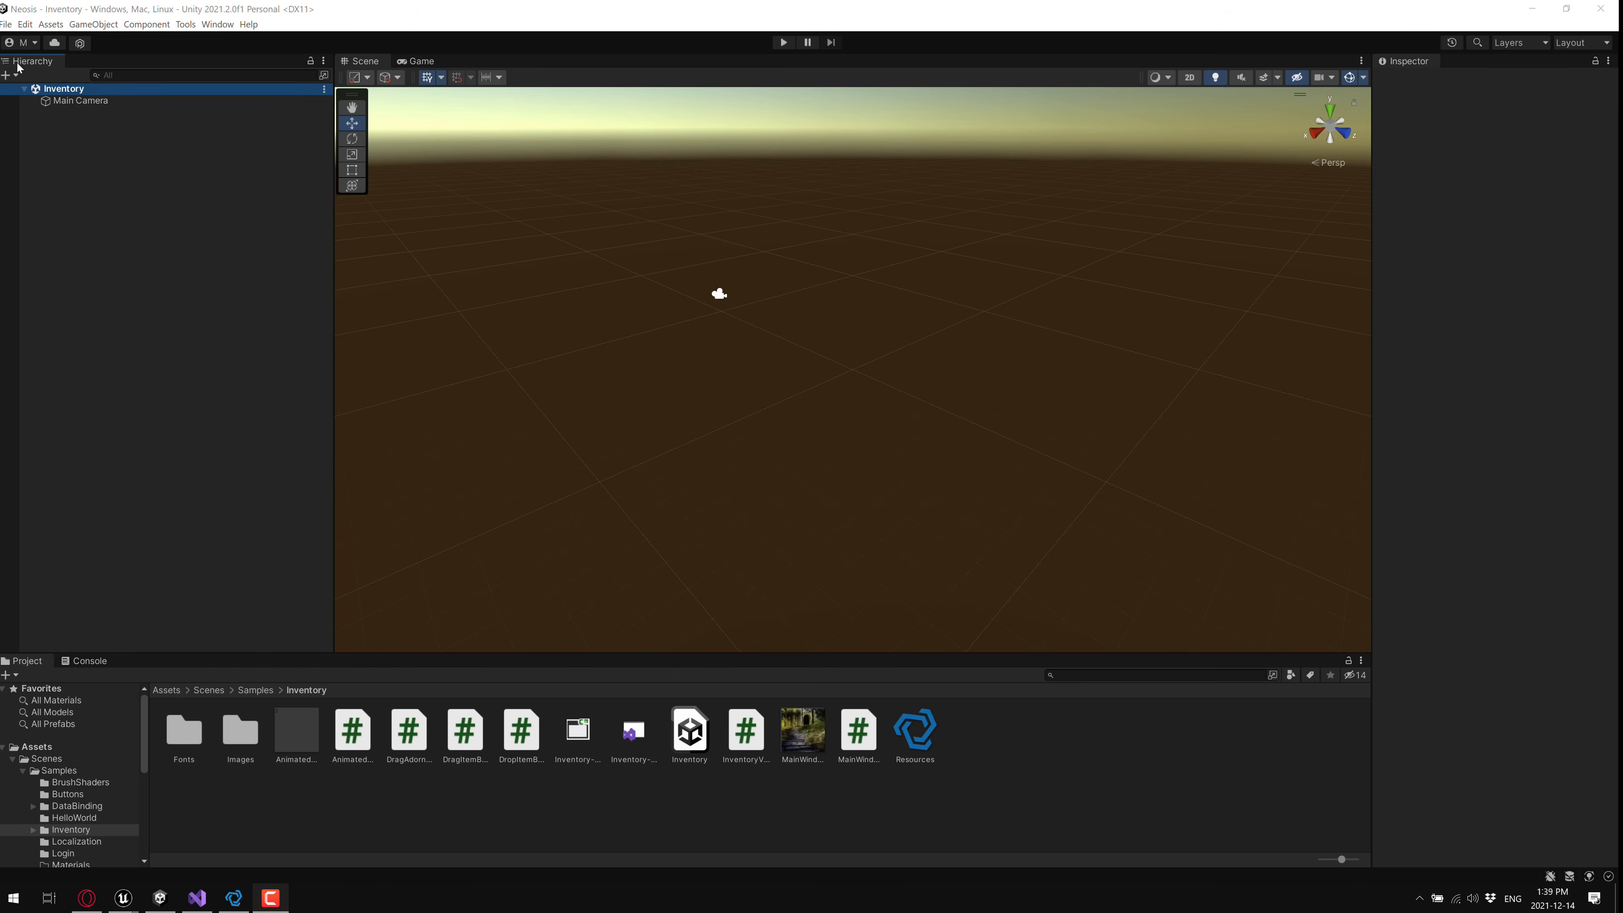
{"action": "left_click", "coordinate": [783, 42]}
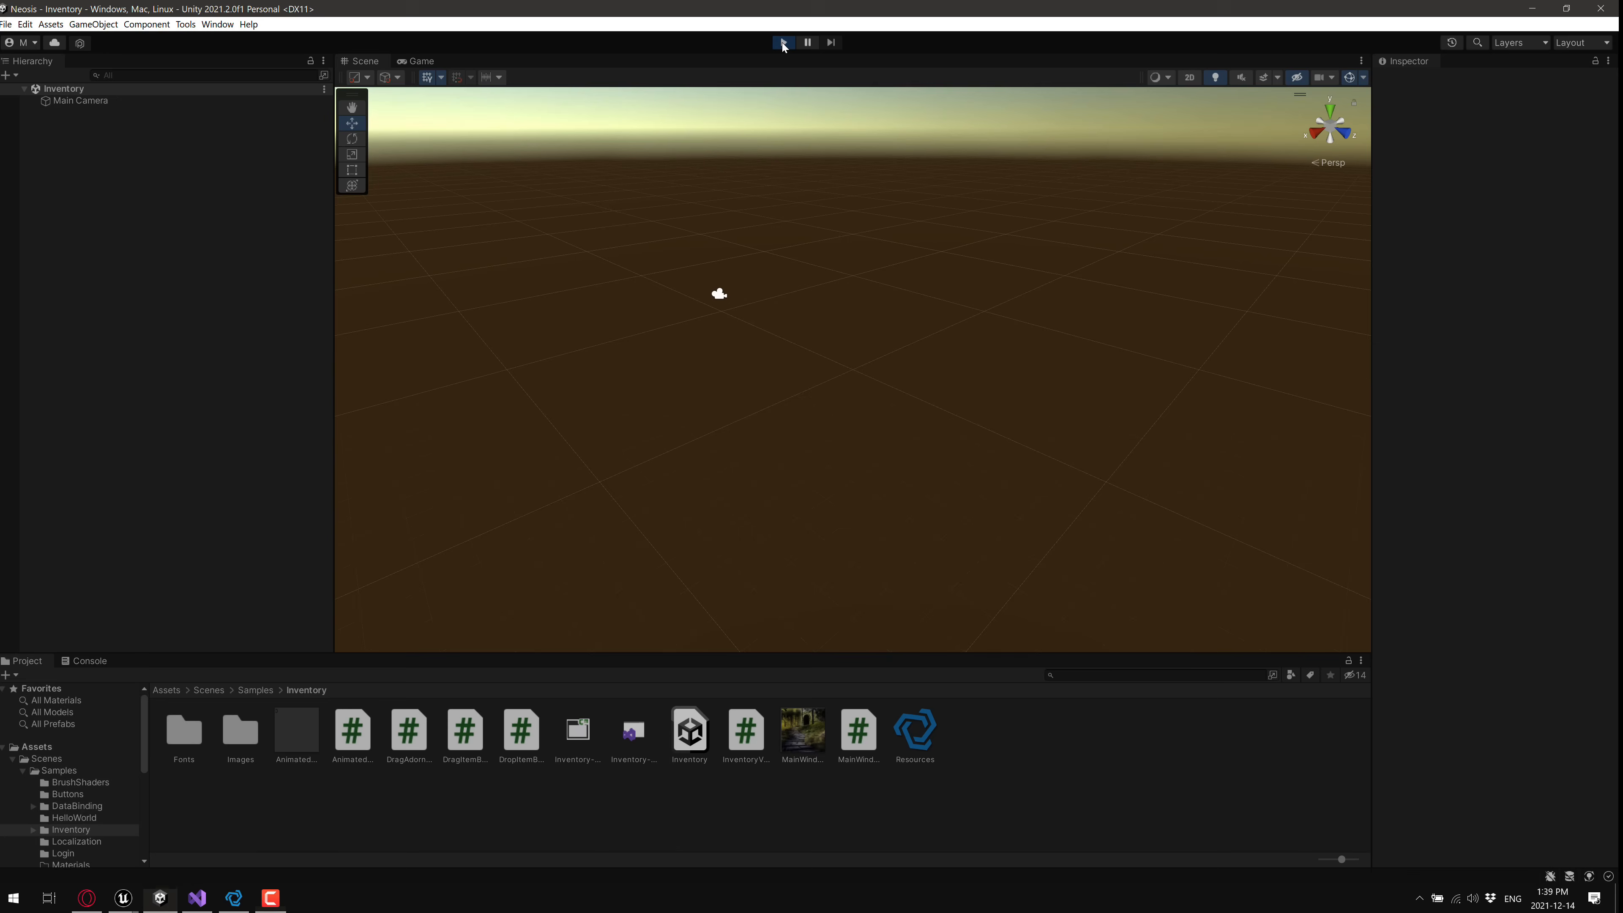
{"action": "left_click", "coordinate": [782, 42]}
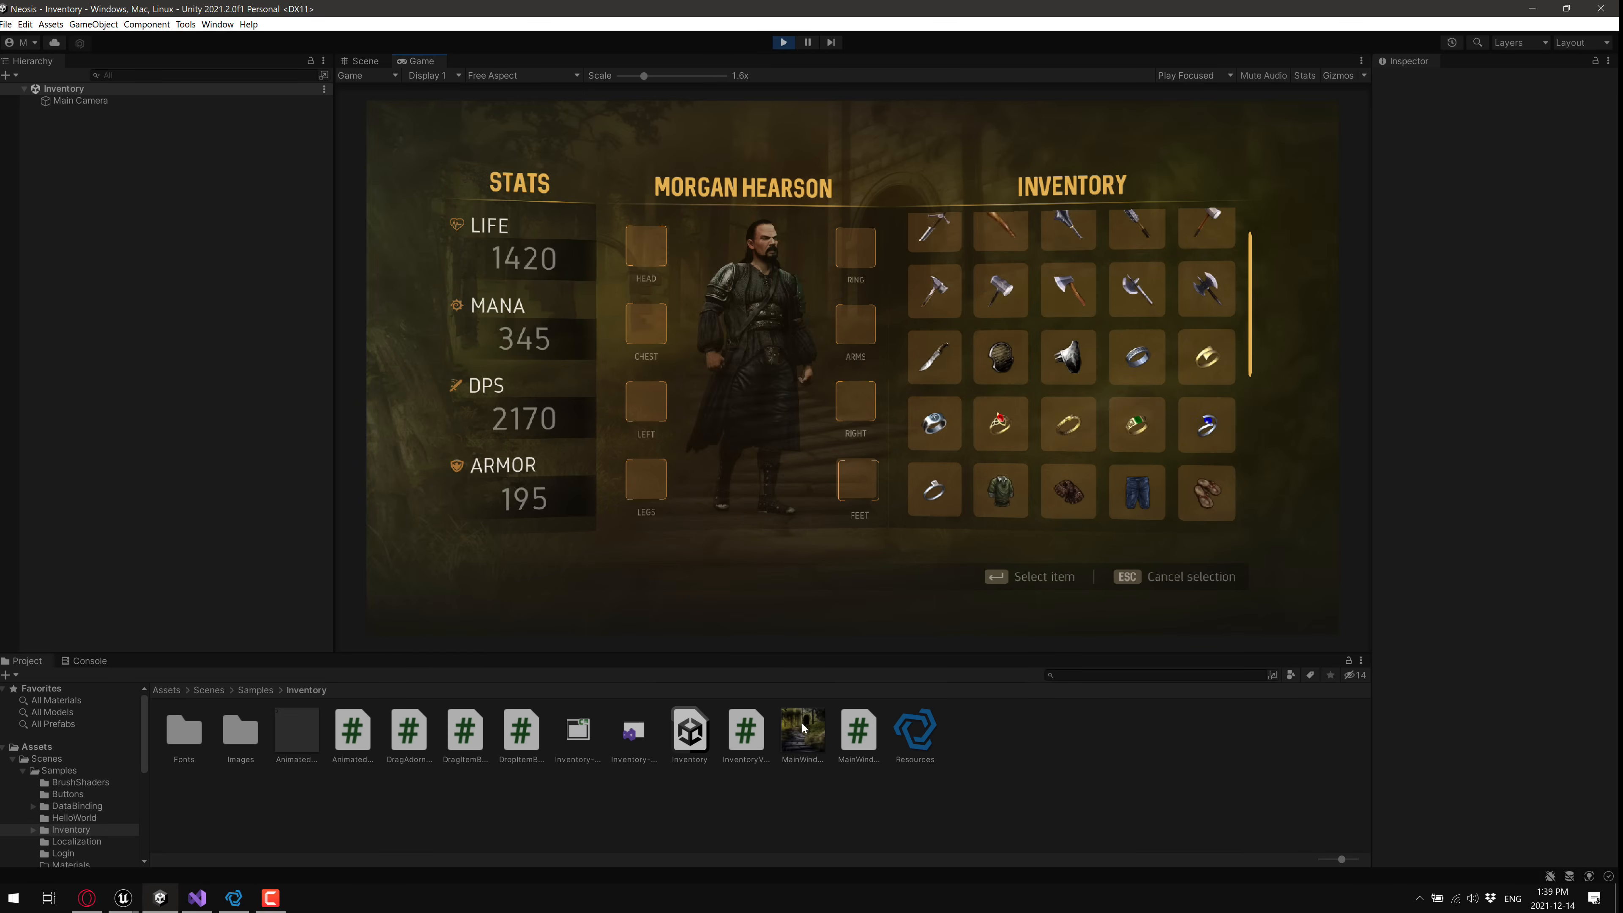
{"action": "left_click", "coordinate": [801, 724]}
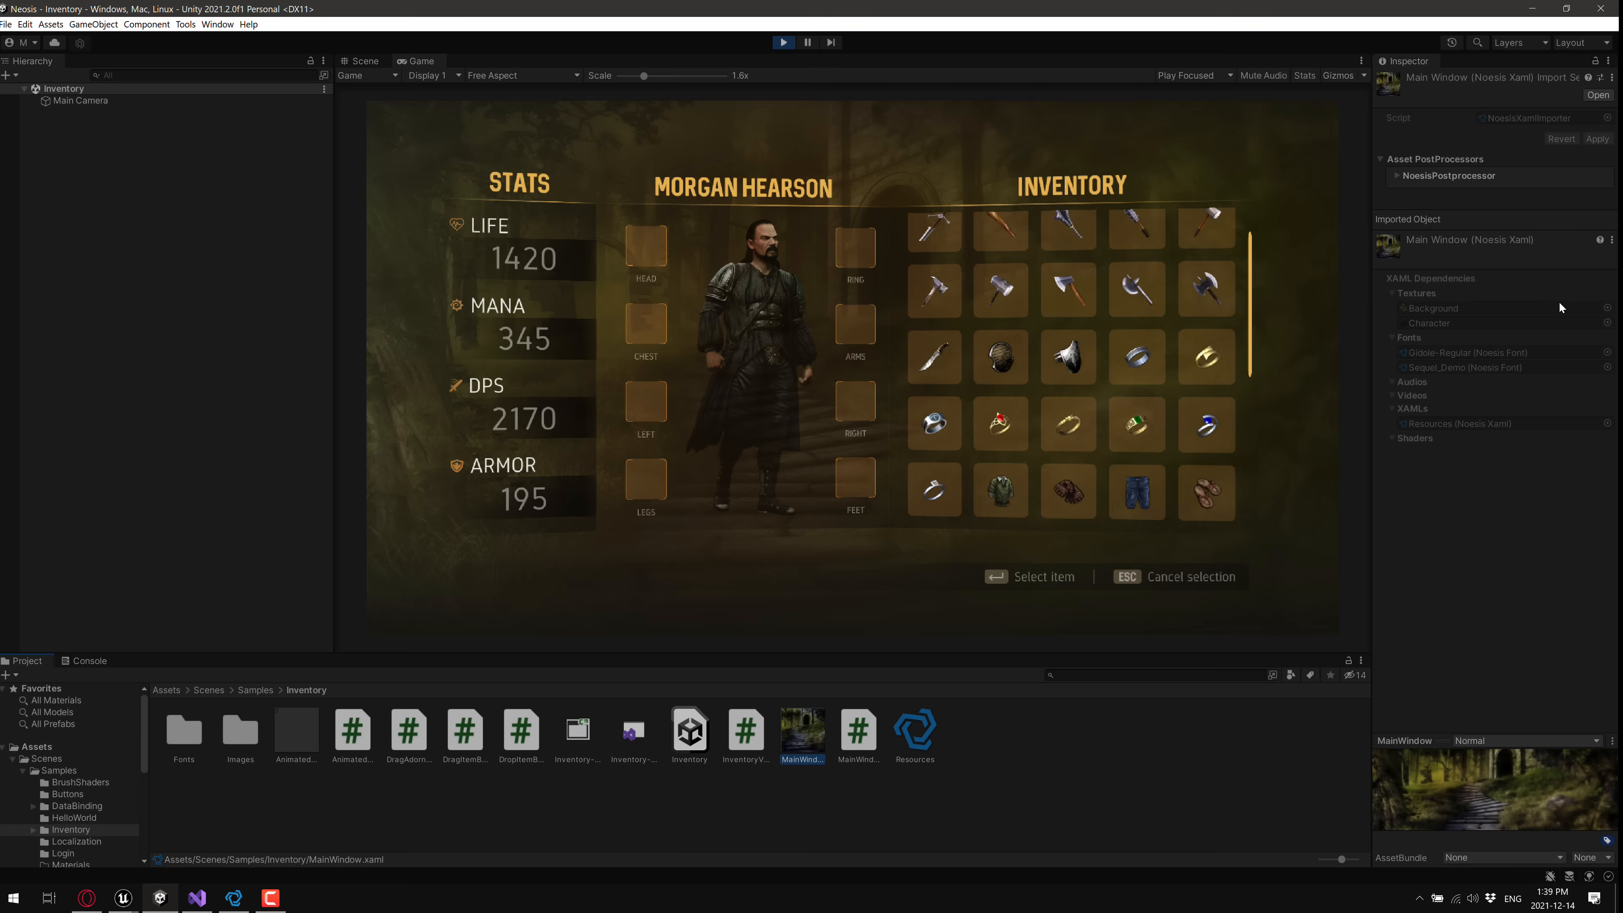
{"action": "mouse_move", "coordinate": [1503, 251]}
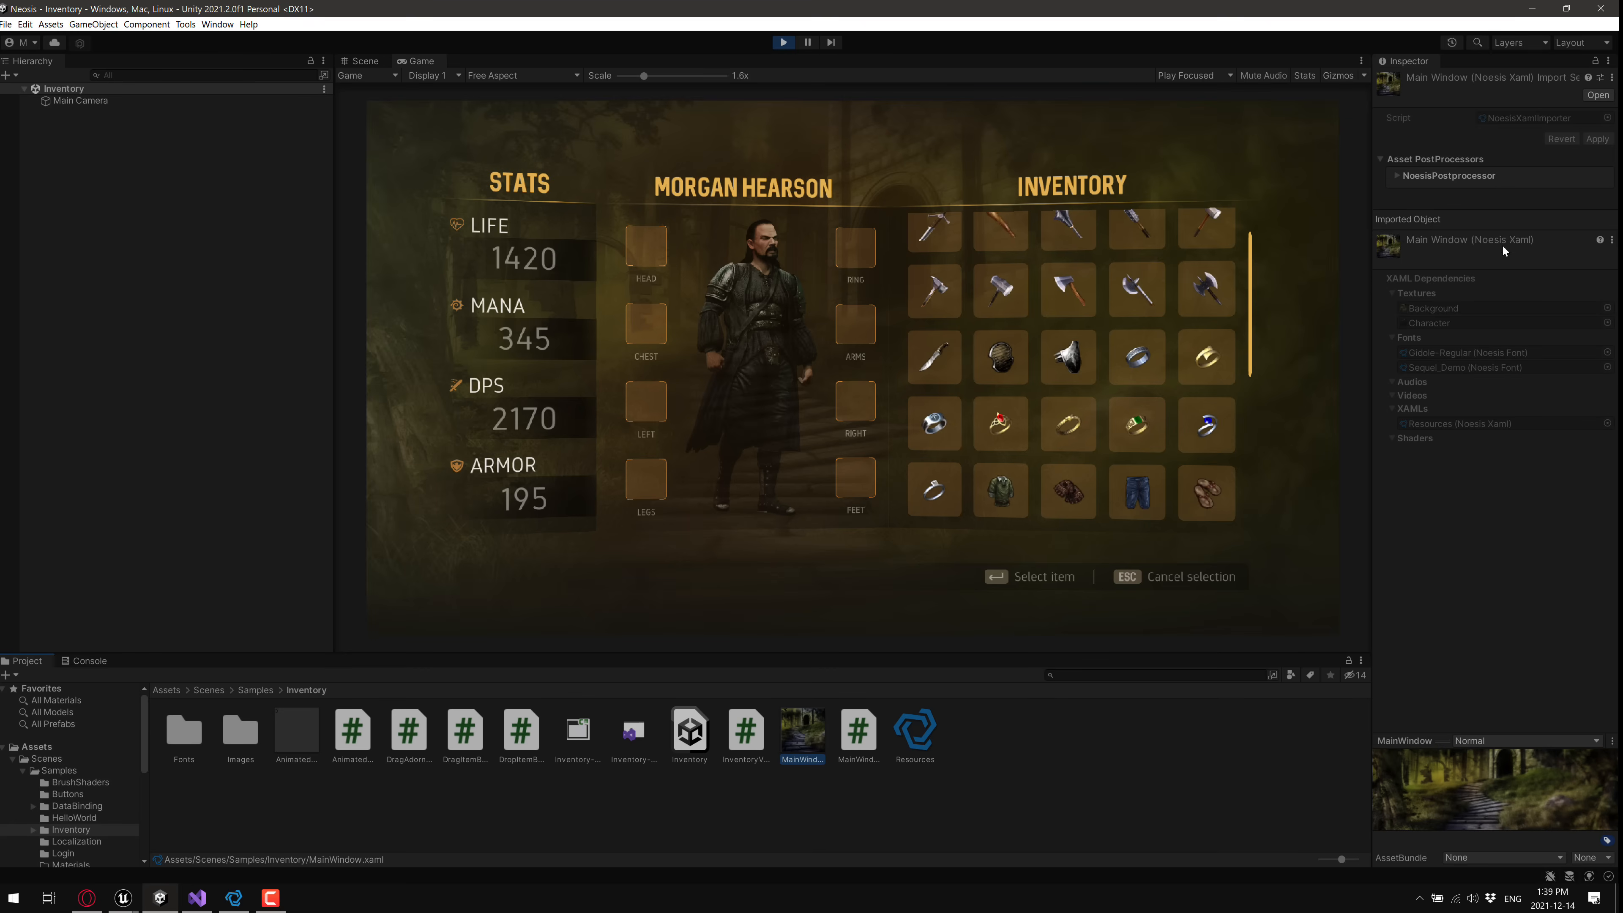
{"action": "mouse_move", "coordinate": [1424, 264]}
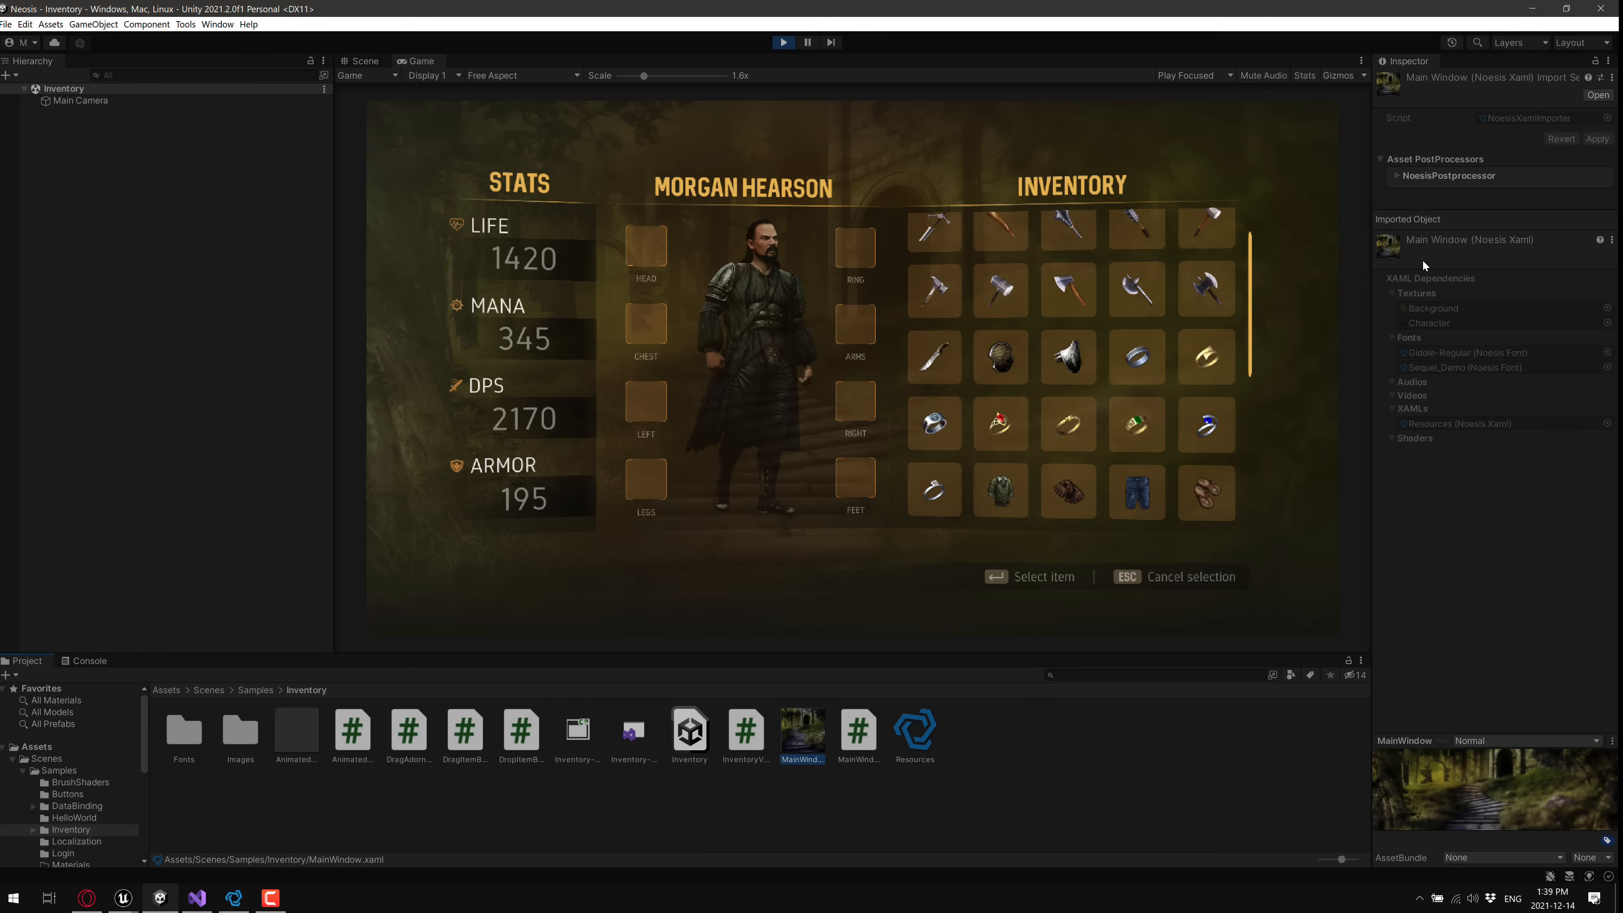
{"action": "mouse_move", "coordinate": [532, 227]}
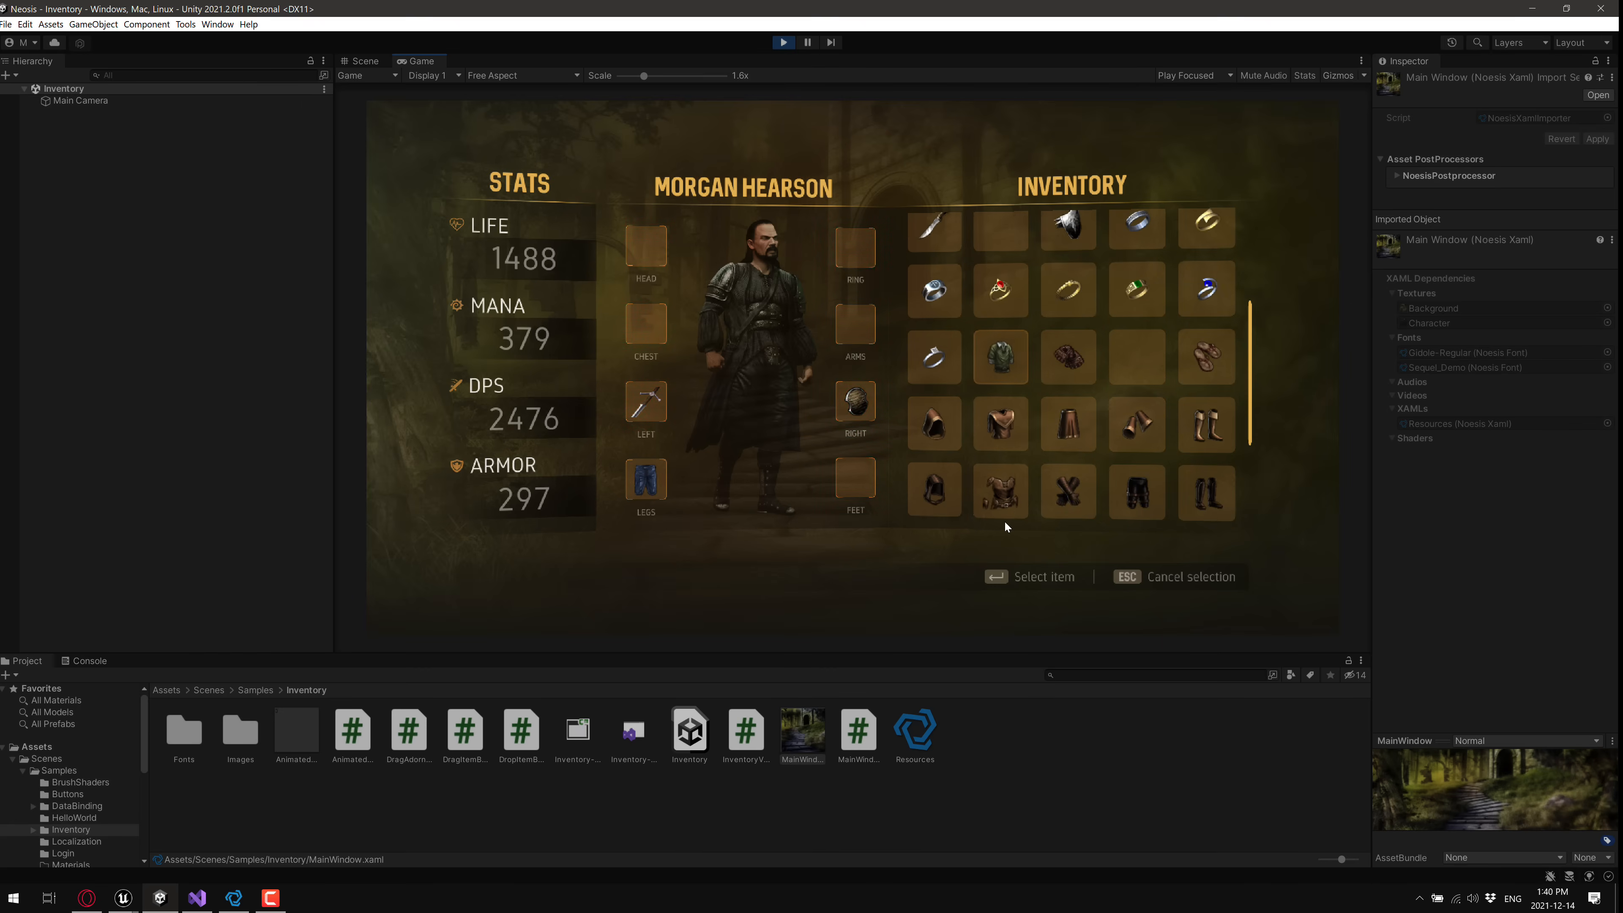
{"action": "mouse_move", "coordinate": [1000, 492]}
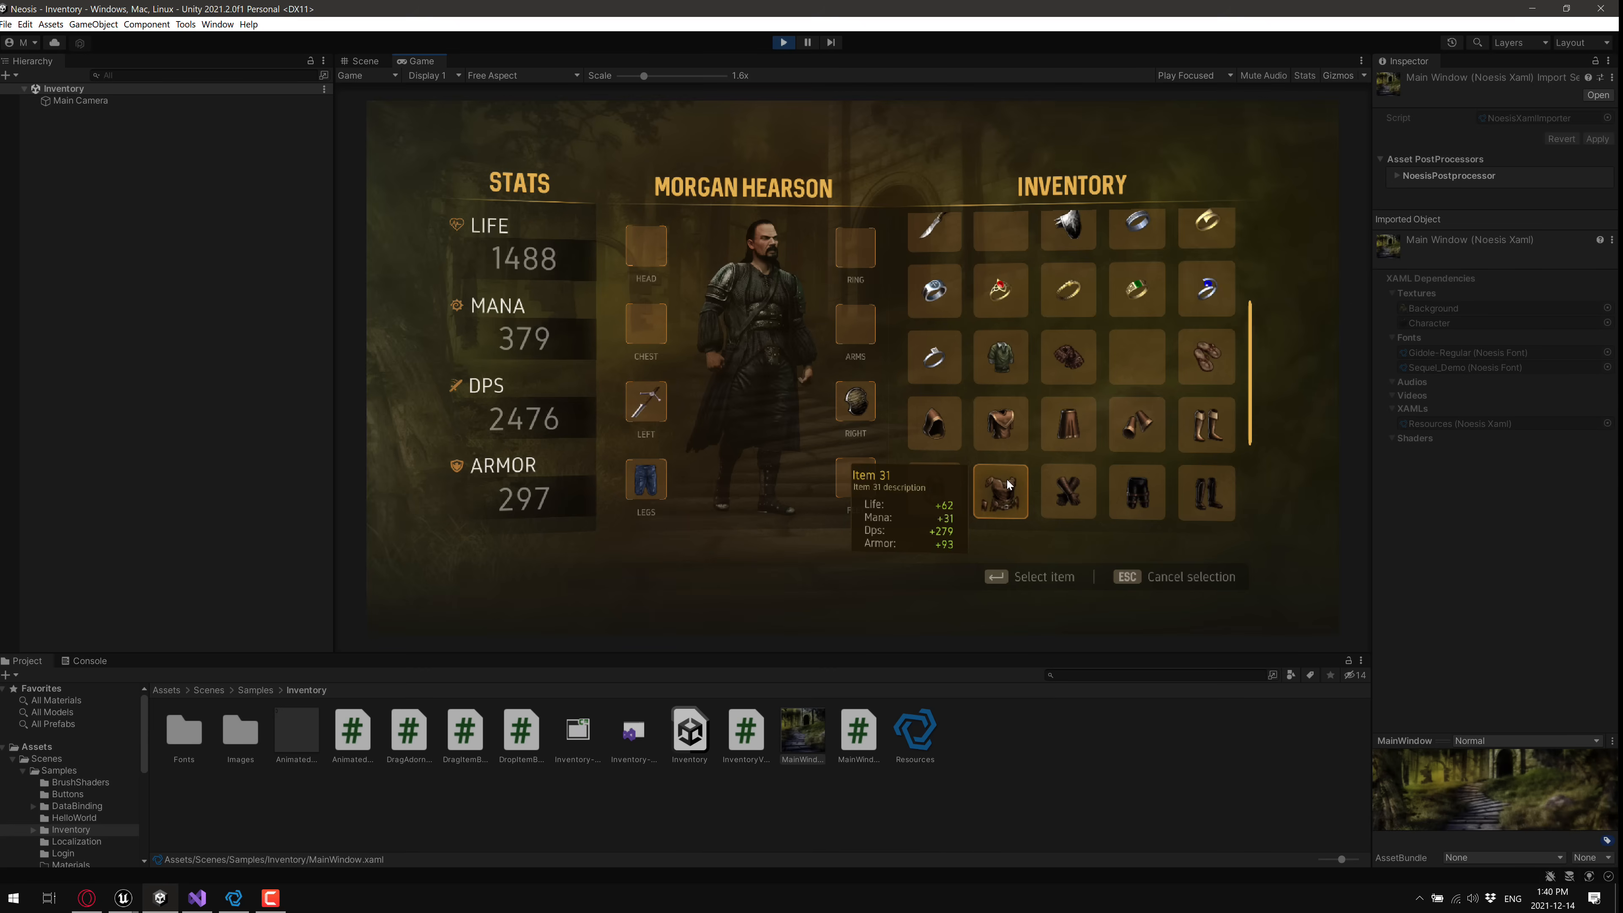
{"action": "mouse_move", "coordinate": [860, 81]}
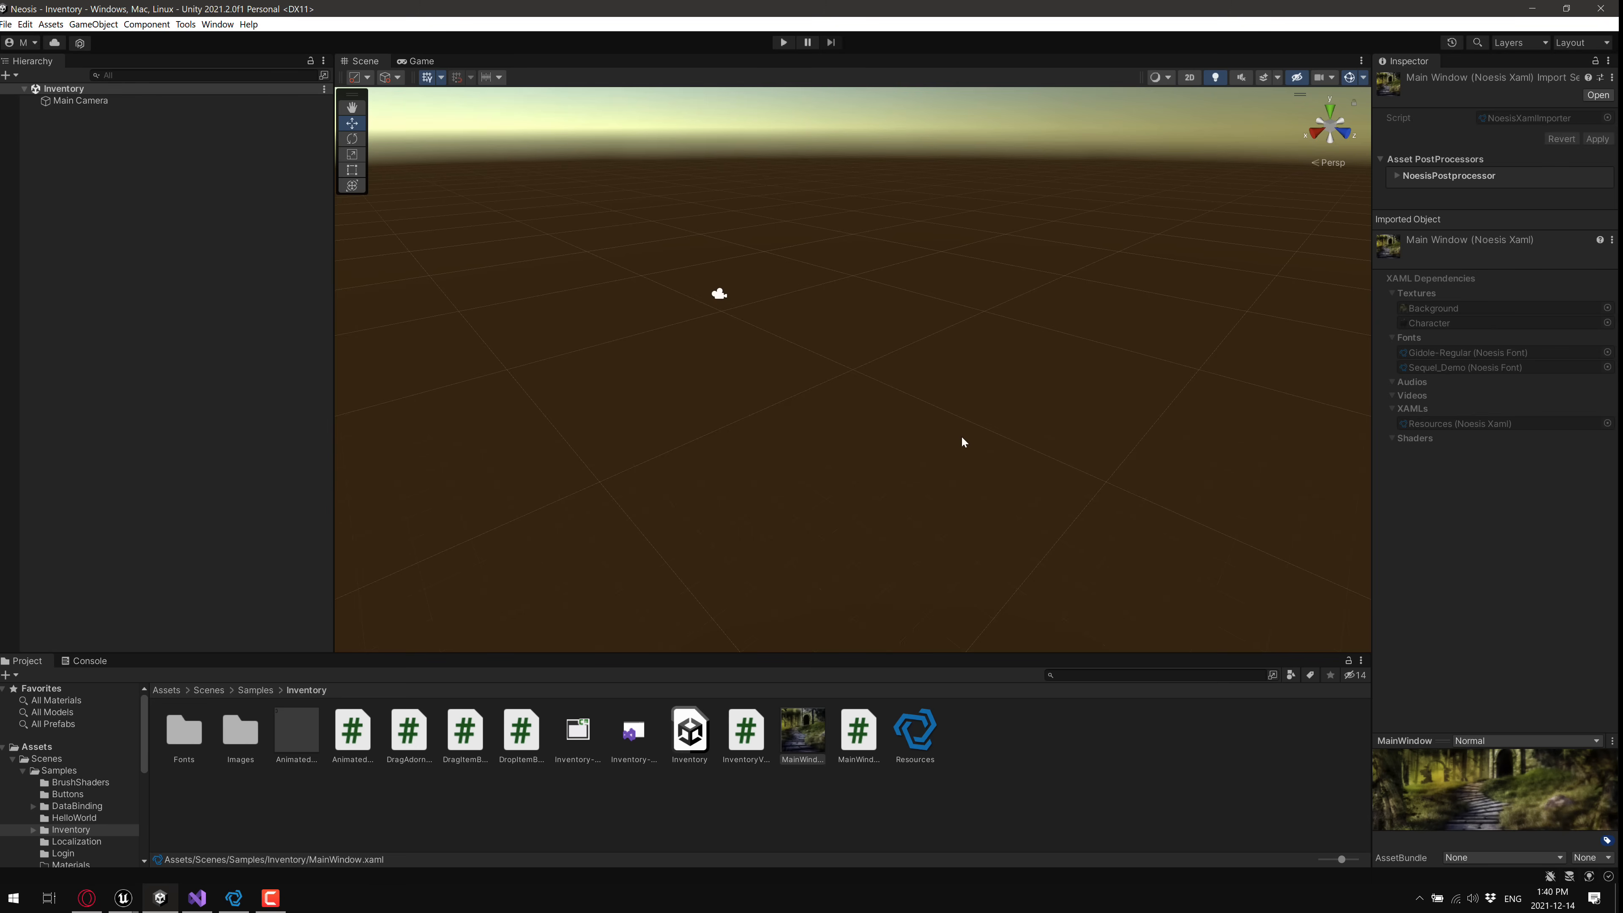
{"action": "left_click", "coordinate": [82, 101]}
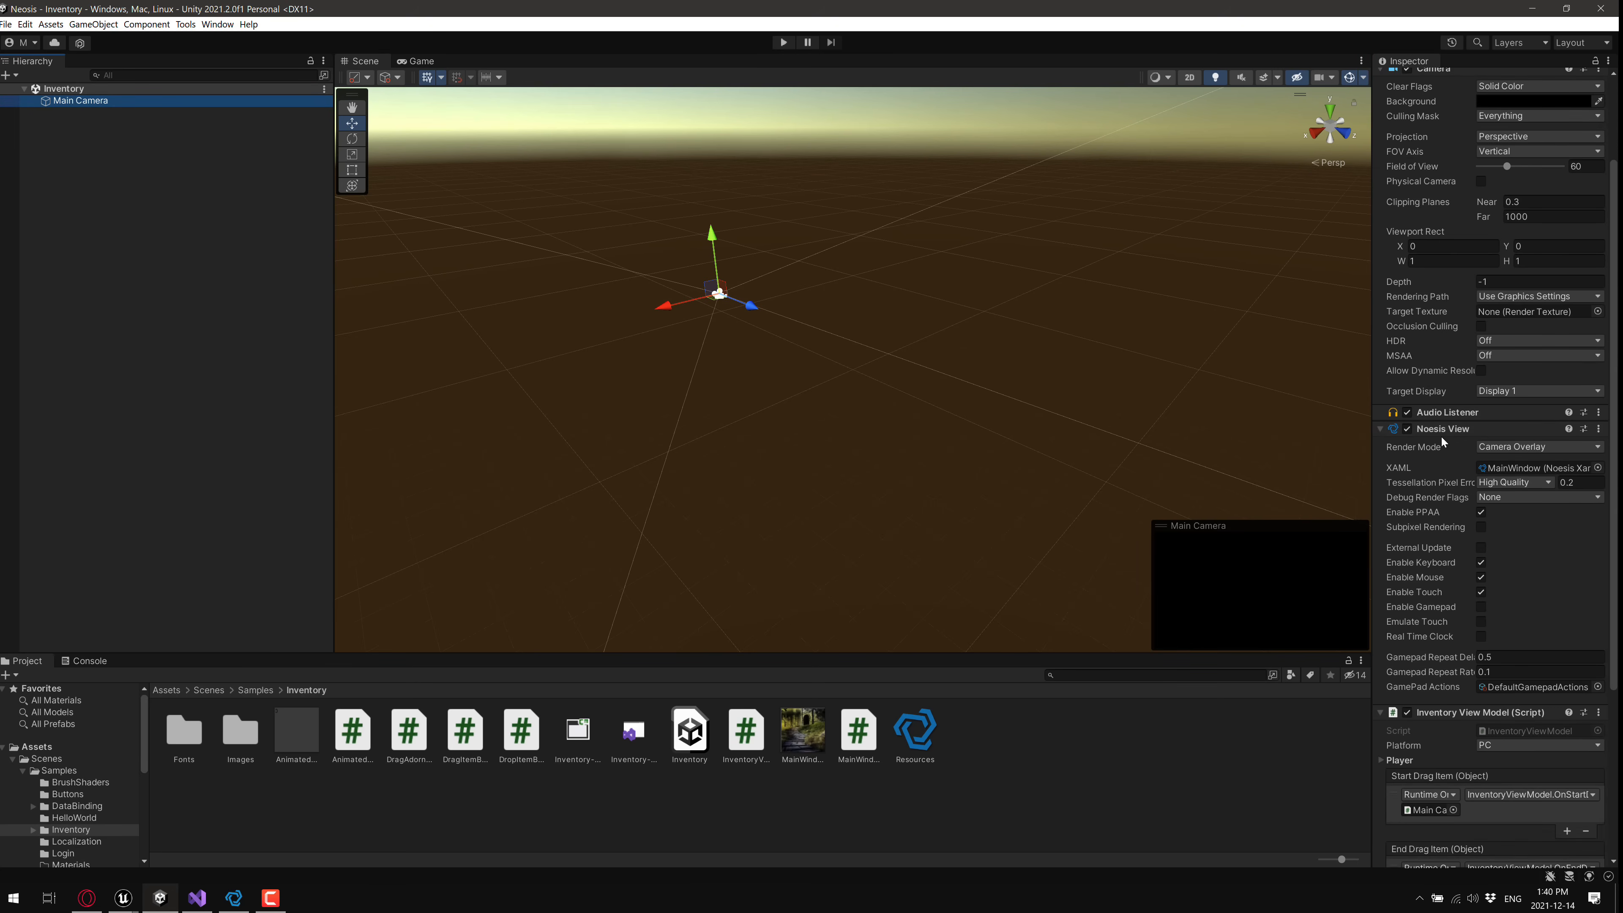
{"action": "mouse_move", "coordinate": [1425, 443]}
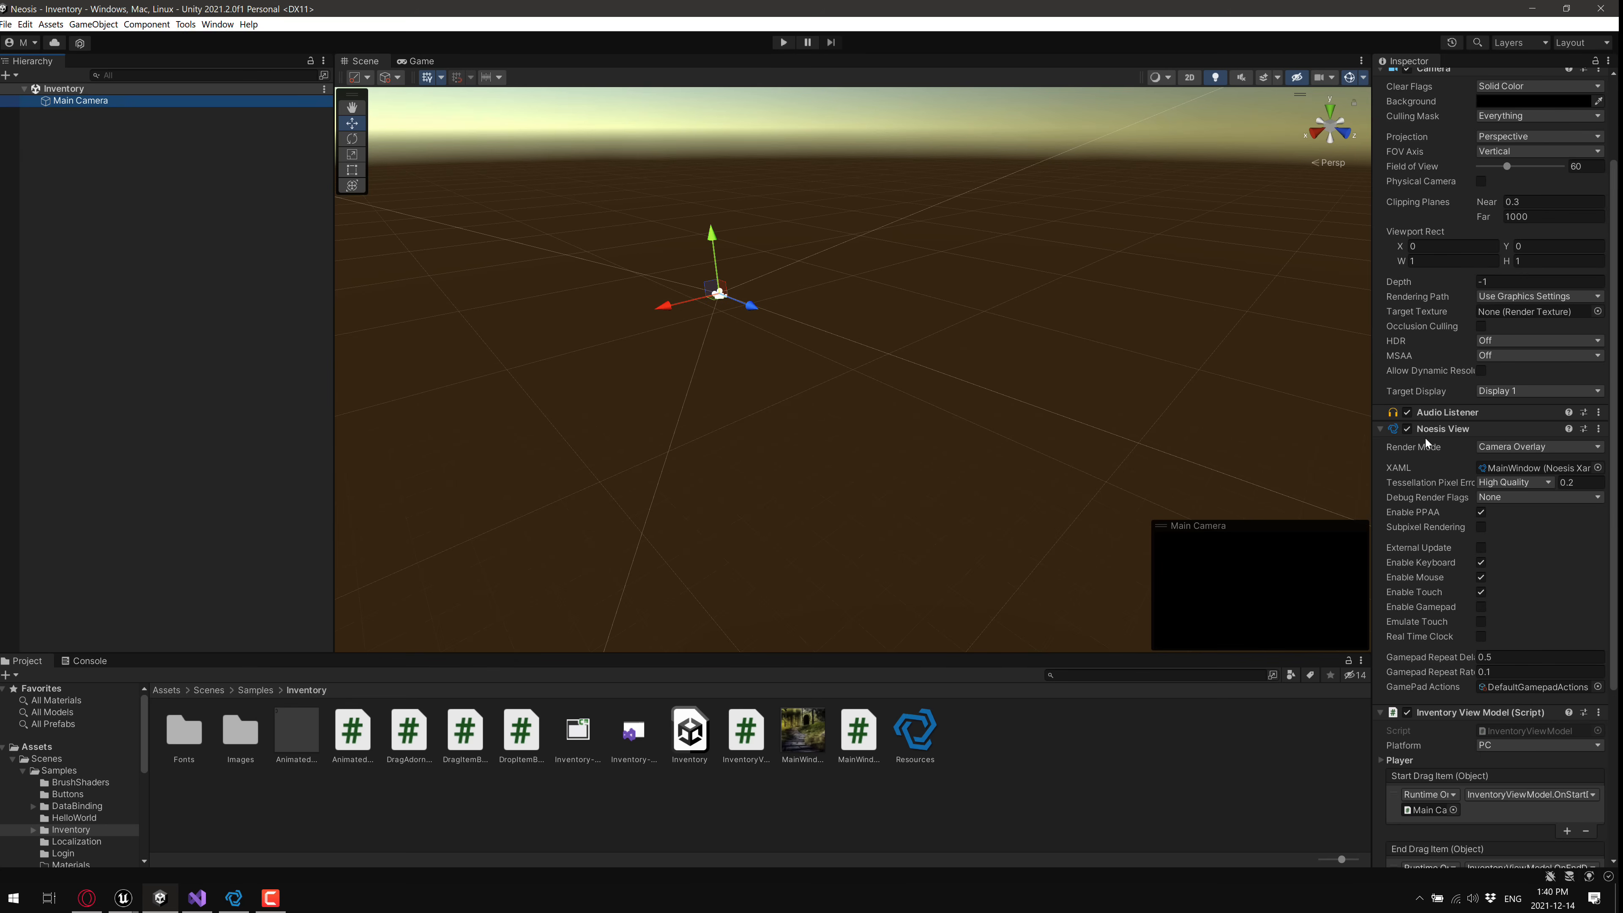
{"action": "mouse_move", "coordinate": [1513, 491]}
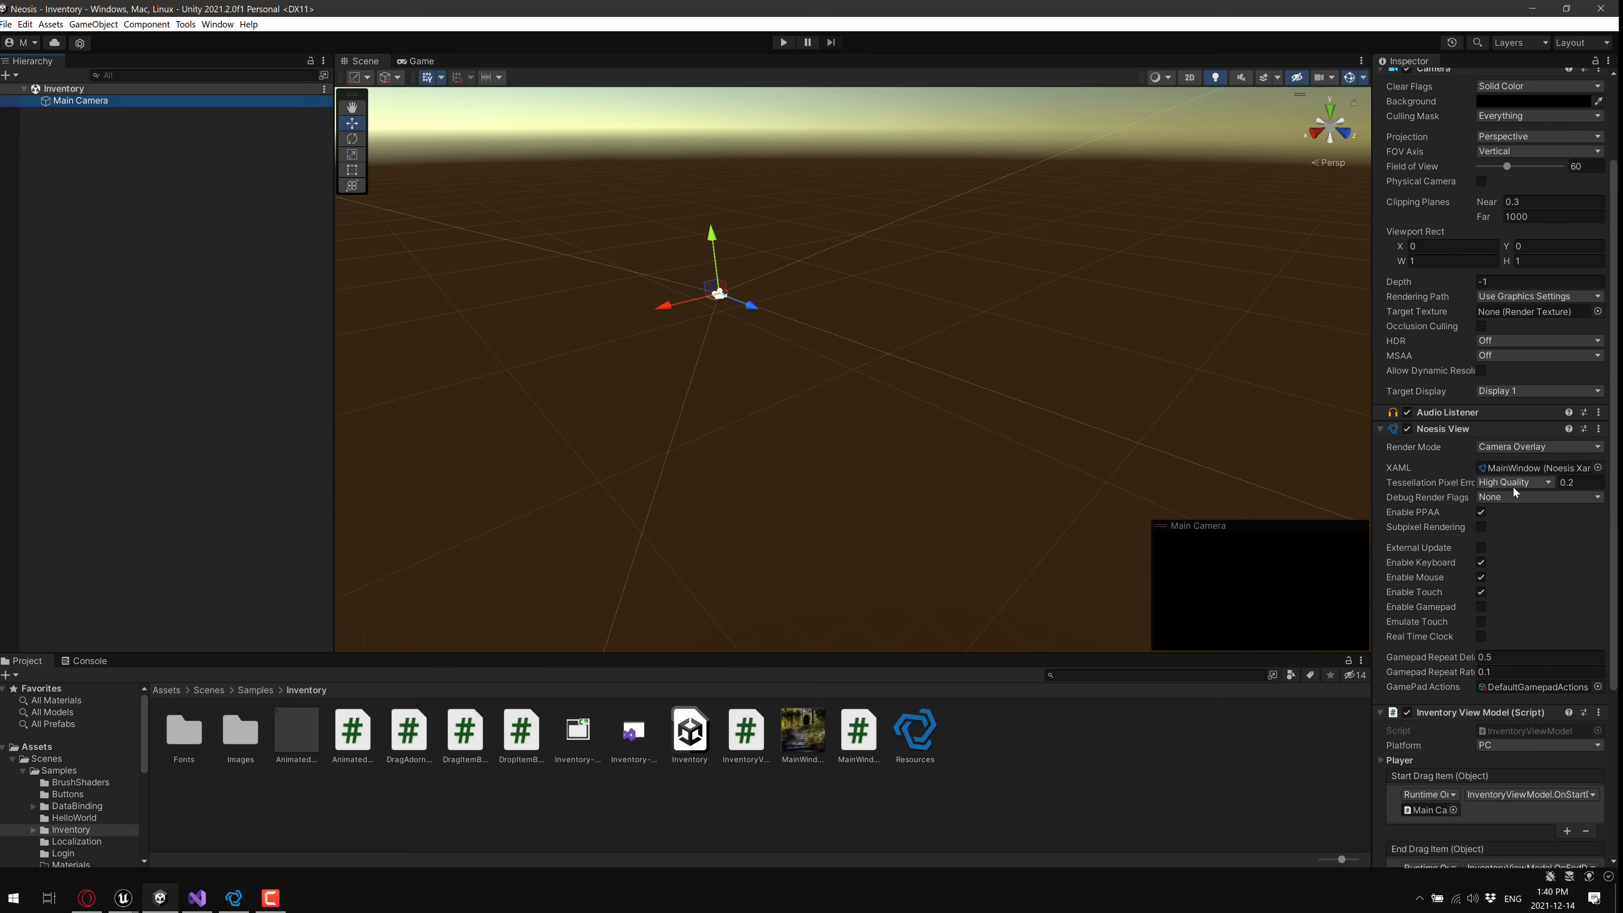
{"action": "scroll", "scroll_direction": "down", "scroll_amount": 3}
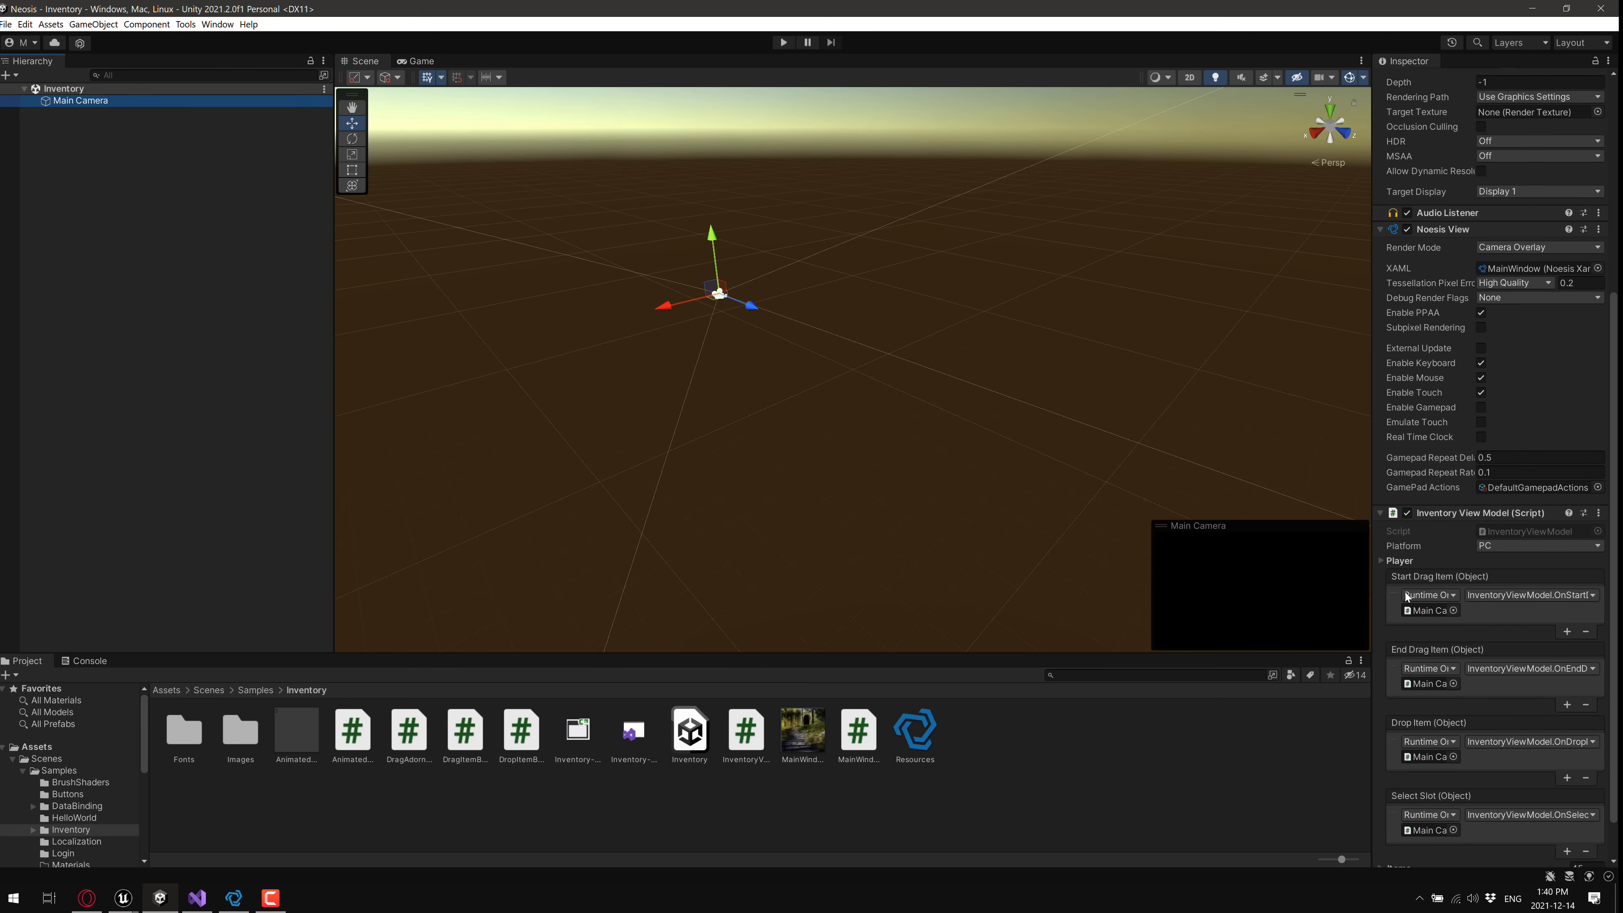
{"action": "mouse_move", "coordinate": [1374, 402]}
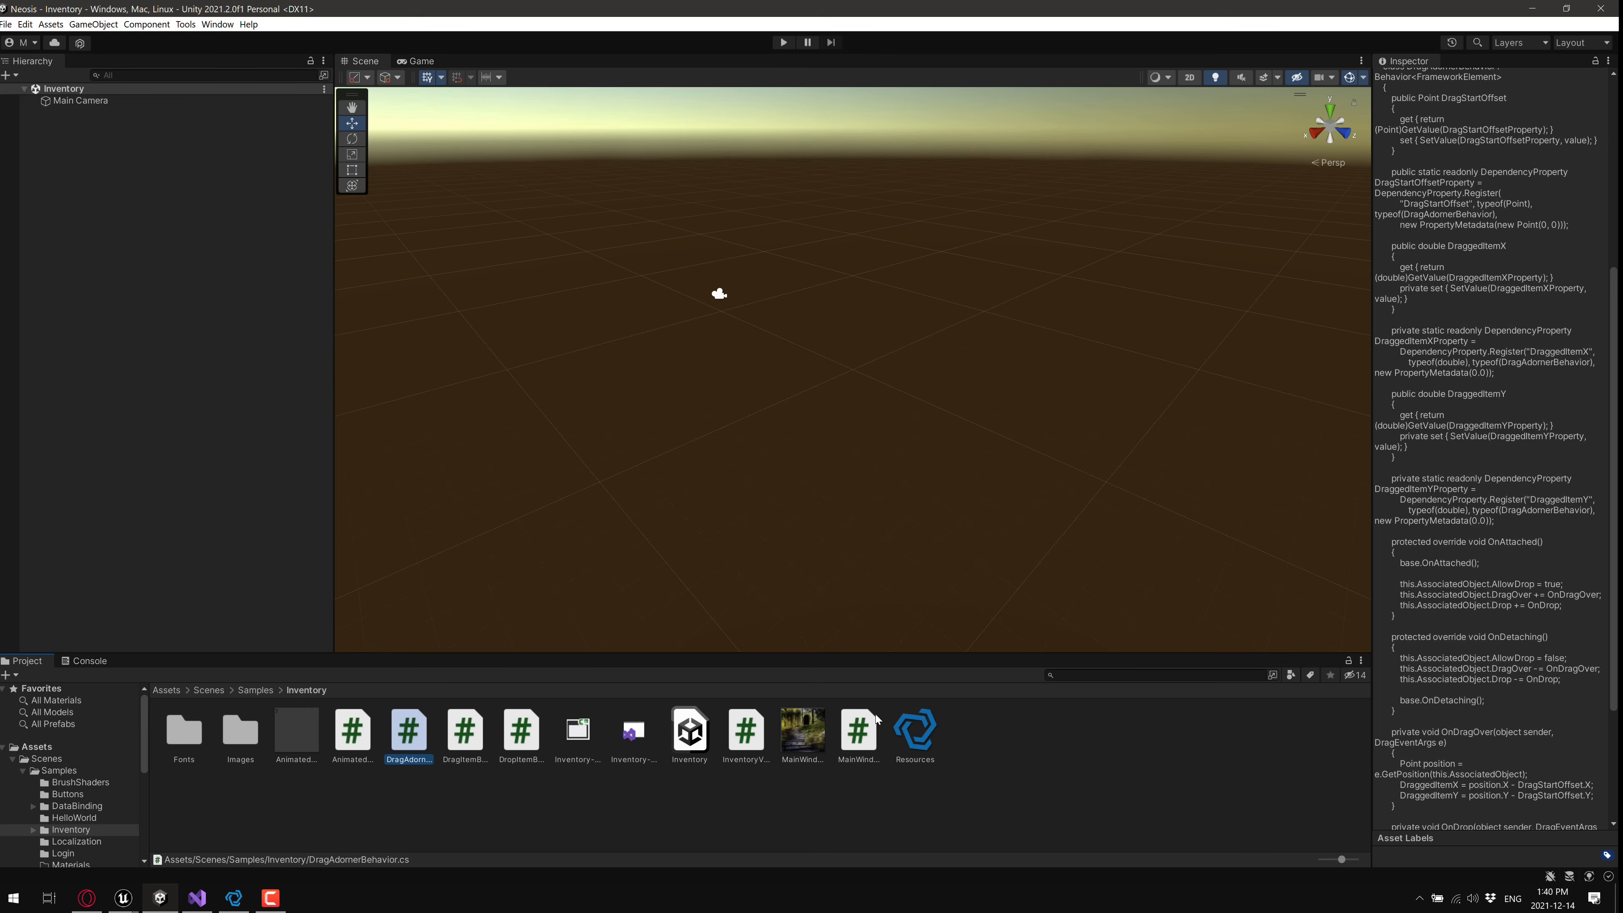
{"action": "left_click", "coordinate": [802, 730]}
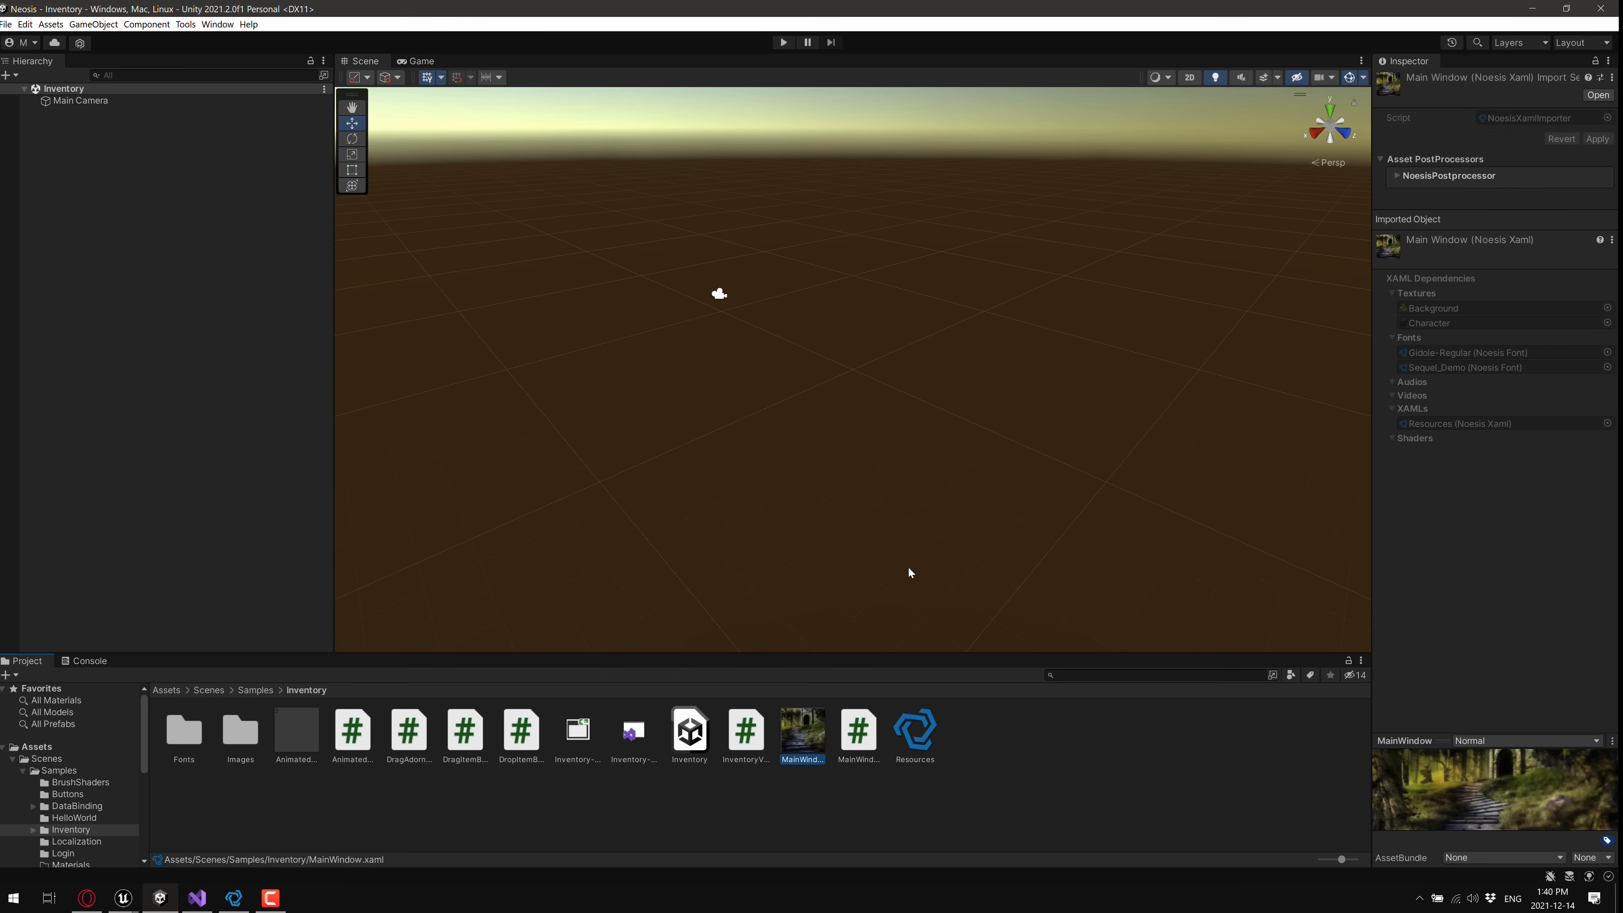
Reveal the Inventory-blend.sln solution file in the file explorer.
{"action": "left_click", "coordinate": [632, 729]}
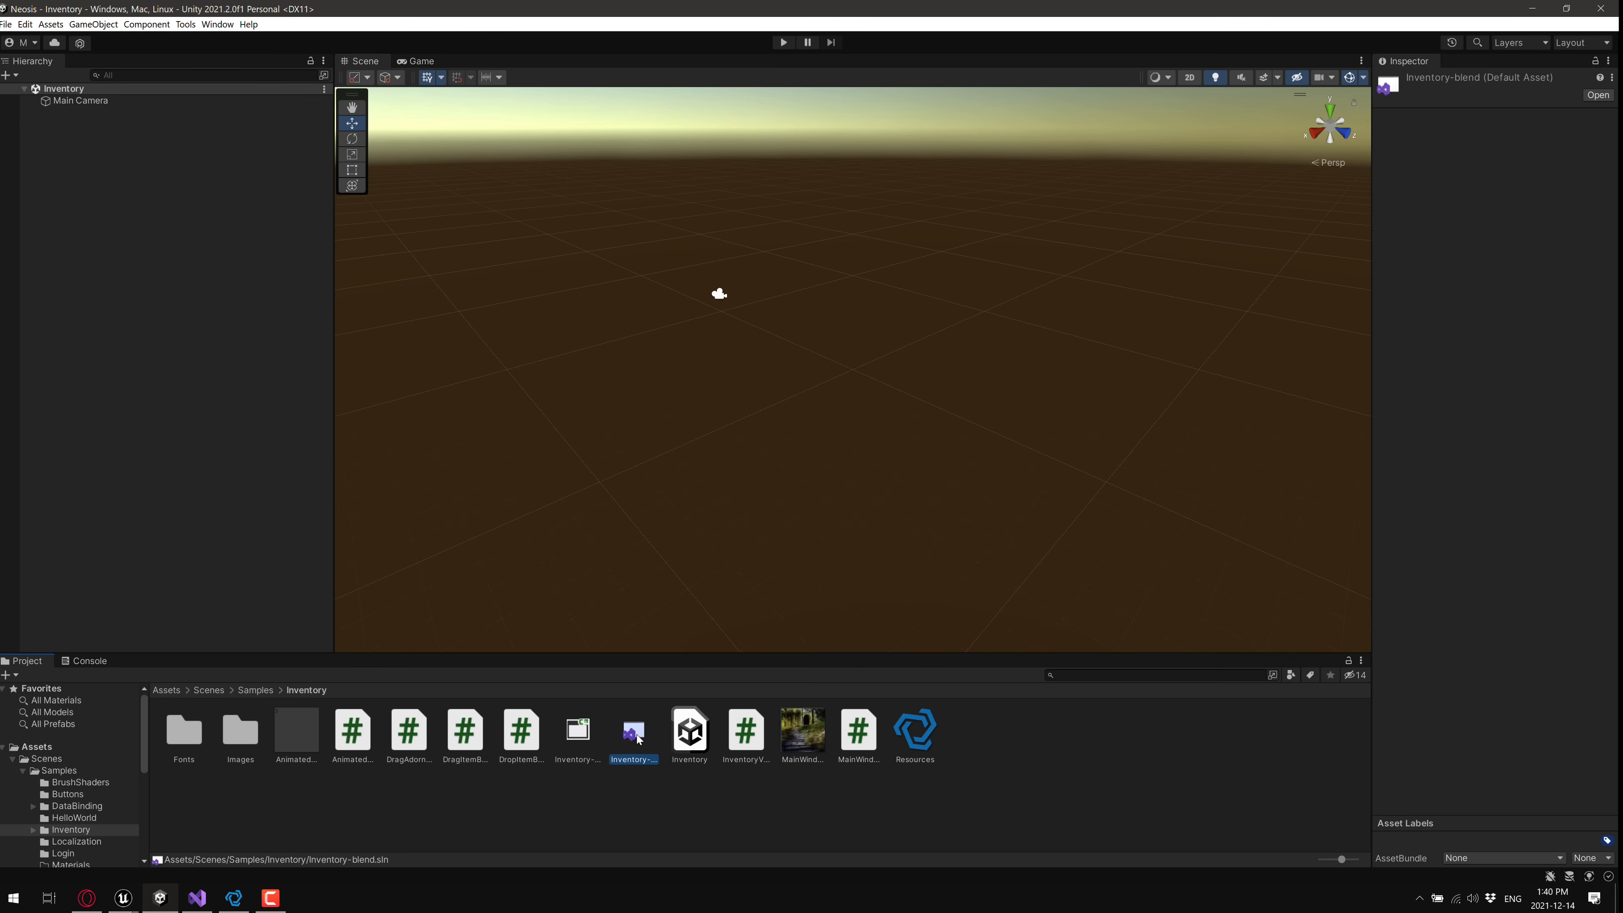
{"action": "right_click", "coordinate": [633, 729]}
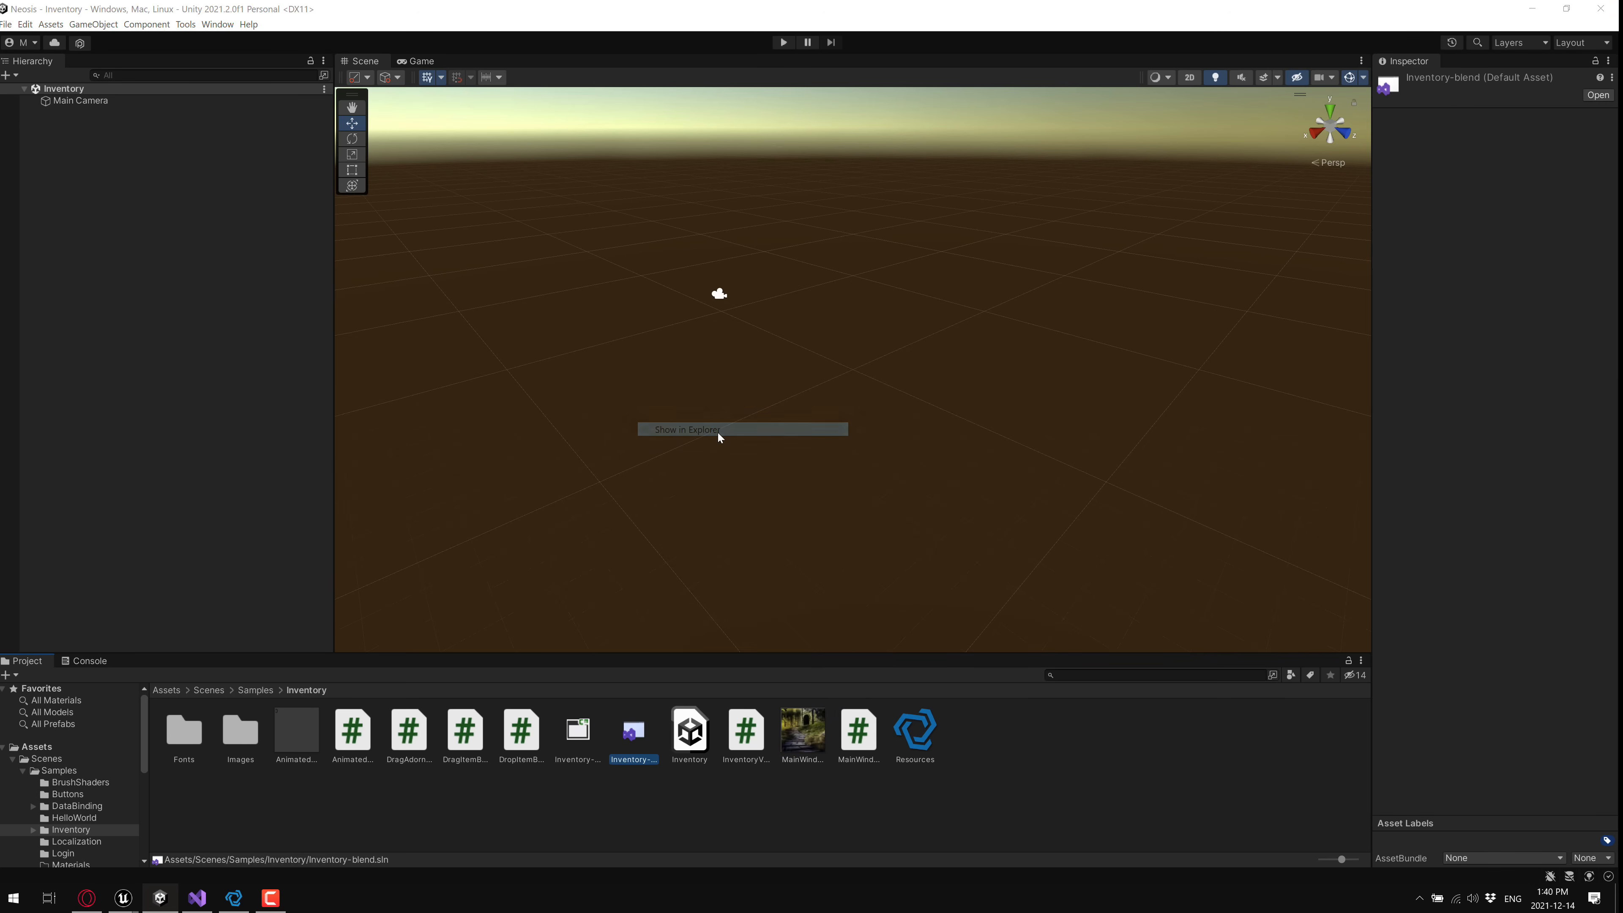
{"action": "left_click", "coordinate": [687, 430]}
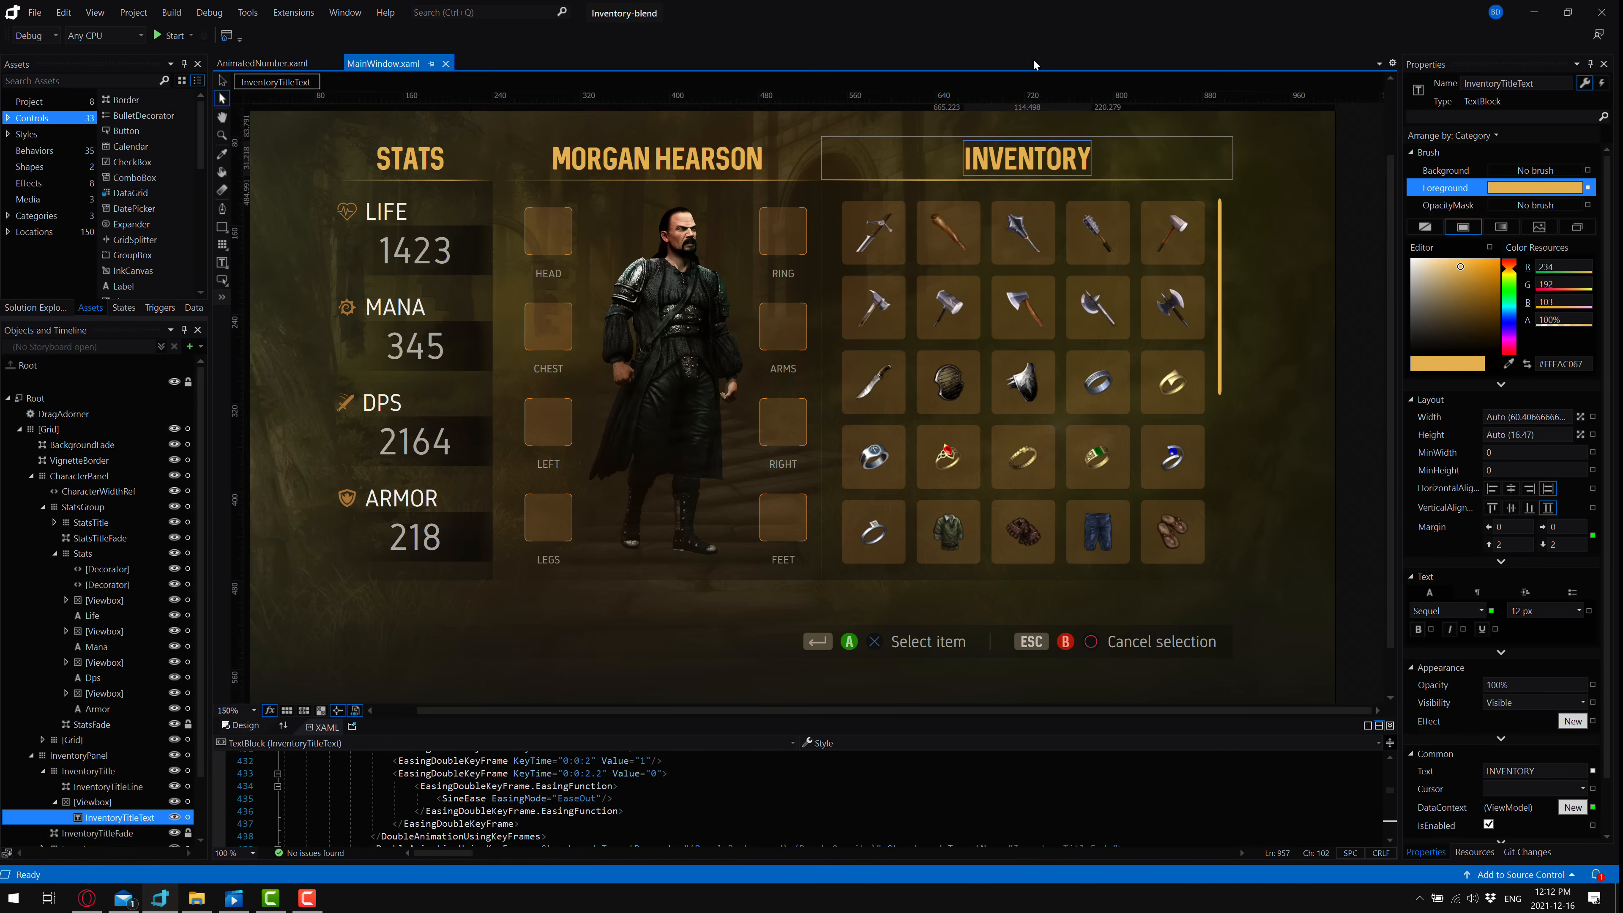
{"action": "left_click", "coordinate": [77, 460]}
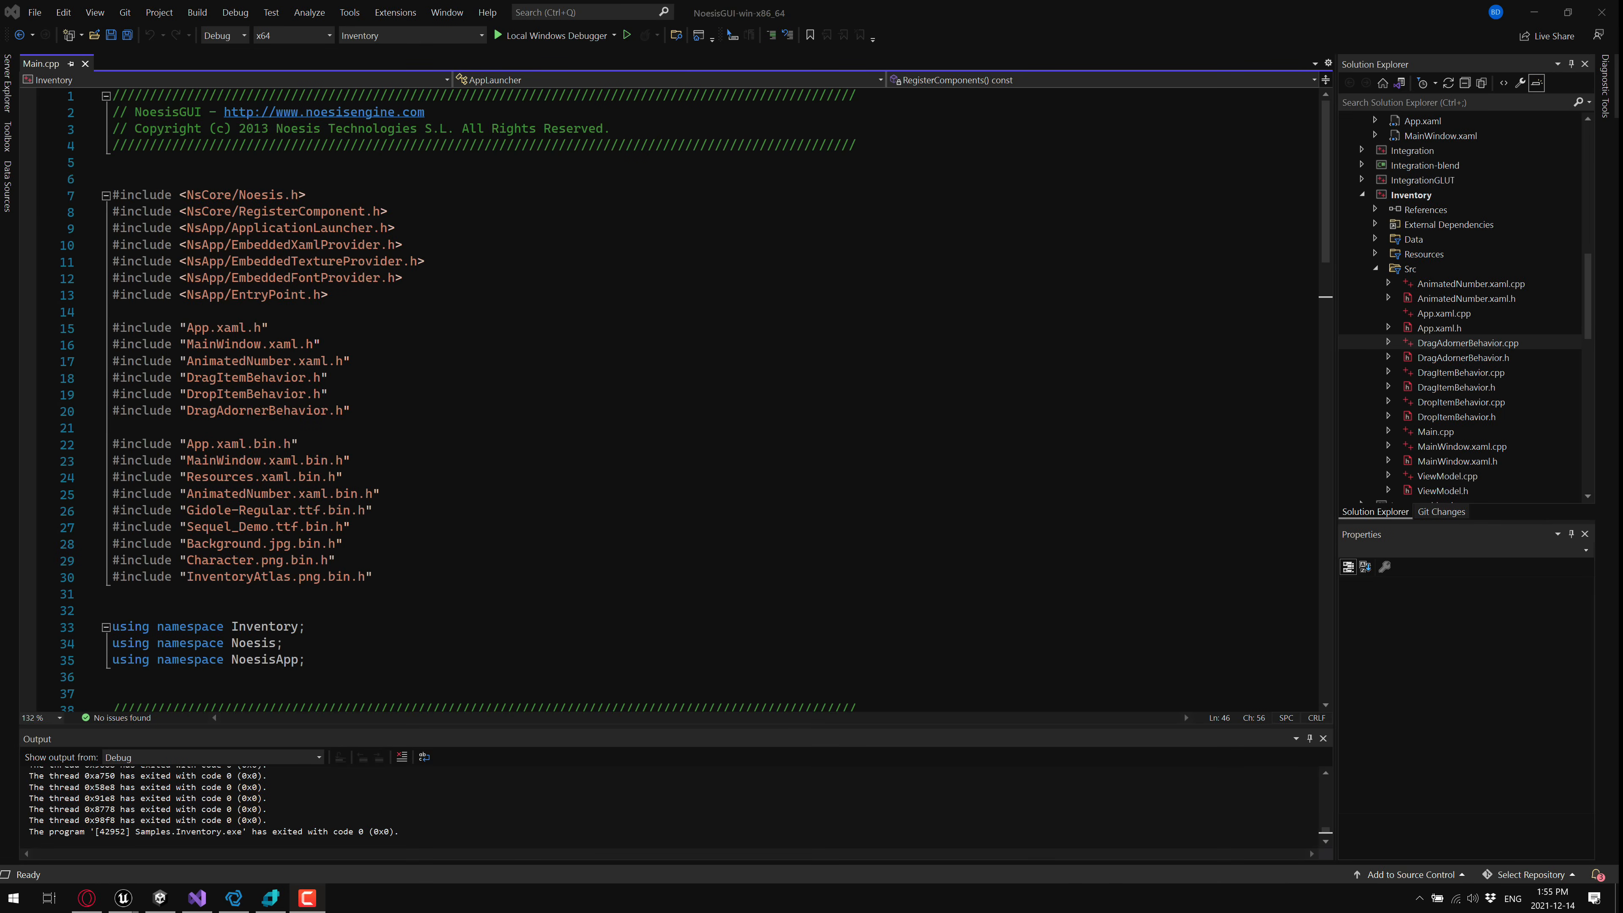
Launch Samples.Inventory under the Local Windows Debugger and bring up the Inspector connection dialog.
{"action": "left_click", "coordinate": [329, 395]}
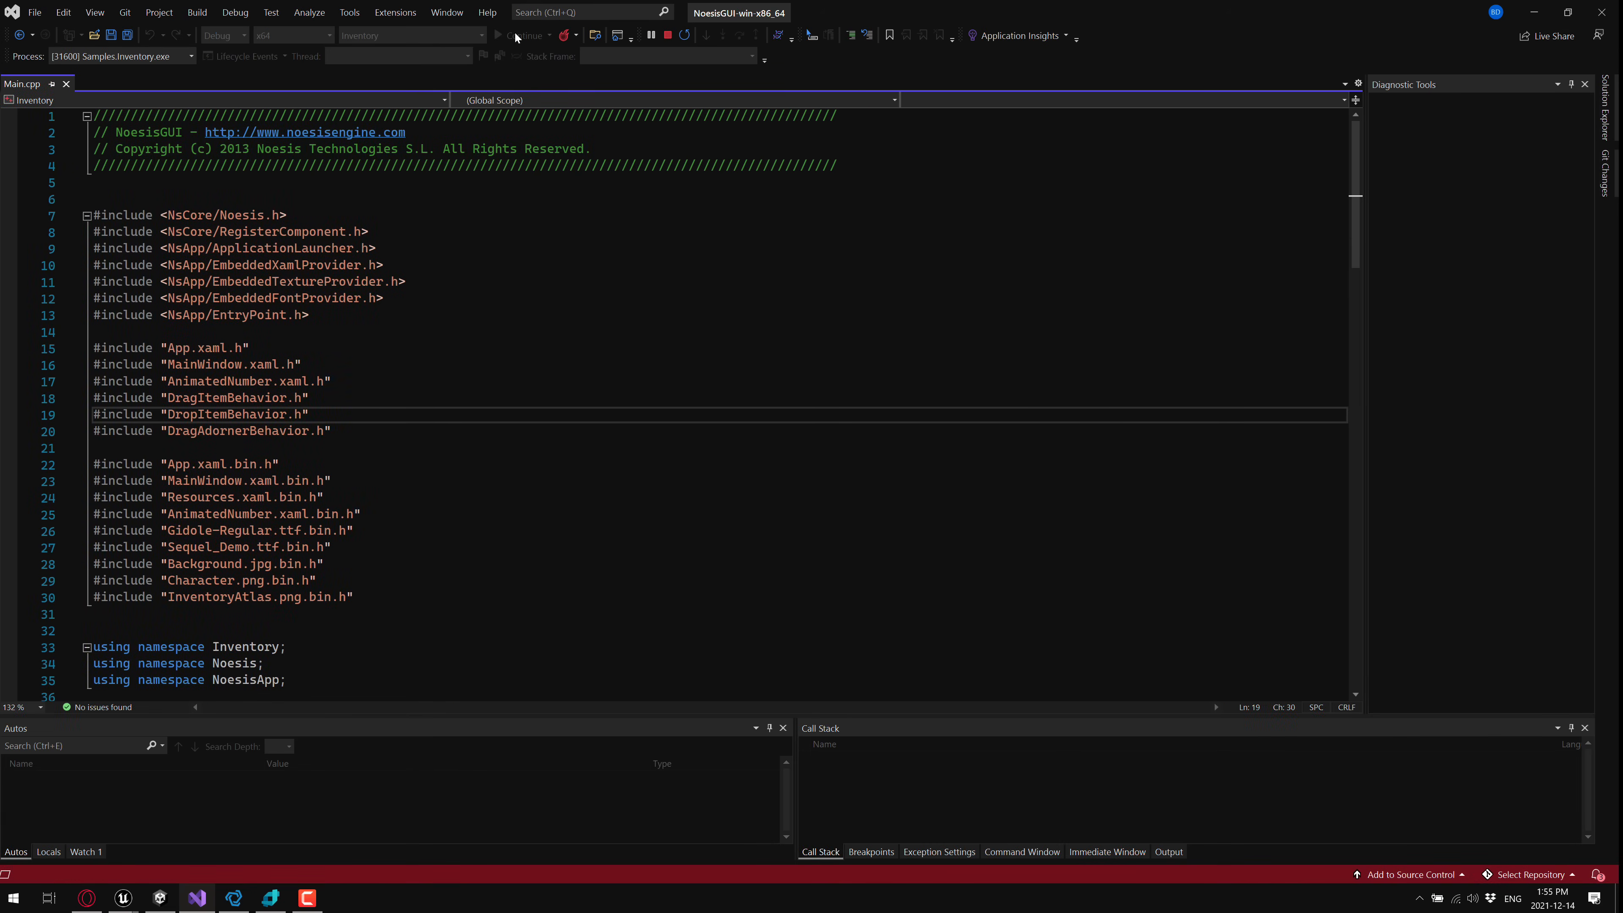
{"action": "left_click", "coordinate": [498, 35]}
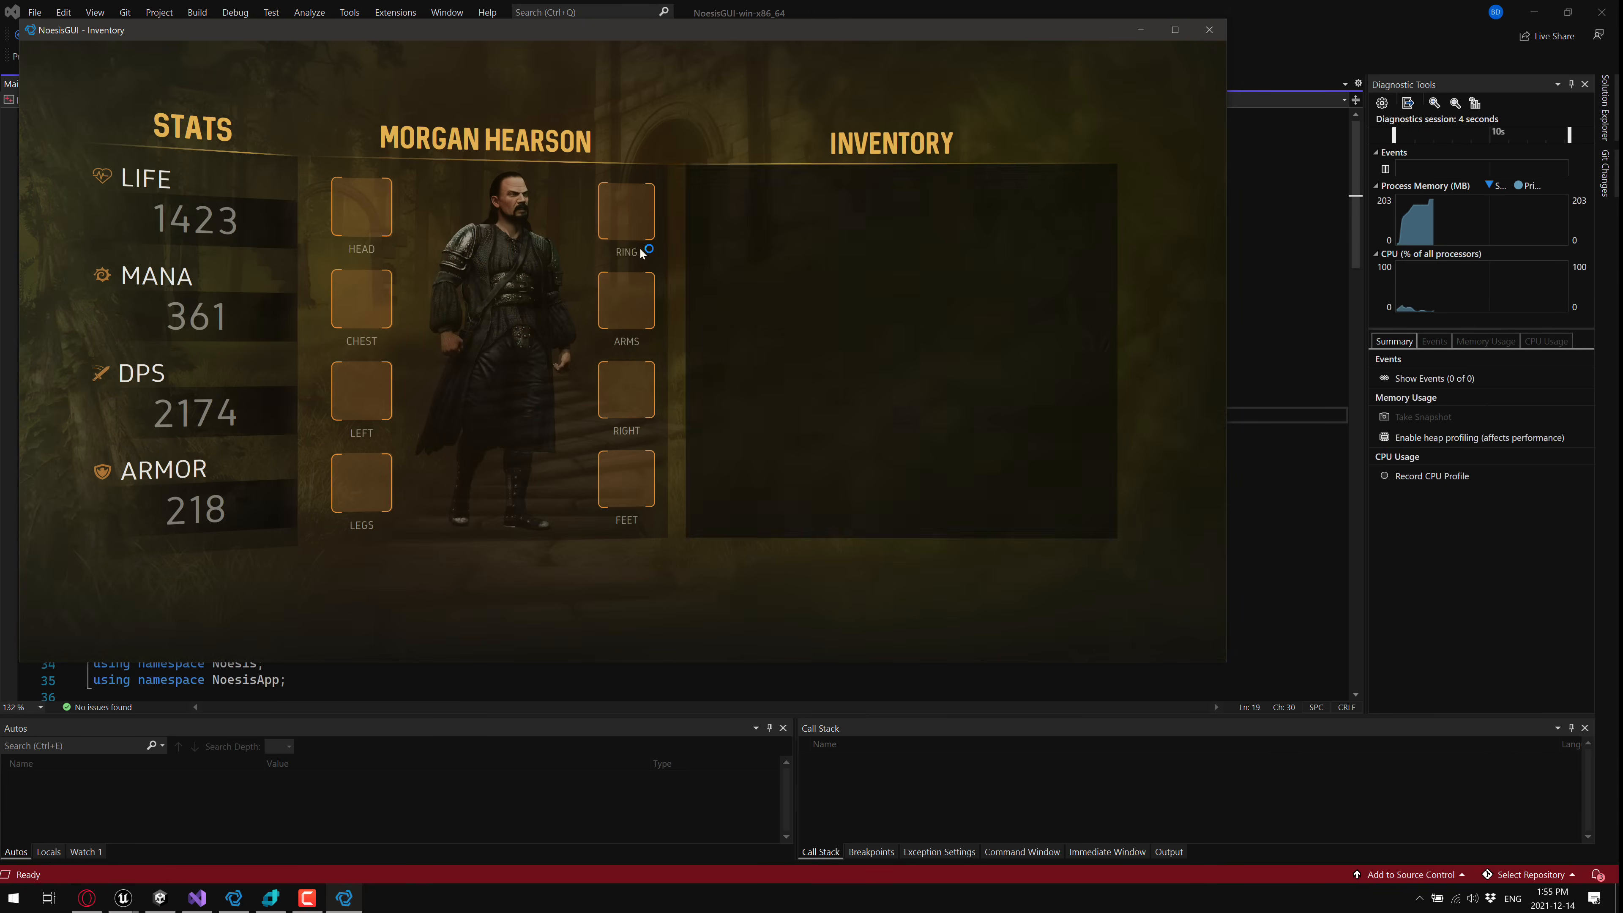
{"action": "left_click", "coordinate": [723, 299]}
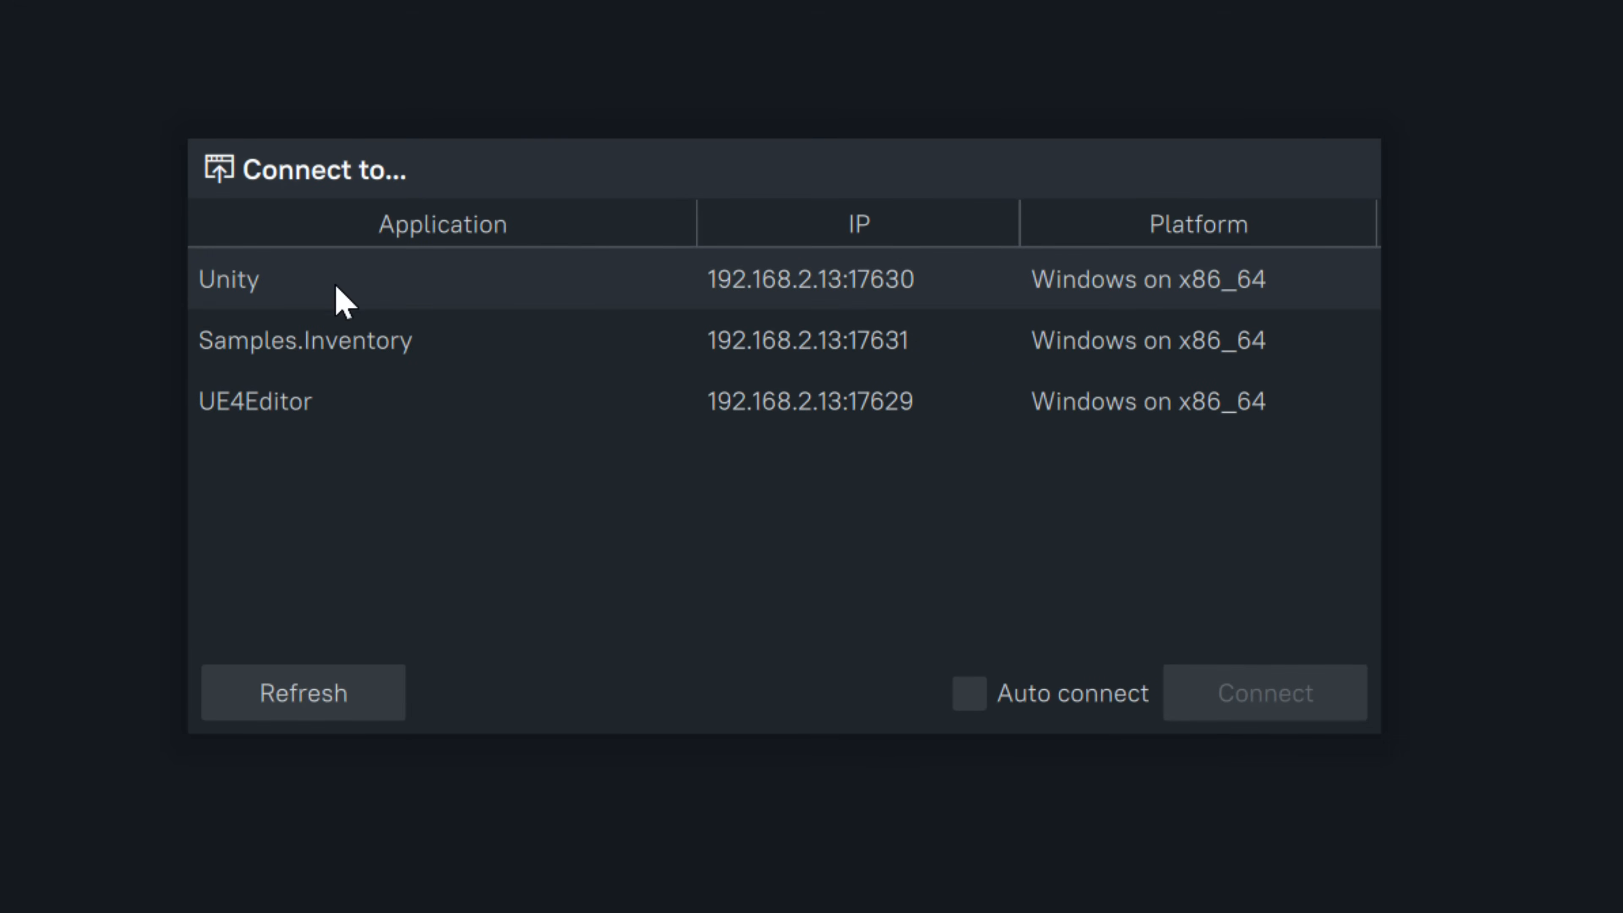
Connect the Inspector to Samples.Inventory to show its live performance graphs.
{"action": "left_click", "coordinate": [304, 340]}
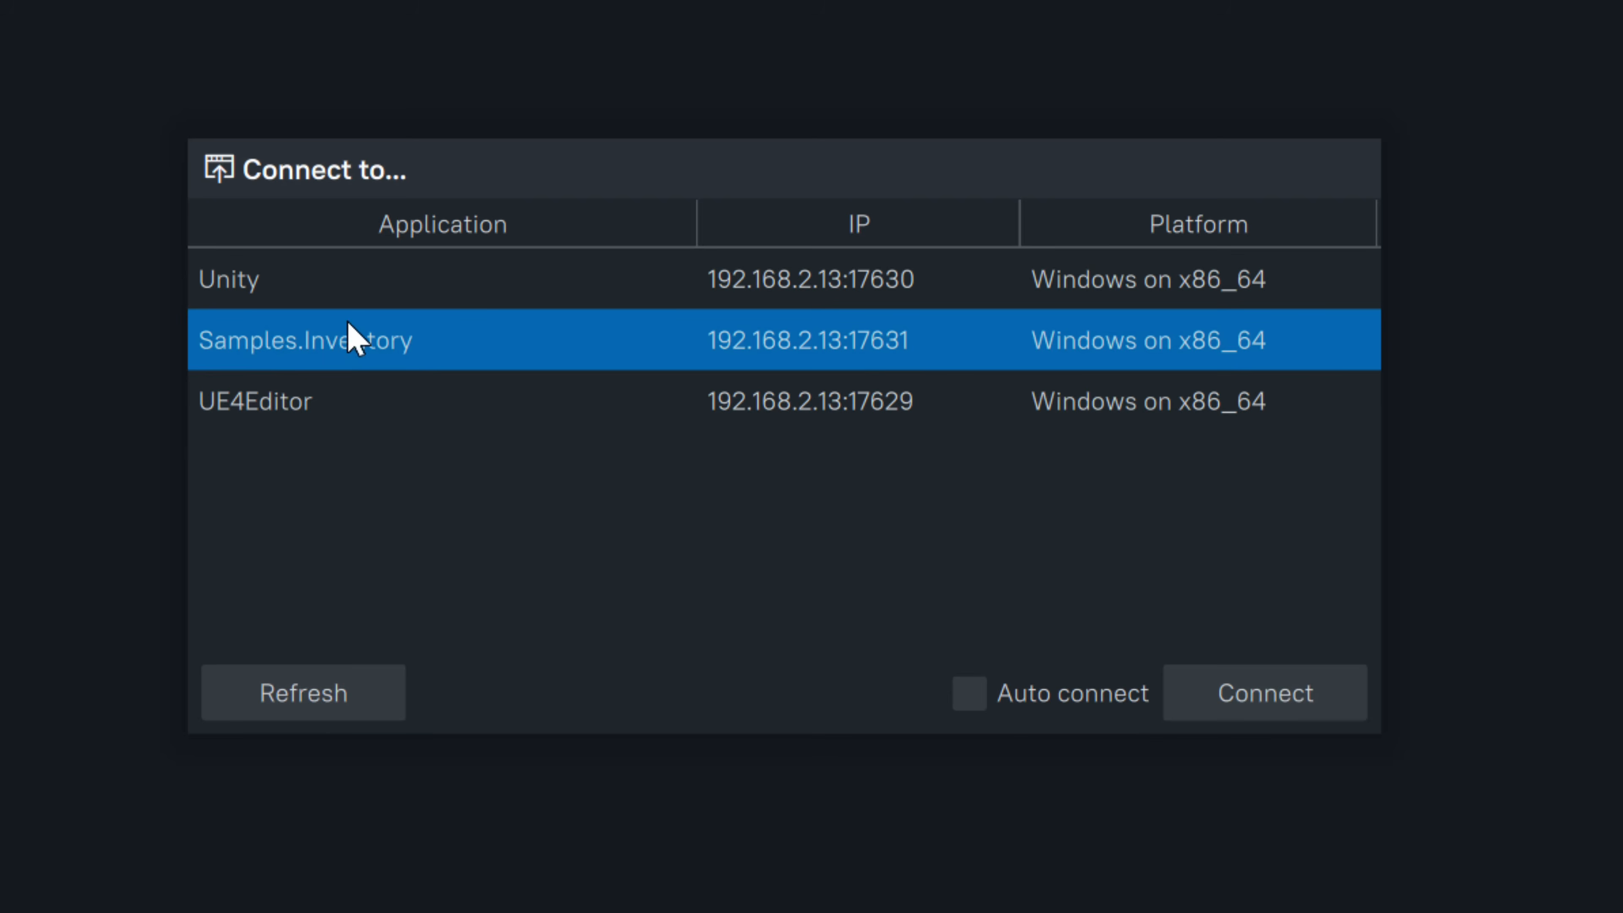
{"action": "left_click", "coordinate": [1263, 692]}
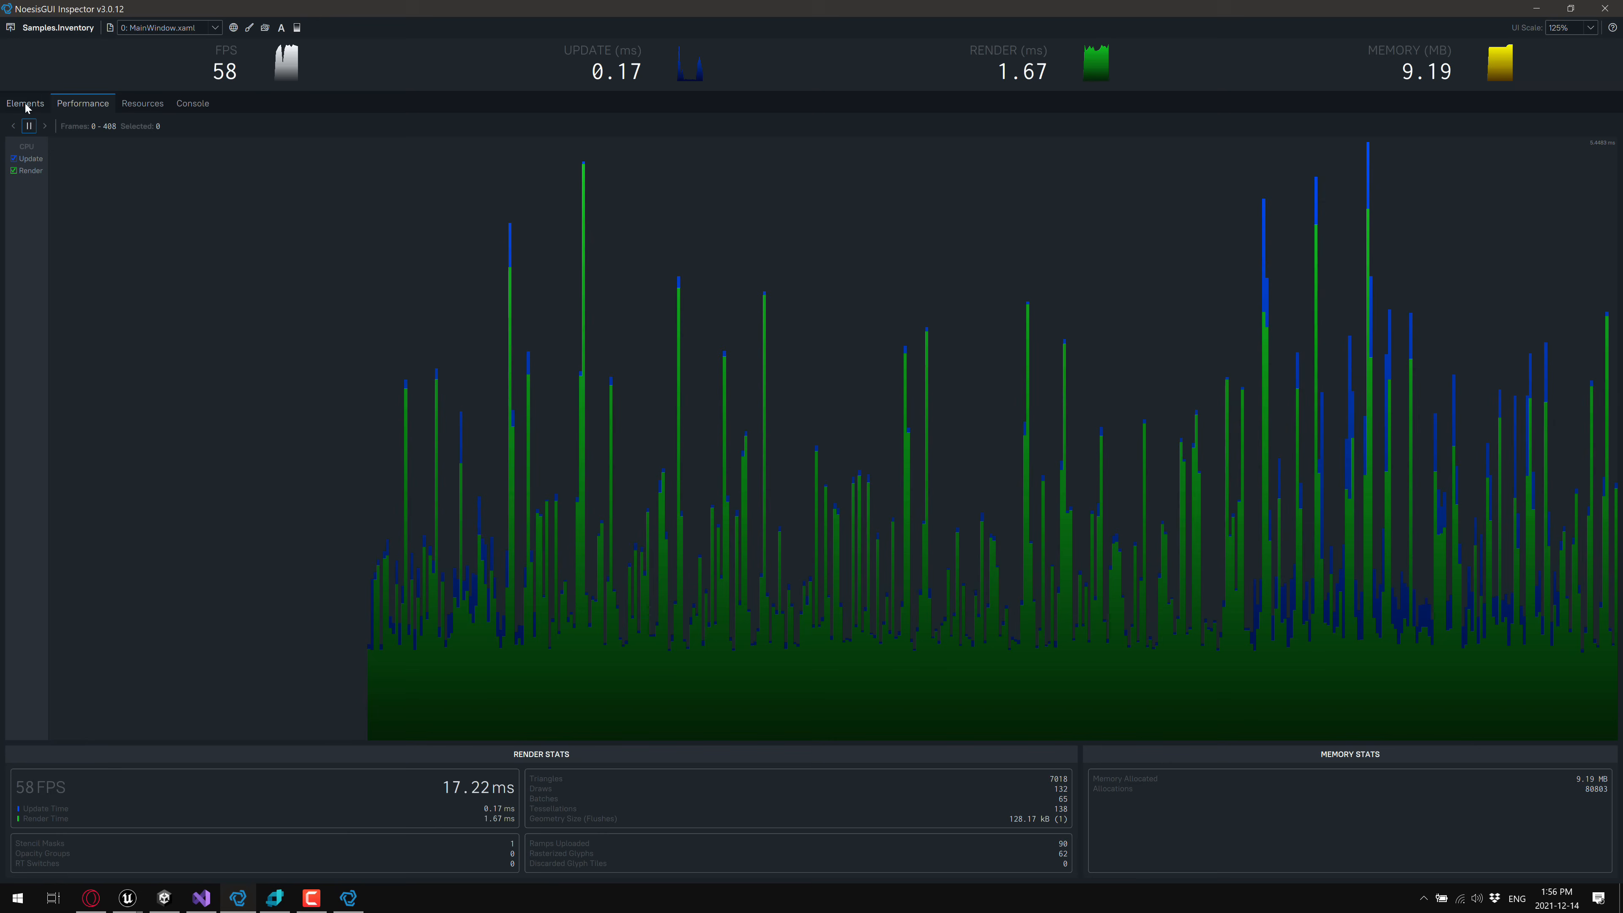
Expand [PopupLayer] > [Decorator] > Root [Grid] in Elements, then list the XAML and texture resources.
{"action": "left_click", "coordinate": [25, 103]}
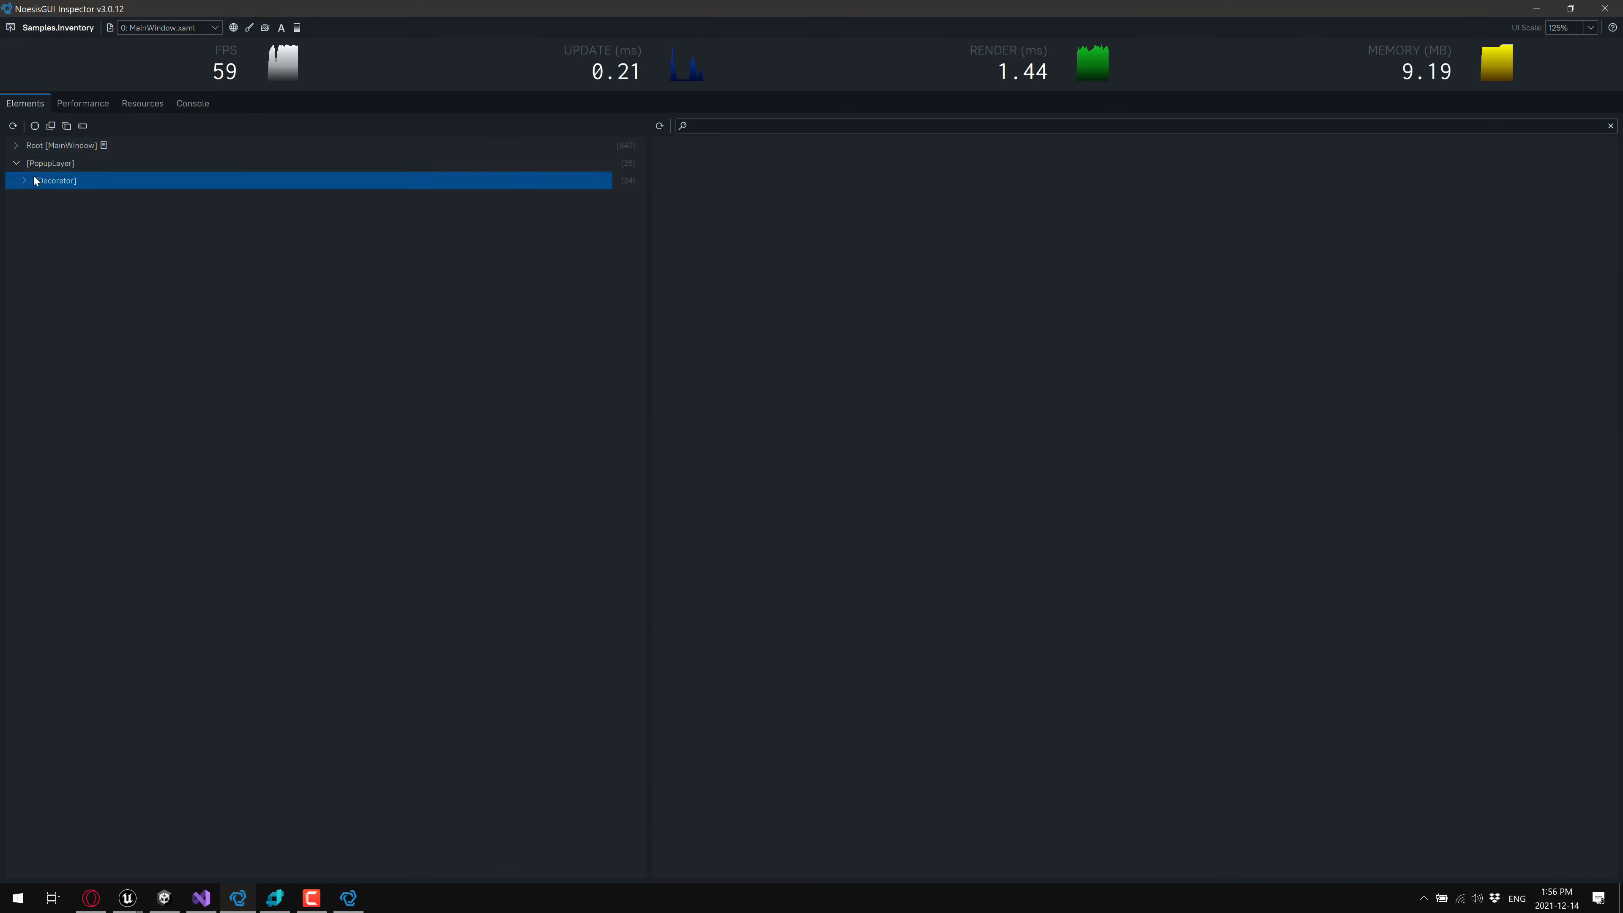
{"action": "left_click", "coordinate": [23, 180]}
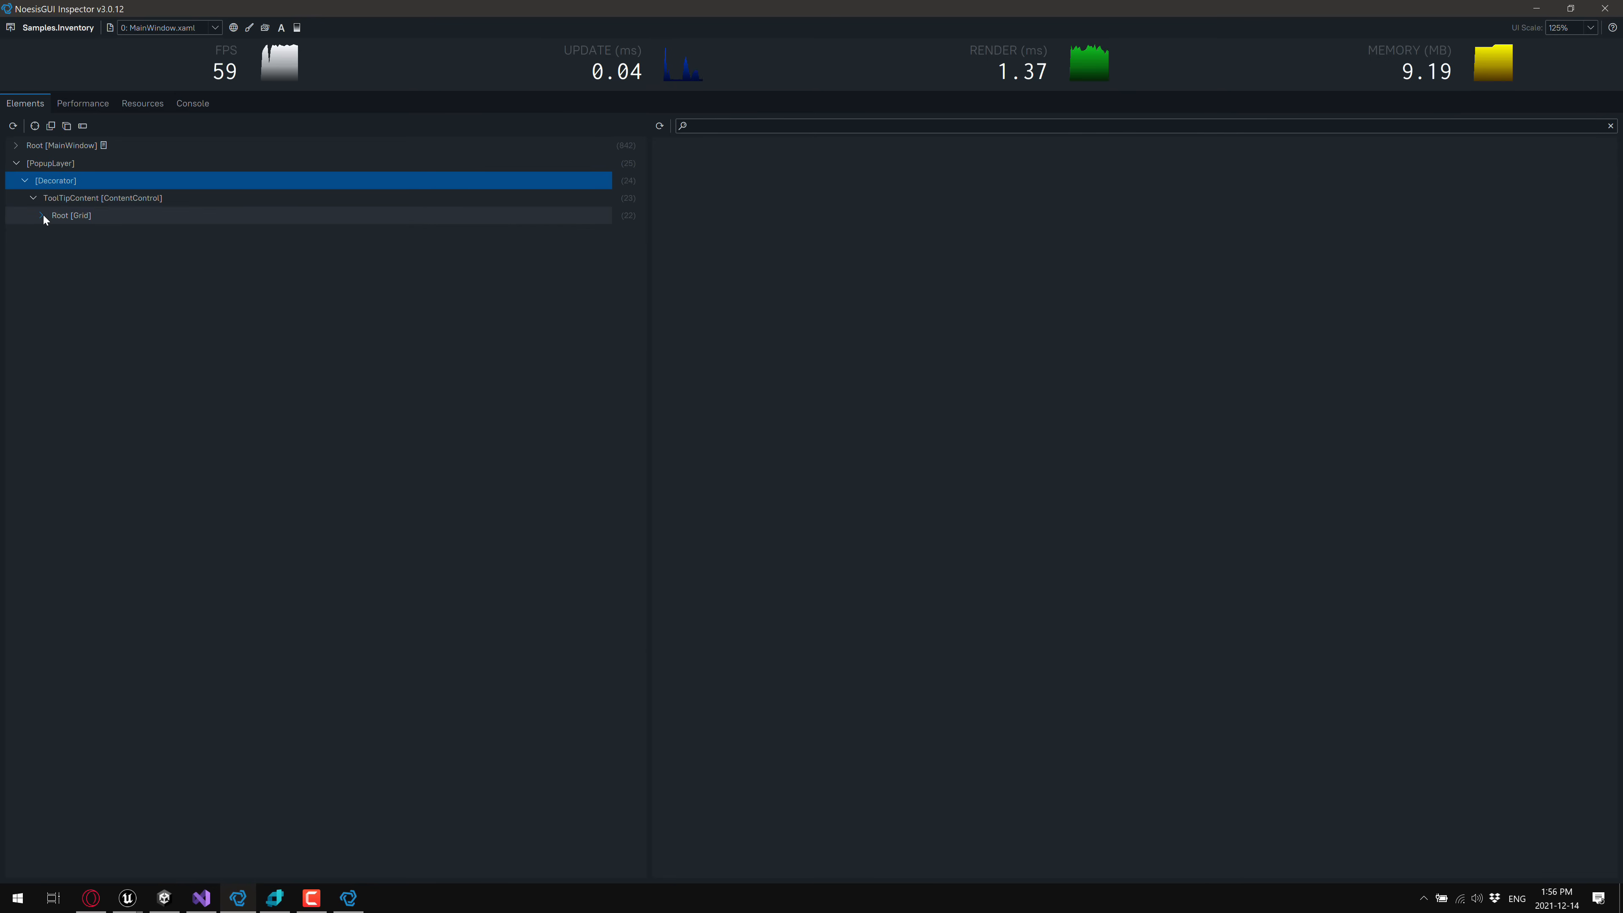
{"action": "left_click", "coordinate": [43, 215]}
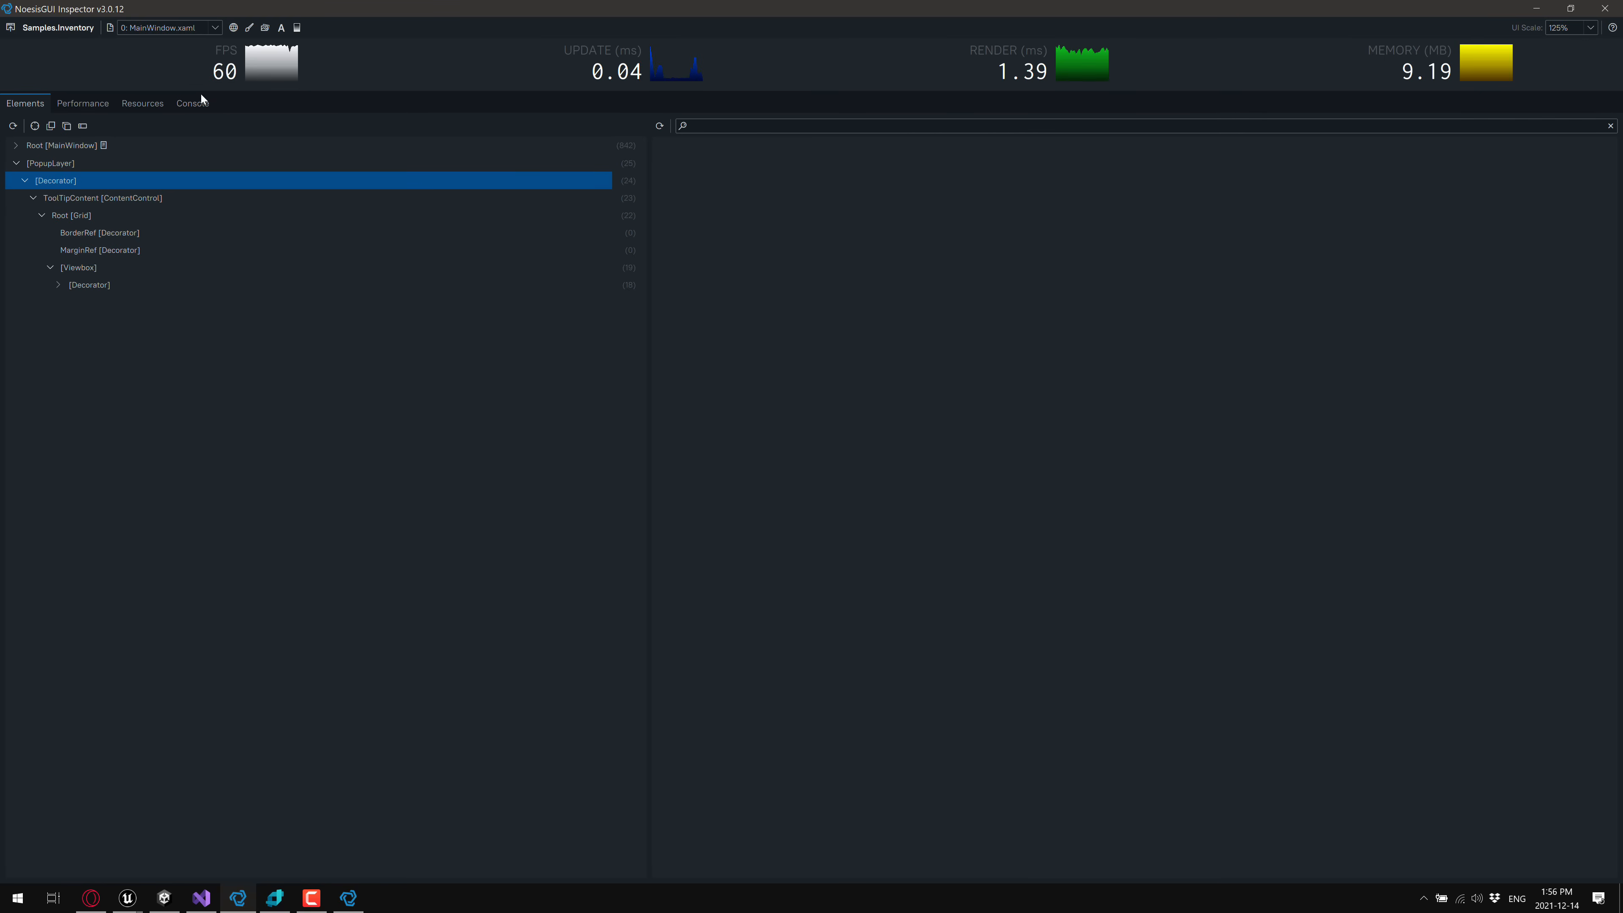
{"action": "left_click", "coordinate": [142, 103]}
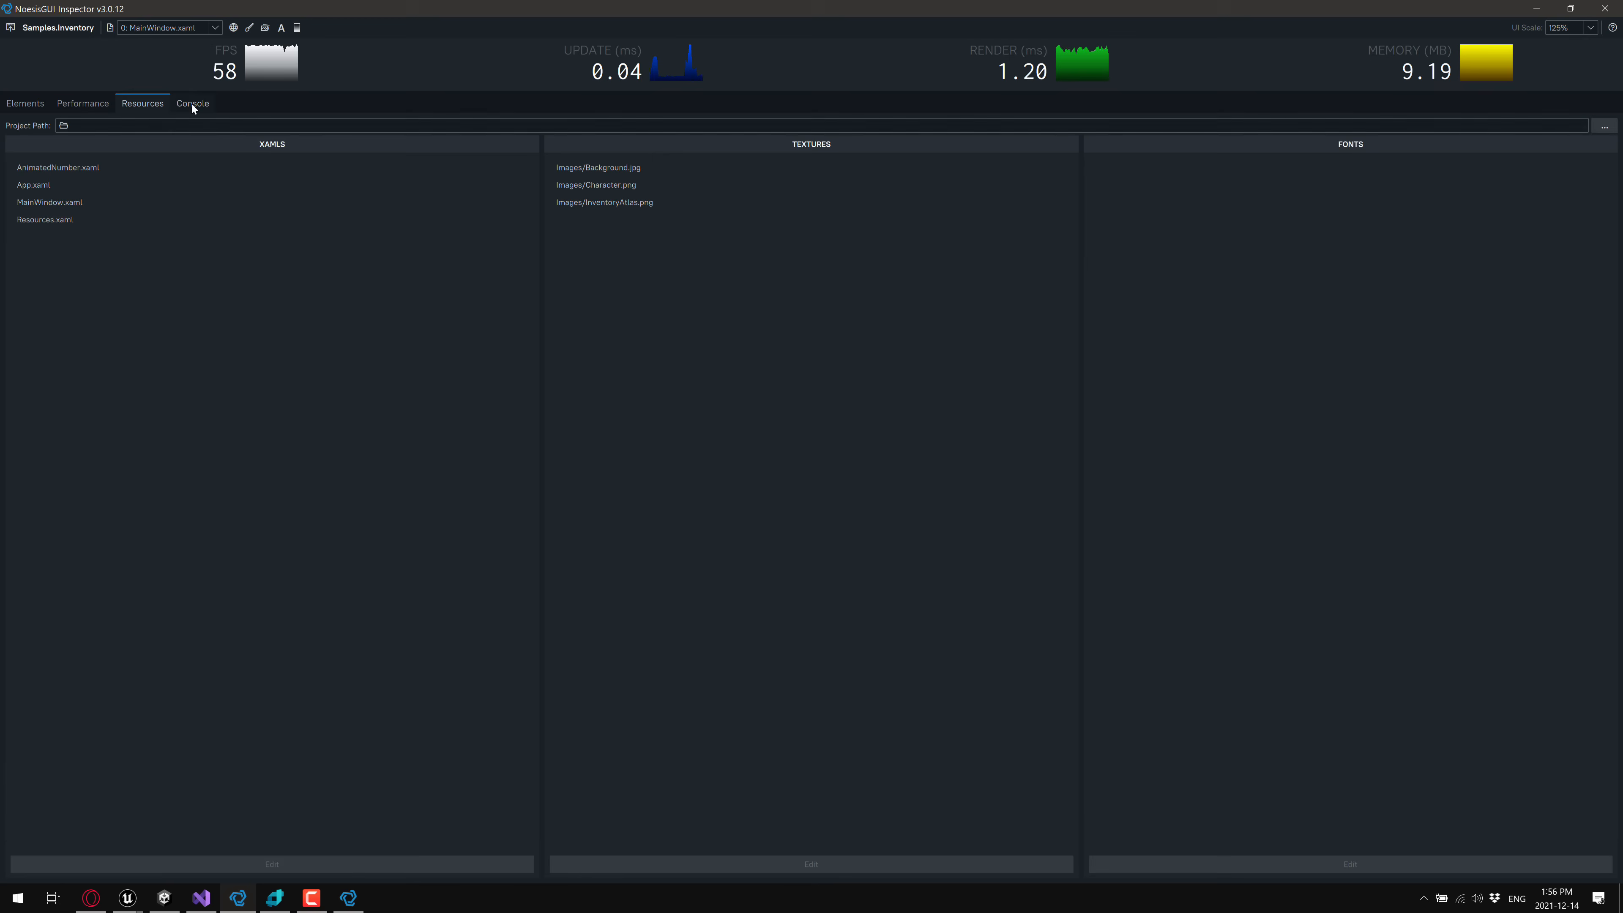
{"action": "left_click", "coordinate": [81, 102]}
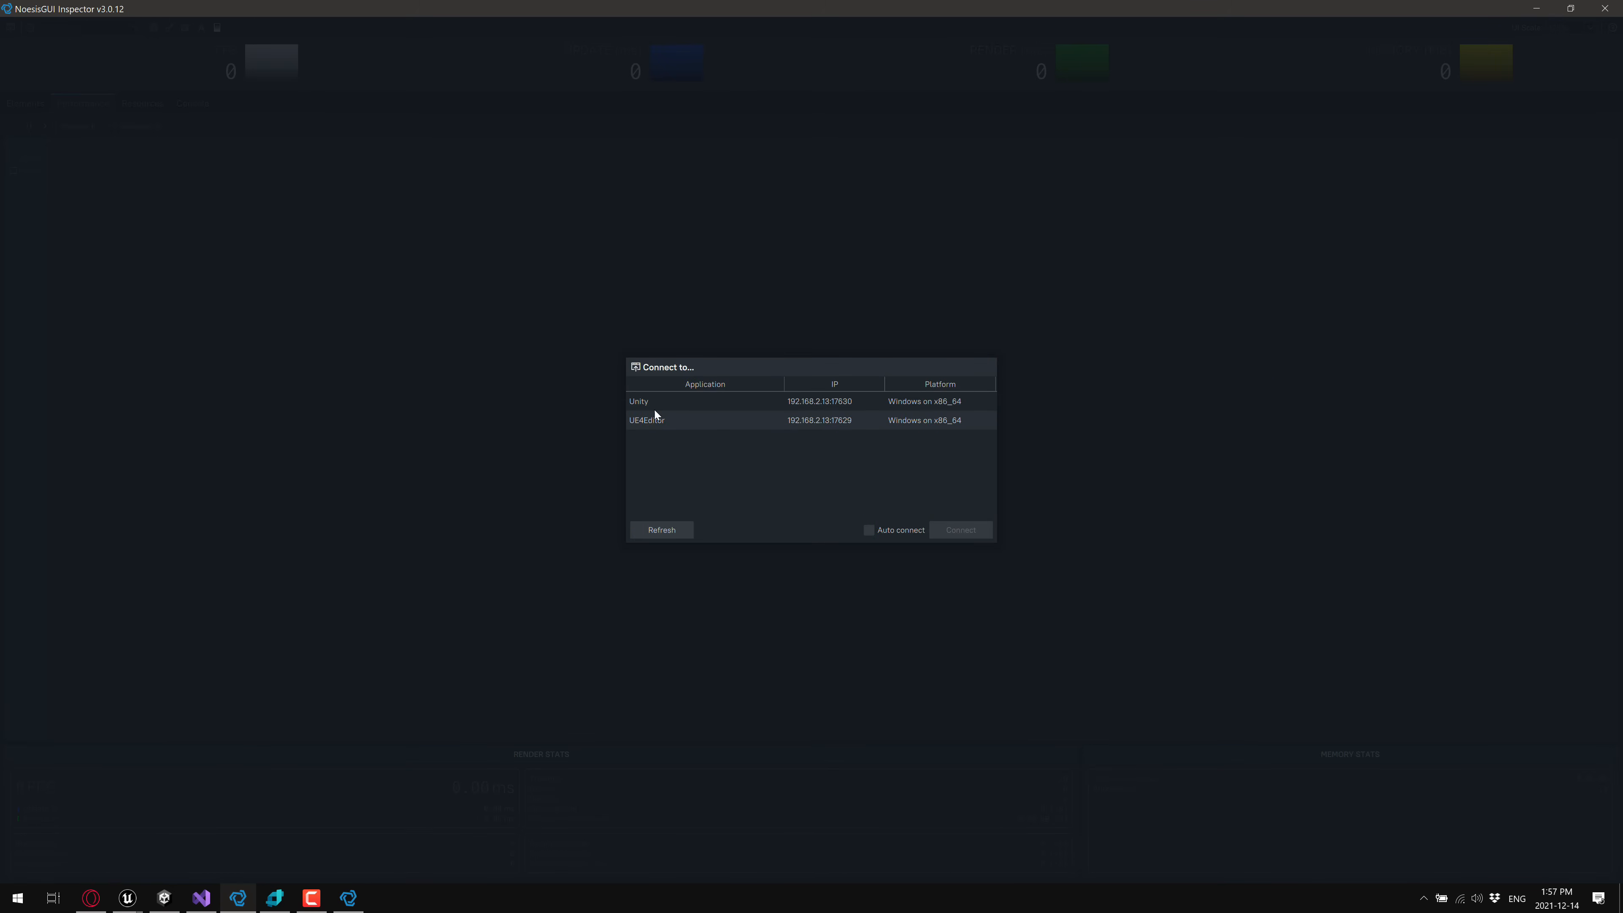
{"action": "mouse_move", "coordinate": [898, 421]}
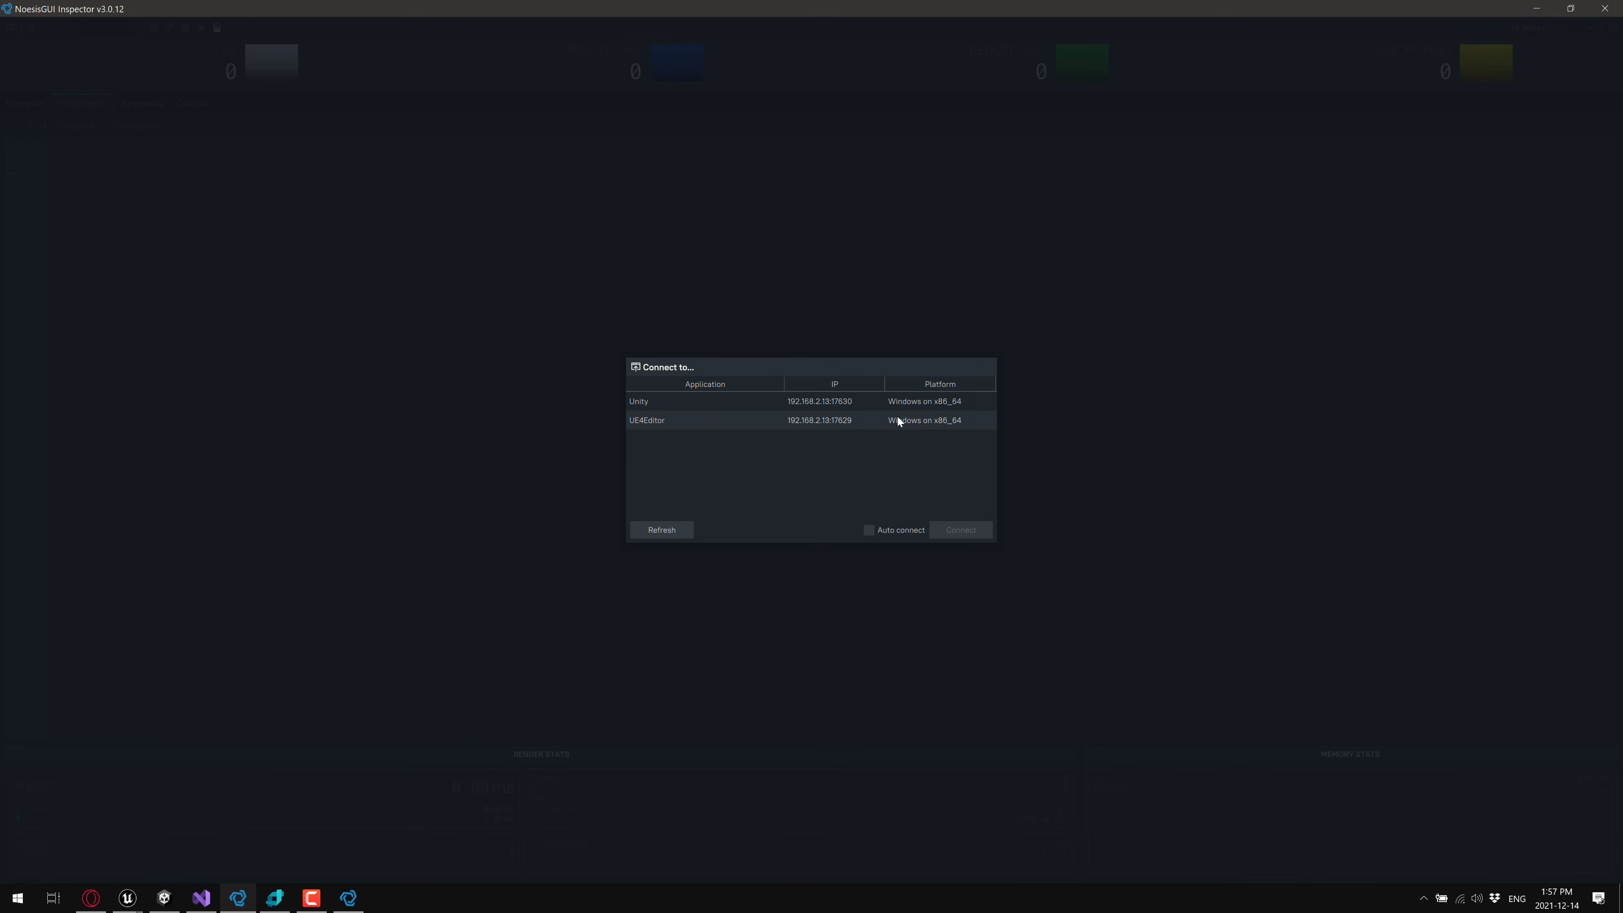
Switch from the Inspector's Connect dialog back to Visual Studio with the Inventory sample.
{"action": "key", "text": "alt+tab"}
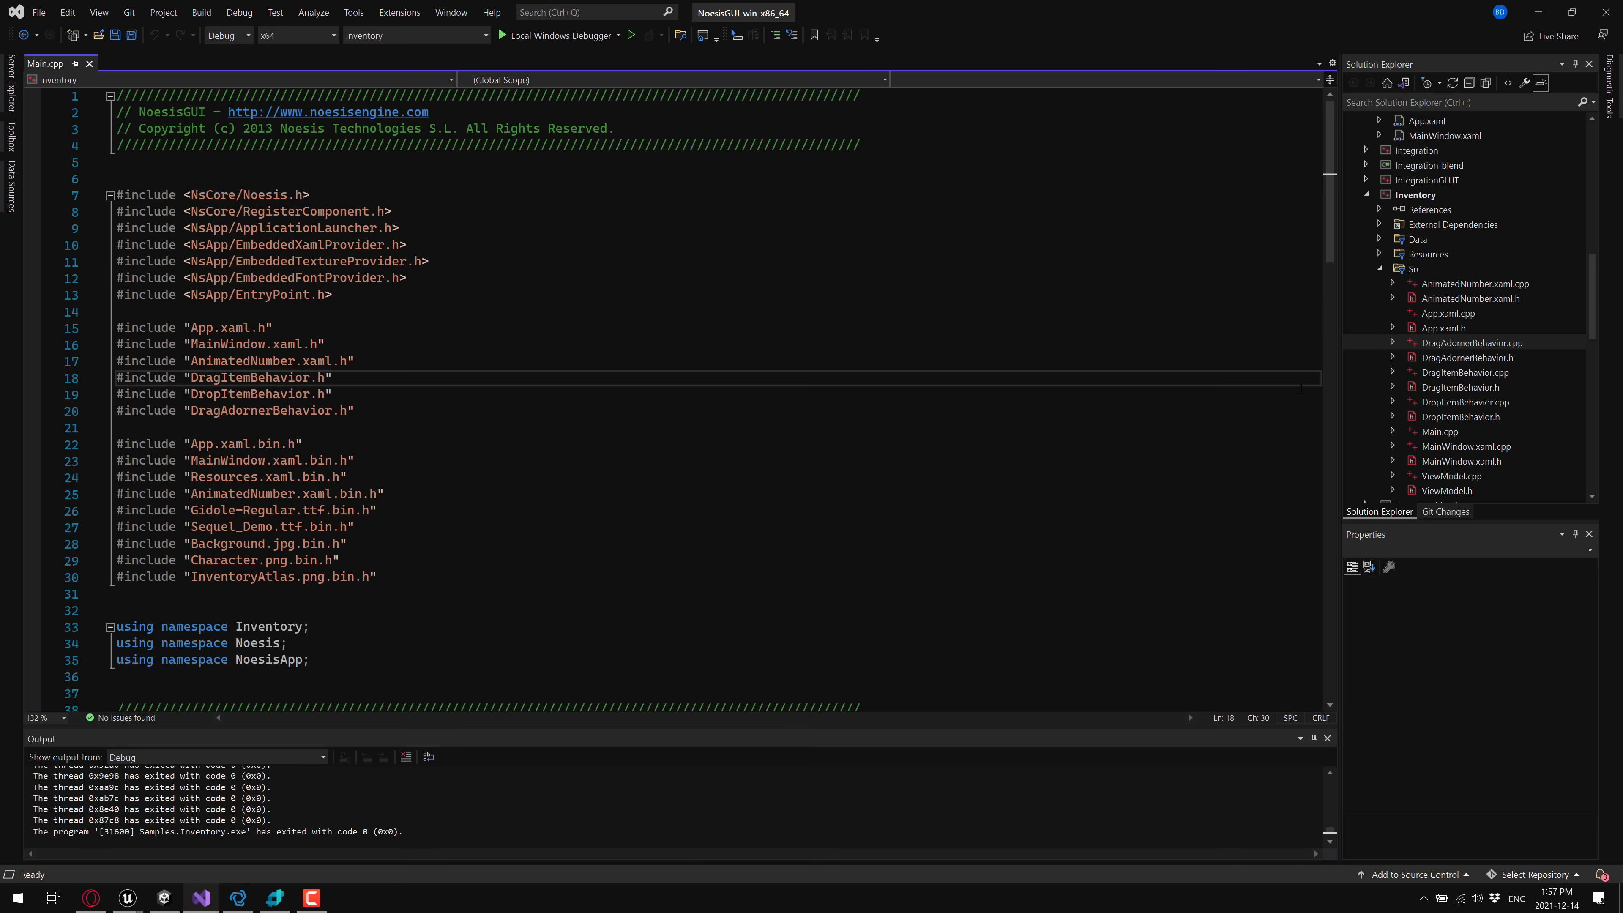
{"action": "mouse_move", "coordinate": [1463, 369]}
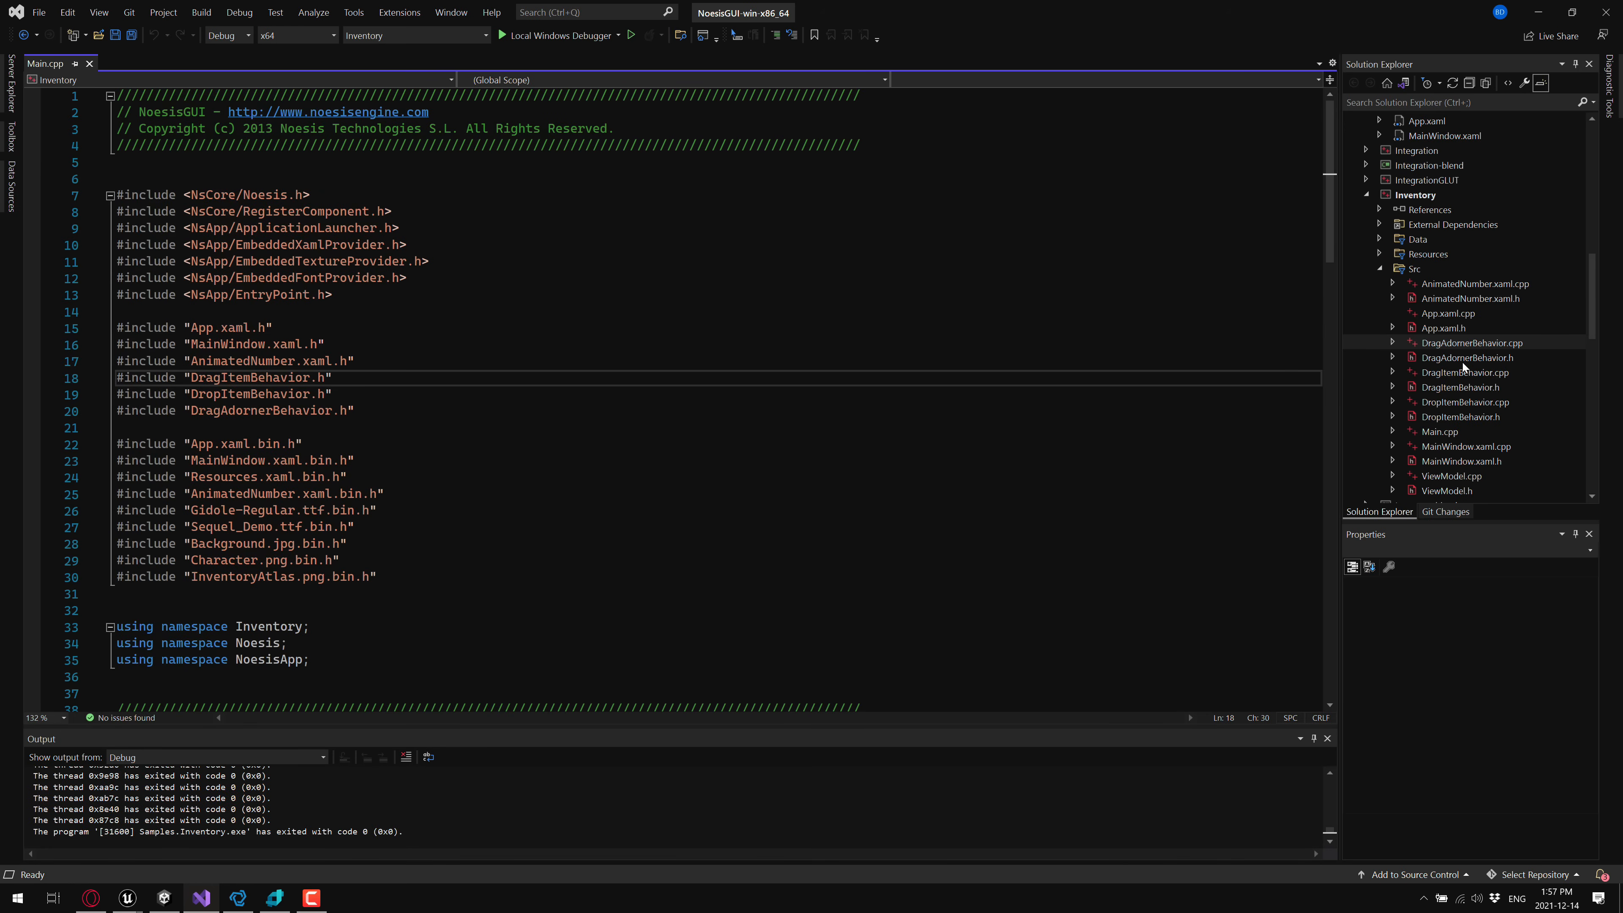
{"action": "mouse_move", "coordinate": [1465, 368]}
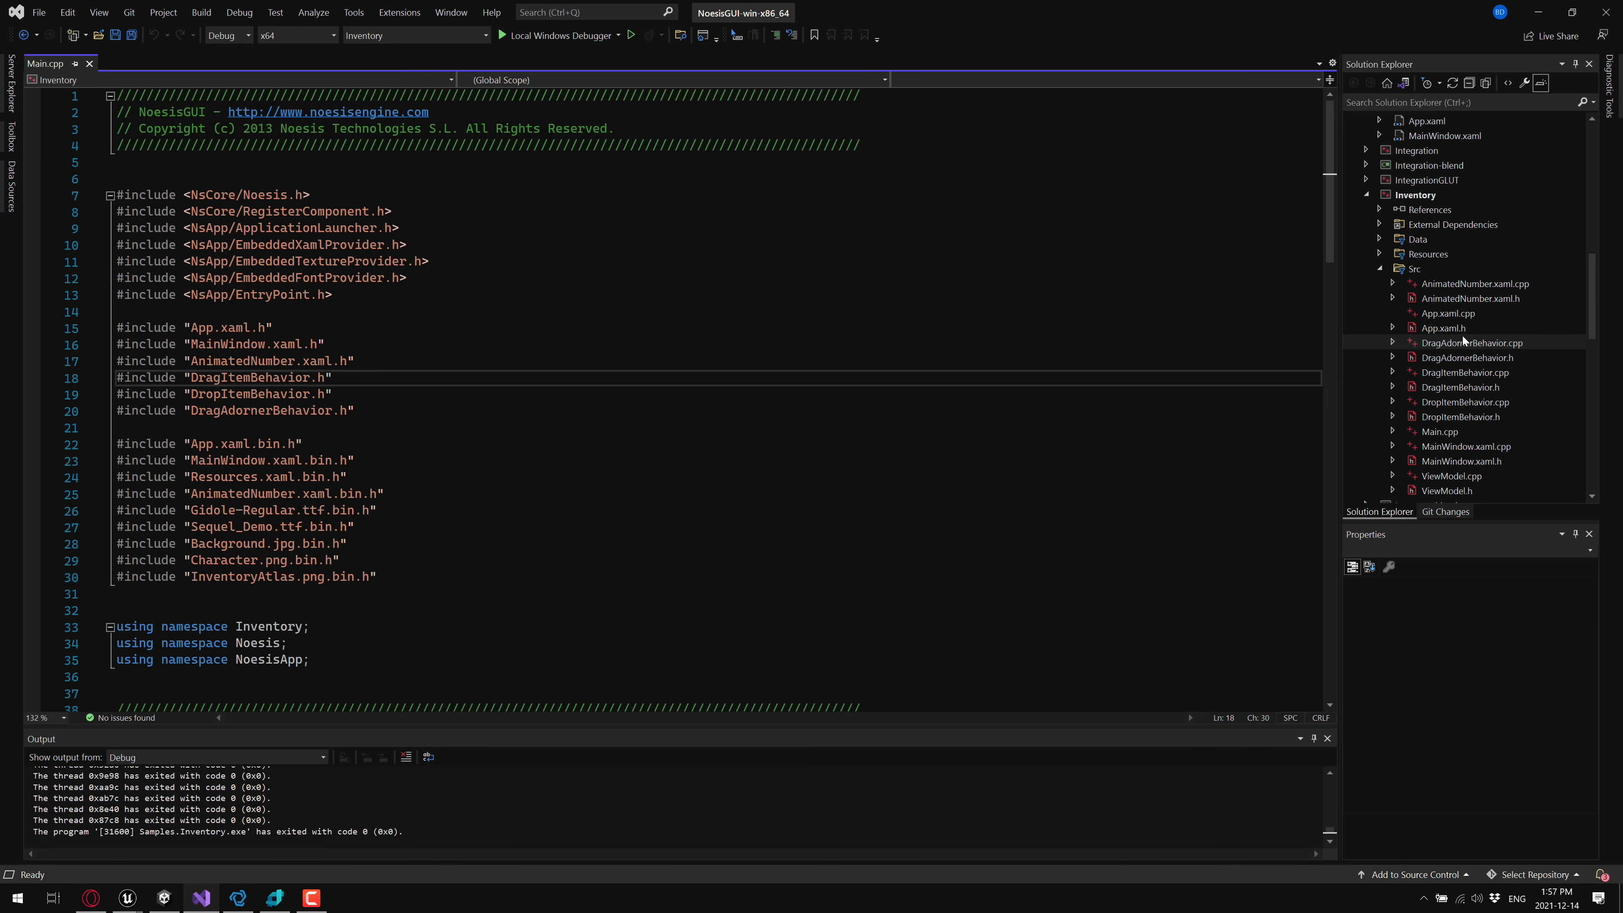
Show DragItemBehavior.cpp from Inventory > Src in the editor and look through it.
{"action": "left_click", "coordinate": [331, 377]}
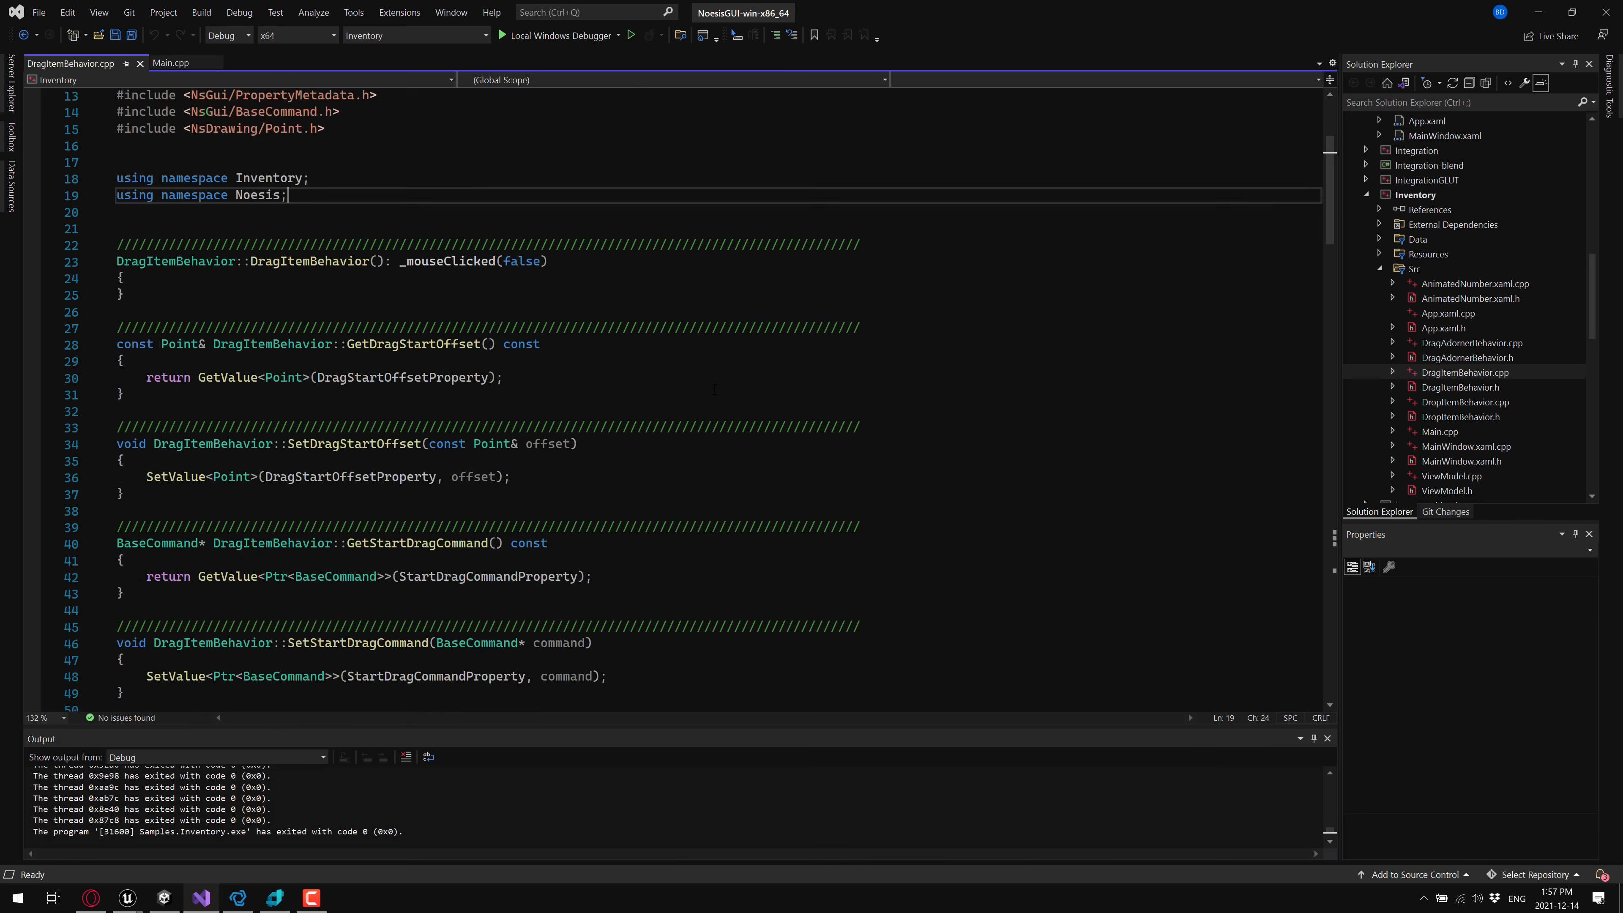
{"action": "scroll", "scroll_direction": "down", "scroll_amount": 3}
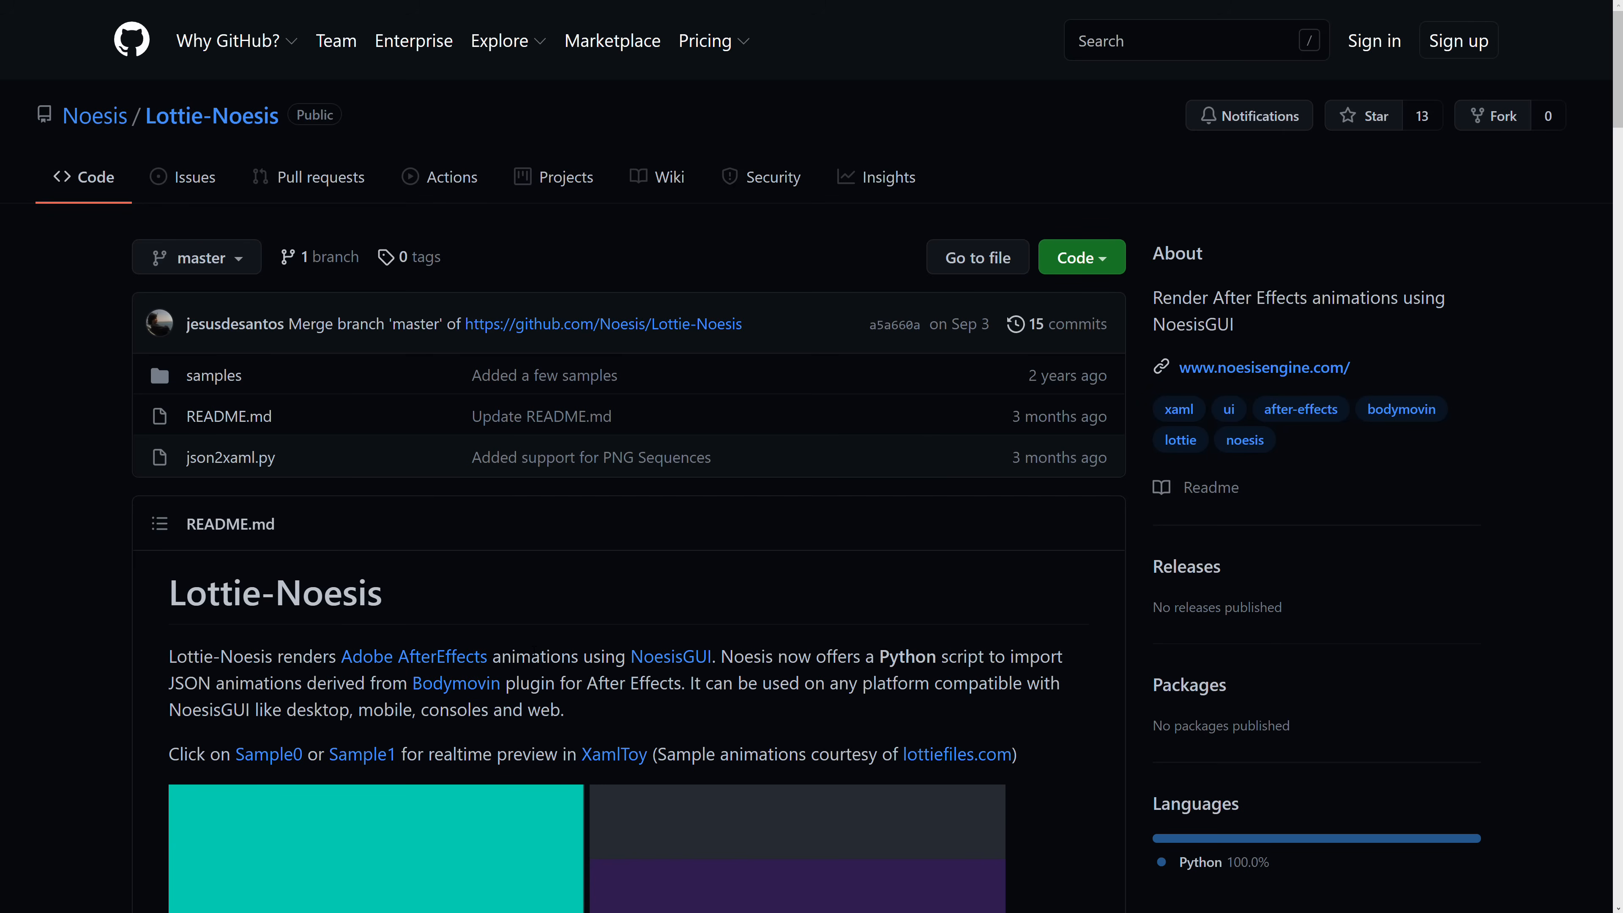
Read through the Lottie-Noesis README on After Effects animations, then return to the NoesisGUI site.
{"action": "scroll", "scroll_direction": "down", "scroll_amount": 3}
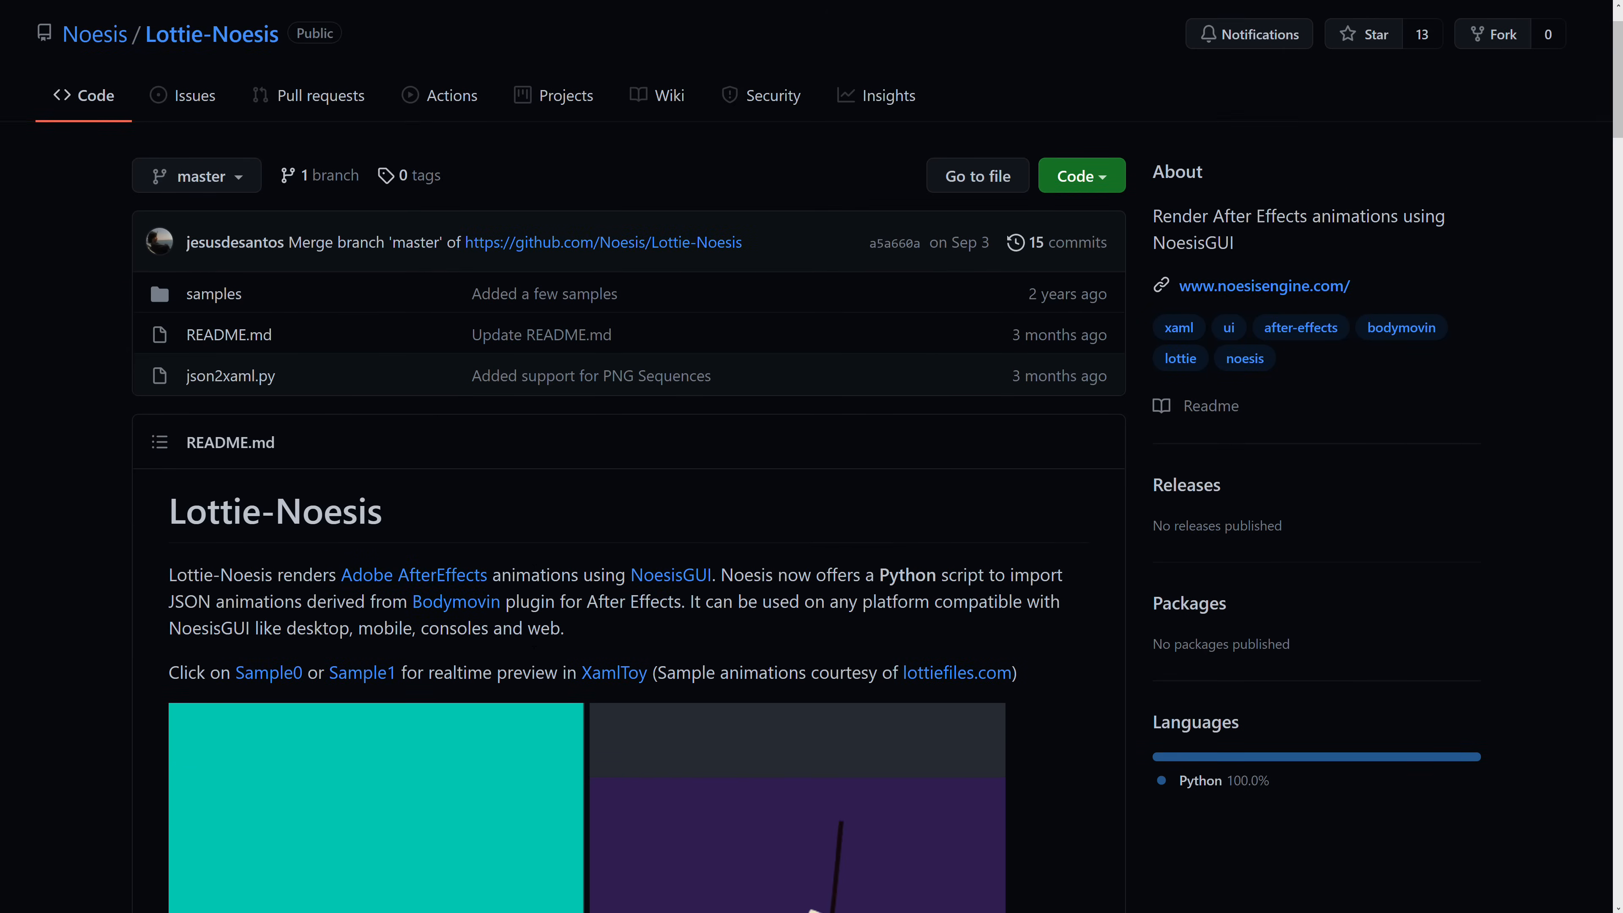
{"action": "scroll", "scroll_direction": "down", "scroll_amount": 3}
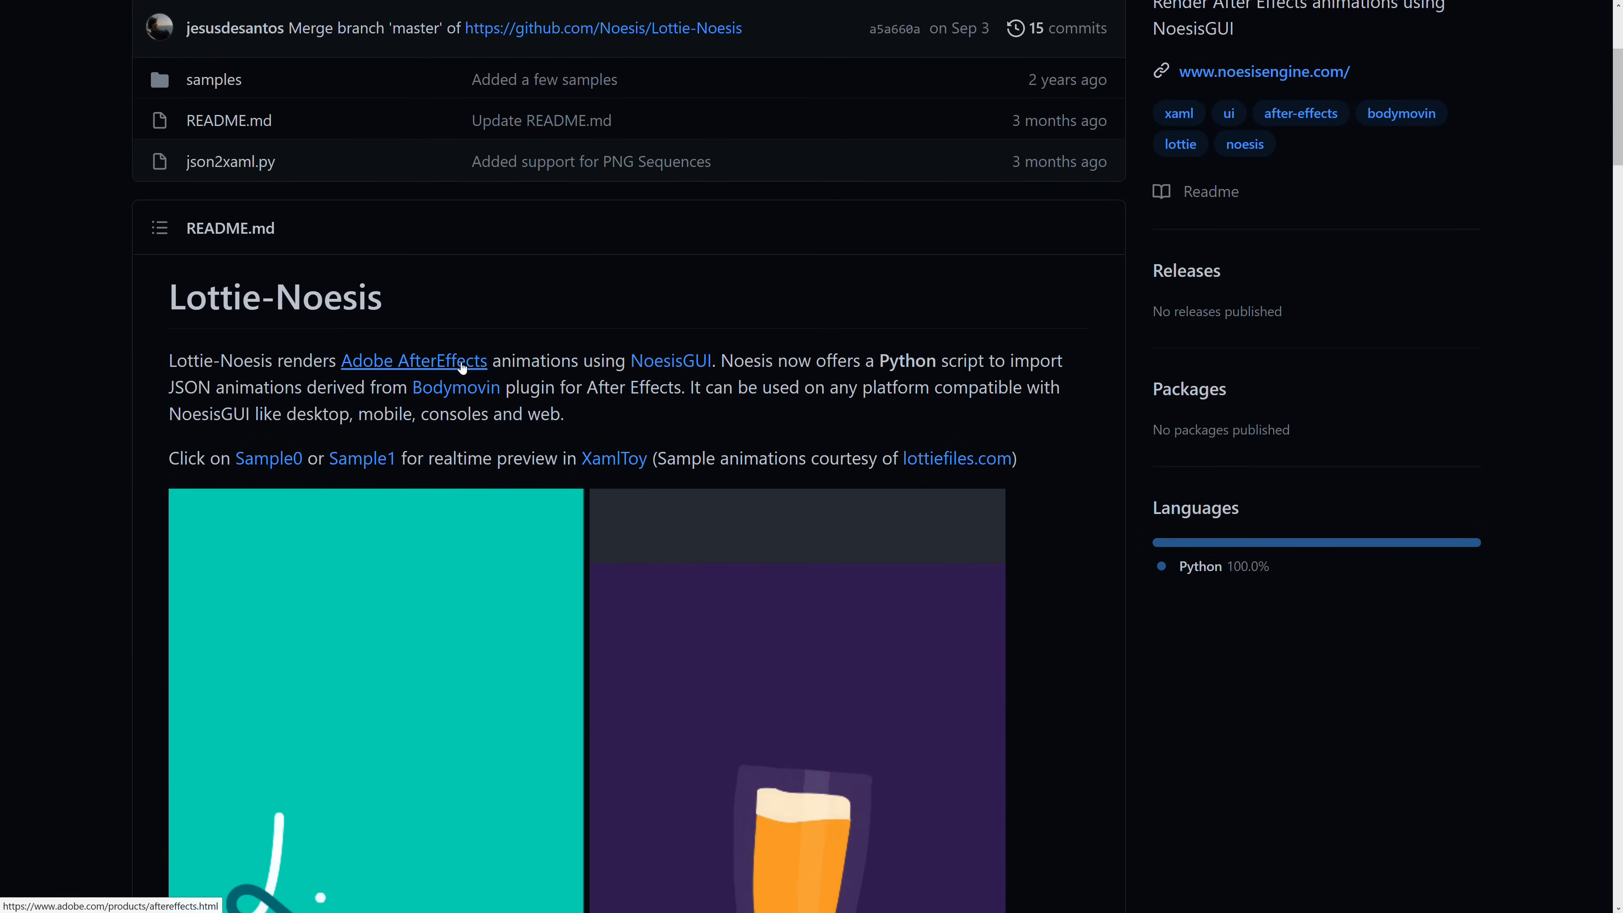
{"action": "scroll", "scroll_direction": "down", "scroll_amount": 3}
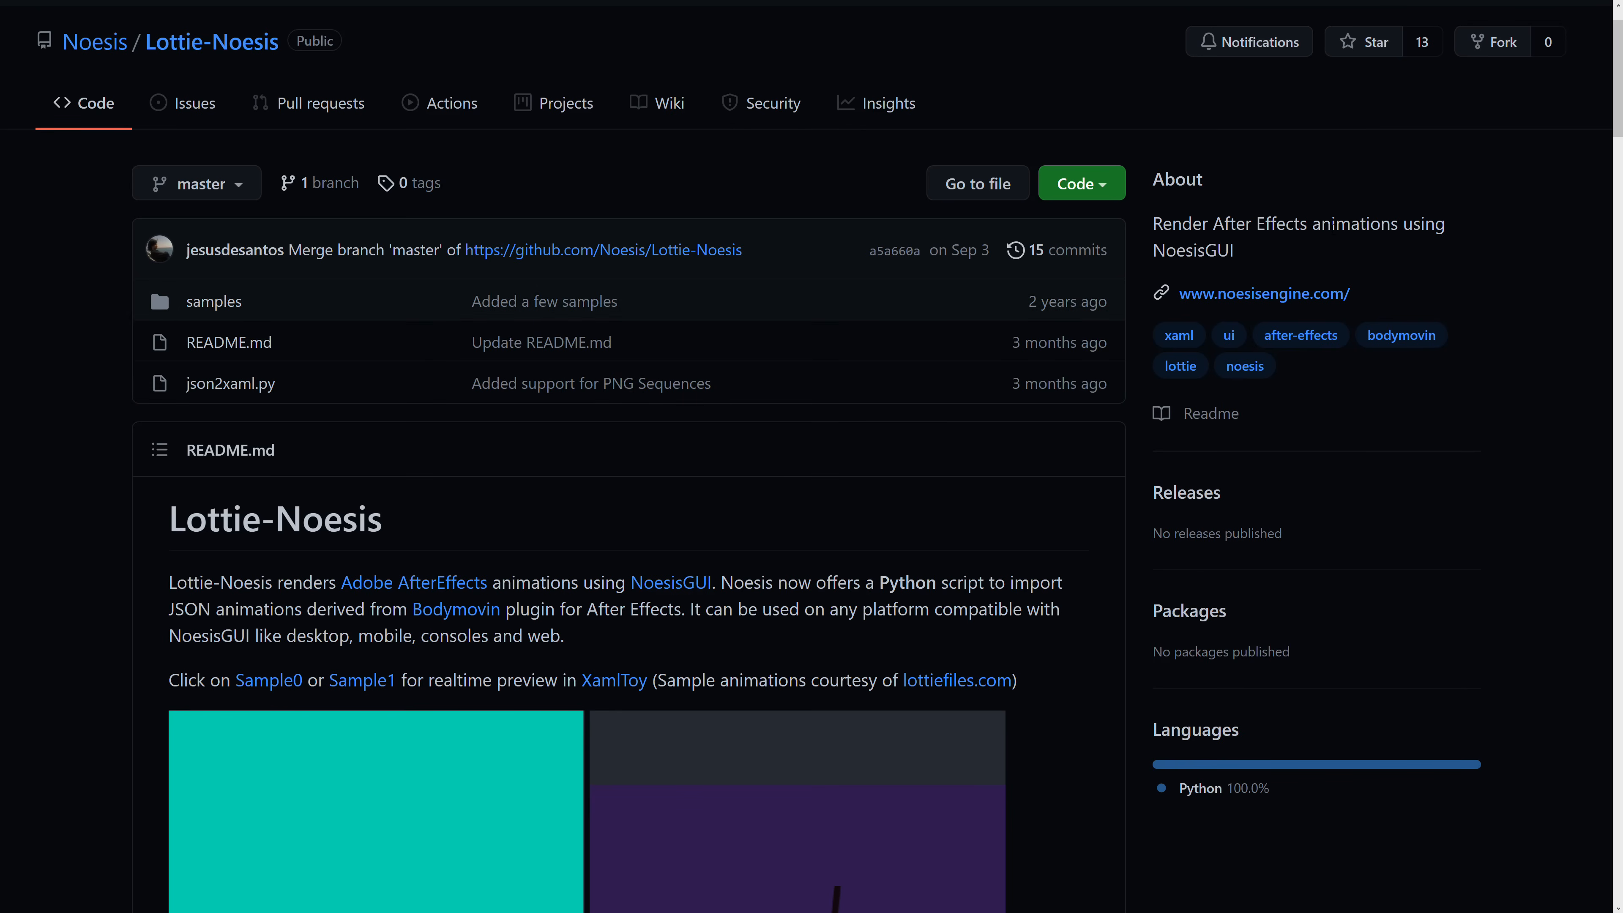
{"action": "left_click", "coordinate": [1262, 294]}
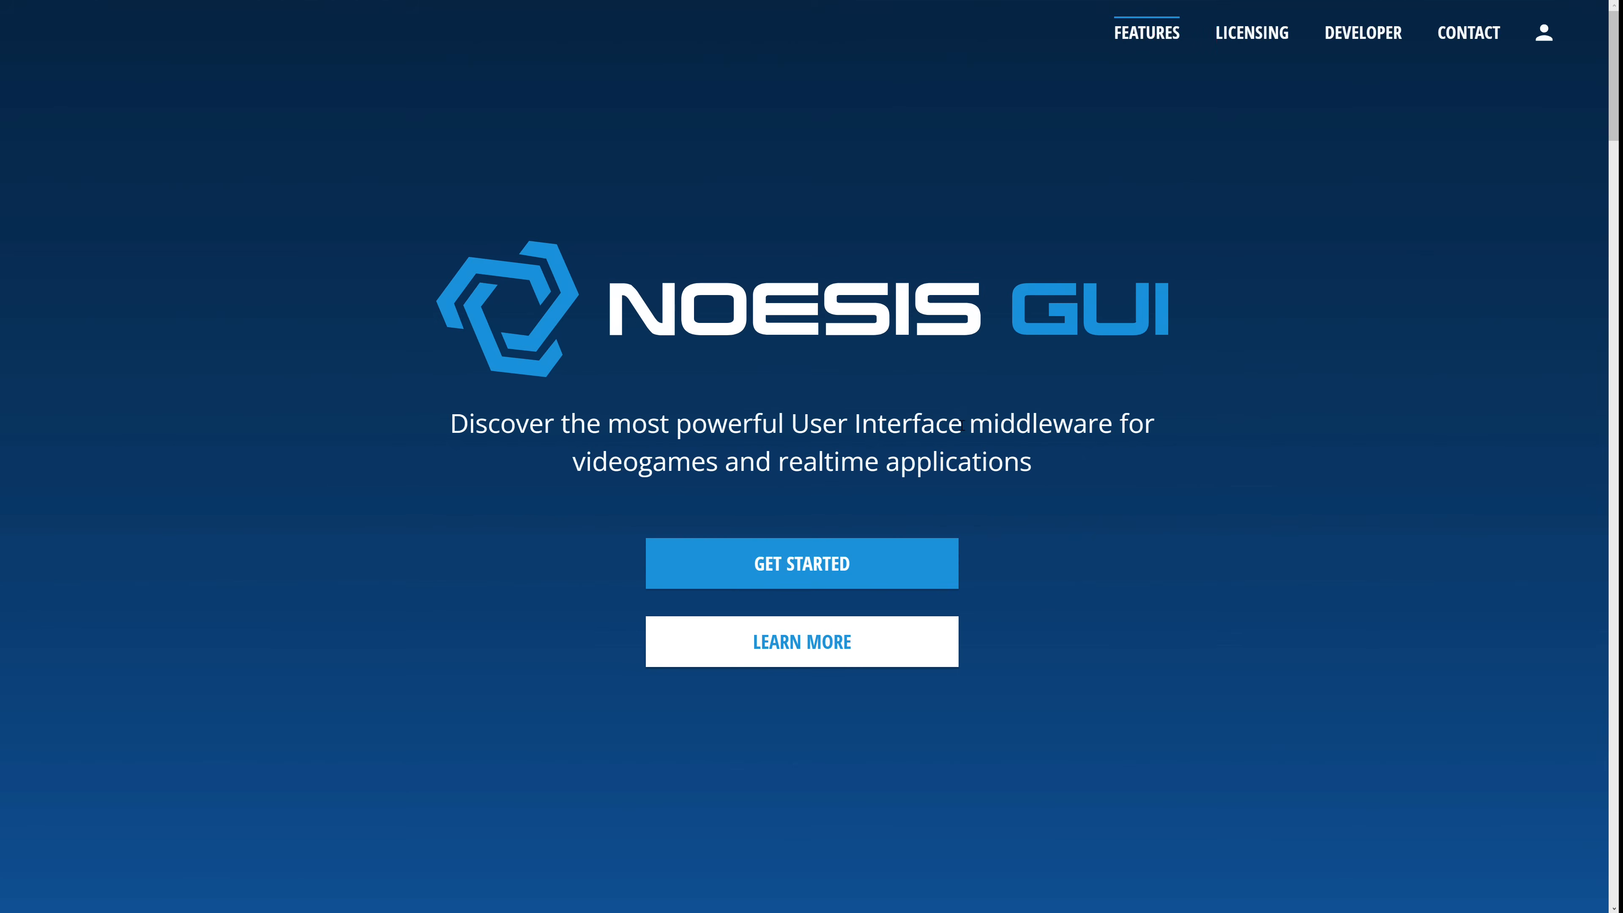
{"action": "mouse_move", "coordinate": [1361, 32]}
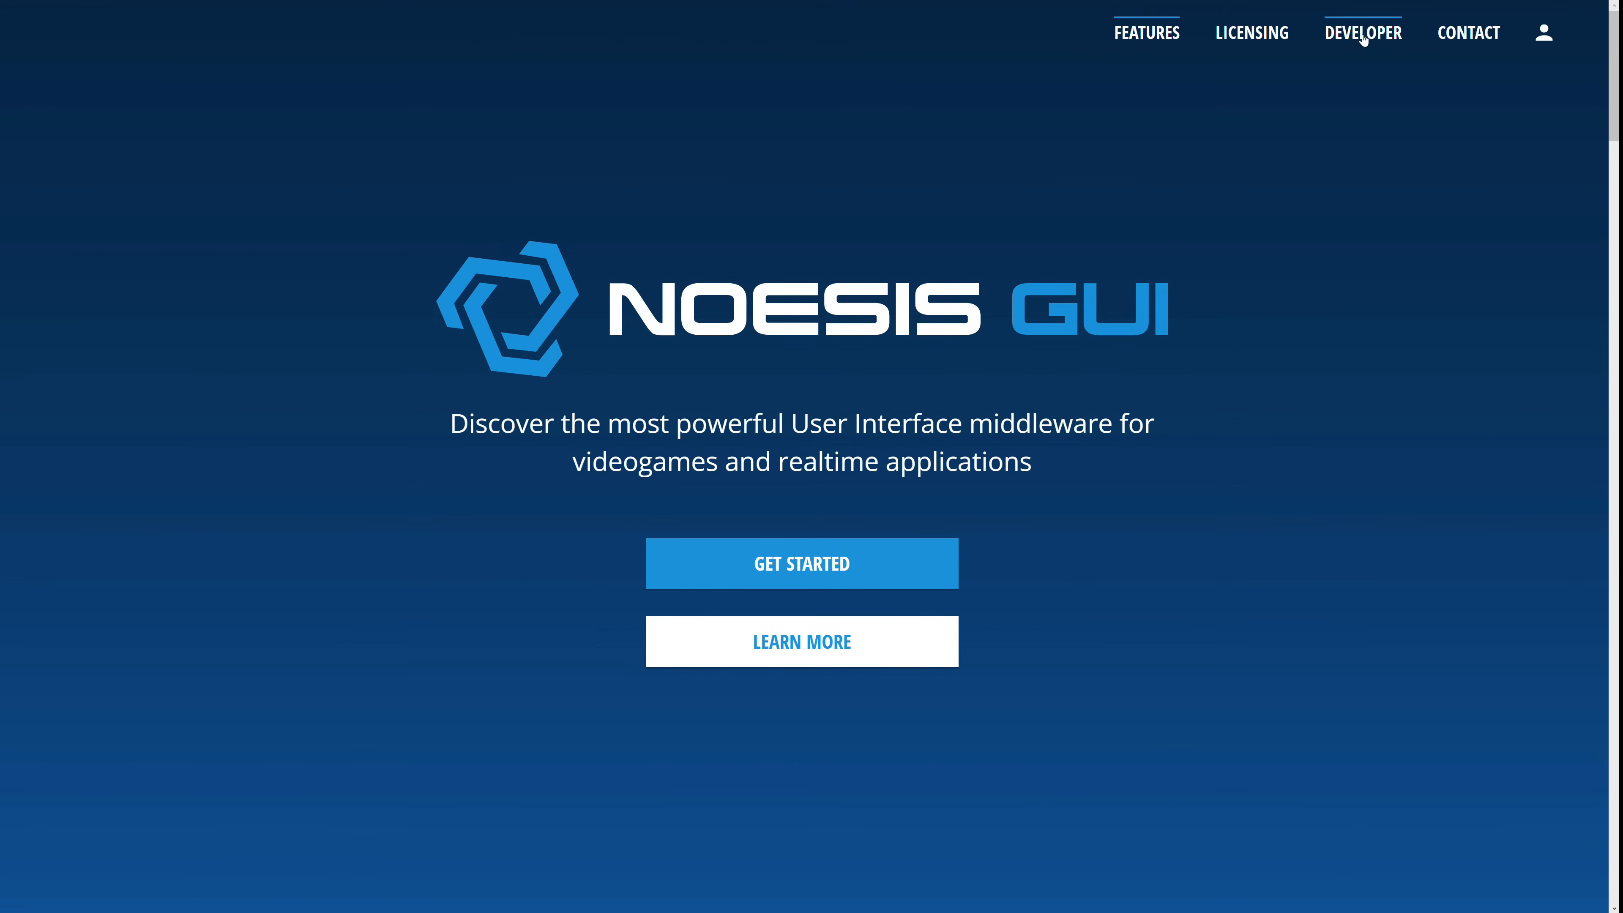
Reach the documentation via Developer and scroll the core C++ guide on reference counting, delegates and reflection.
{"action": "left_click", "coordinate": [1361, 33]}
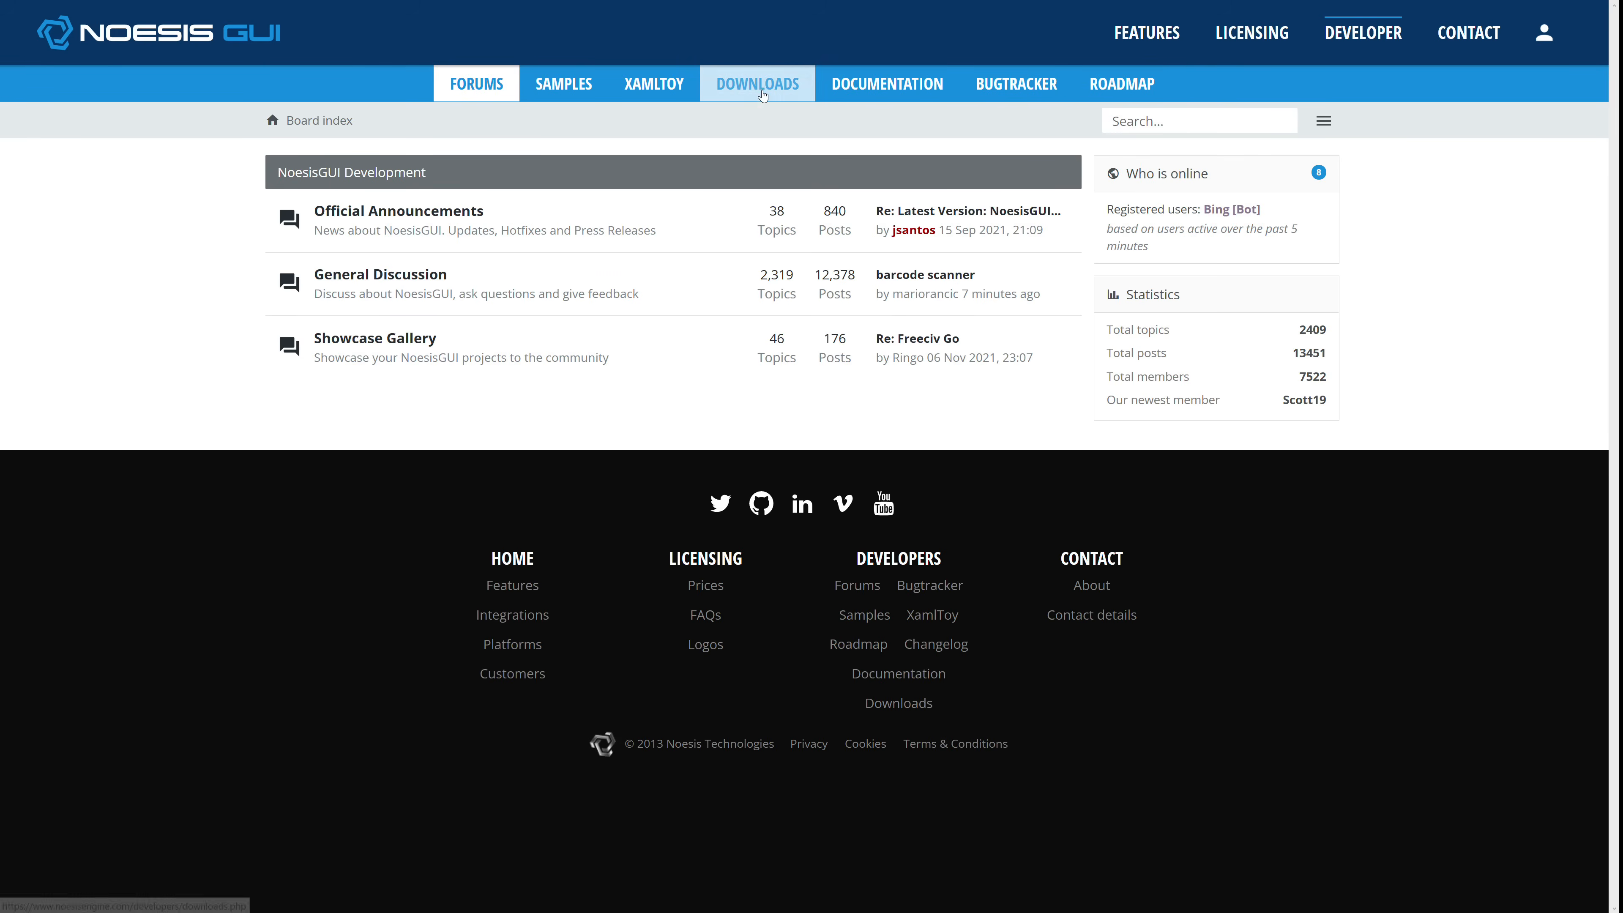
{"action": "left_click", "coordinate": [886, 84]}
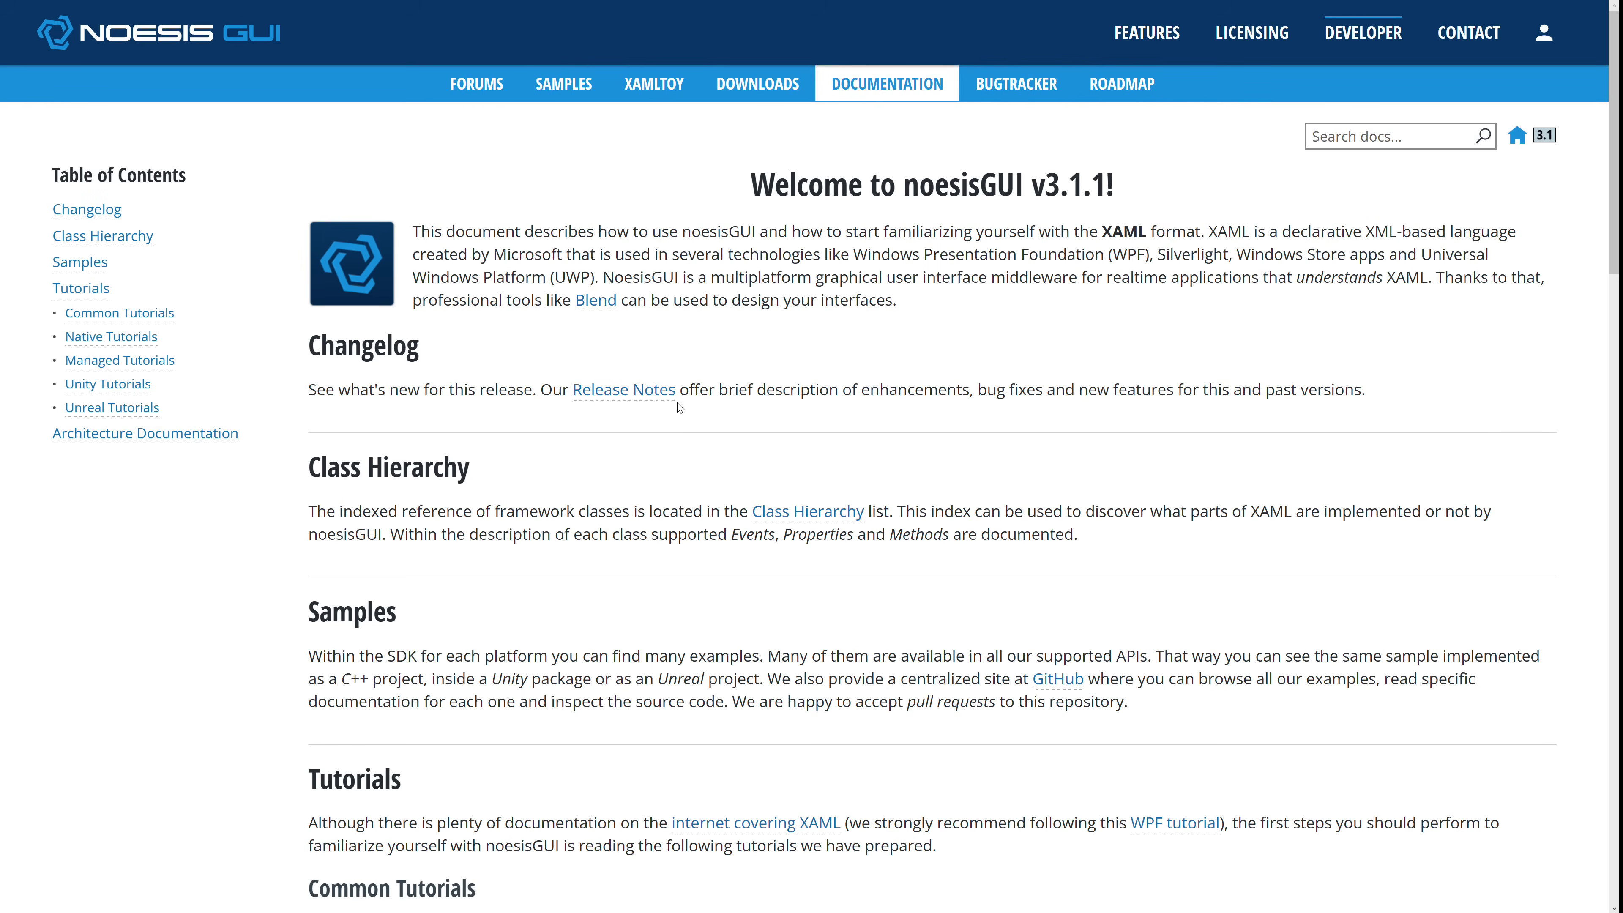
{"action": "mouse_move", "coordinate": [111, 336]}
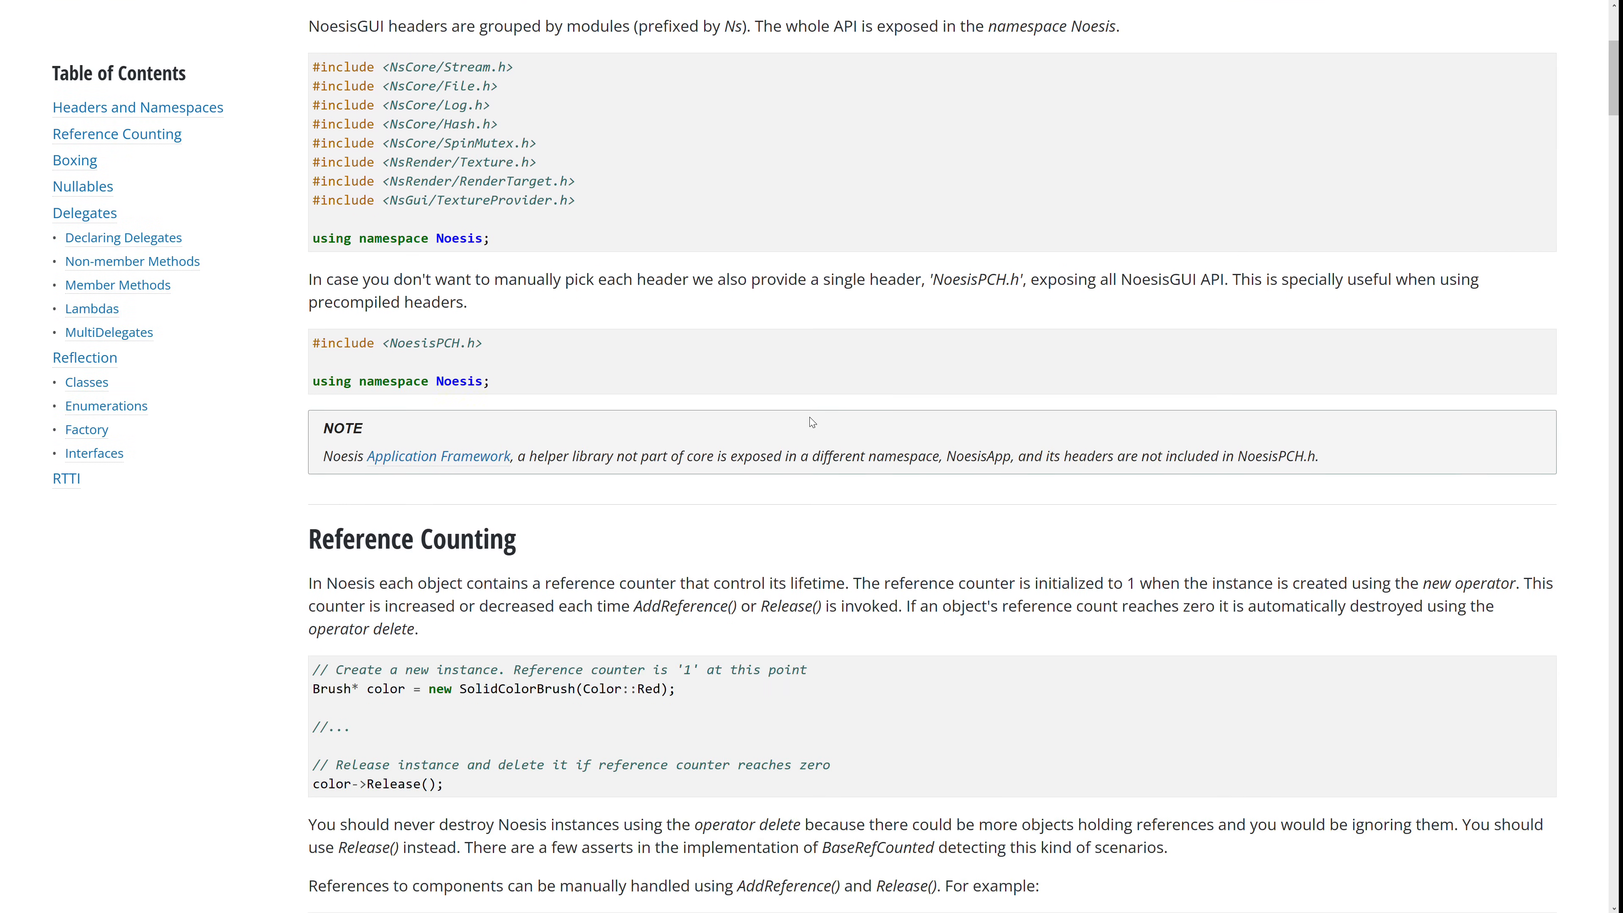
{"action": "scroll", "scroll_direction": "down", "scroll_amount": 3}
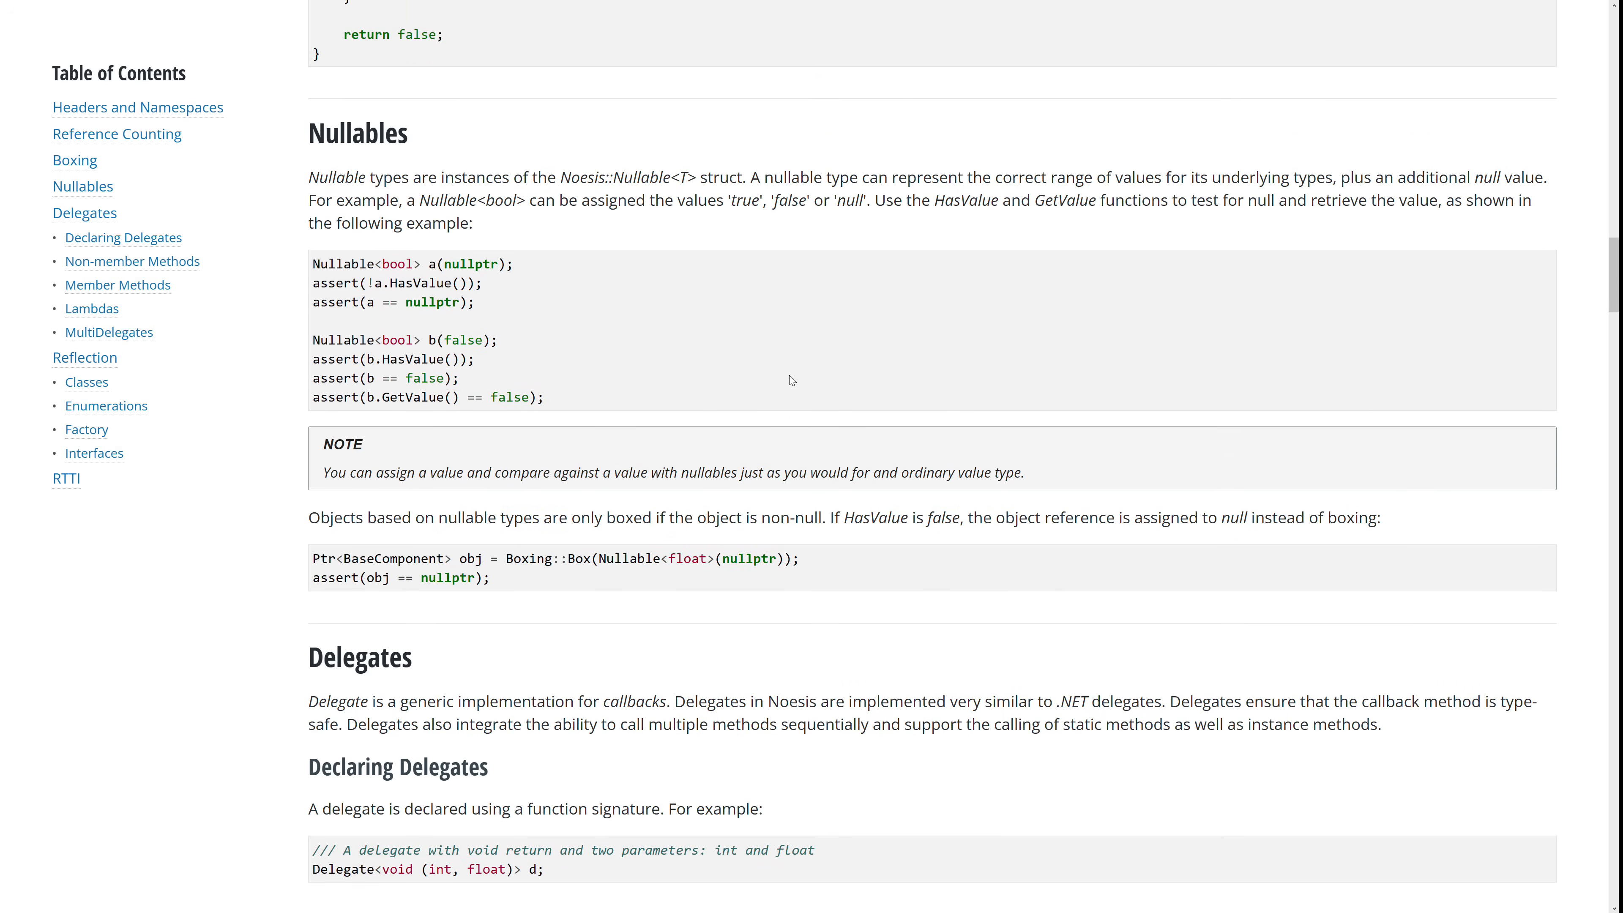
{"action": "scroll", "scroll_direction": "down", "scroll_amount": 3}
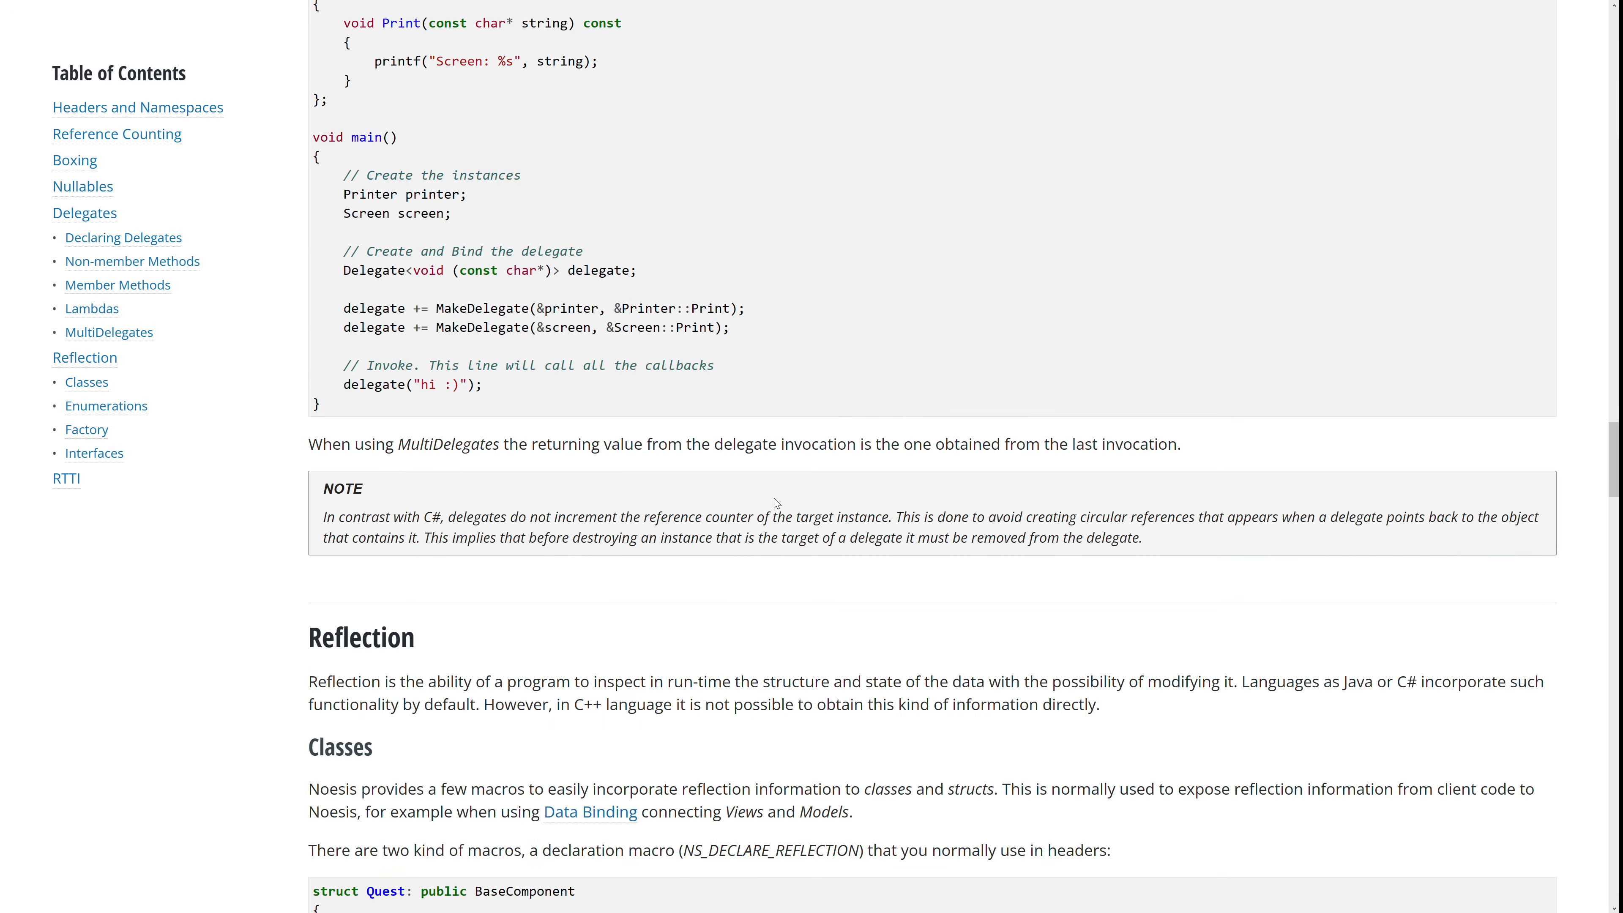
{"action": "scroll", "scroll_direction": "down", "scroll_amount": 3}
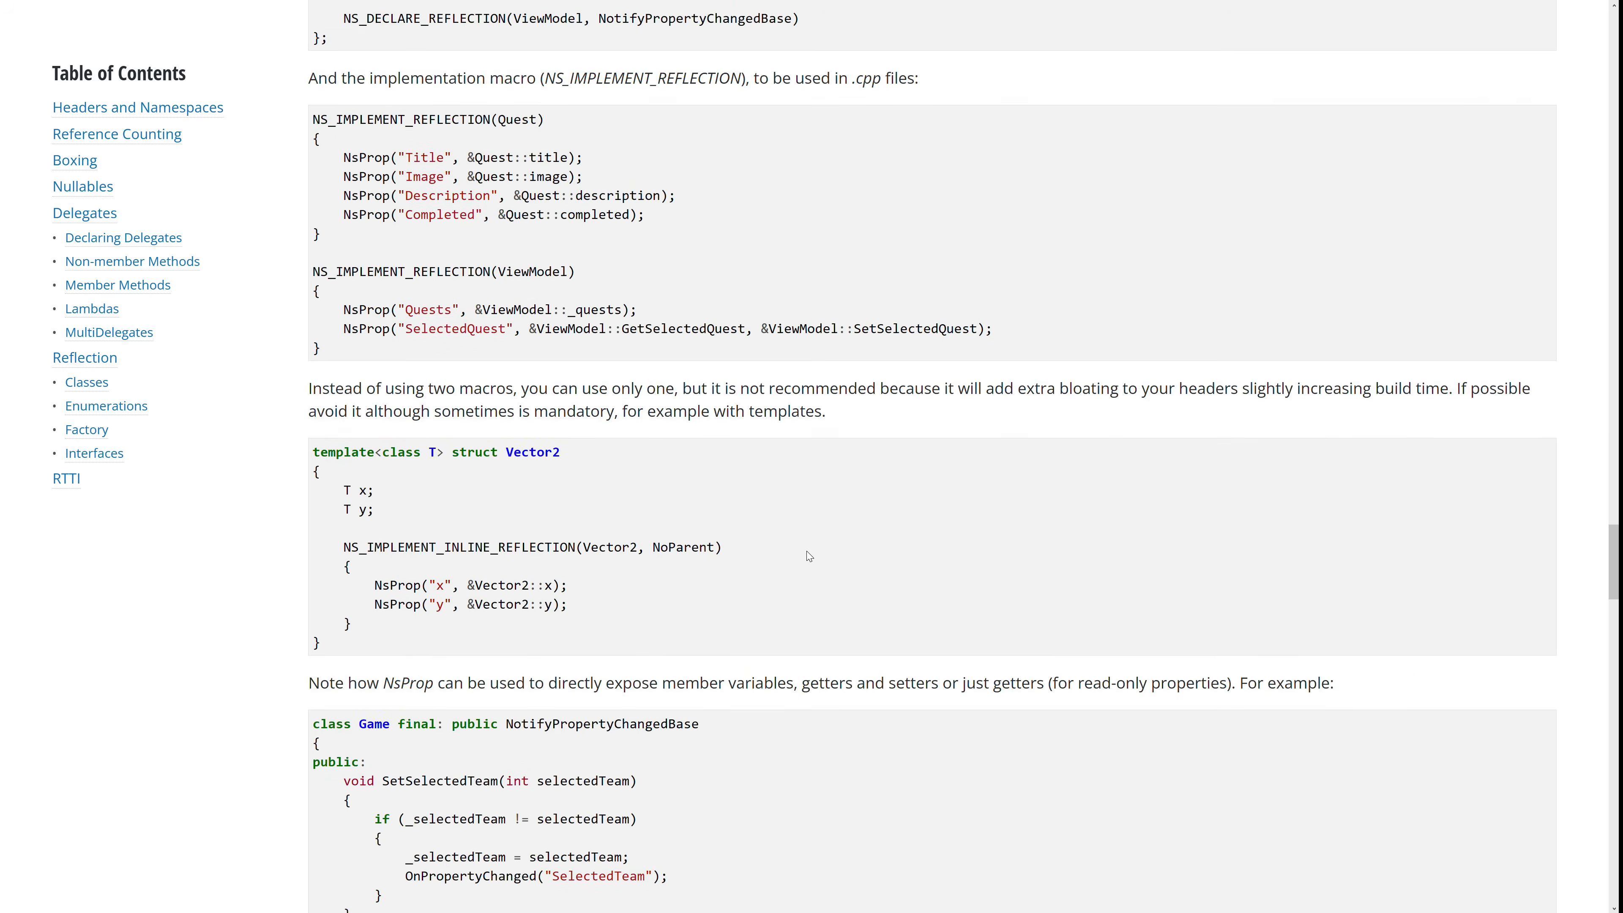
{"action": "scroll", "scroll_direction": "down", "scroll_amount": 3}
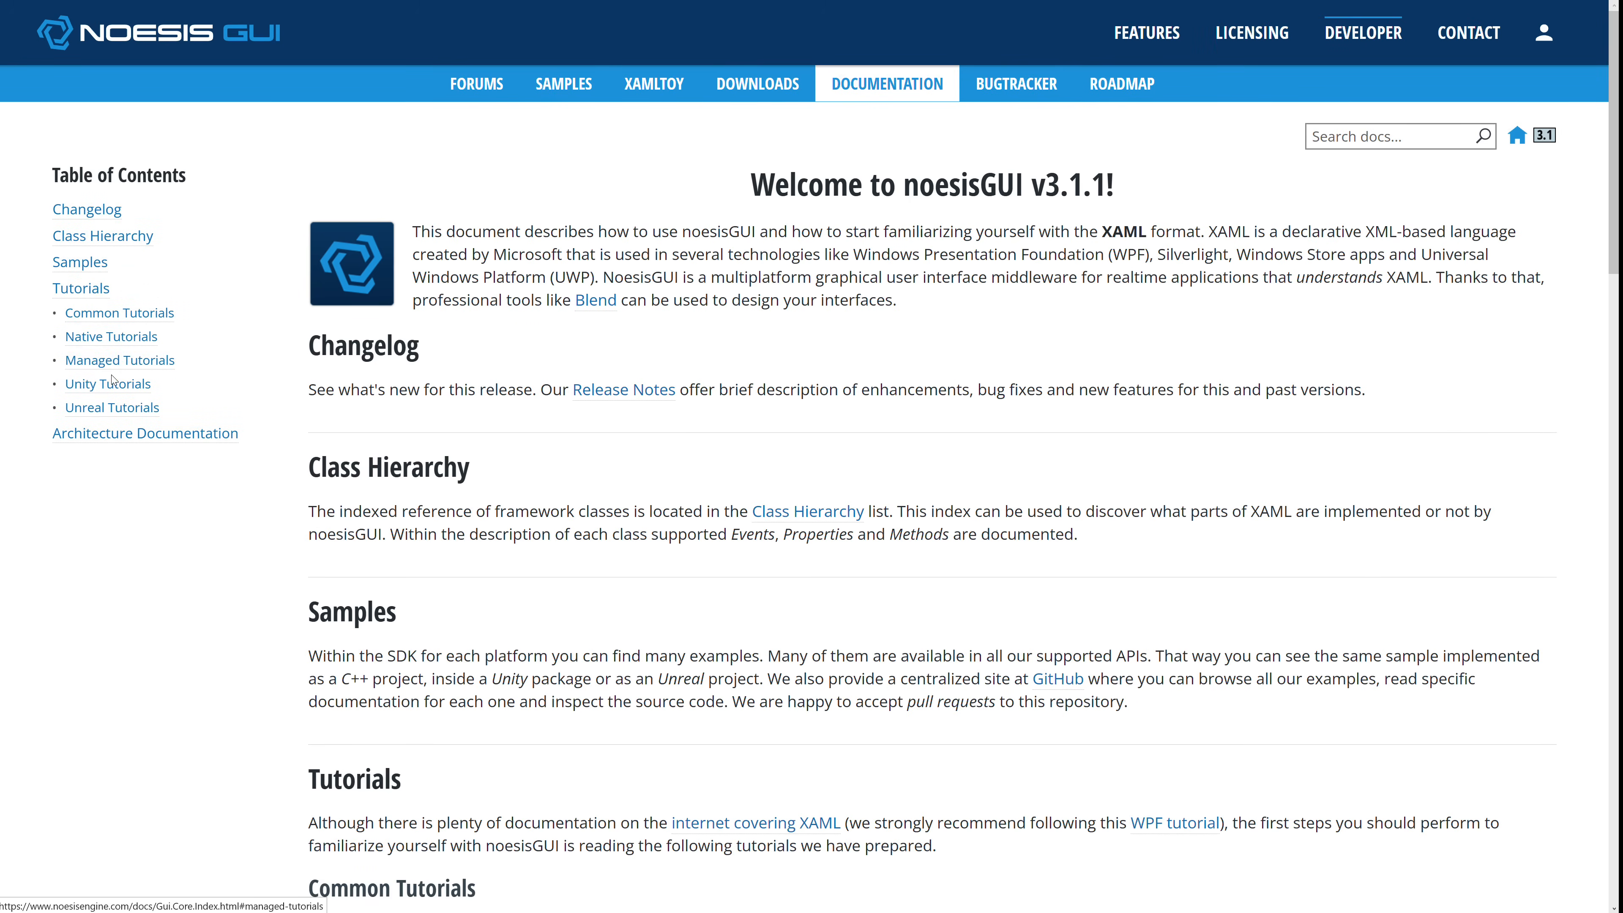
{"action": "mouse_move", "coordinate": [119, 360]}
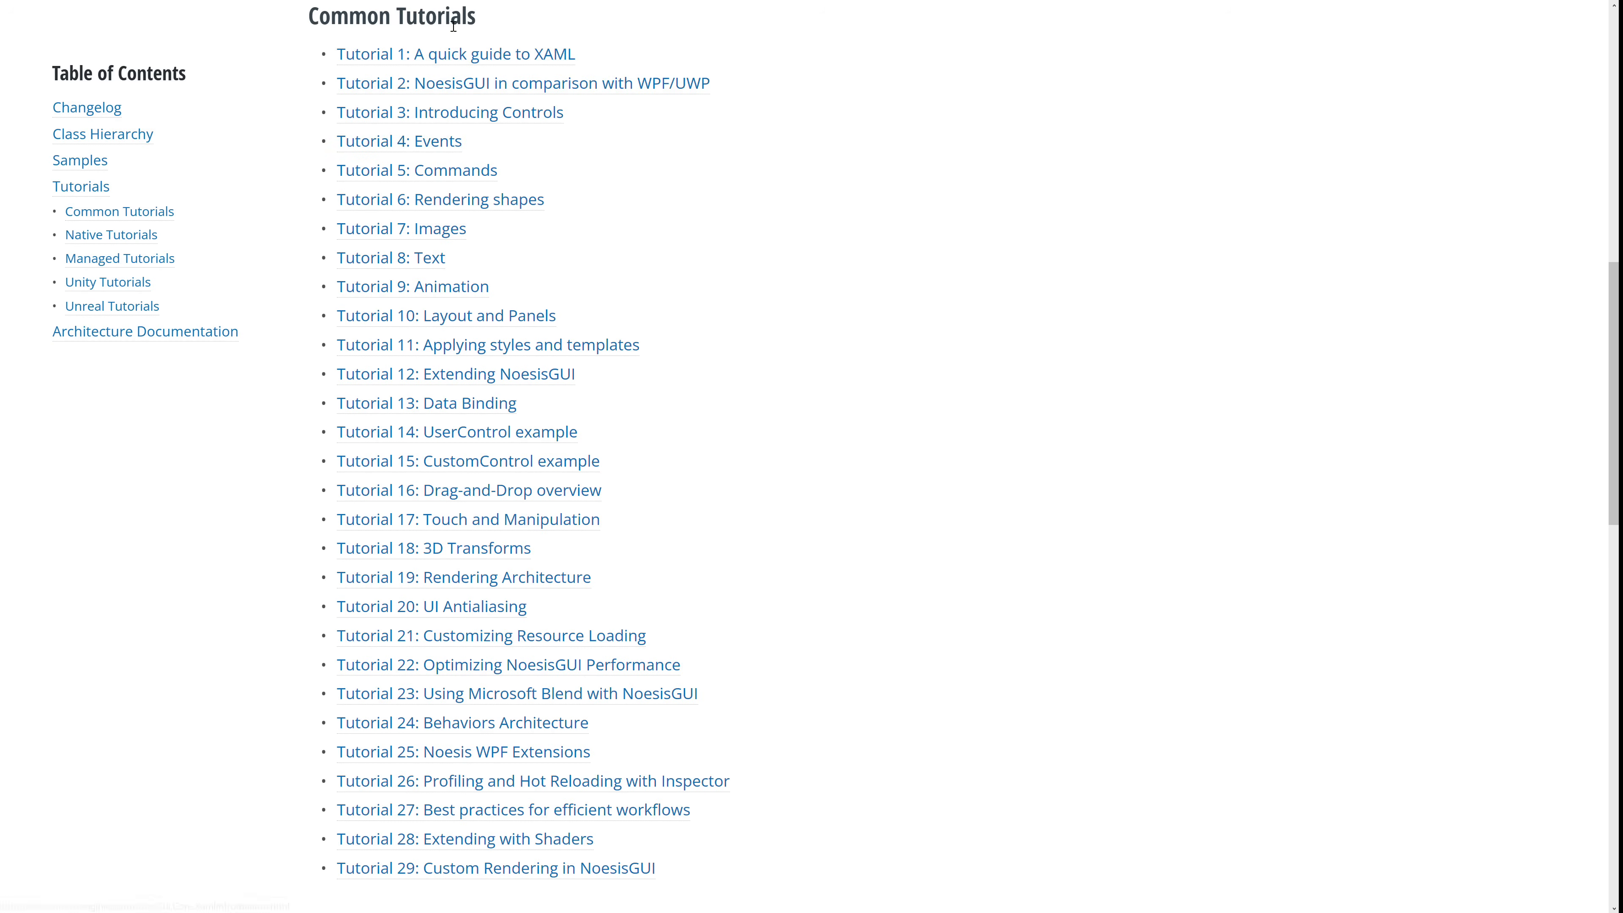
{"action": "mouse_move", "coordinate": [941, 492]}
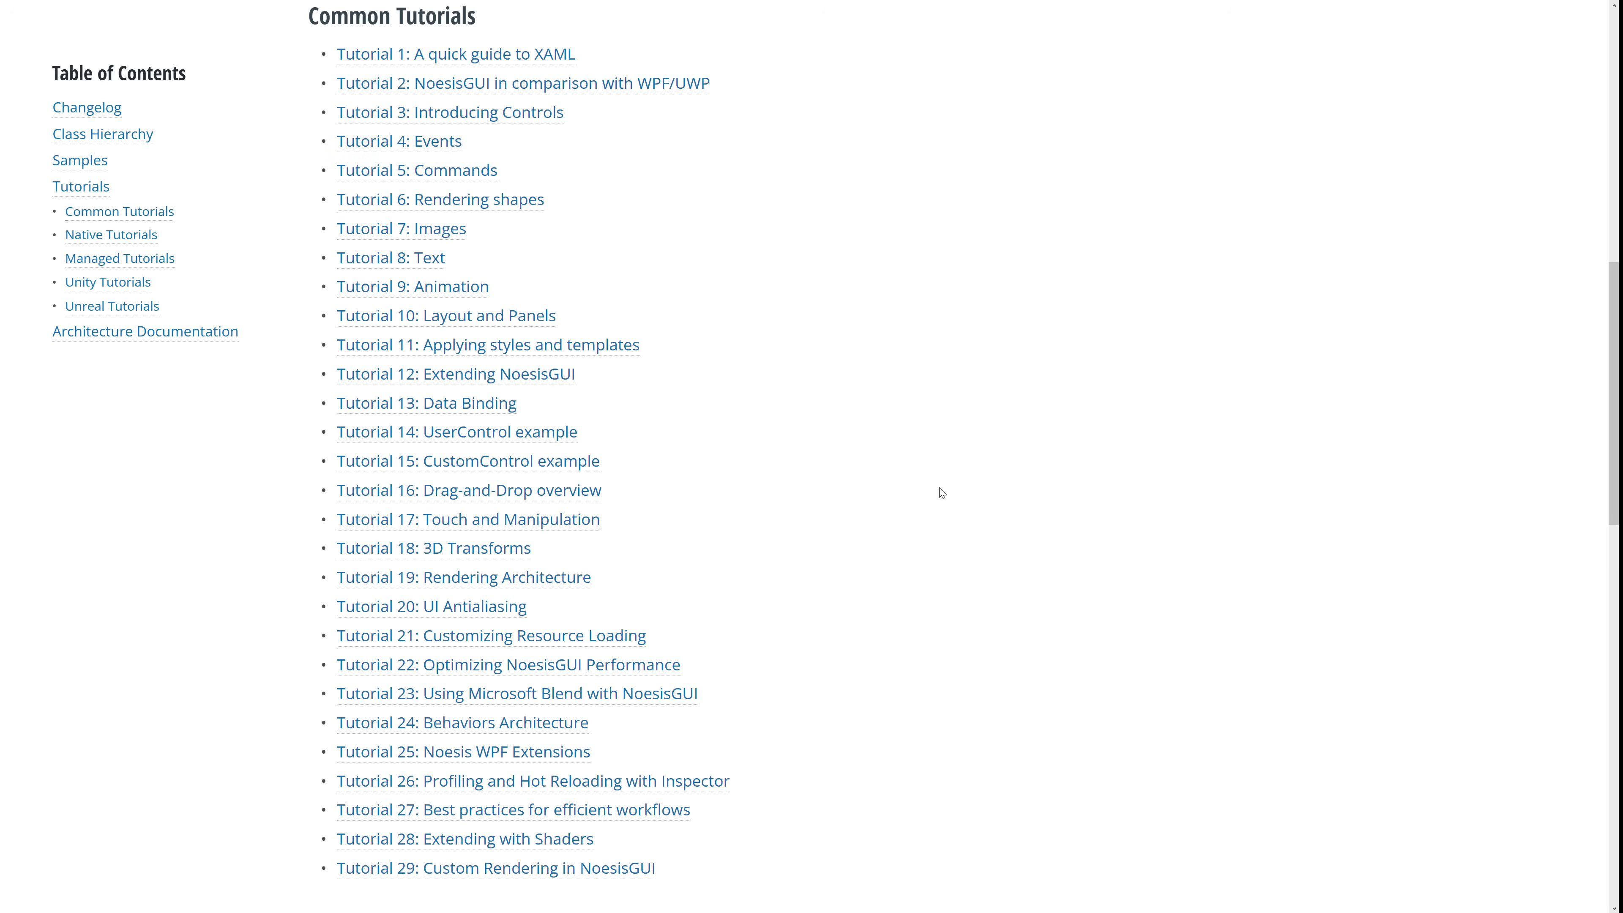
Scroll the documentation welcome page to the Common, Native, Managed, Unity and Unreal tutorial lists.
{"action": "scroll", "scroll_direction": "down", "scroll_amount": 3}
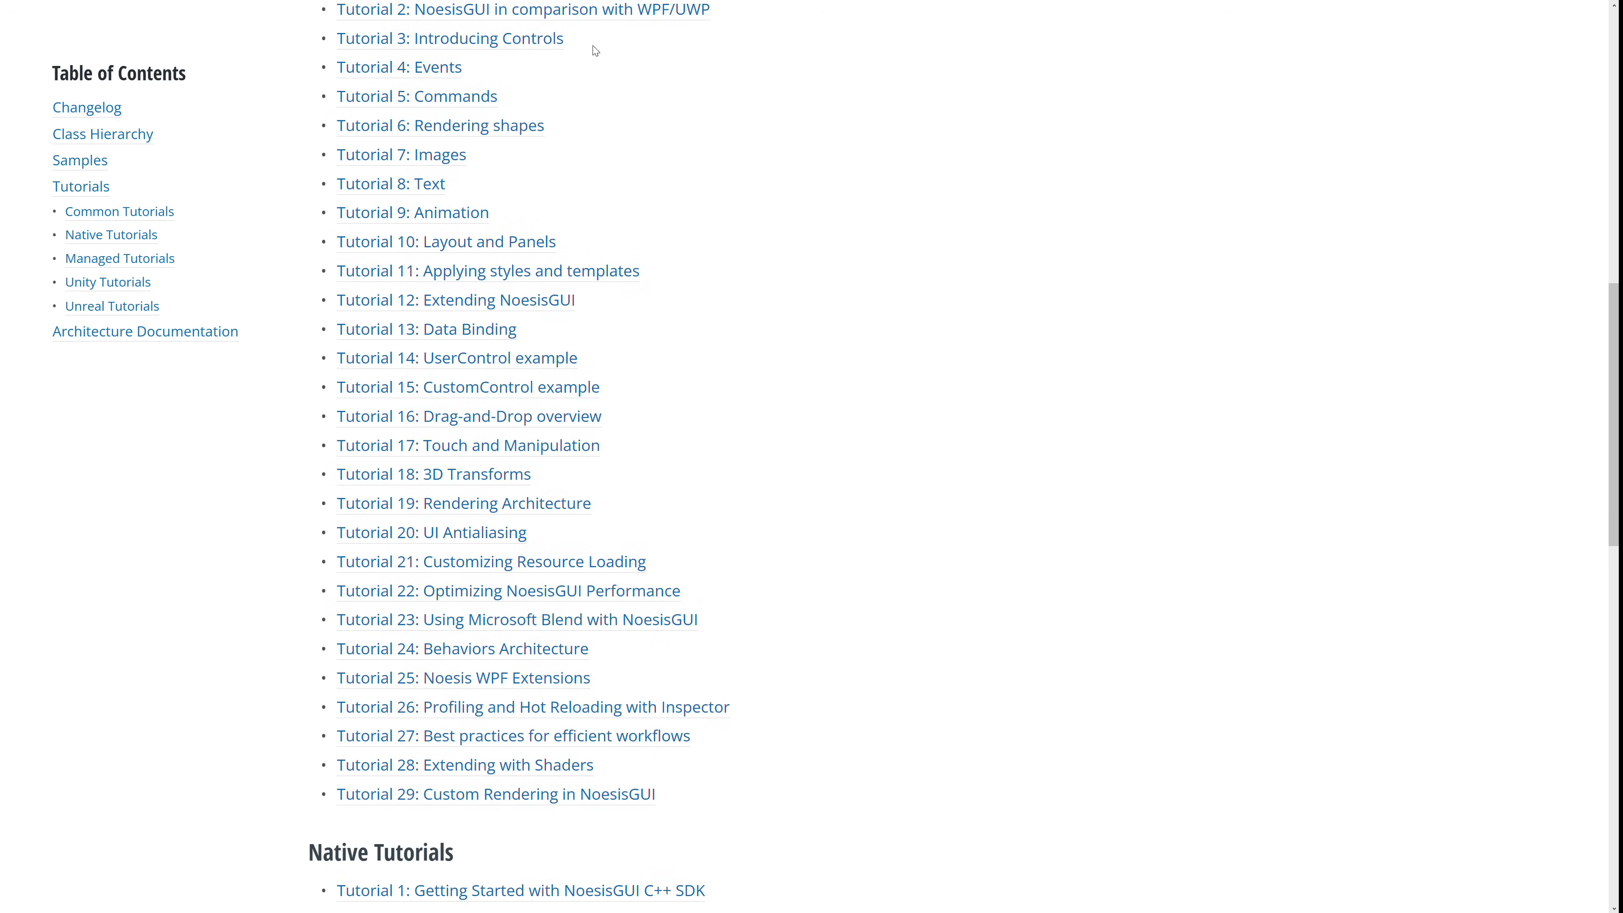
{"action": "scroll", "scroll_direction": "down", "scroll_amount": 3}
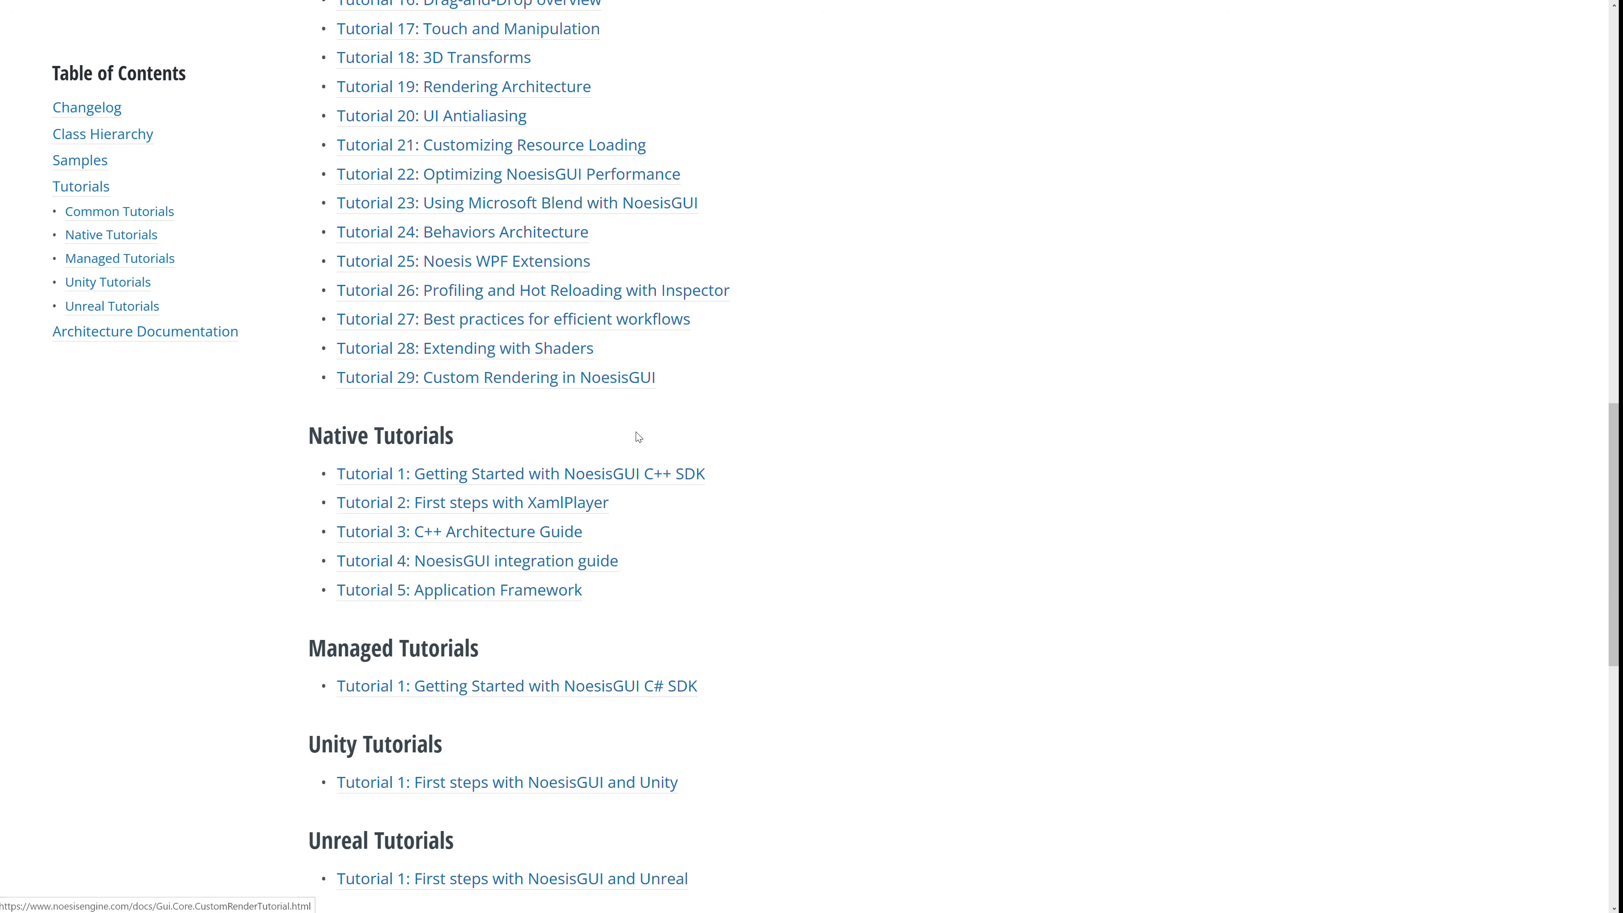
{"action": "scroll", "scroll_direction": "up", "scroll_amount": 3}
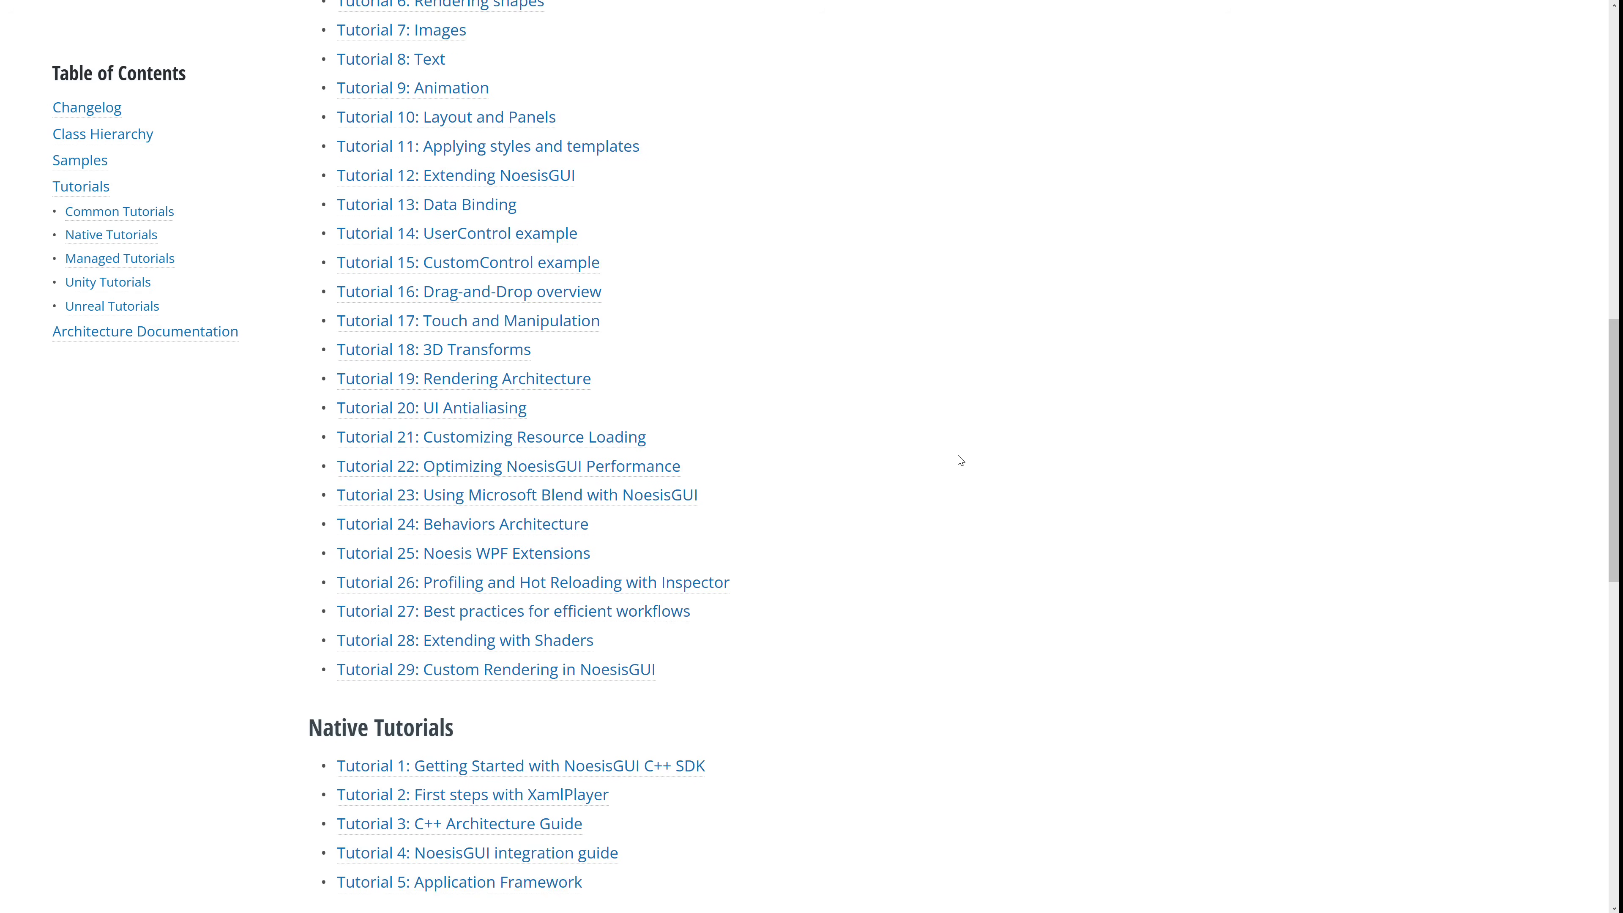
{"action": "scroll", "scroll_direction": "up", "scroll_amount": 3}
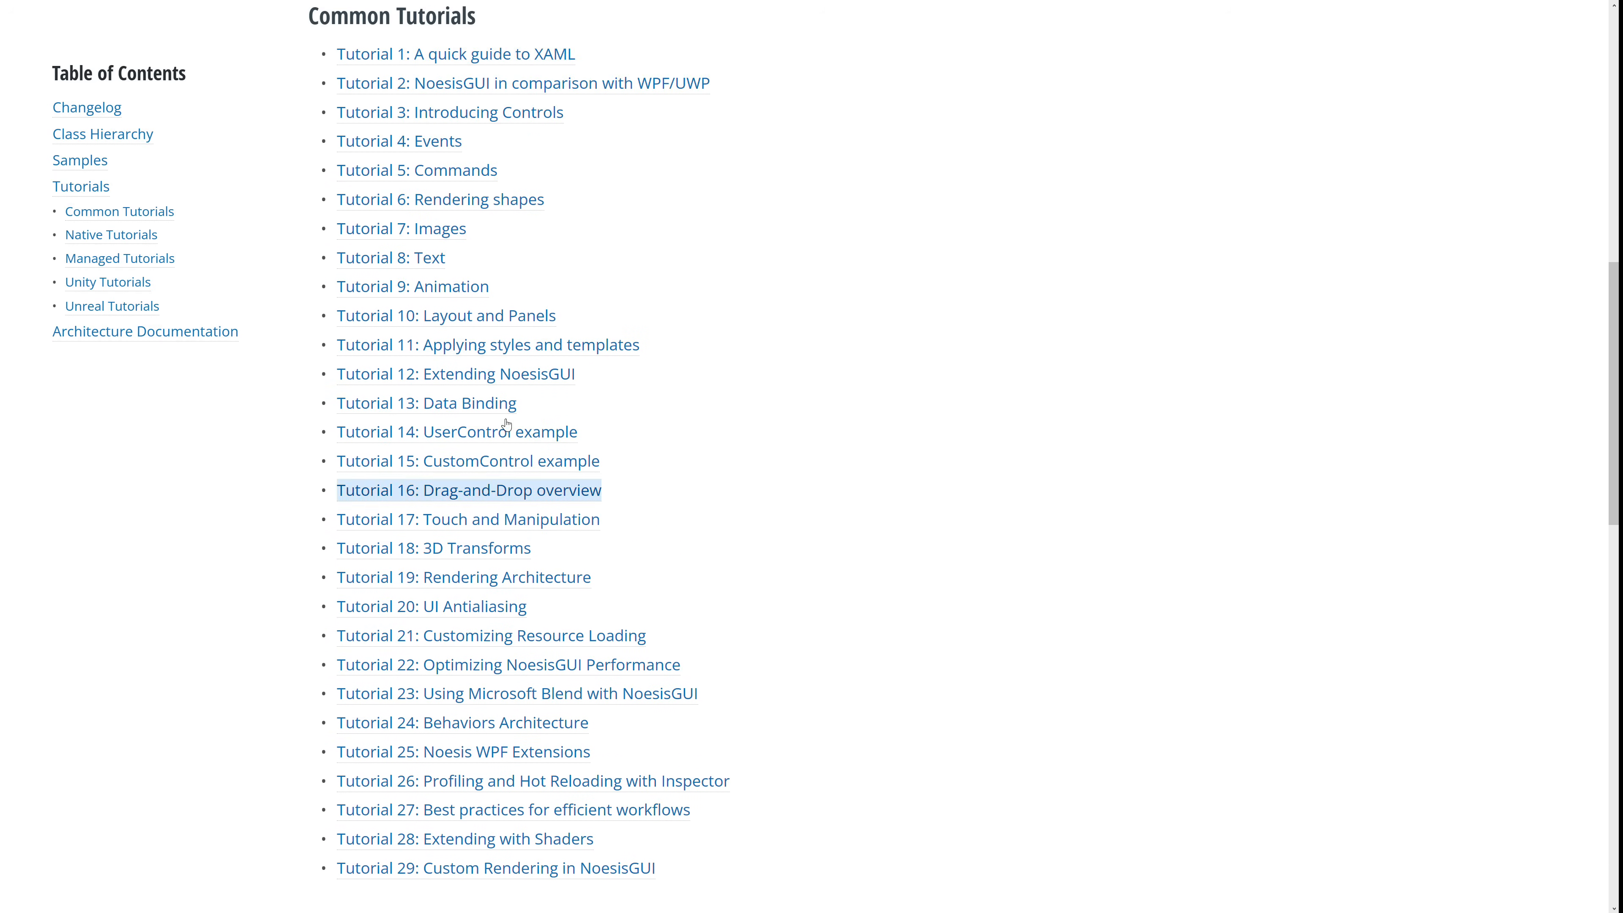
{"action": "mouse_move", "coordinate": [411, 287]}
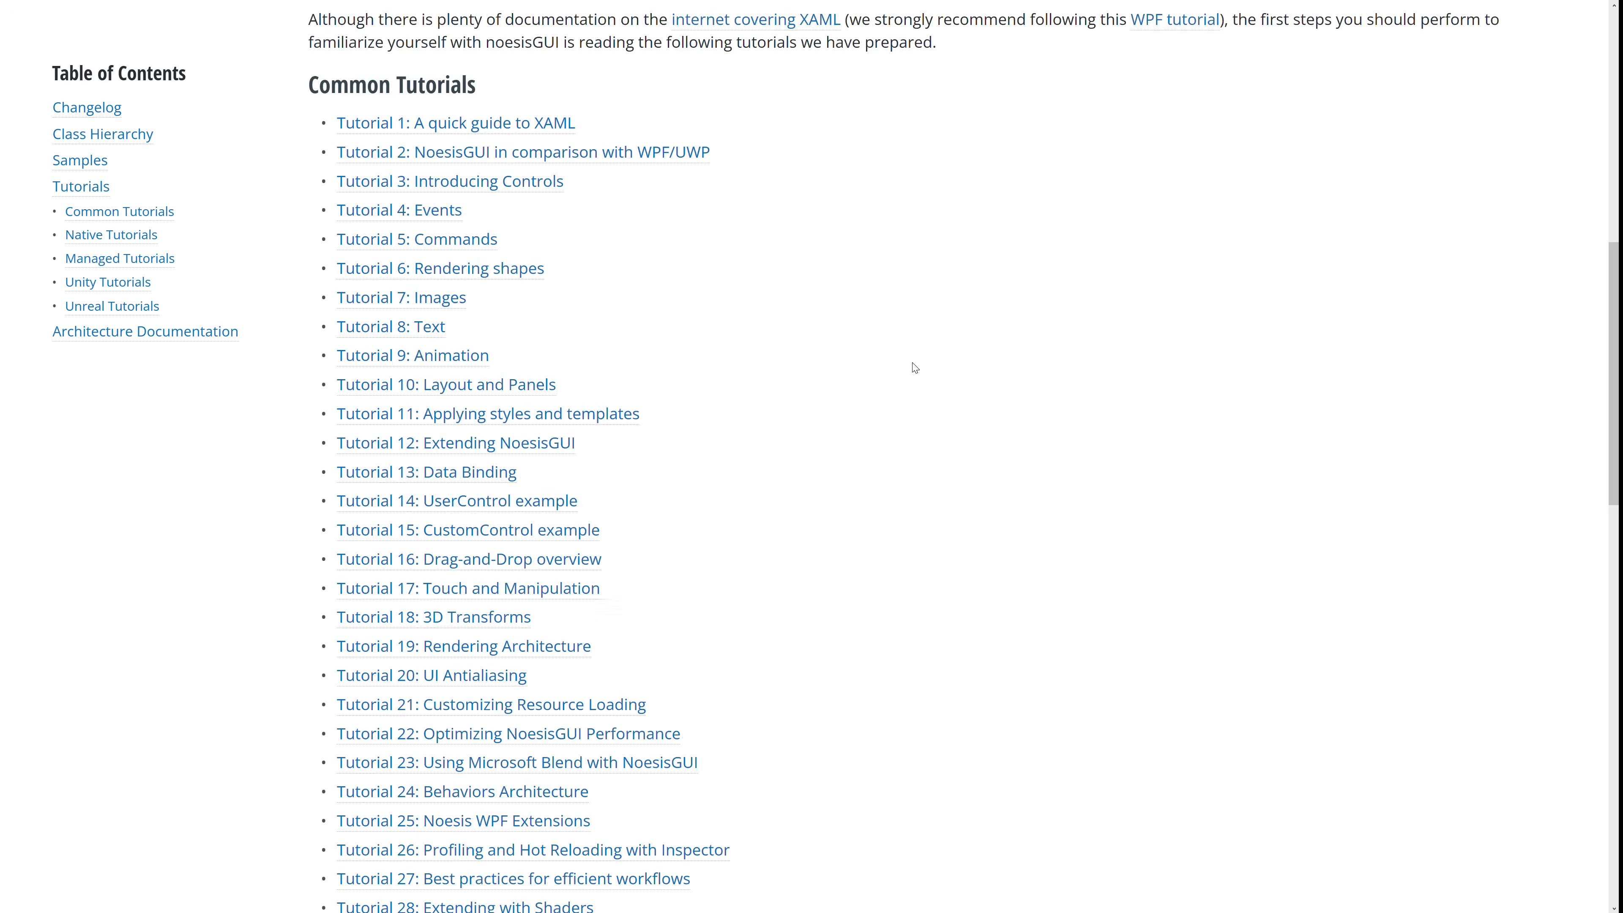
View the Indie and Pro licensing plans highlighting the €100K revenue limit, then go to the Contact page.
{"action": "left_click", "coordinate": [1251, 32]}
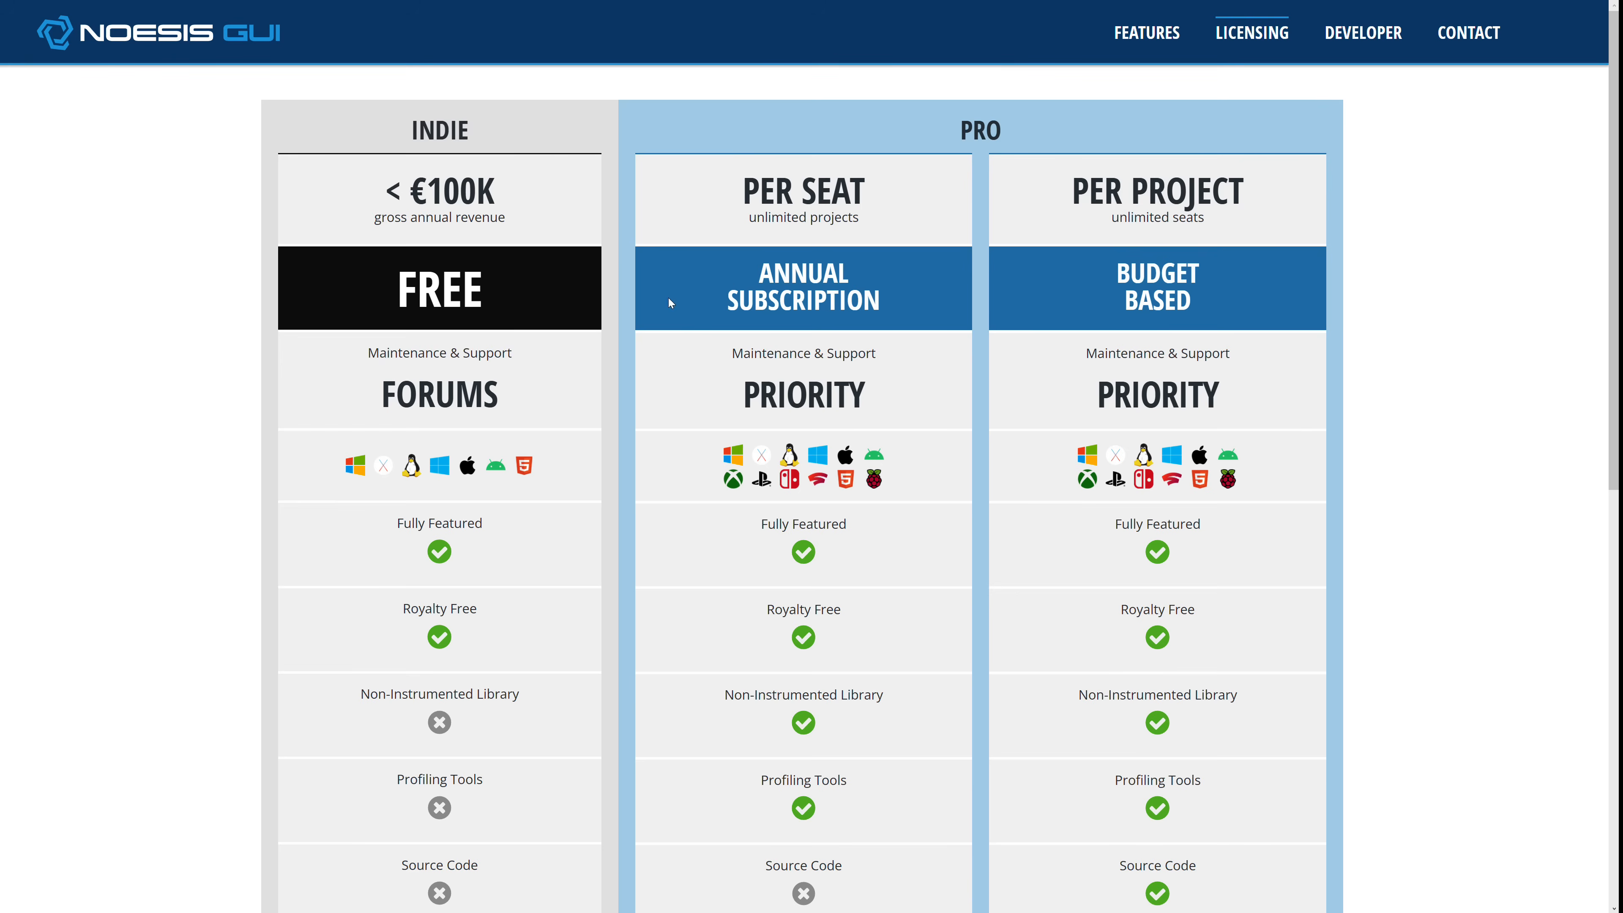
{"action": "double_click", "coordinate": [448, 191]}
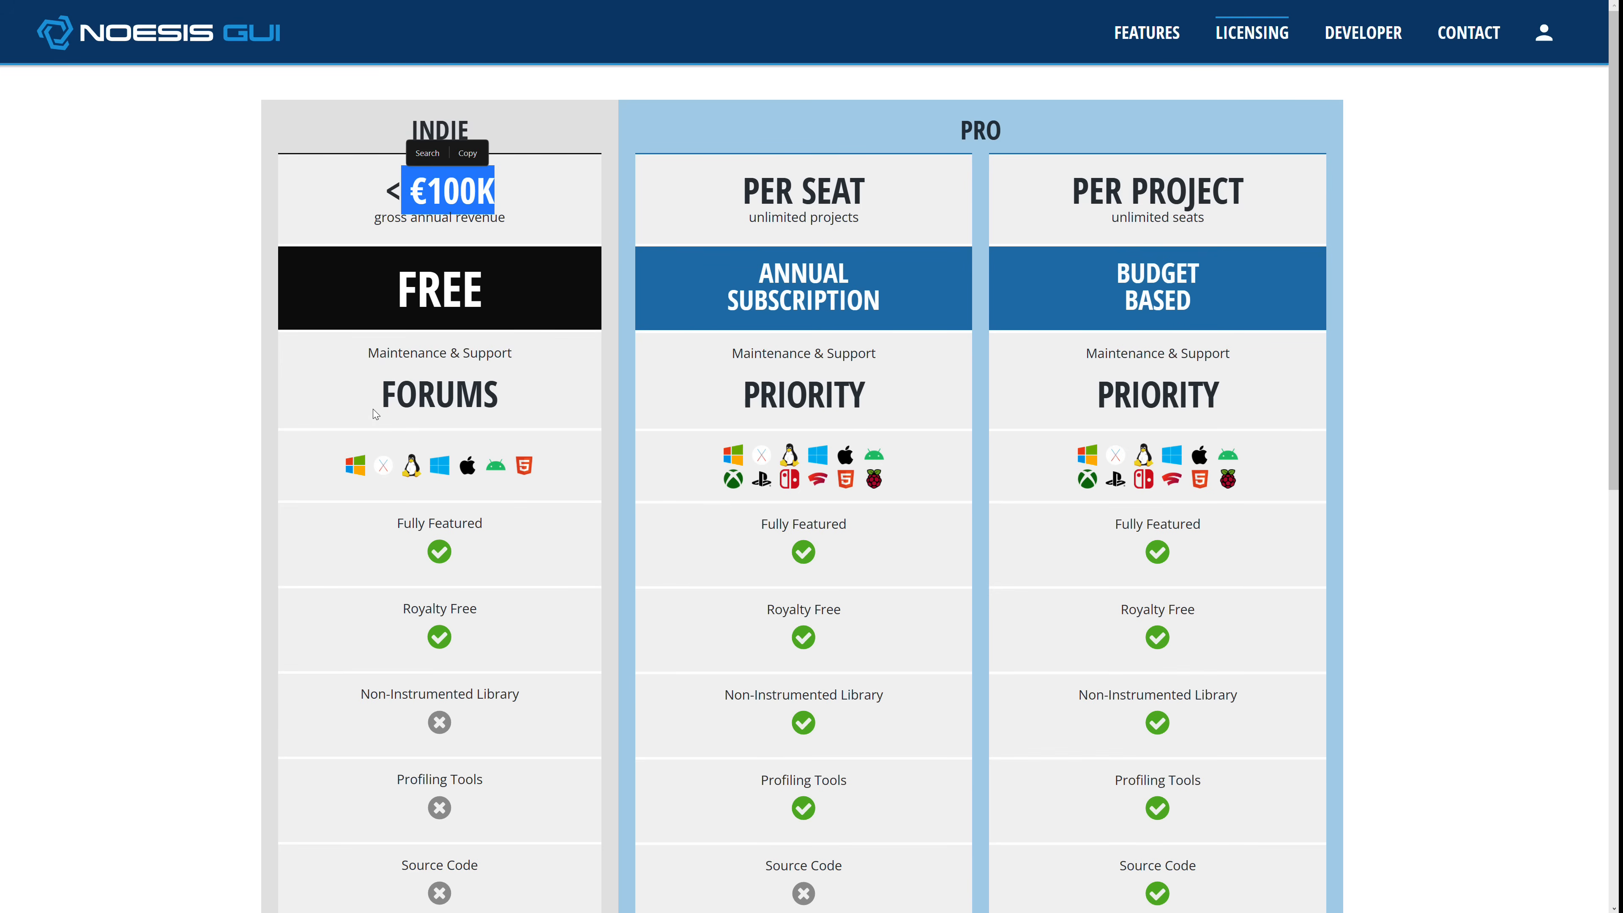
{"action": "mouse_move", "coordinate": [507, 276]}
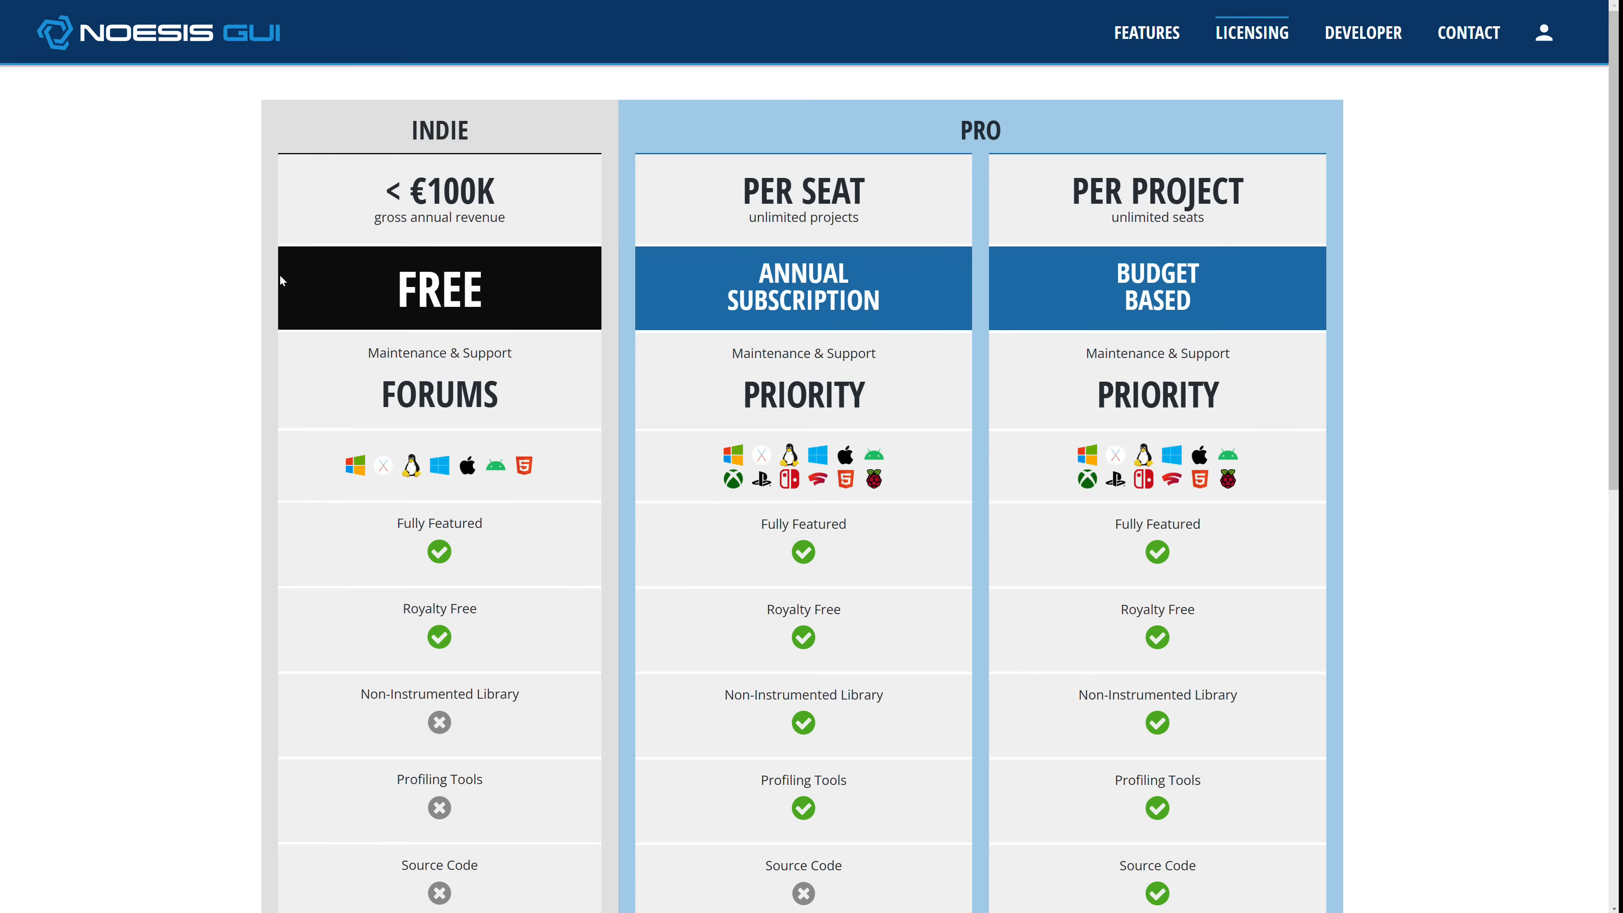
{"action": "mouse_move", "coordinate": [713, 148]}
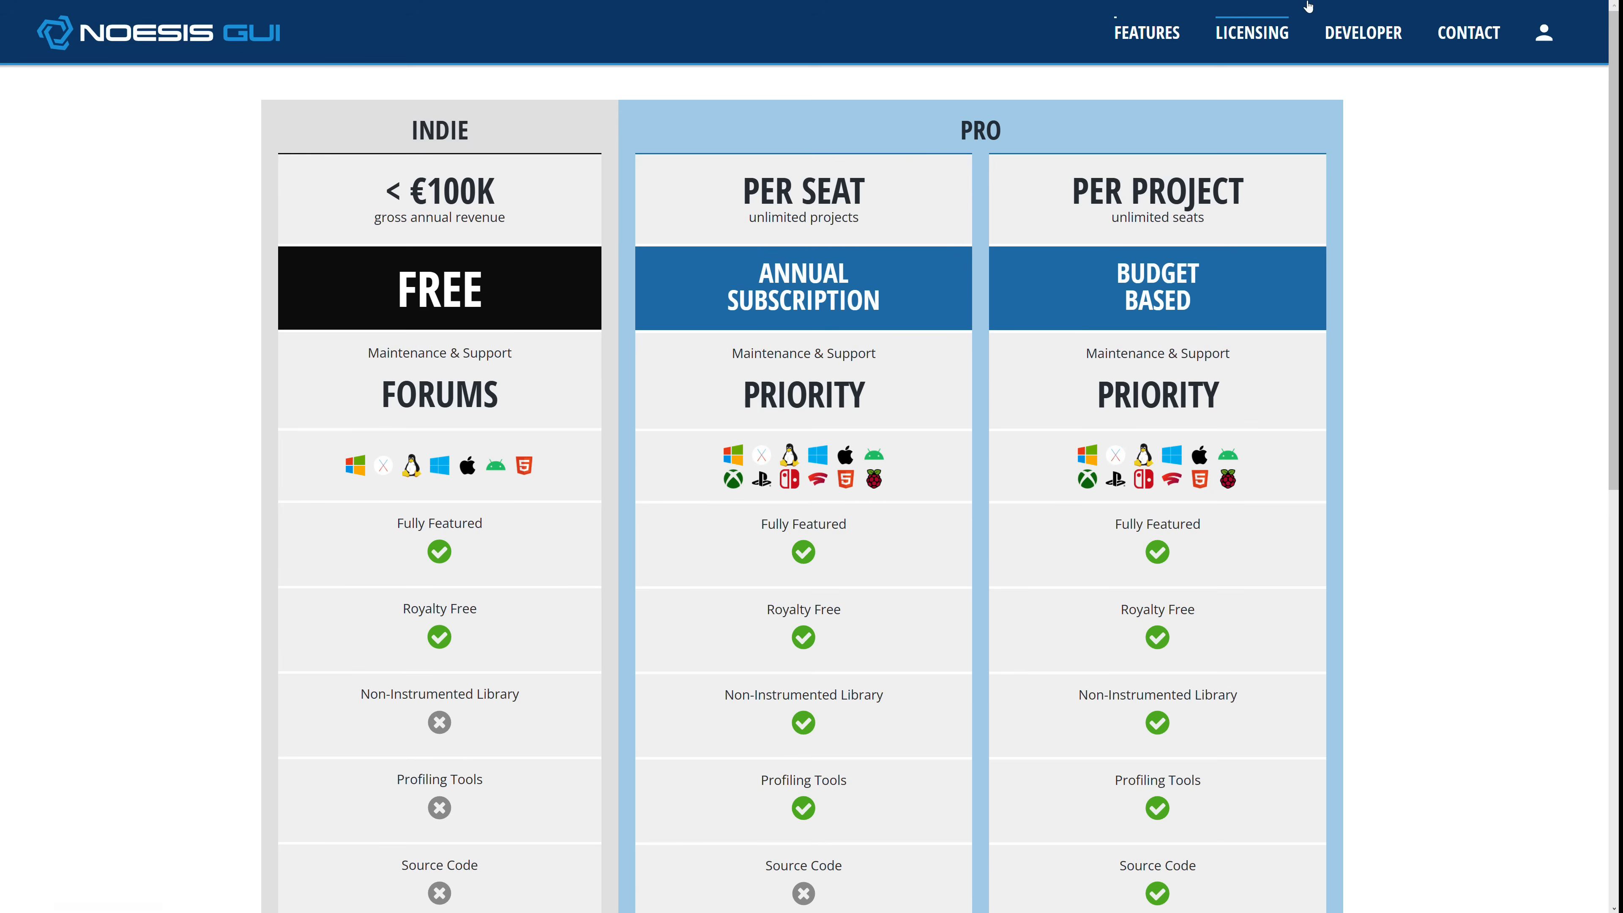
{"action": "left_click", "coordinate": [1467, 32]}
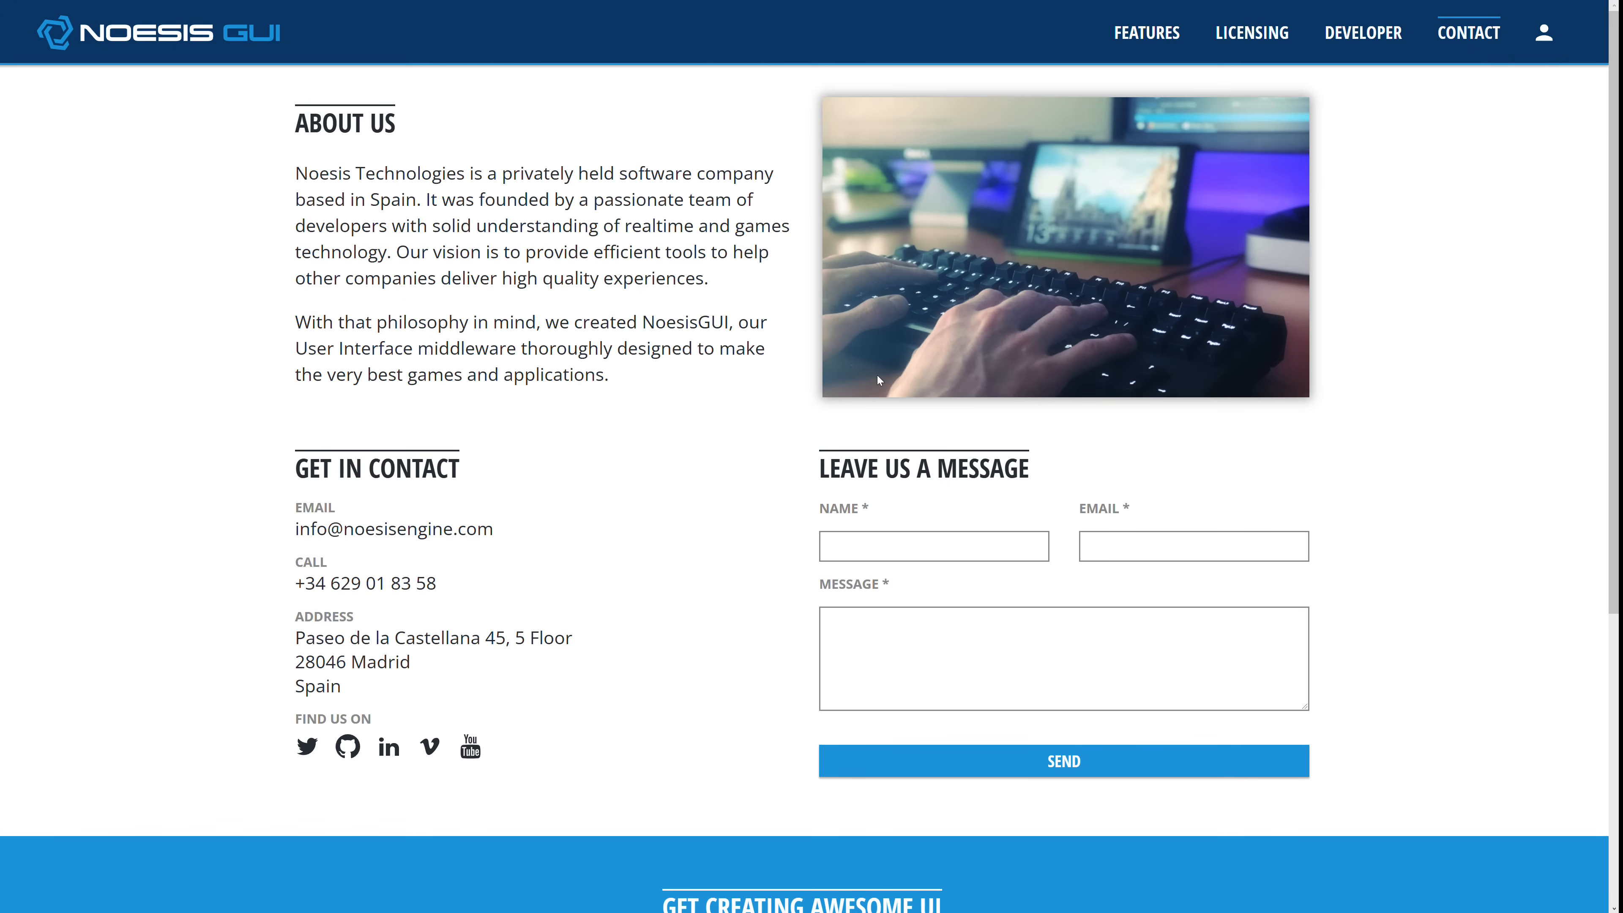